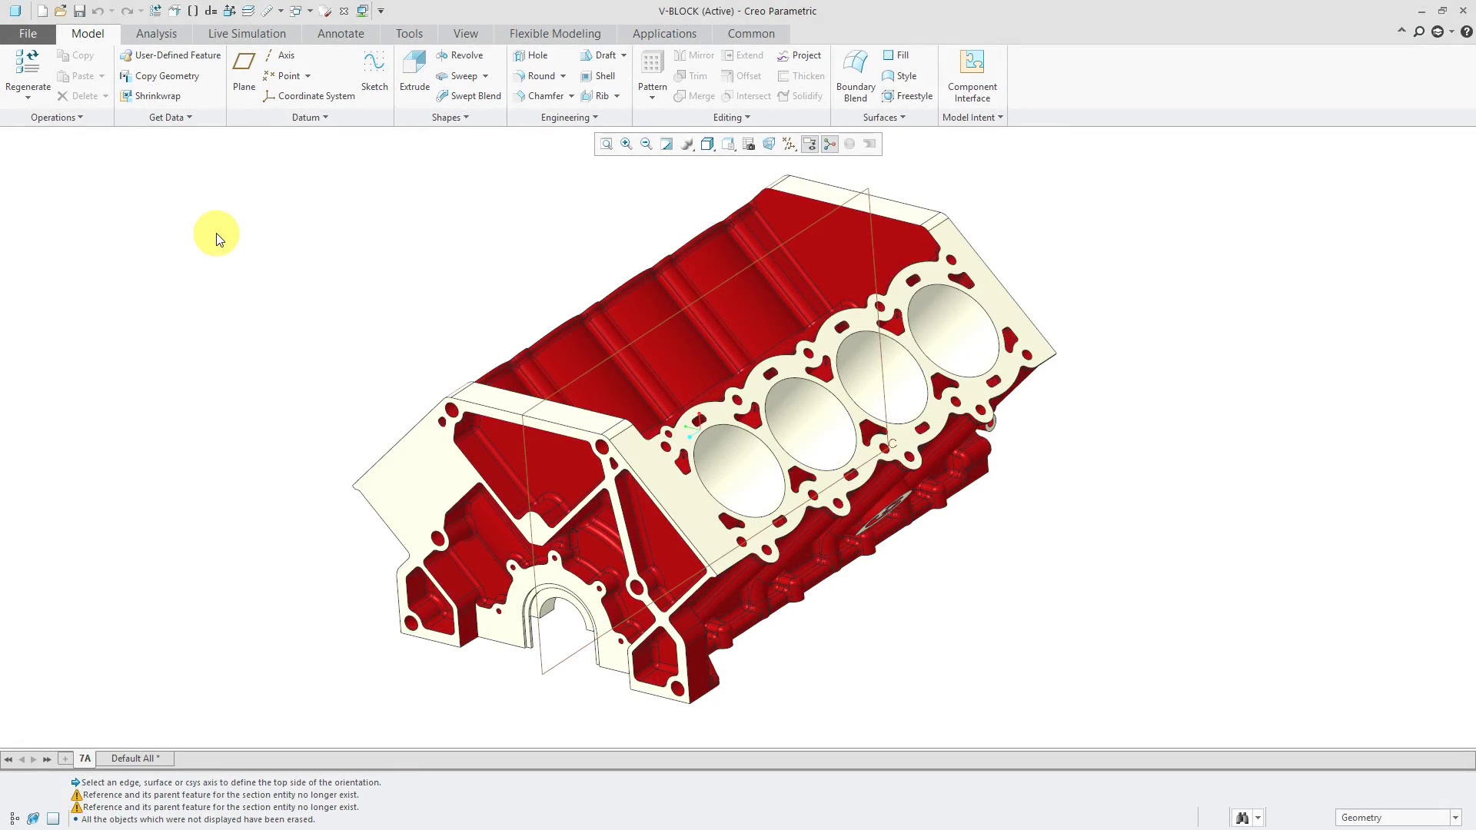
mouse_move(205, 214)
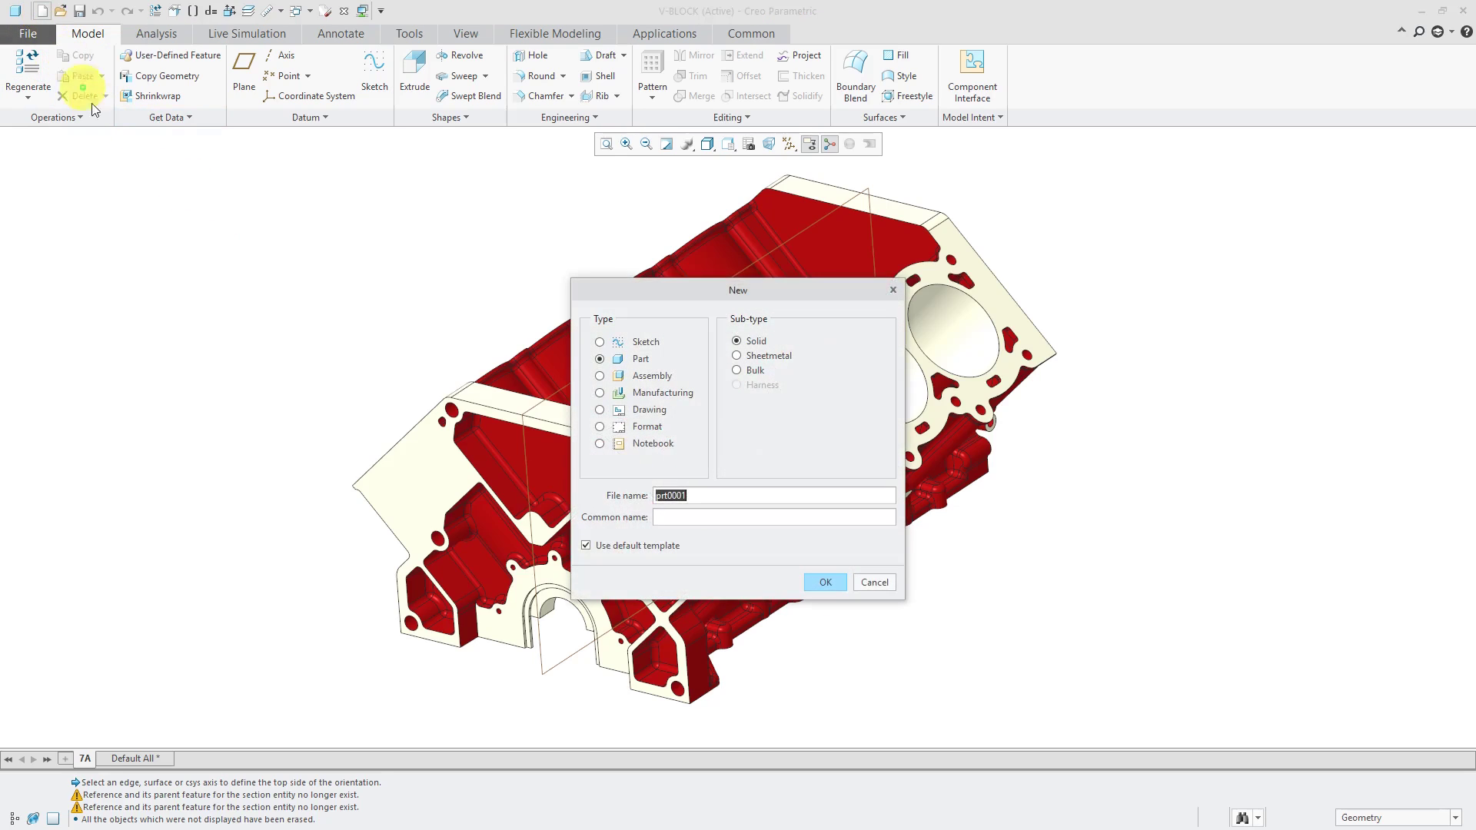
- Choose a Drawing file type named drw0001 without the default template and confirm
left_click(600, 410)
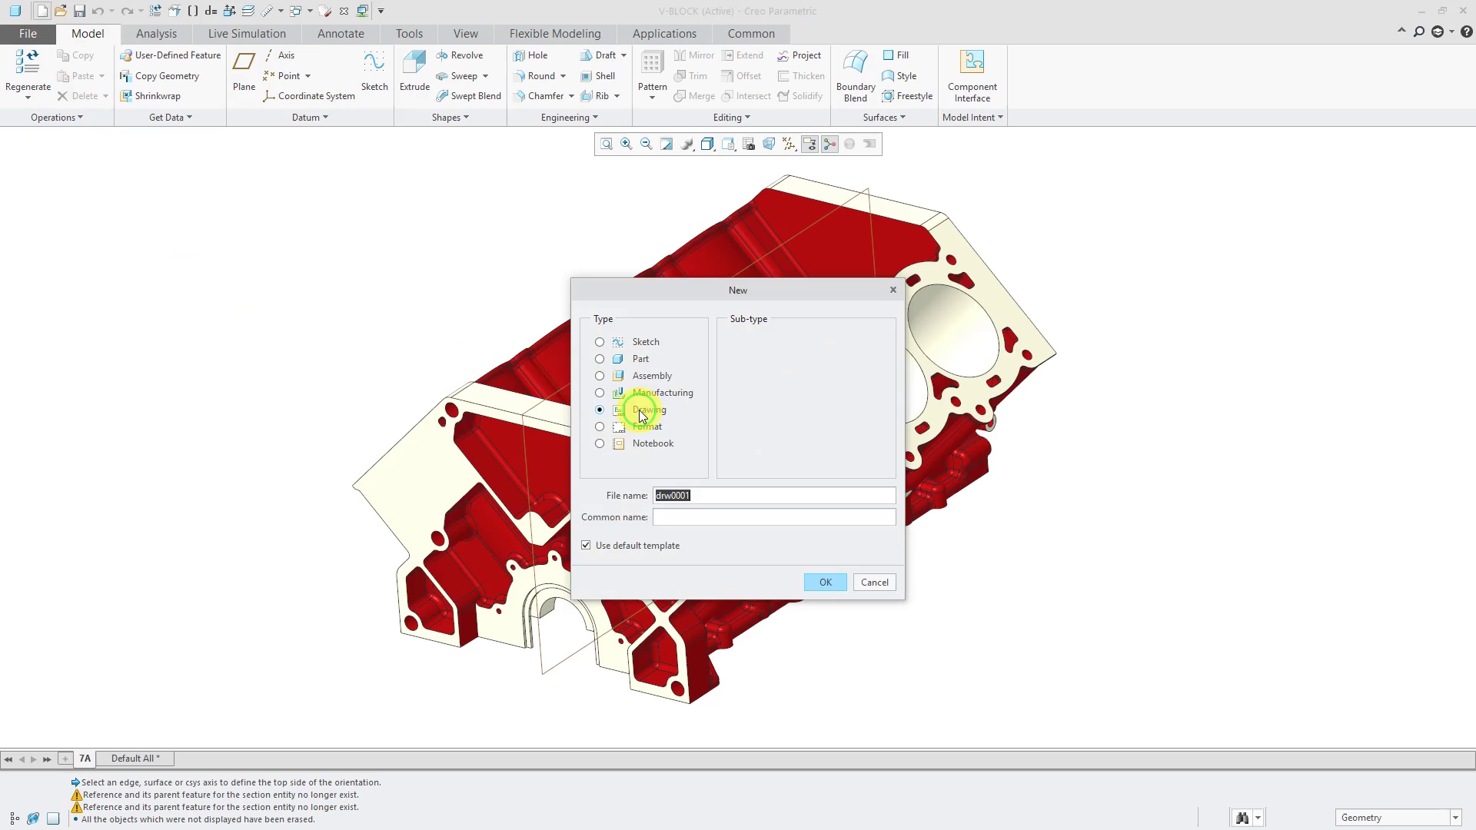
mouse_move(631, 562)
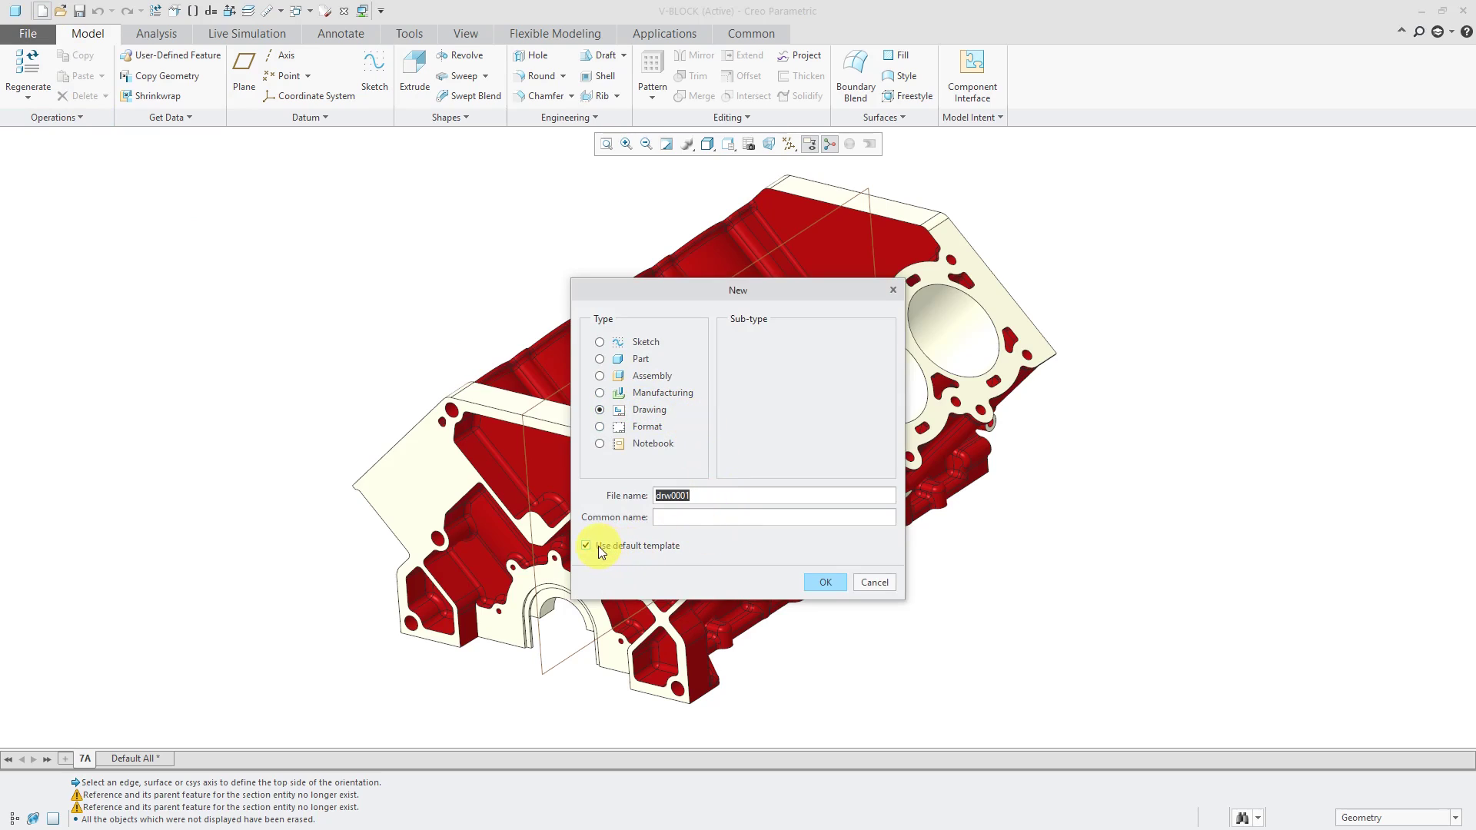
left_click(586, 546)
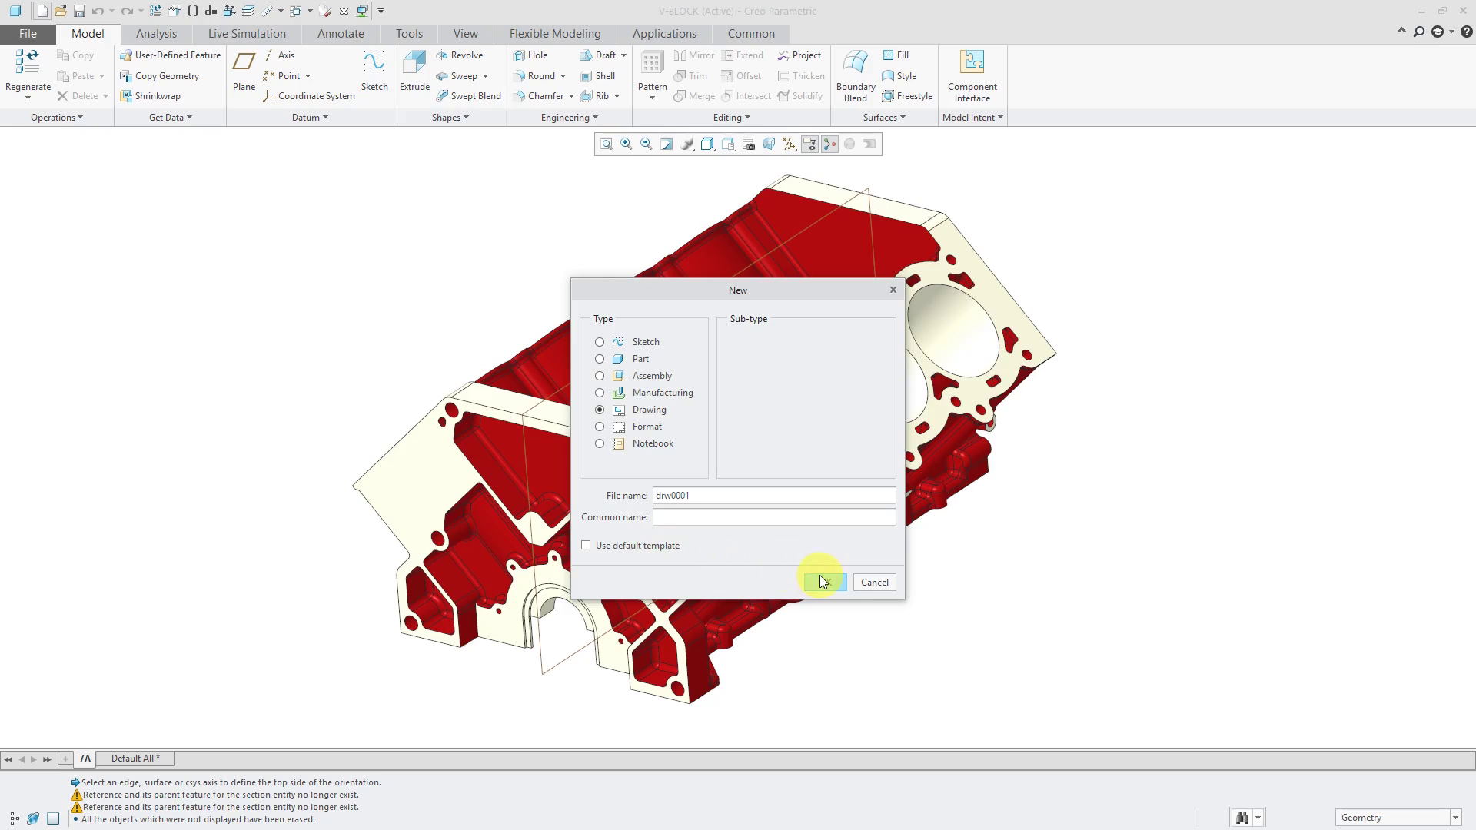
left_click(821, 582)
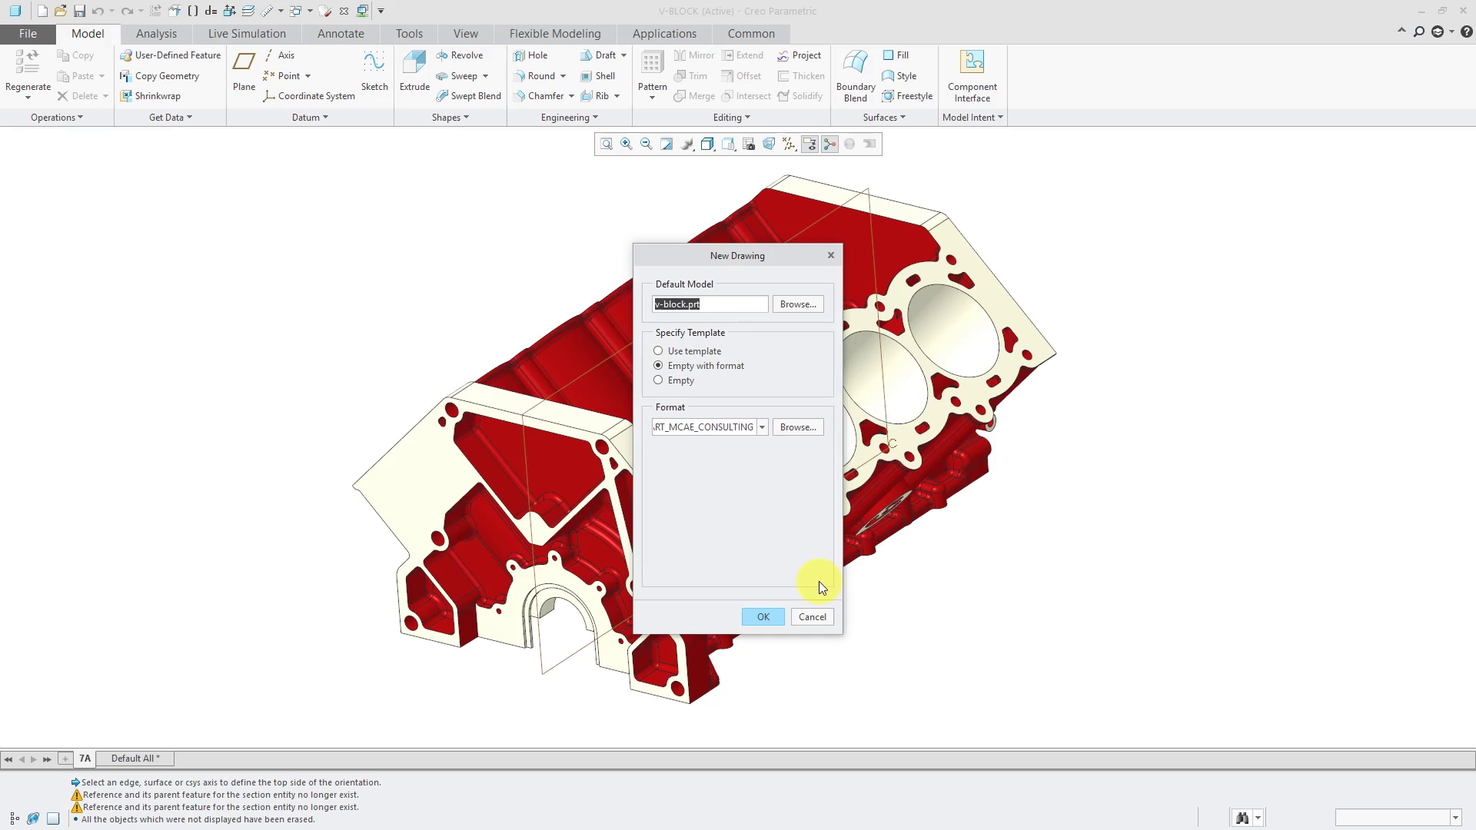
mouse_move(734, 402)
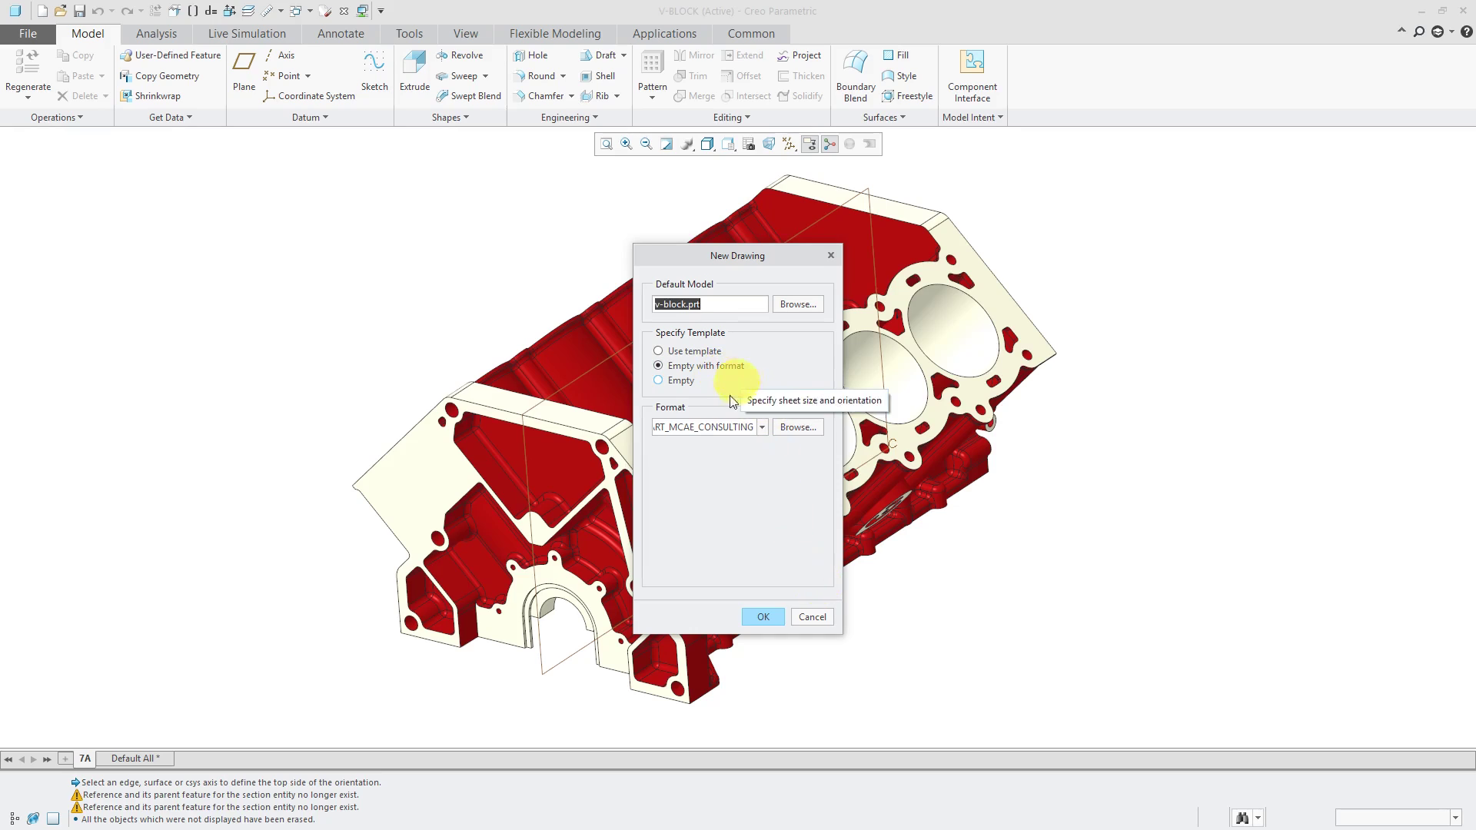
mouse_move(797, 605)
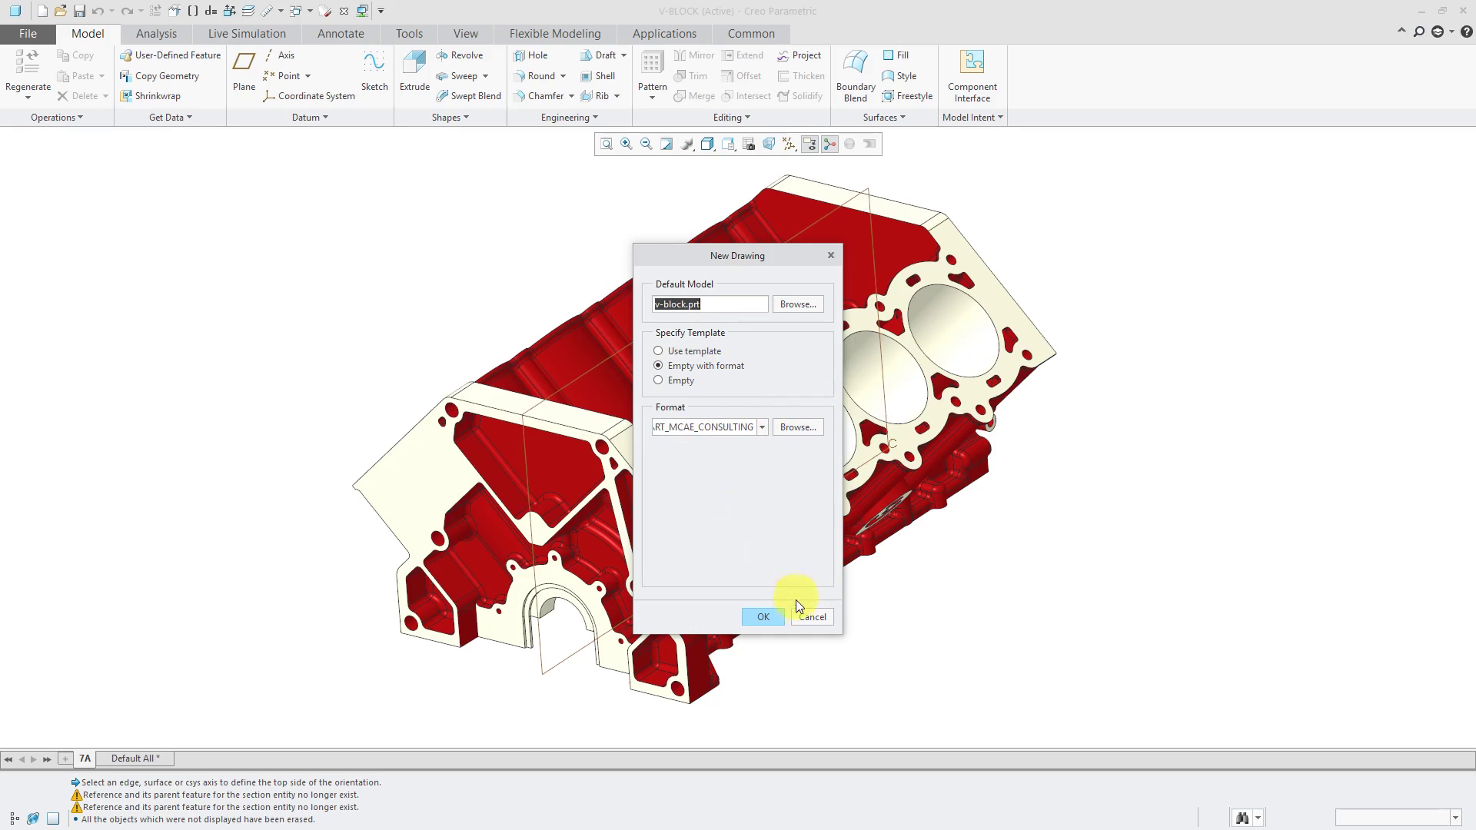
- Create the drawing on format sheet 1 with drawn-by set to 'DMA'
left_click(810, 616)
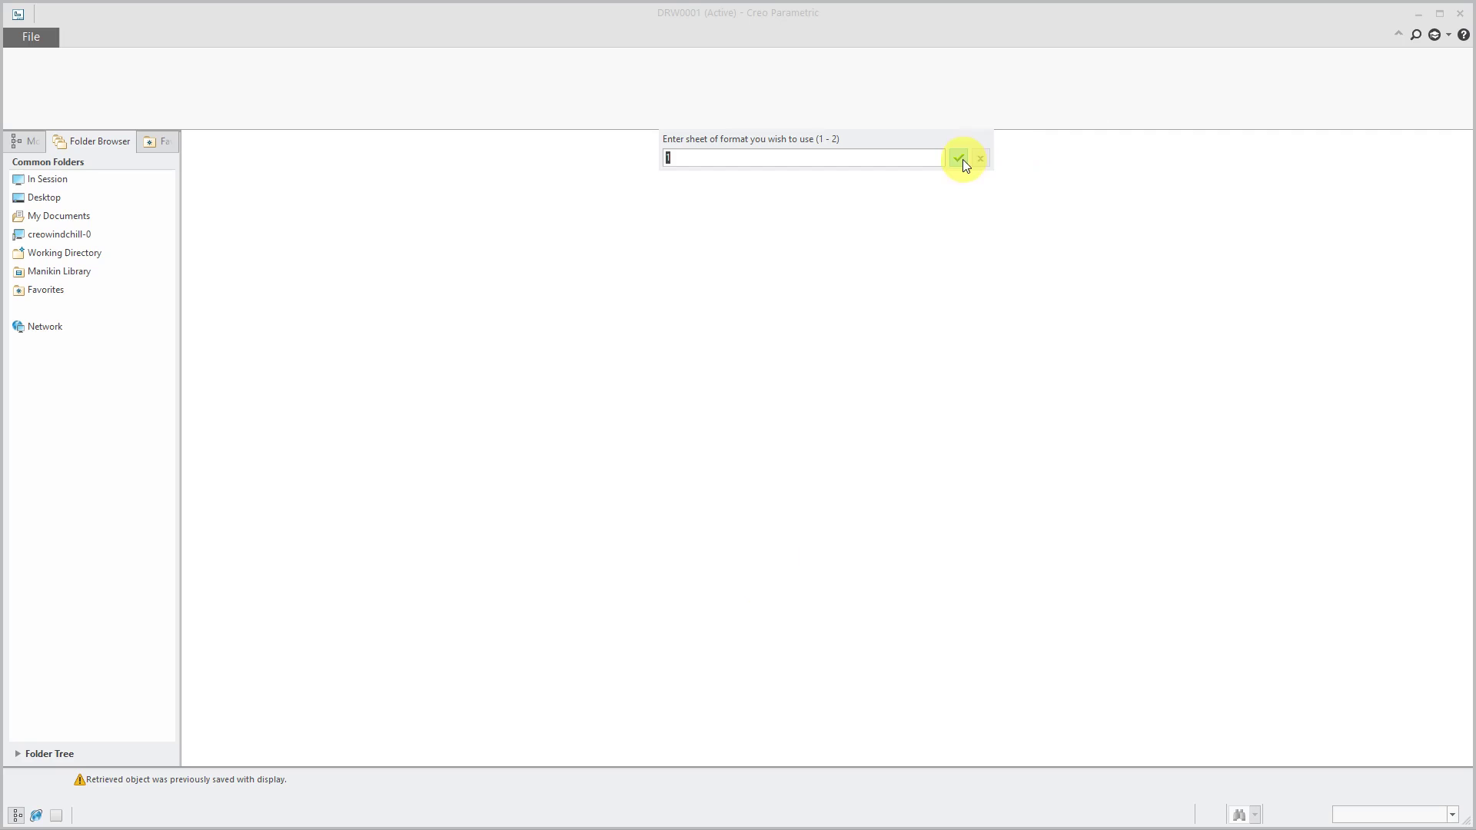
left_click(957, 159)
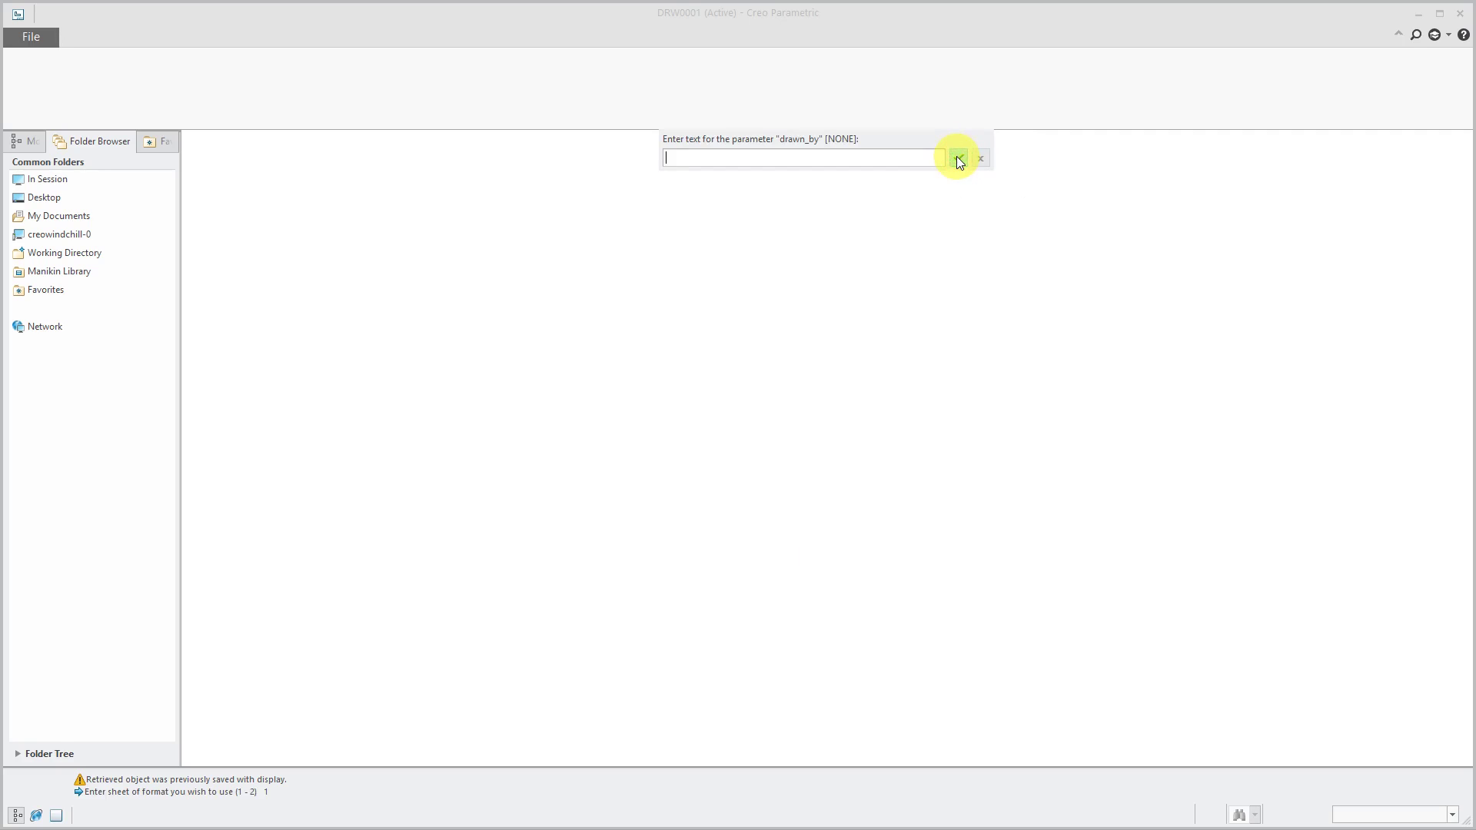
type("DMA")
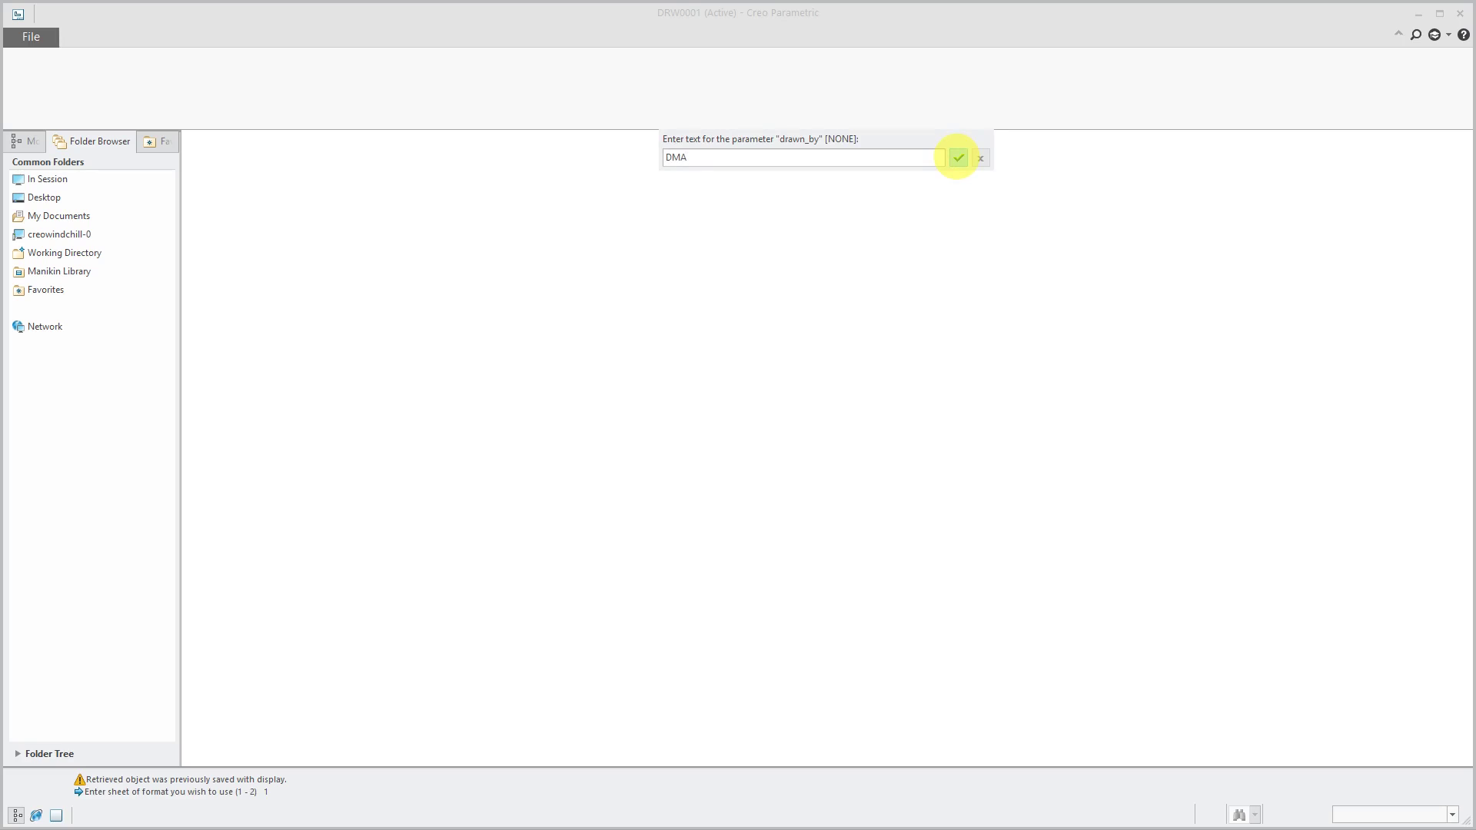
left_click(956, 156)
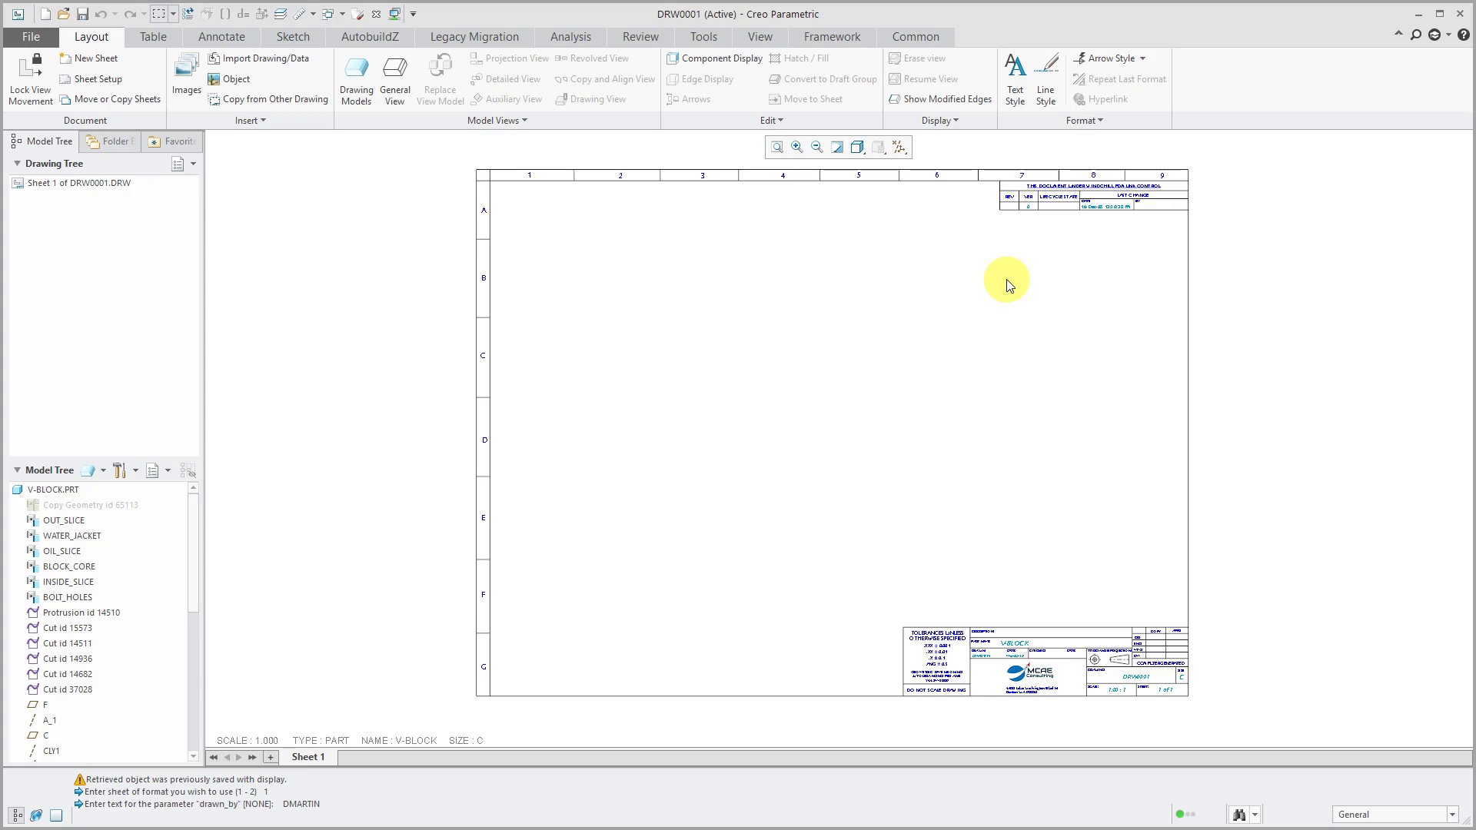
mouse_move(411, 252)
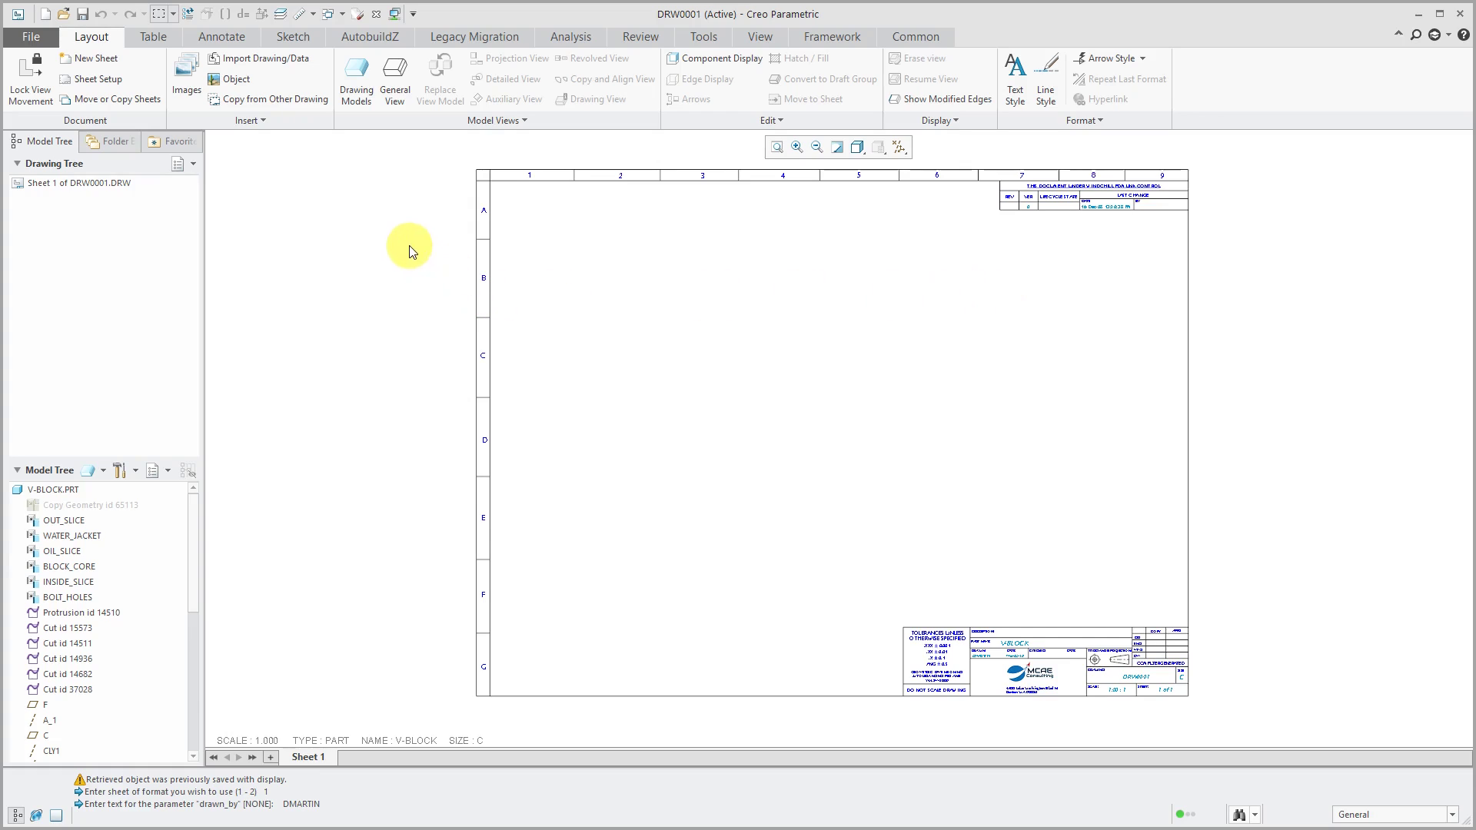
mouse_move(461, 104)
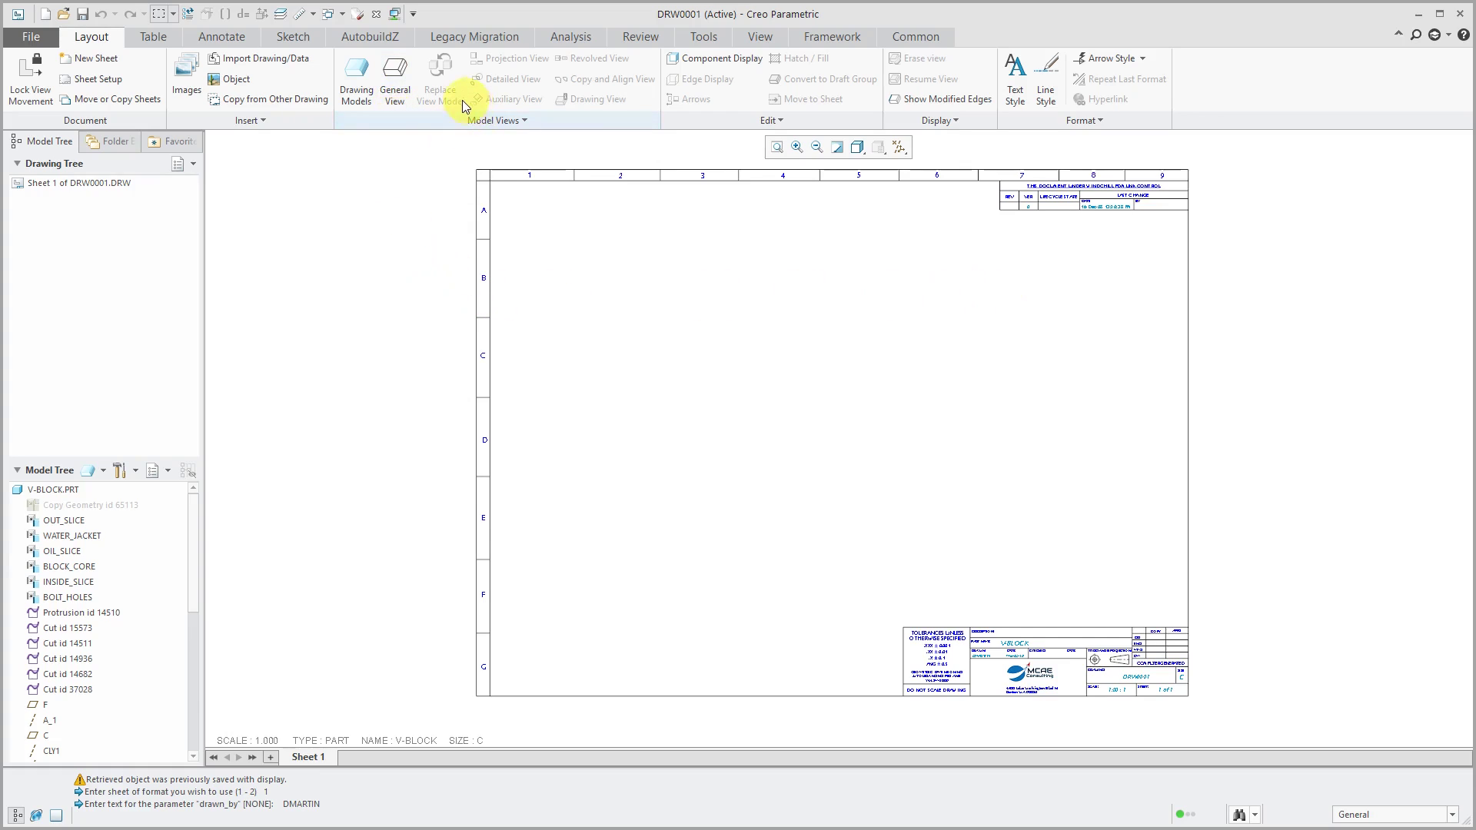
mouse_move(499, 156)
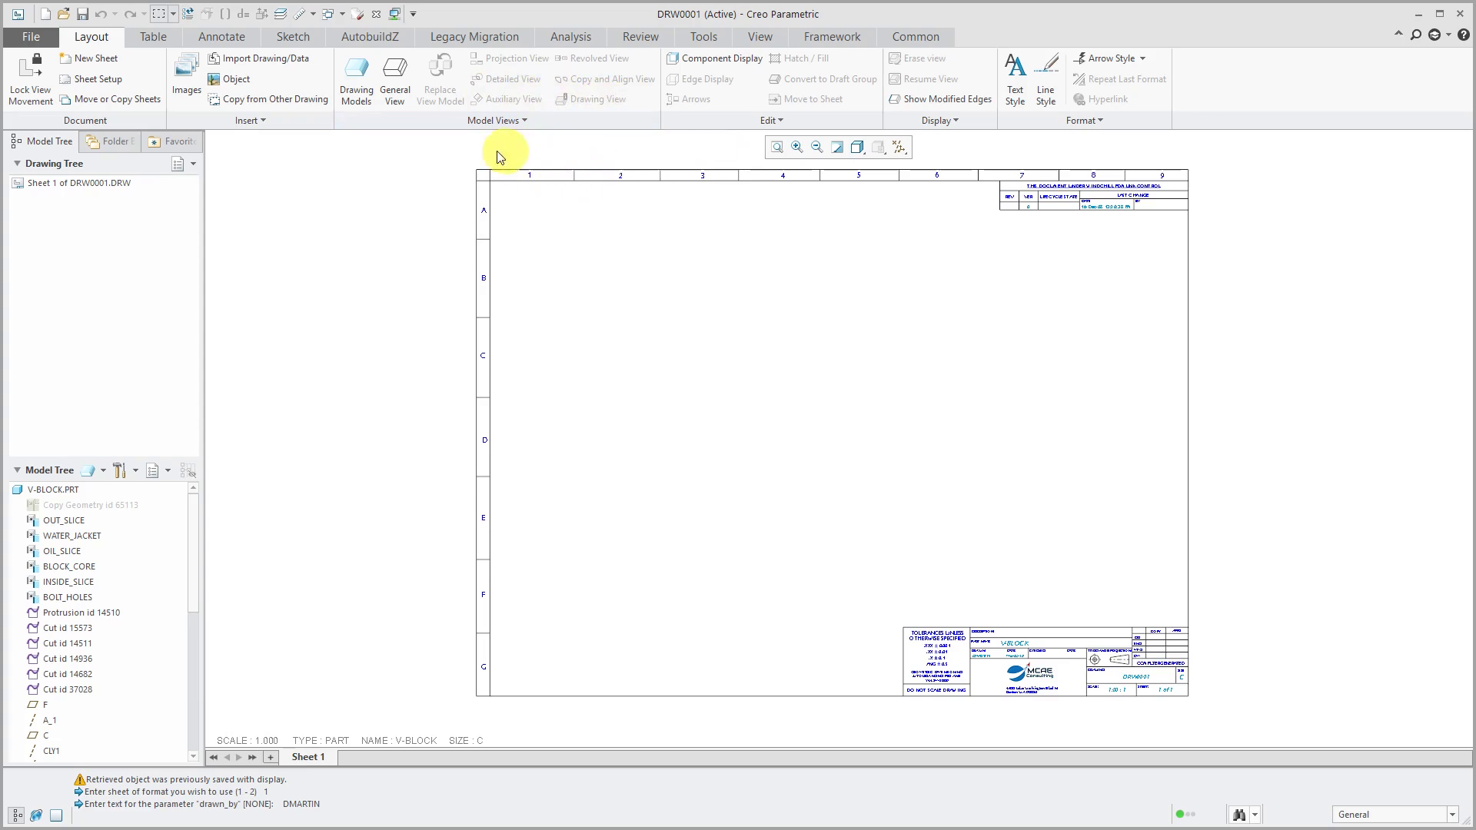
mouse_move(431, 176)
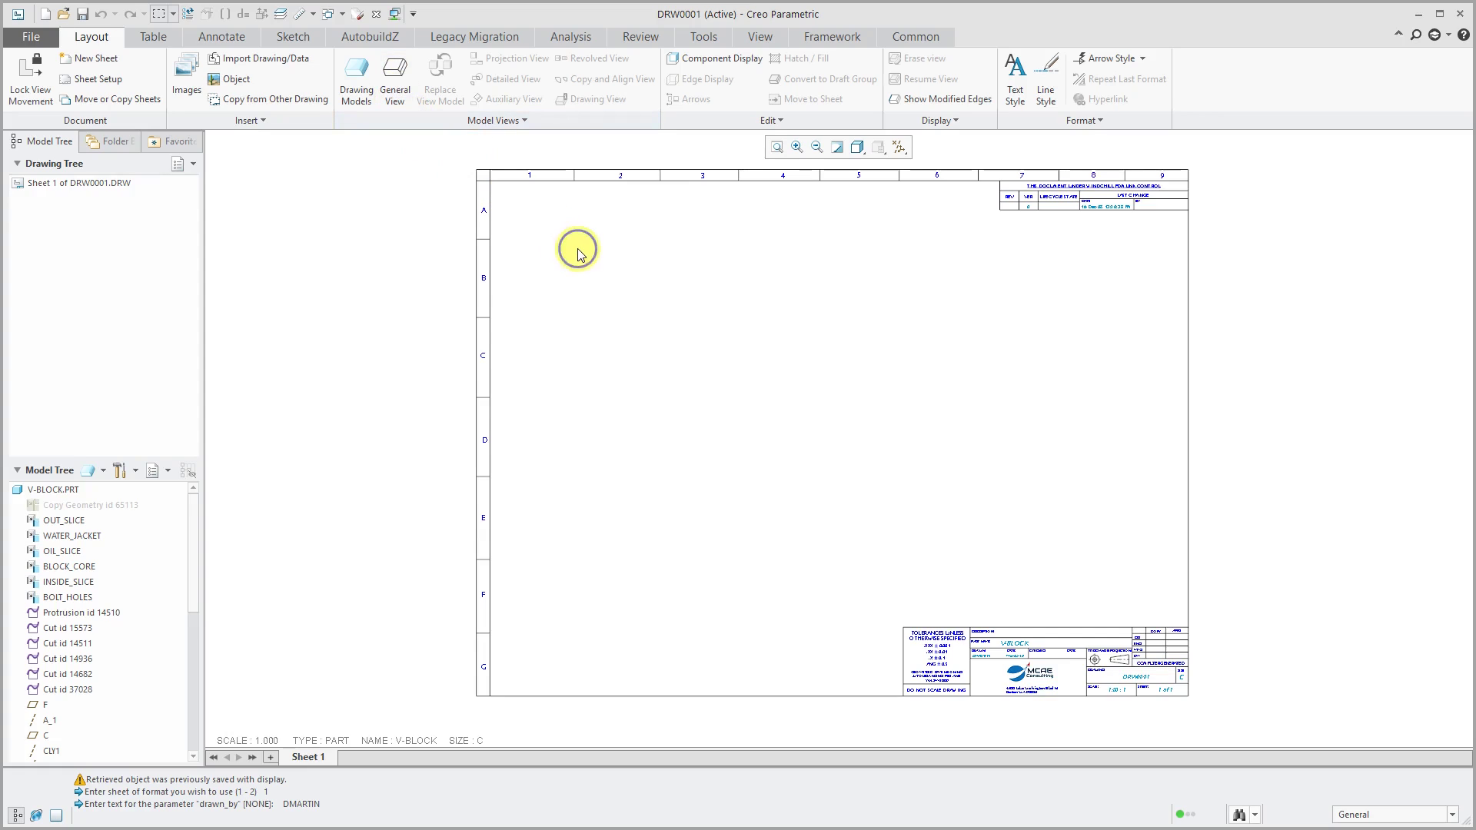
- Start a General View from the sheet's right-click menu
right_click(578, 249)
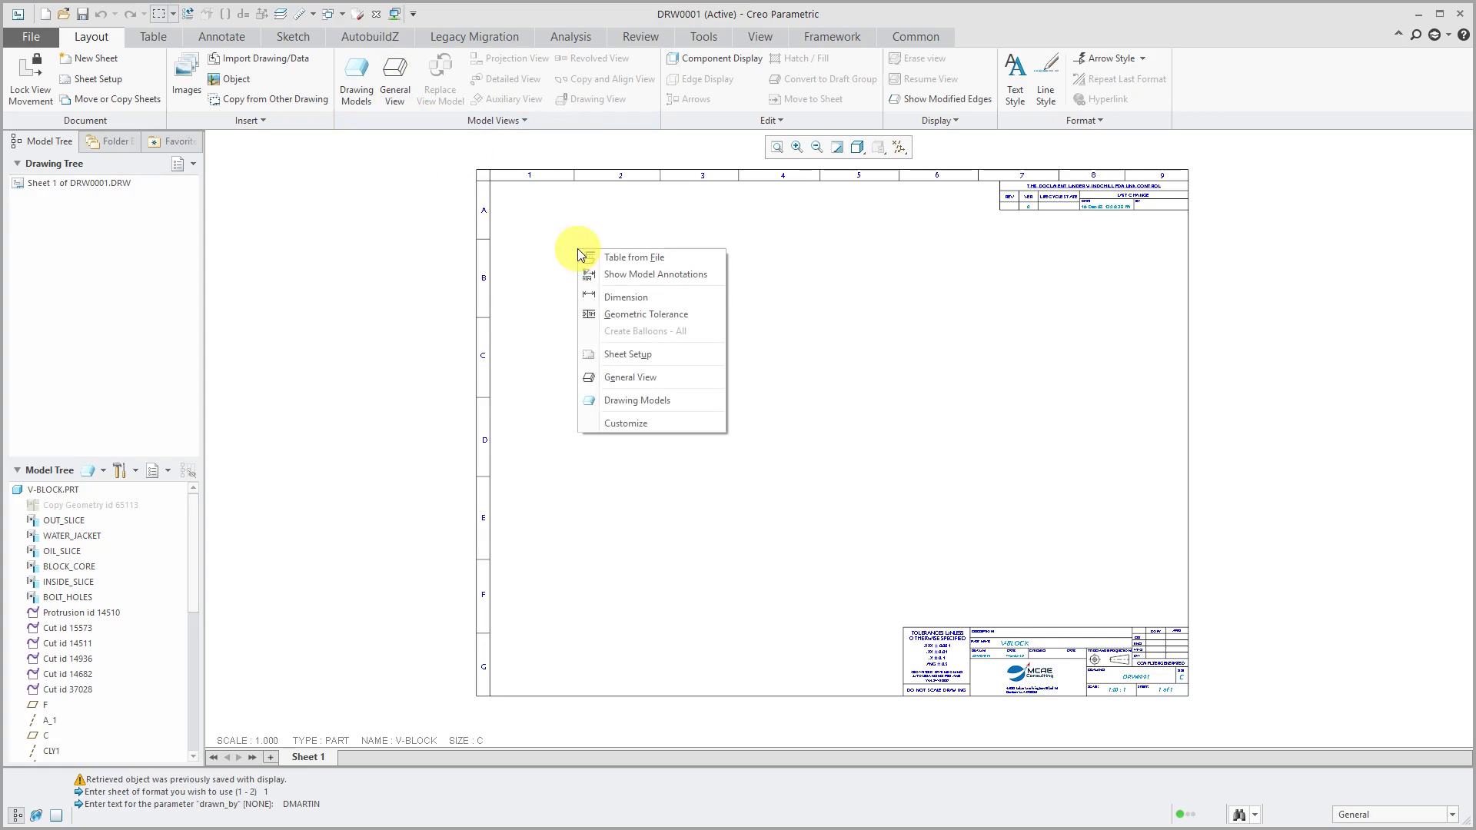
mouse_move(629, 377)
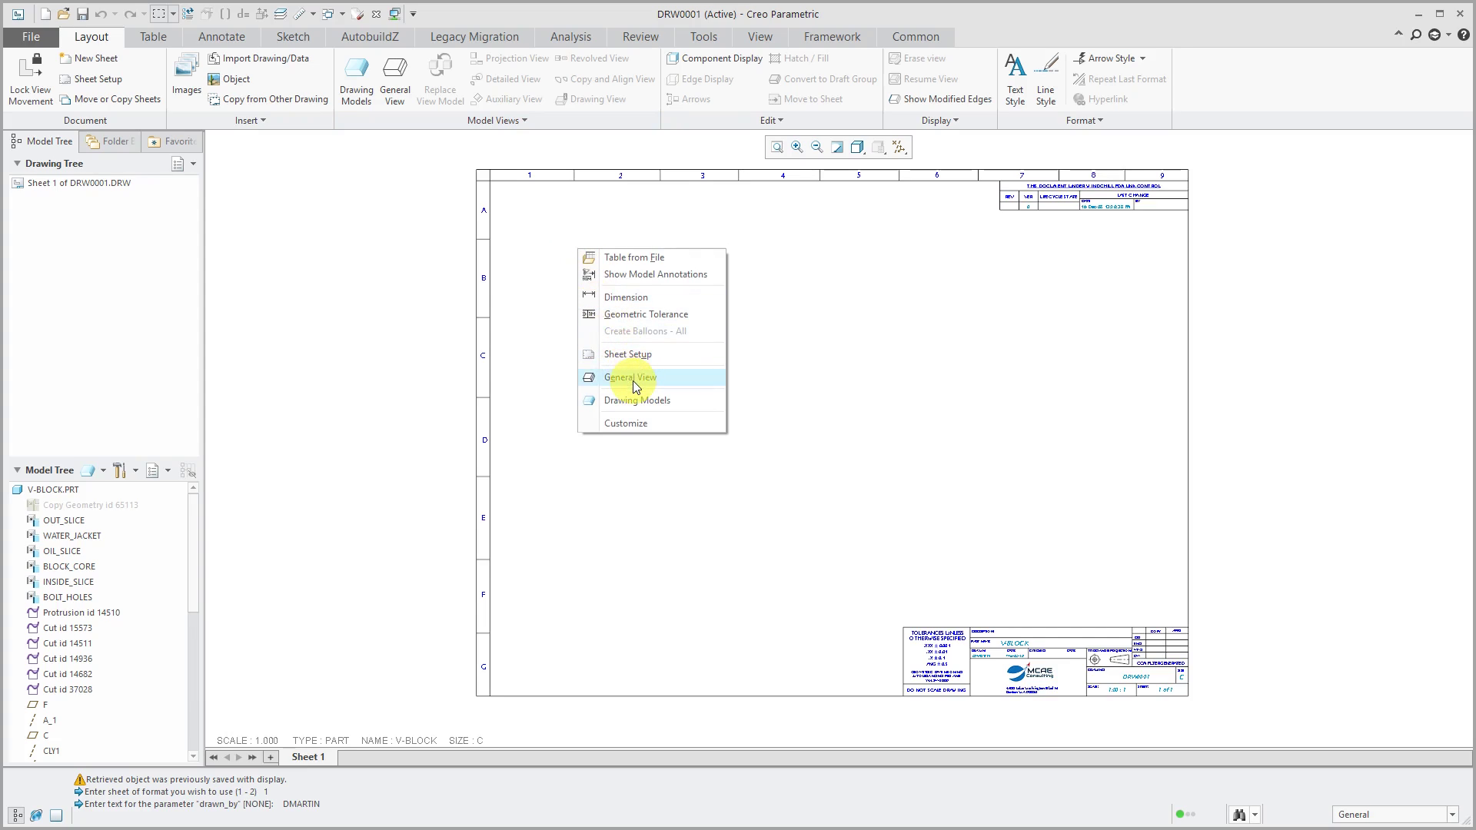
left_click(629, 376)
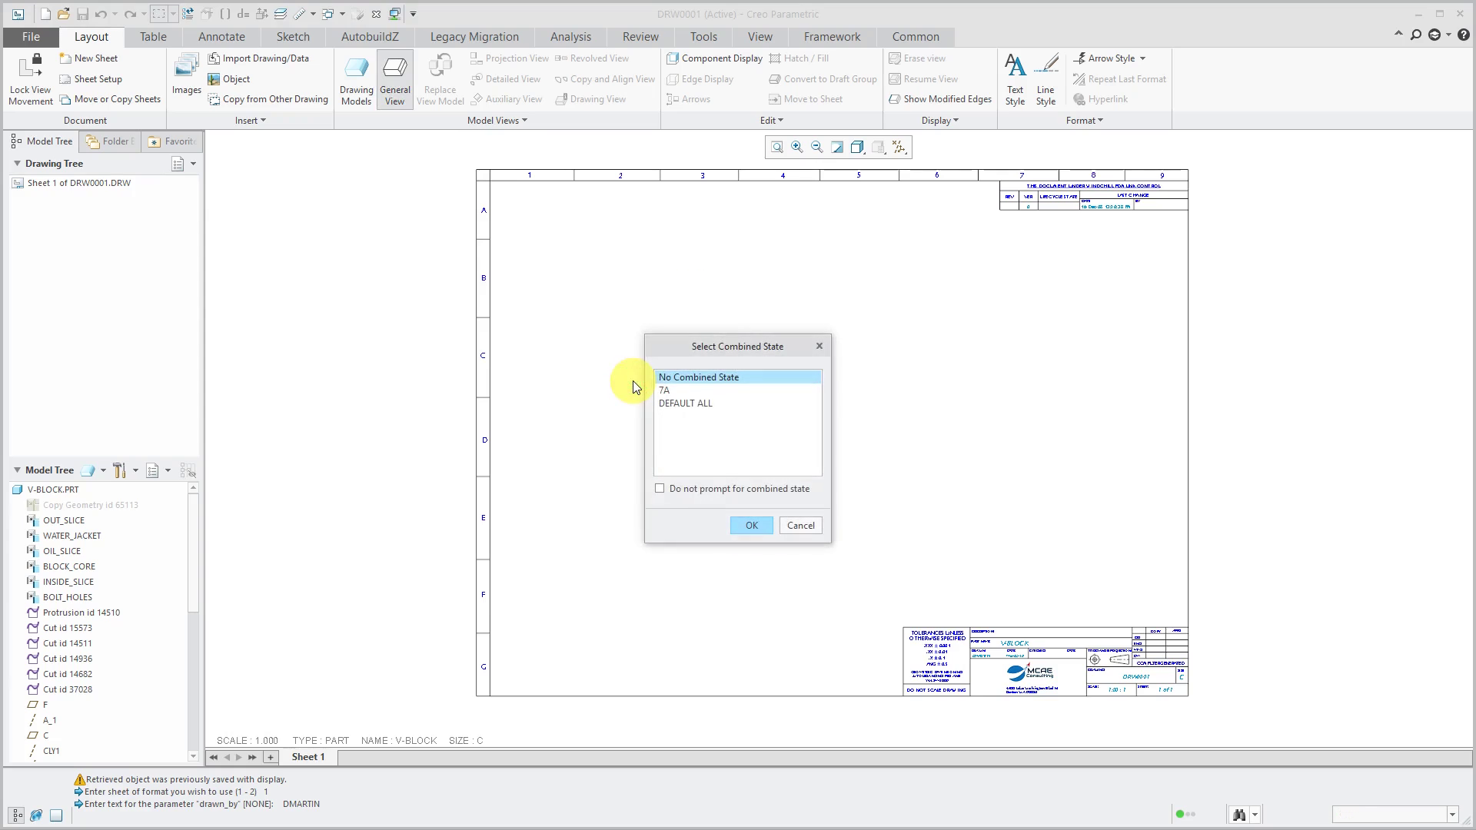
mouse_move(616, 385)
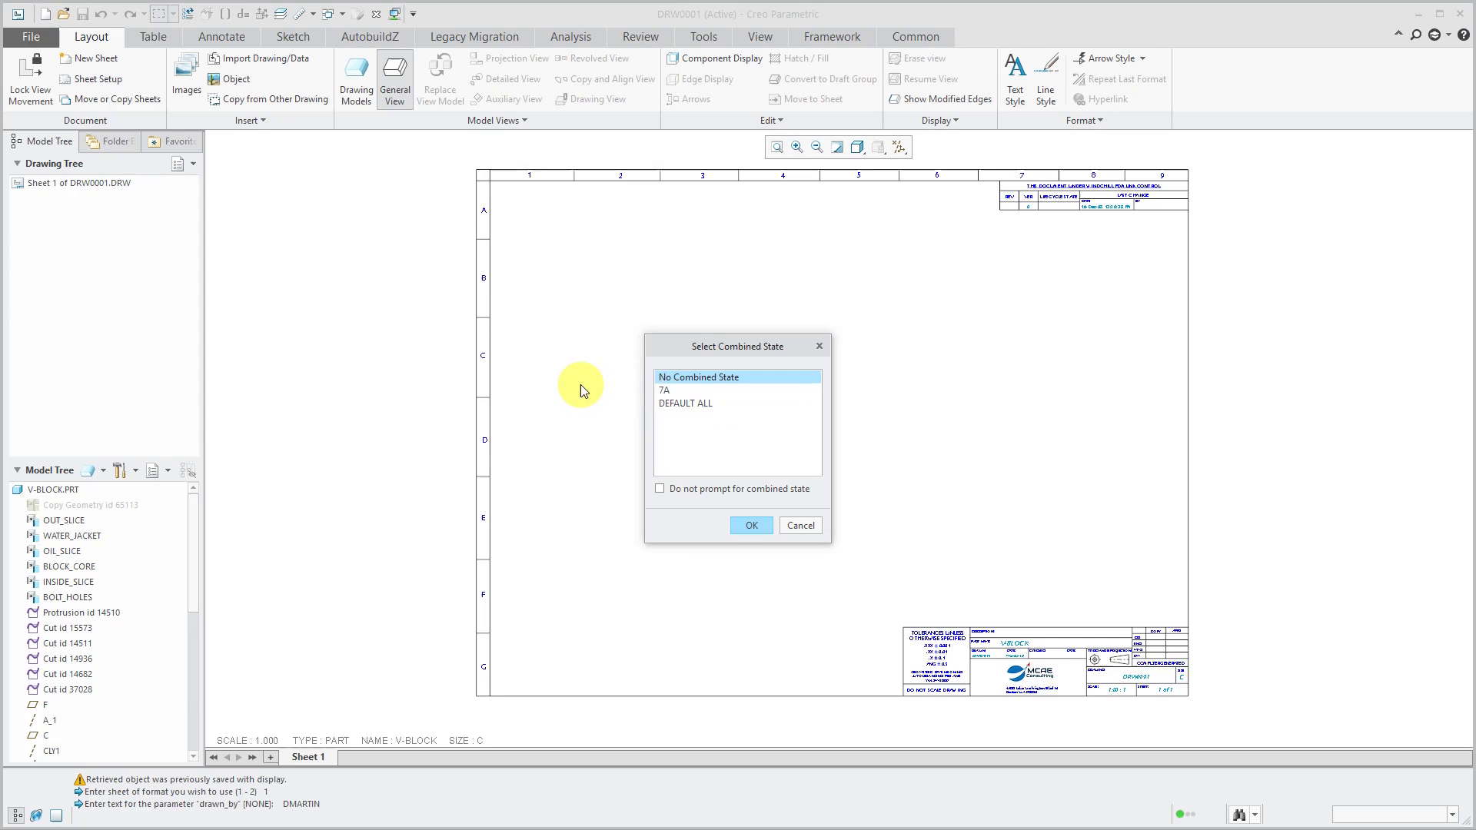
mouse_move(581, 425)
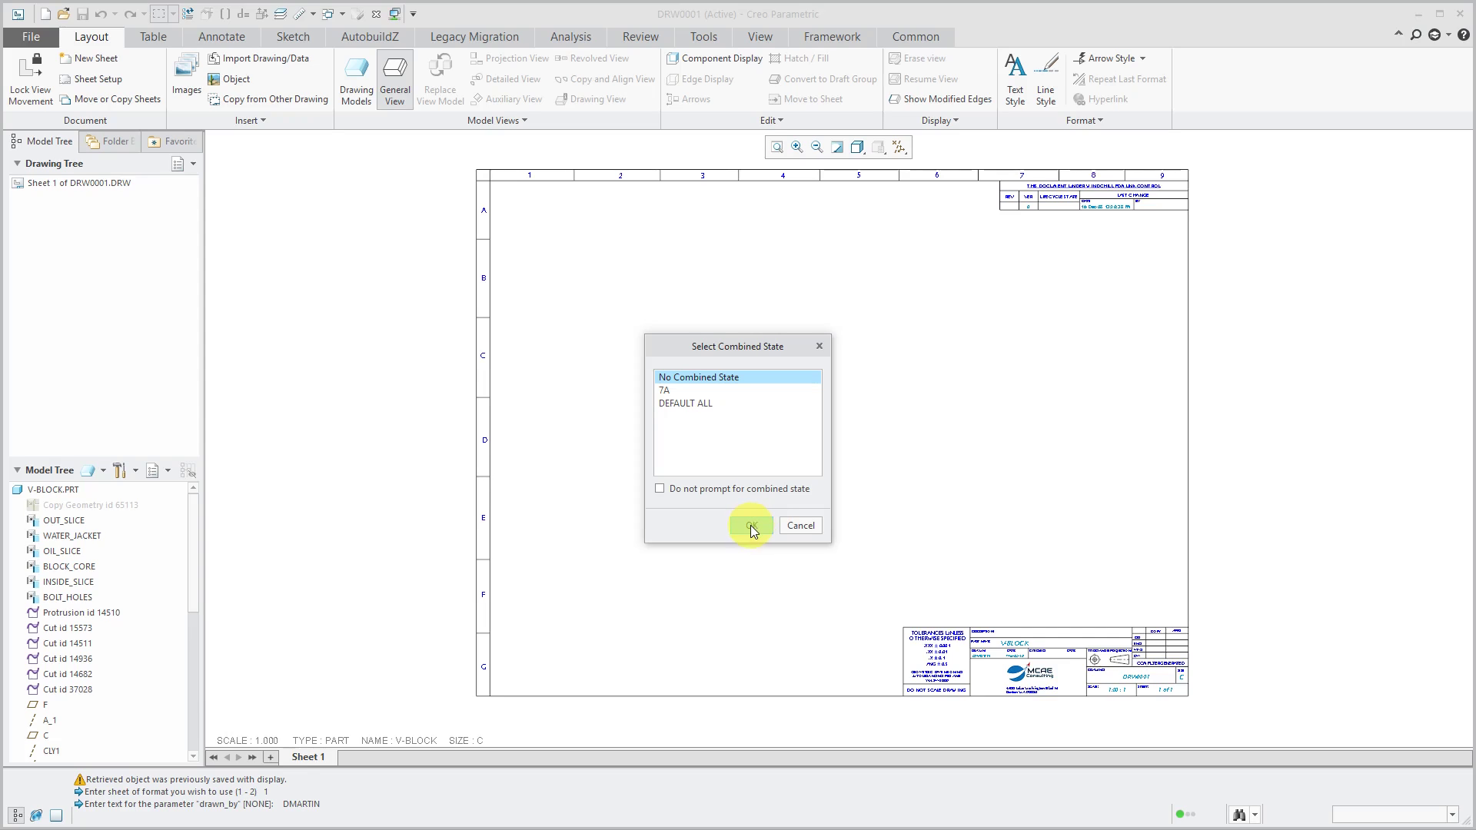
- Place the general view without a combined state and orient it to FRONT
left_click(750, 525)
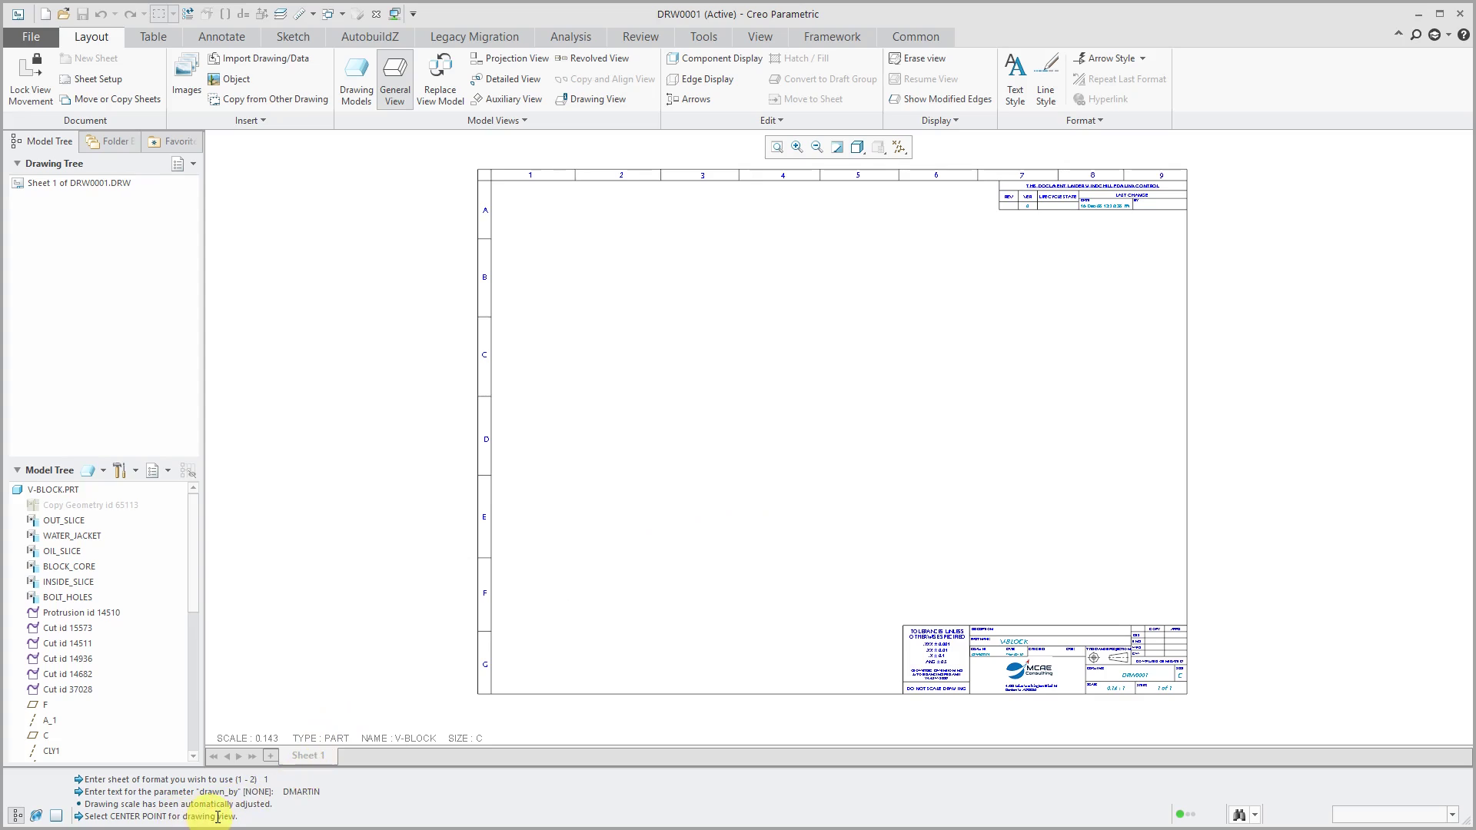
mouse_move(668, 437)
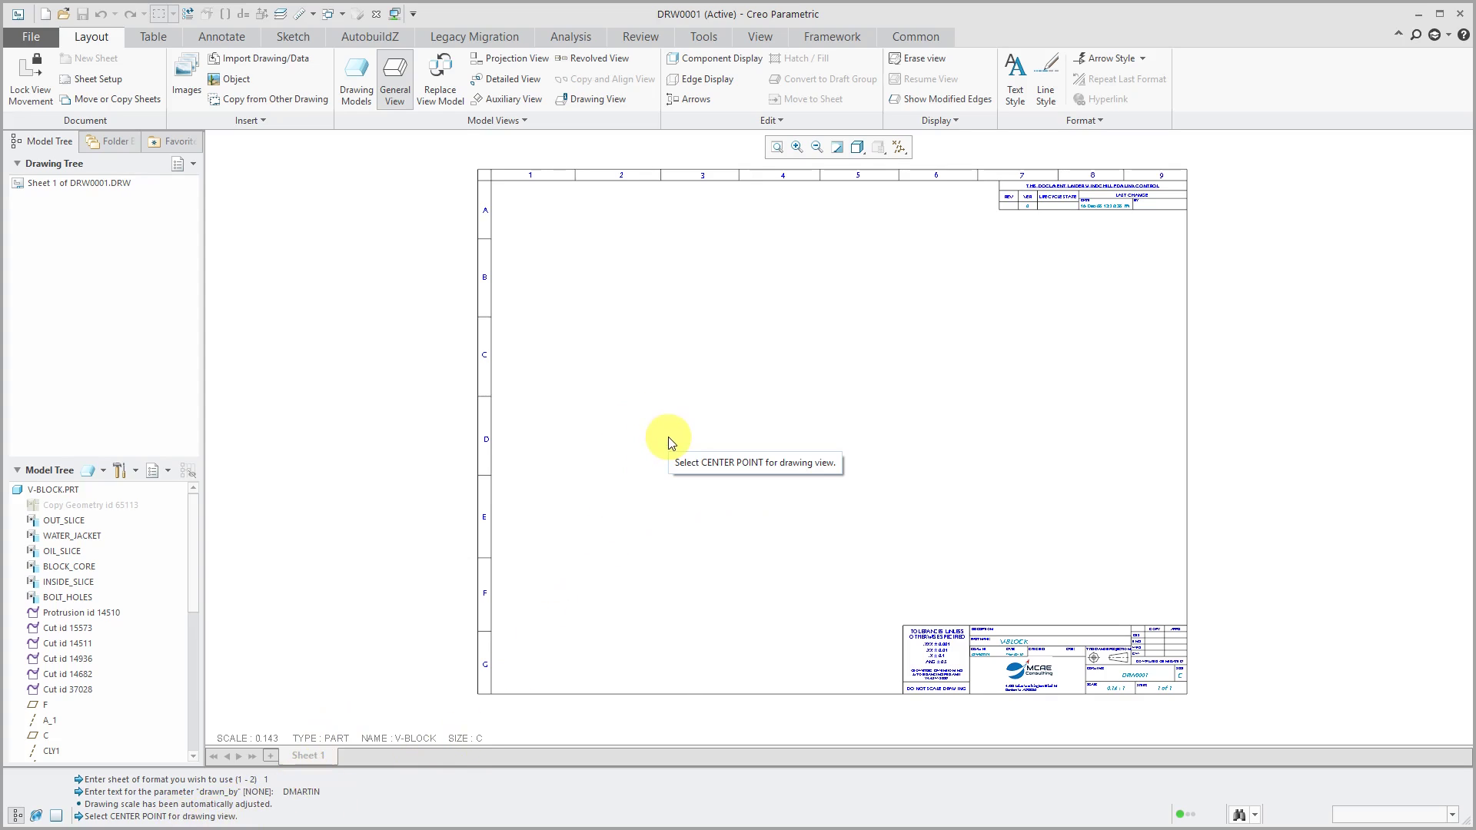
mouse_move(659, 473)
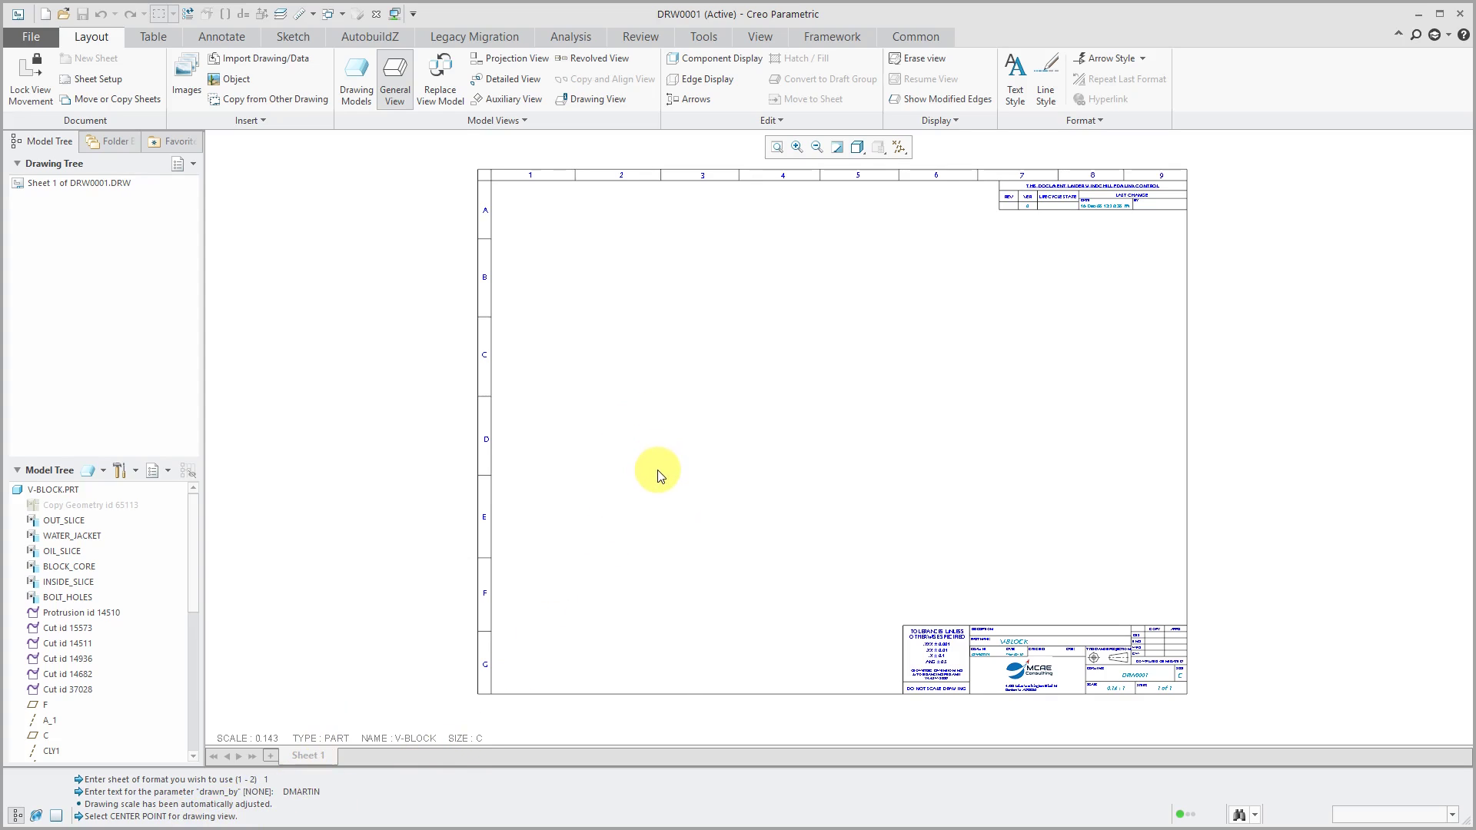
left_click(658, 471)
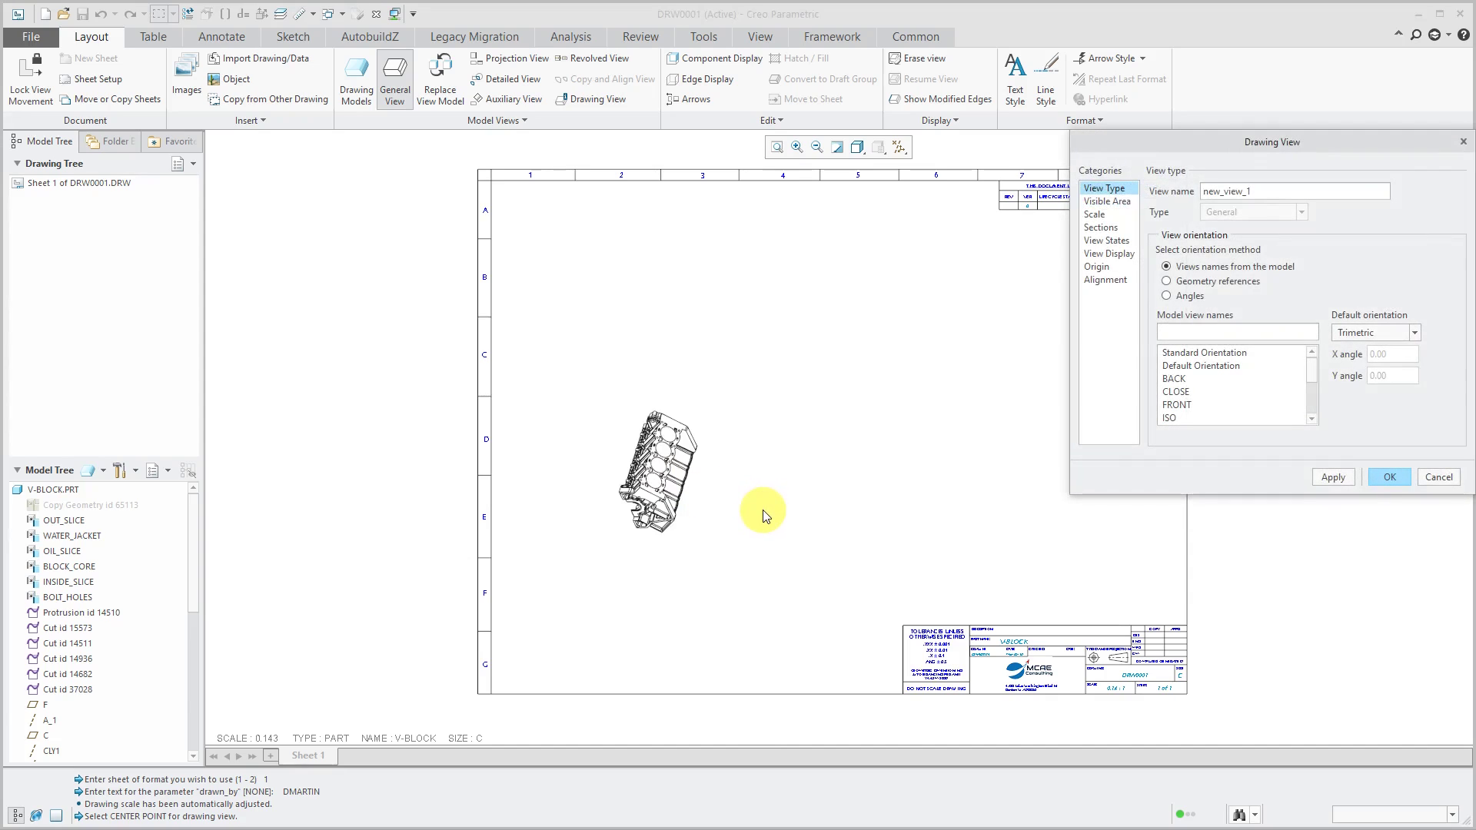
mouse_move(1222, 492)
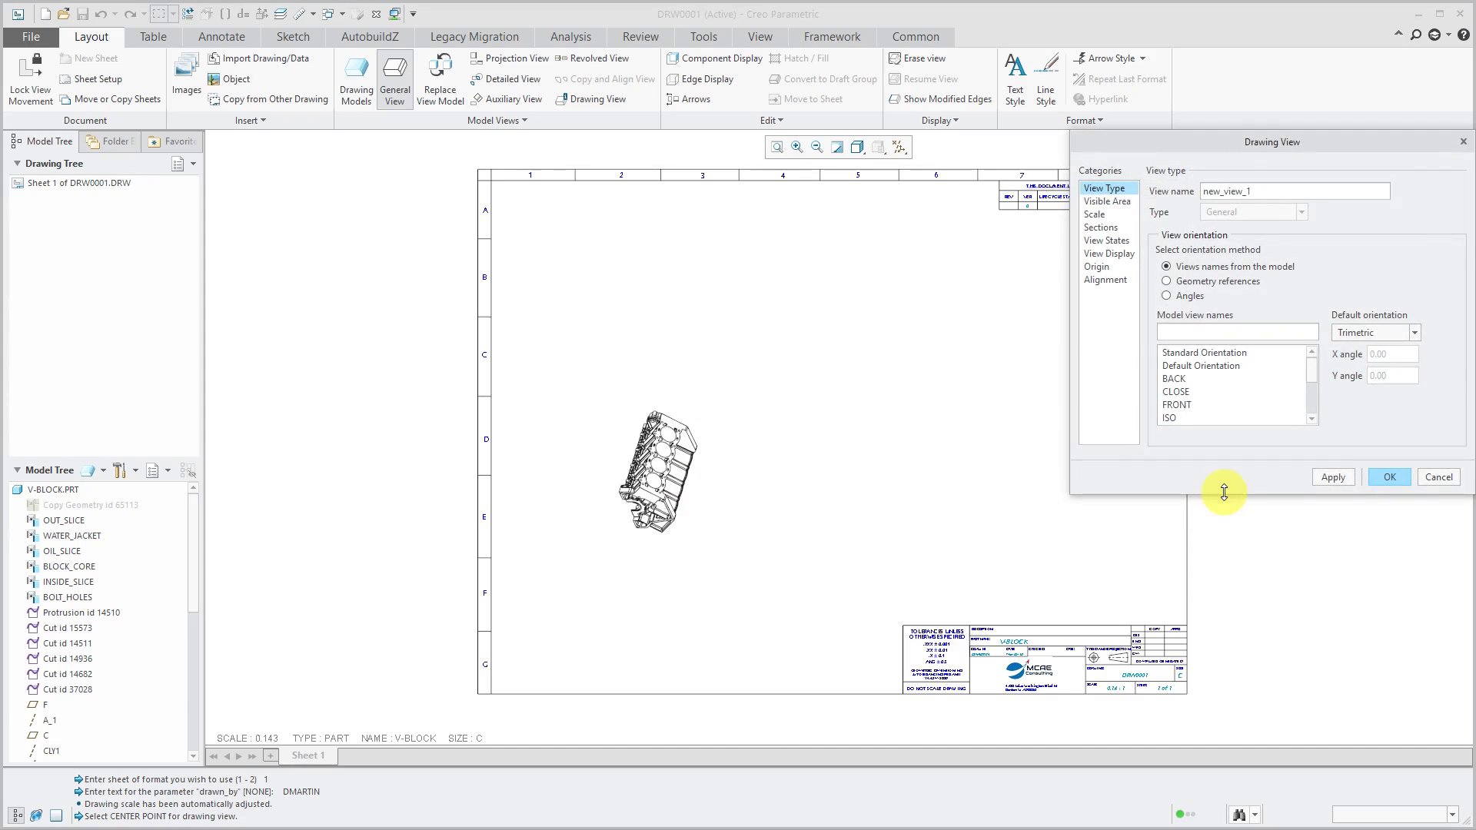
mouse_move(1223, 493)
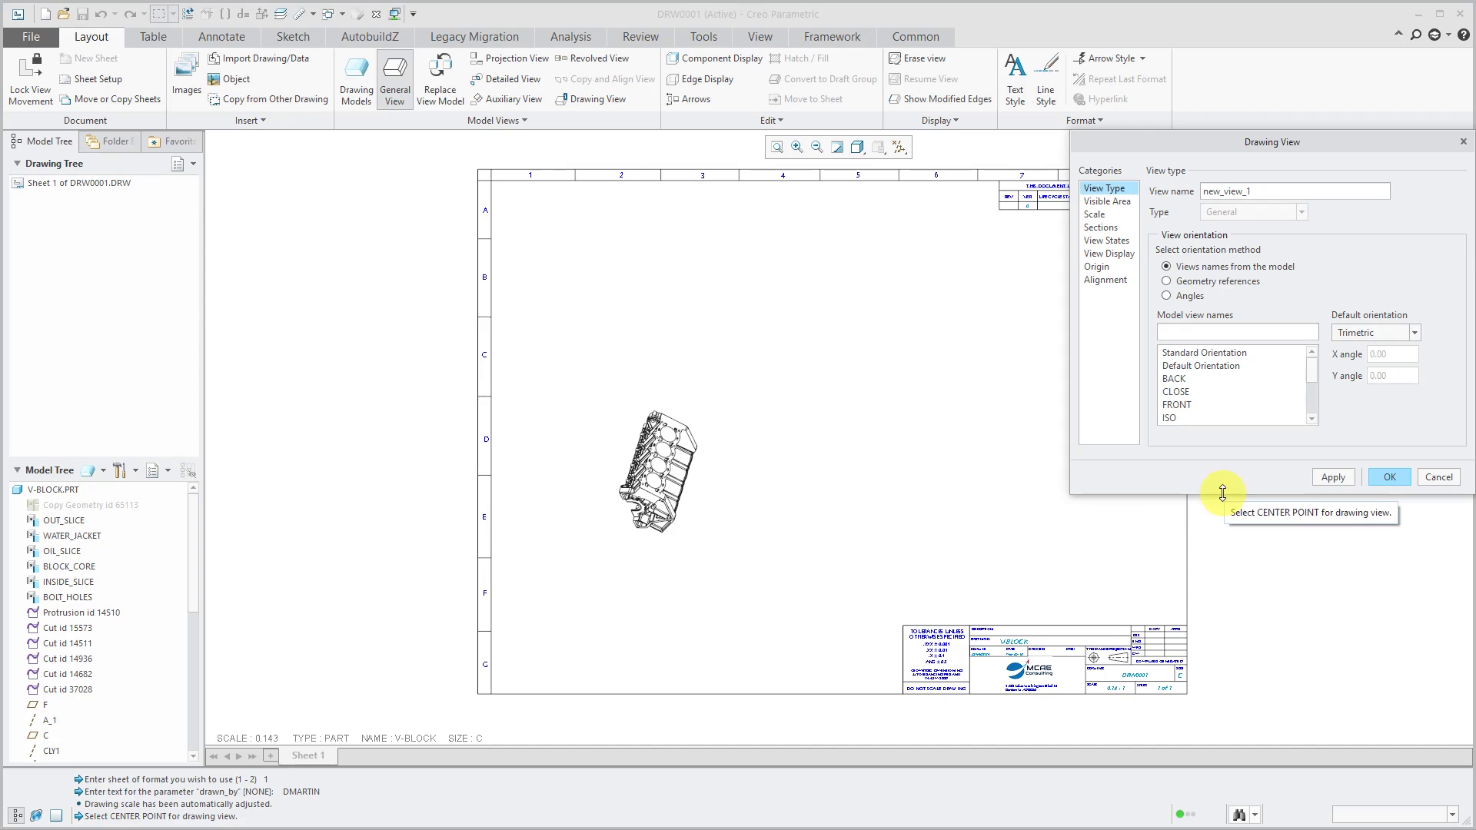
mouse_move(1192, 415)
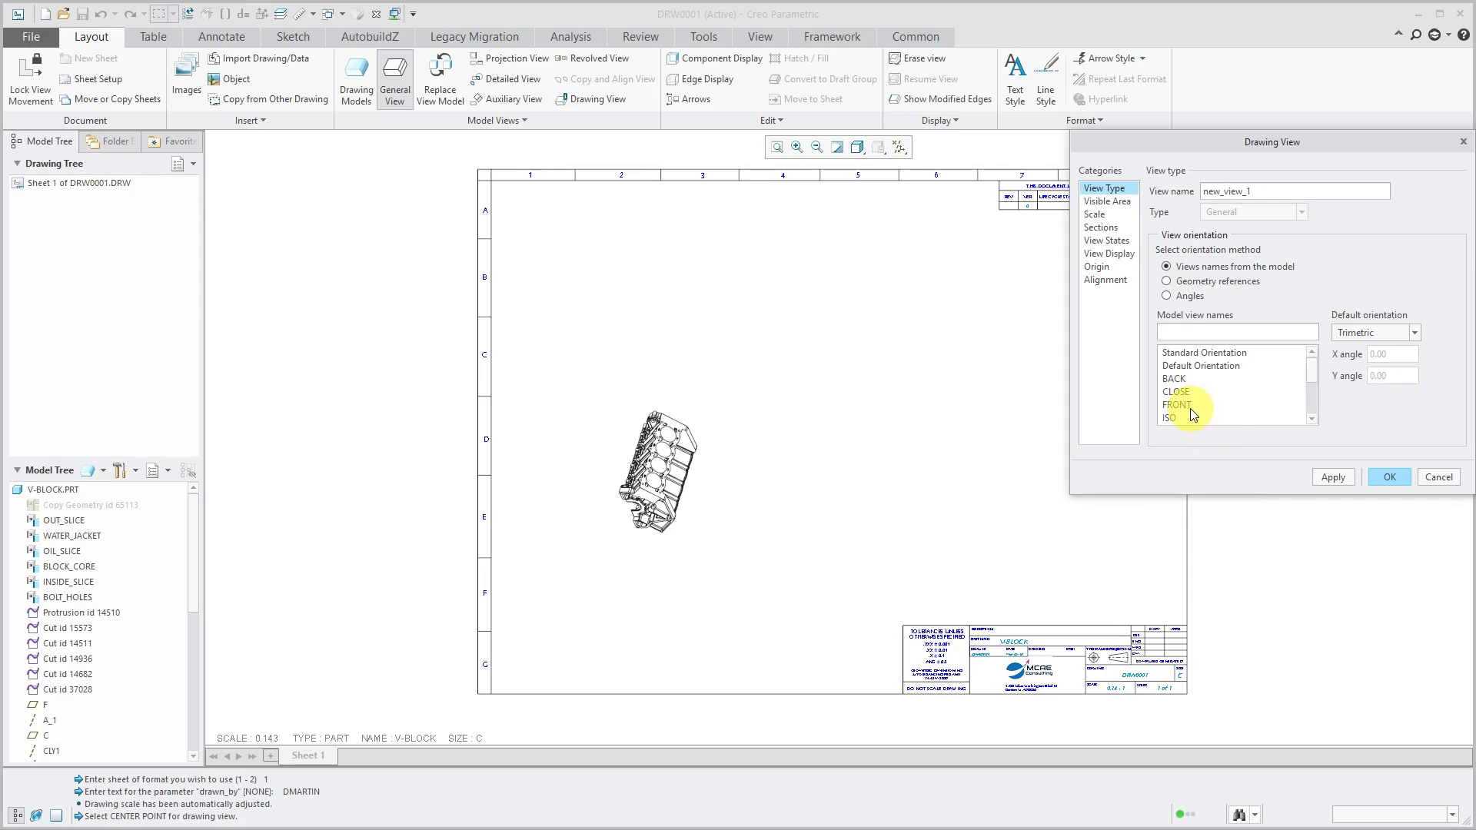
left_click(1178, 405)
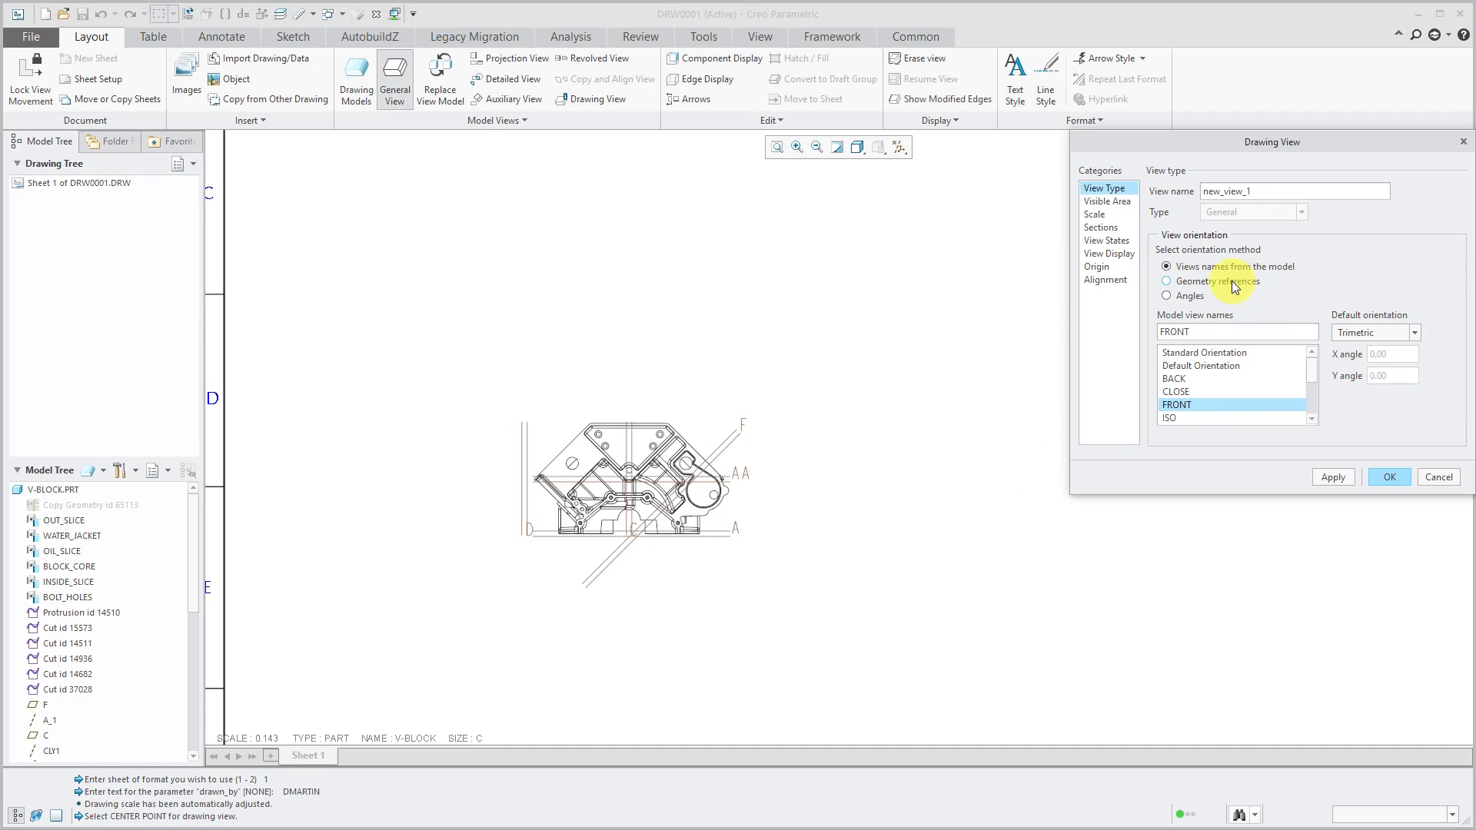
- Review orientation methods, keep the FRONT saved view, and name the view 'front'
left_click(1166, 282)
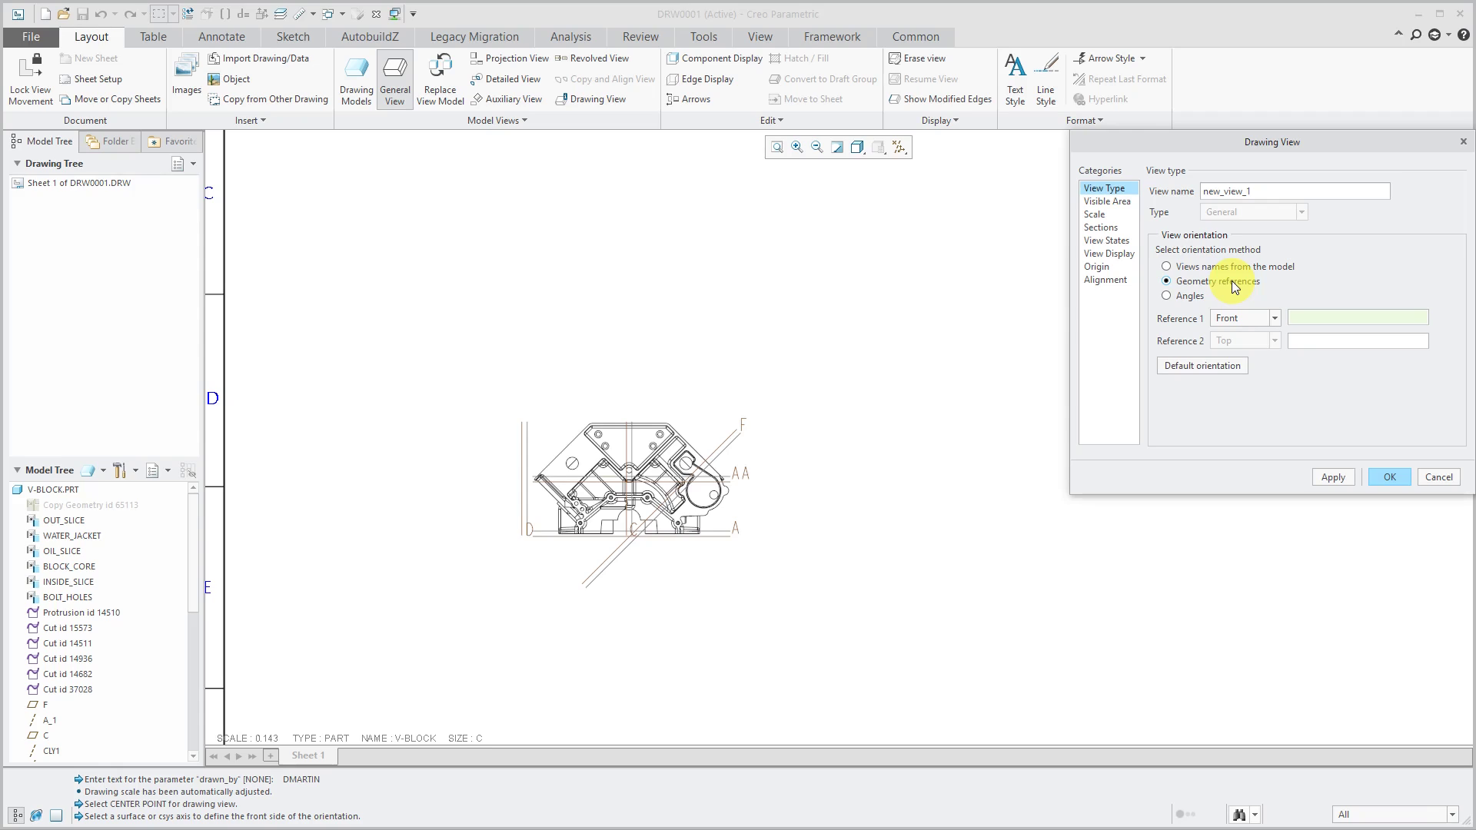
left_click(1166, 295)
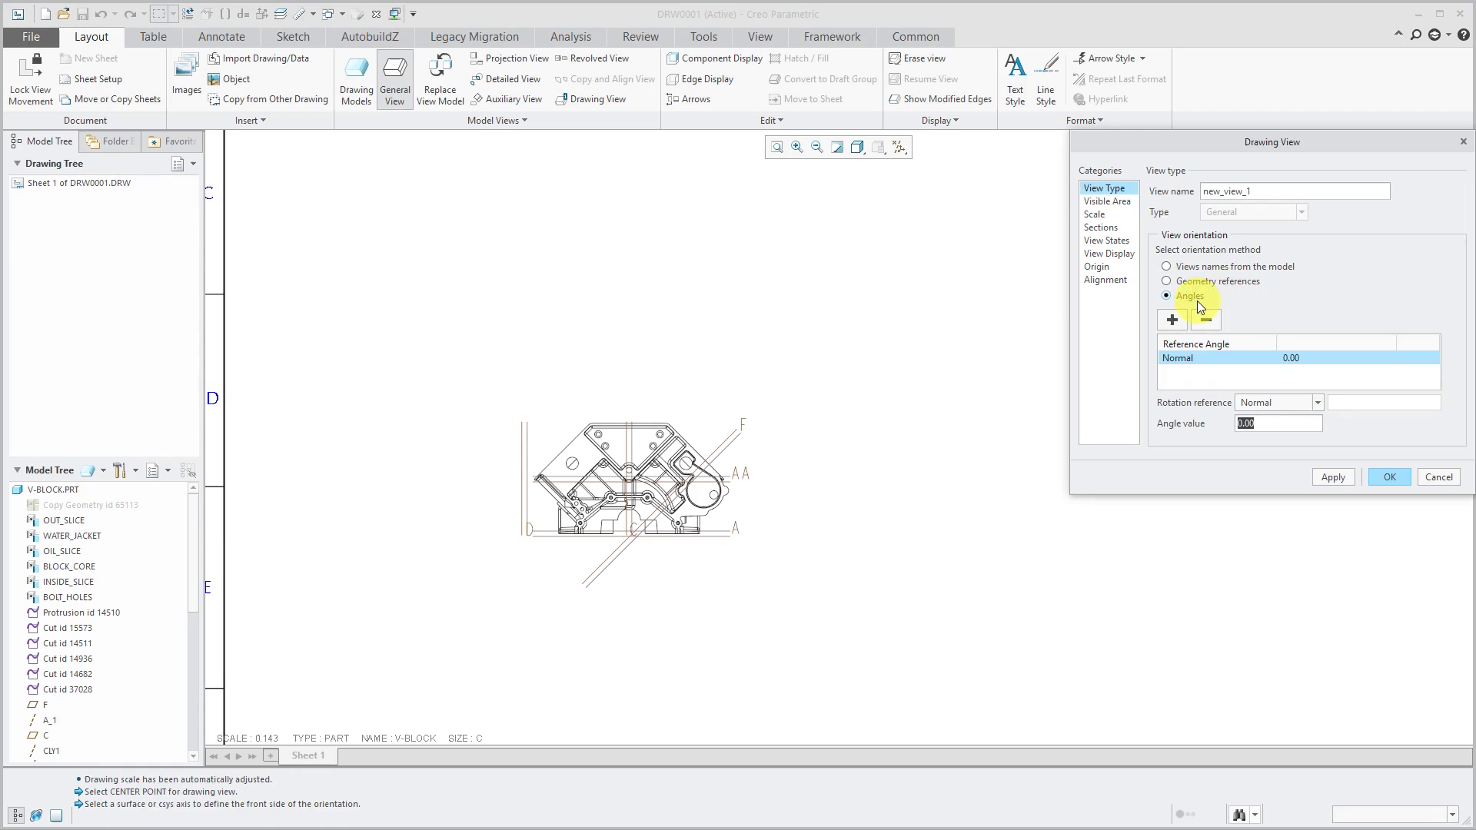
mouse_move(1190, 295)
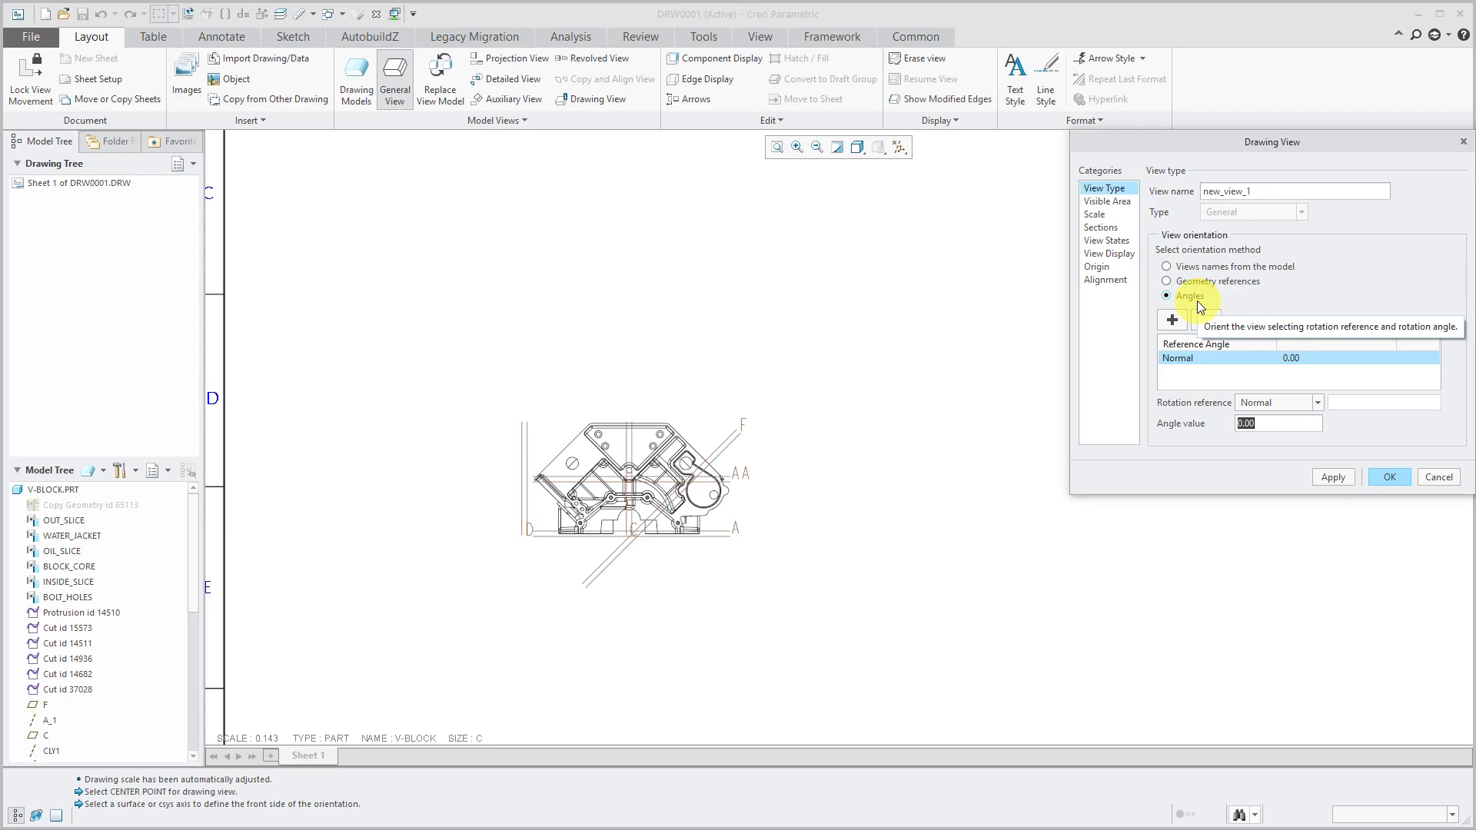
mouse_move(1203, 284)
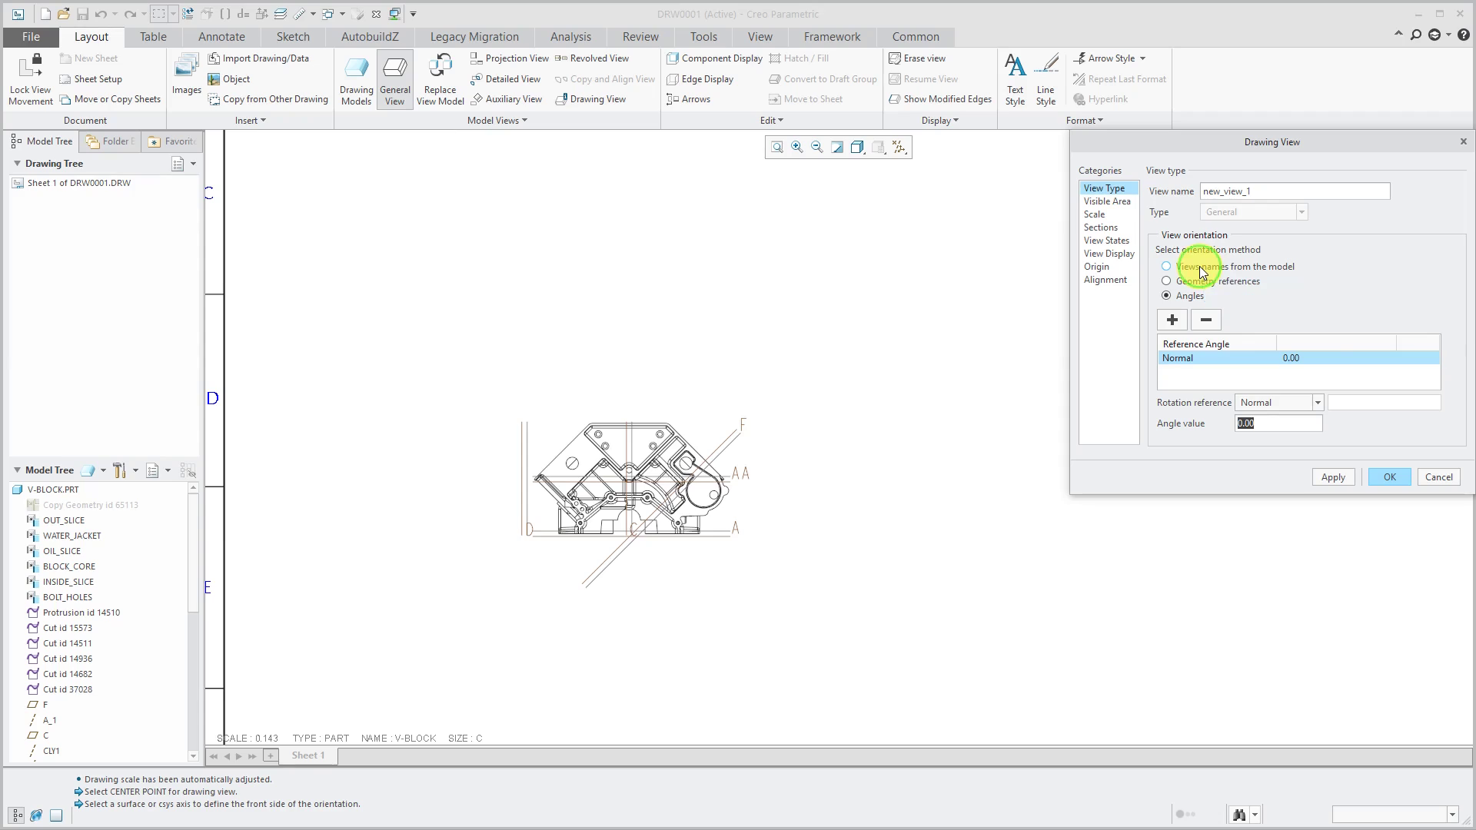
left_click(1167, 266)
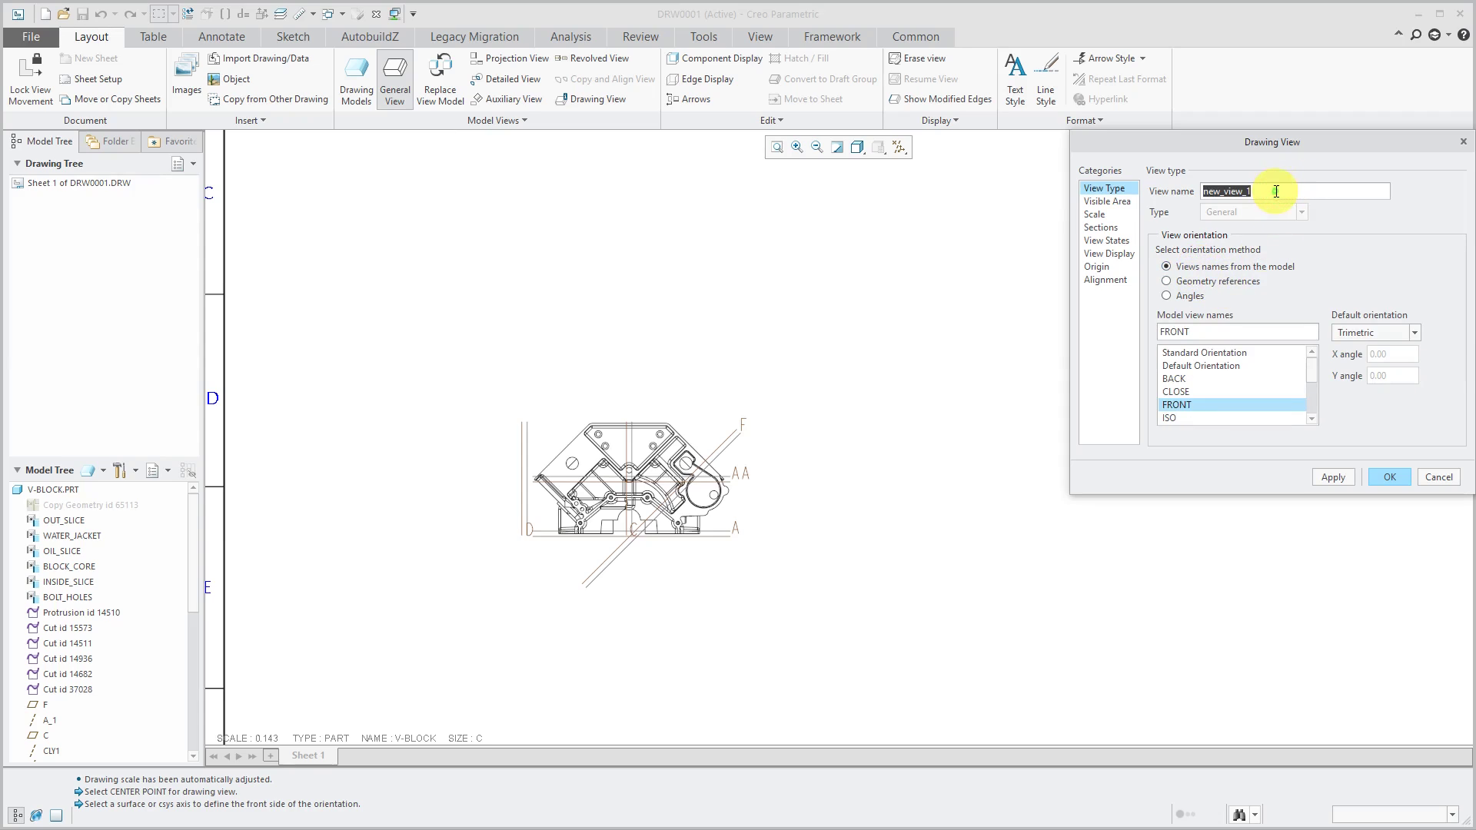
type("front")
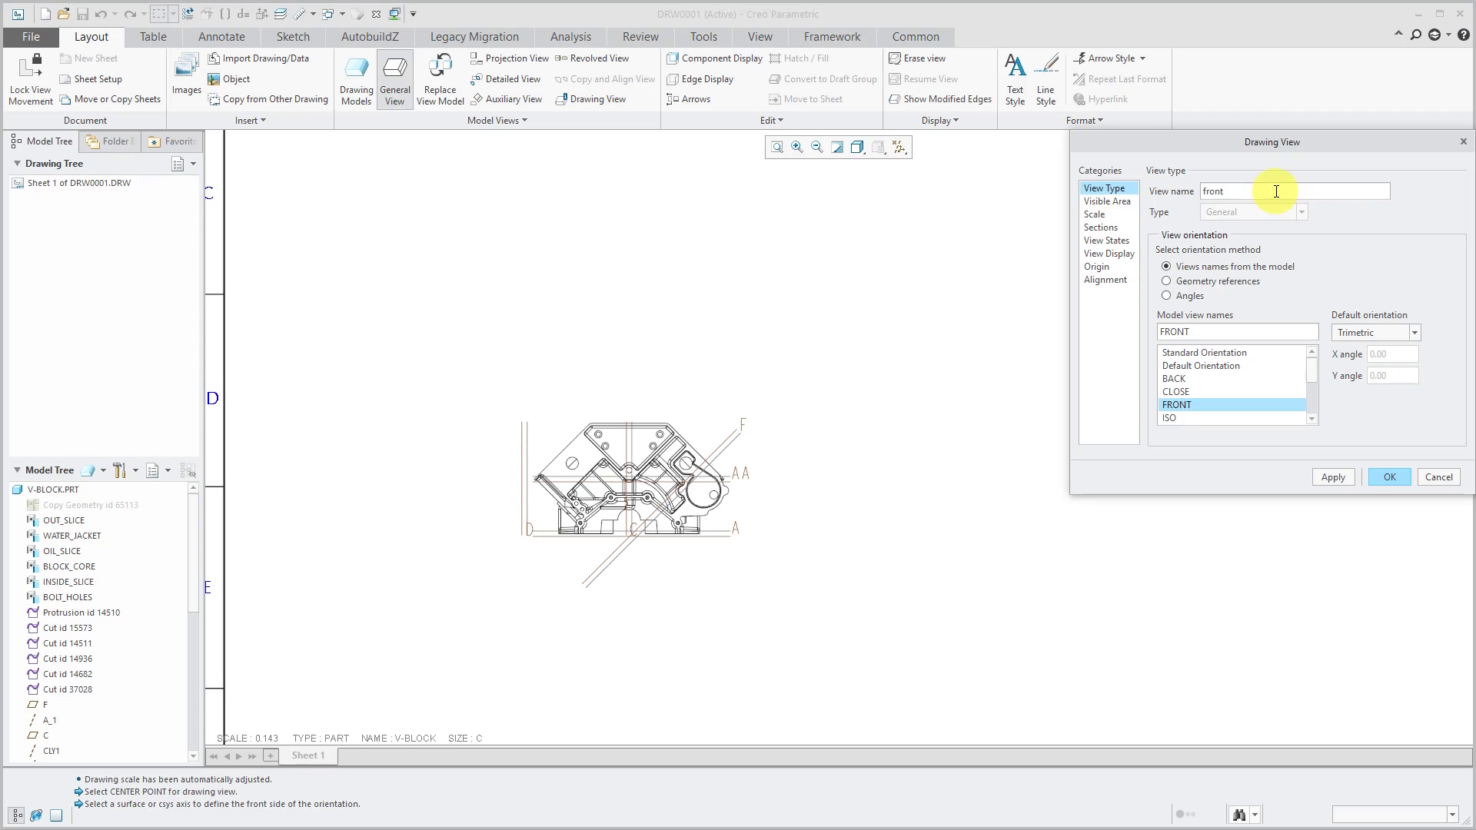
key("Backspace")
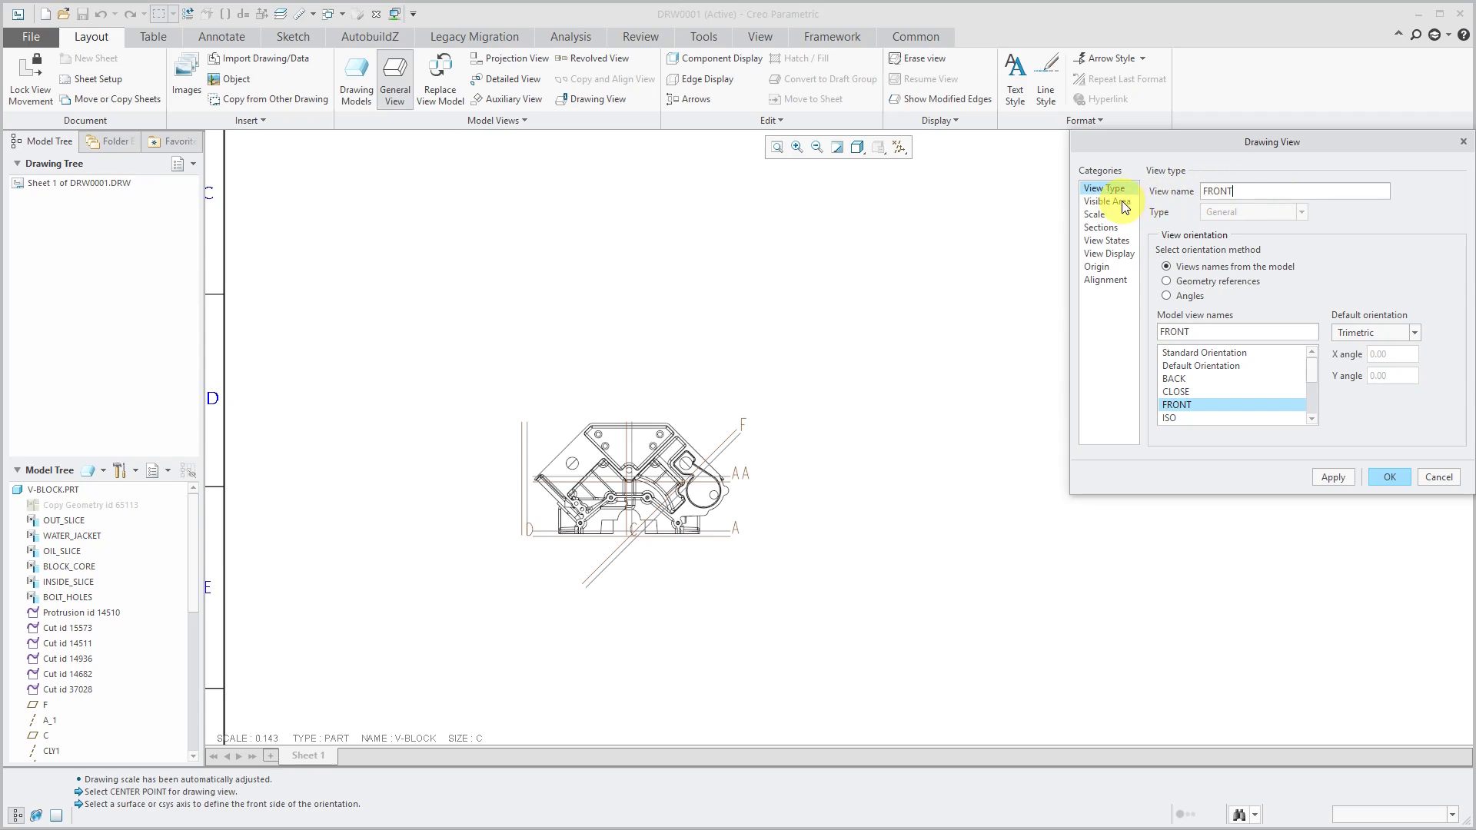
- Check the Visible Area options and keep the view as Full View
left_click(1106, 200)
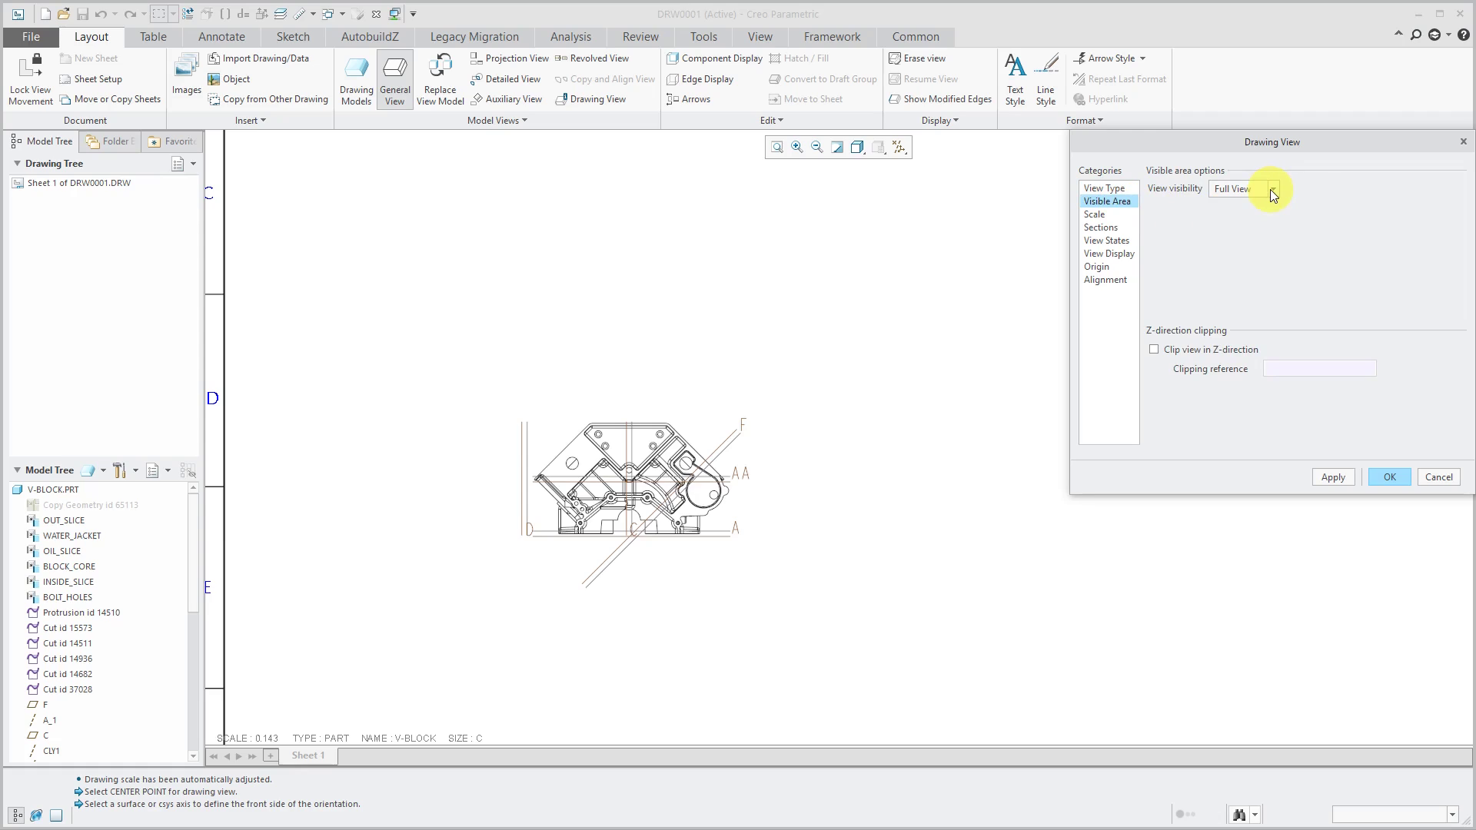
left_click(1270, 189)
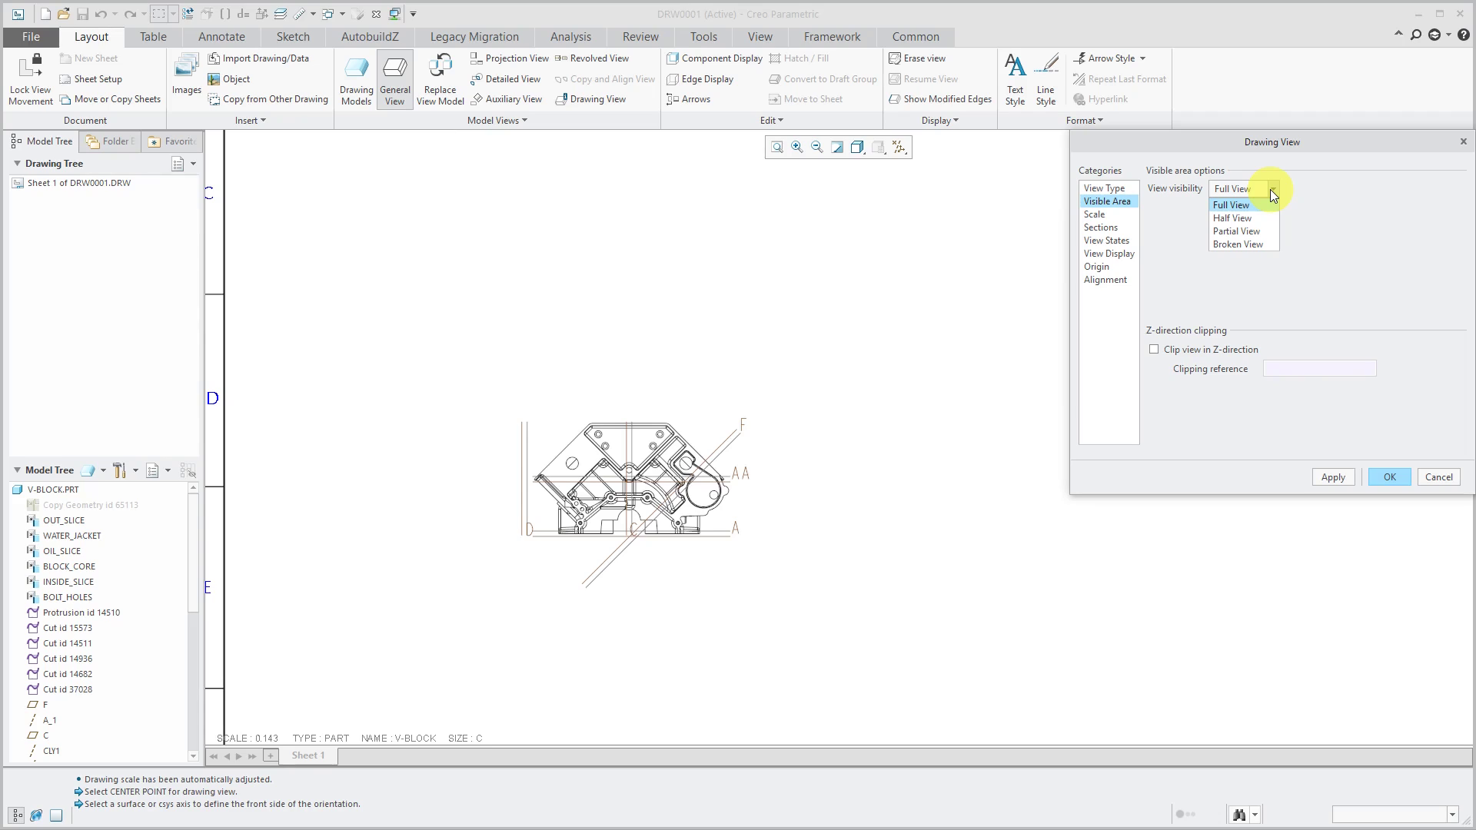
mouse_move(1236, 244)
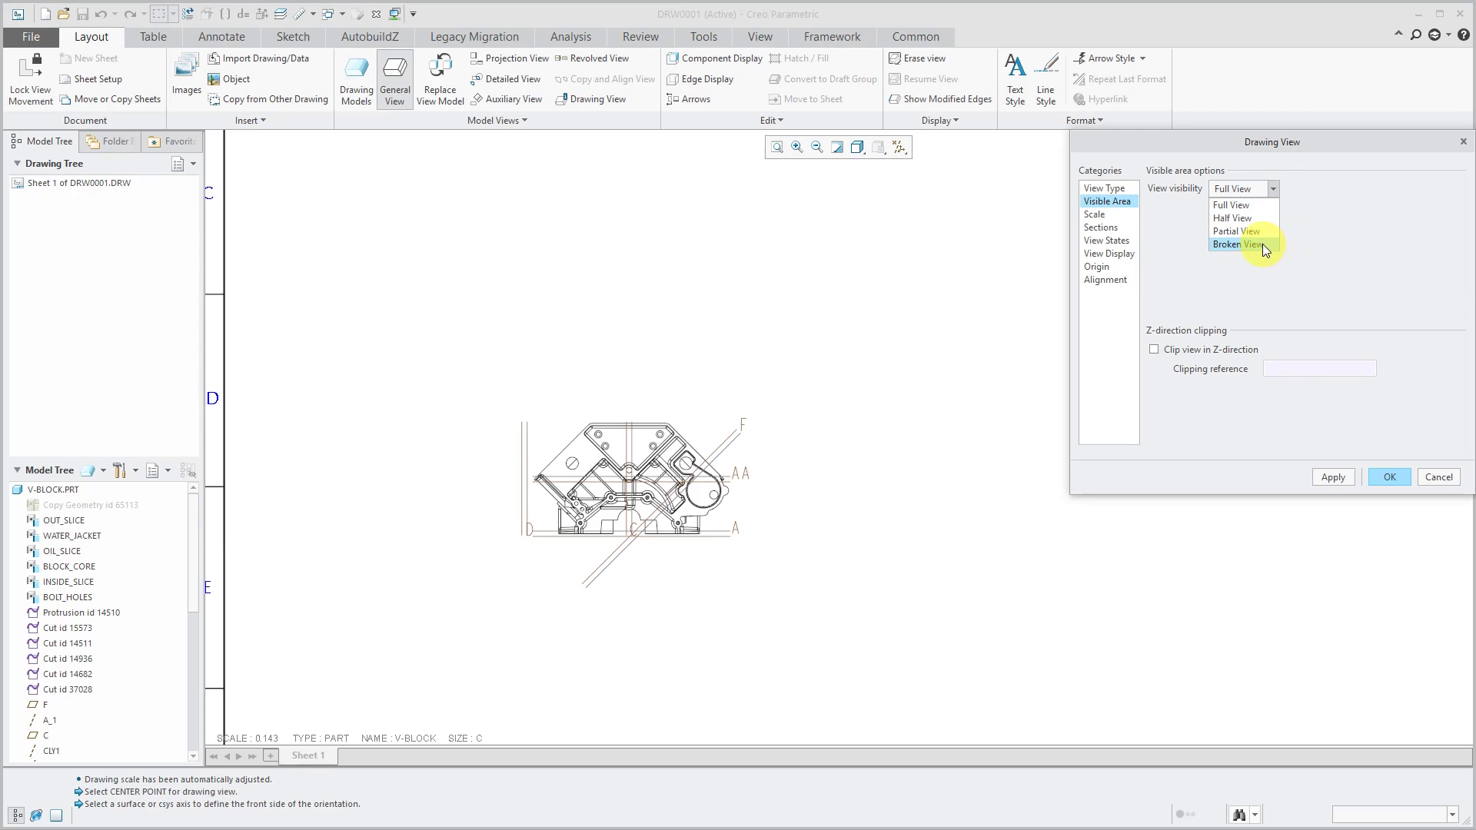
mouse_move(1266, 249)
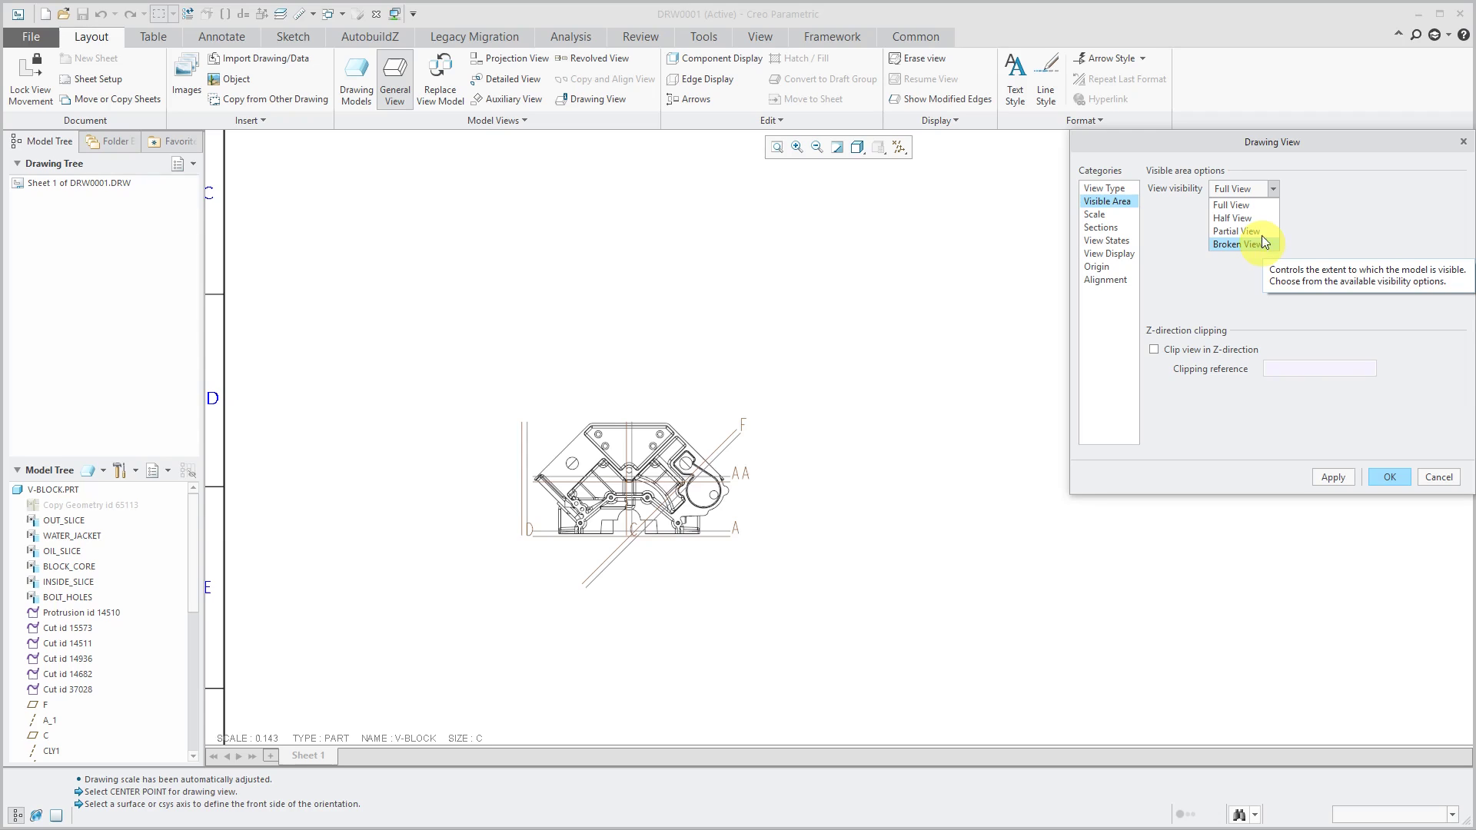
left_click(1242, 189)
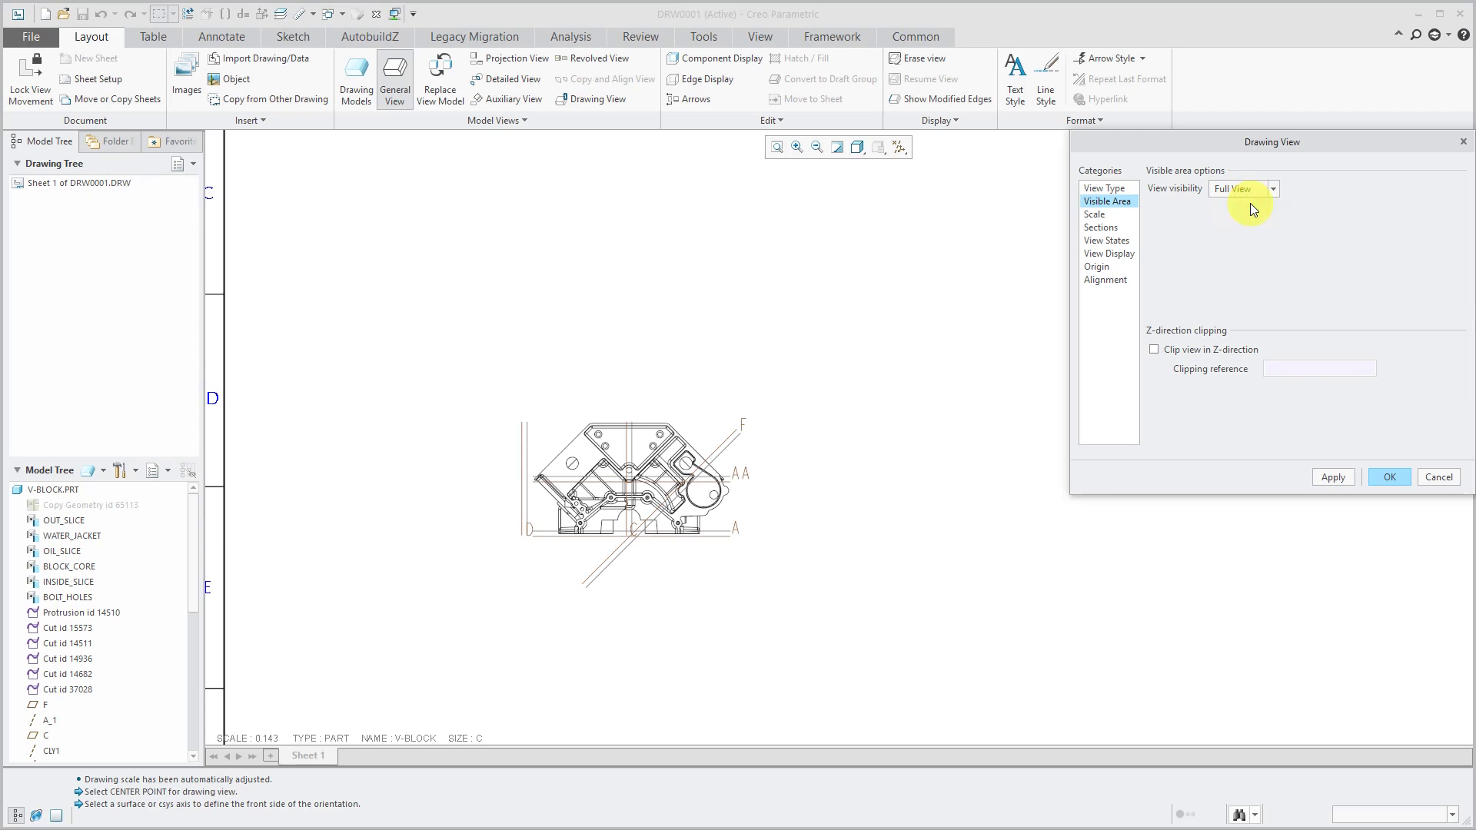
mouse_move(1238, 362)
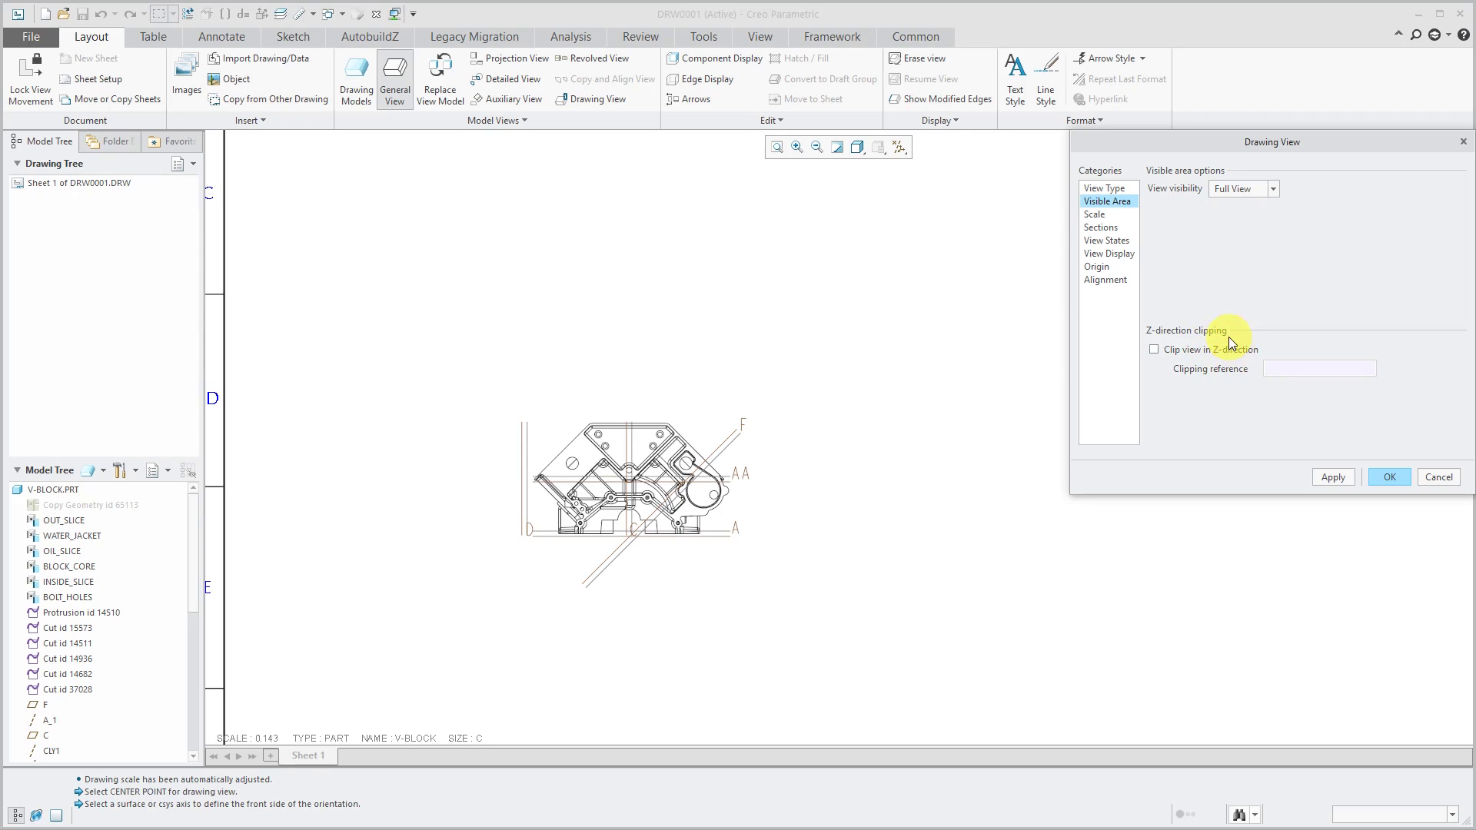
mouse_move(824, 353)
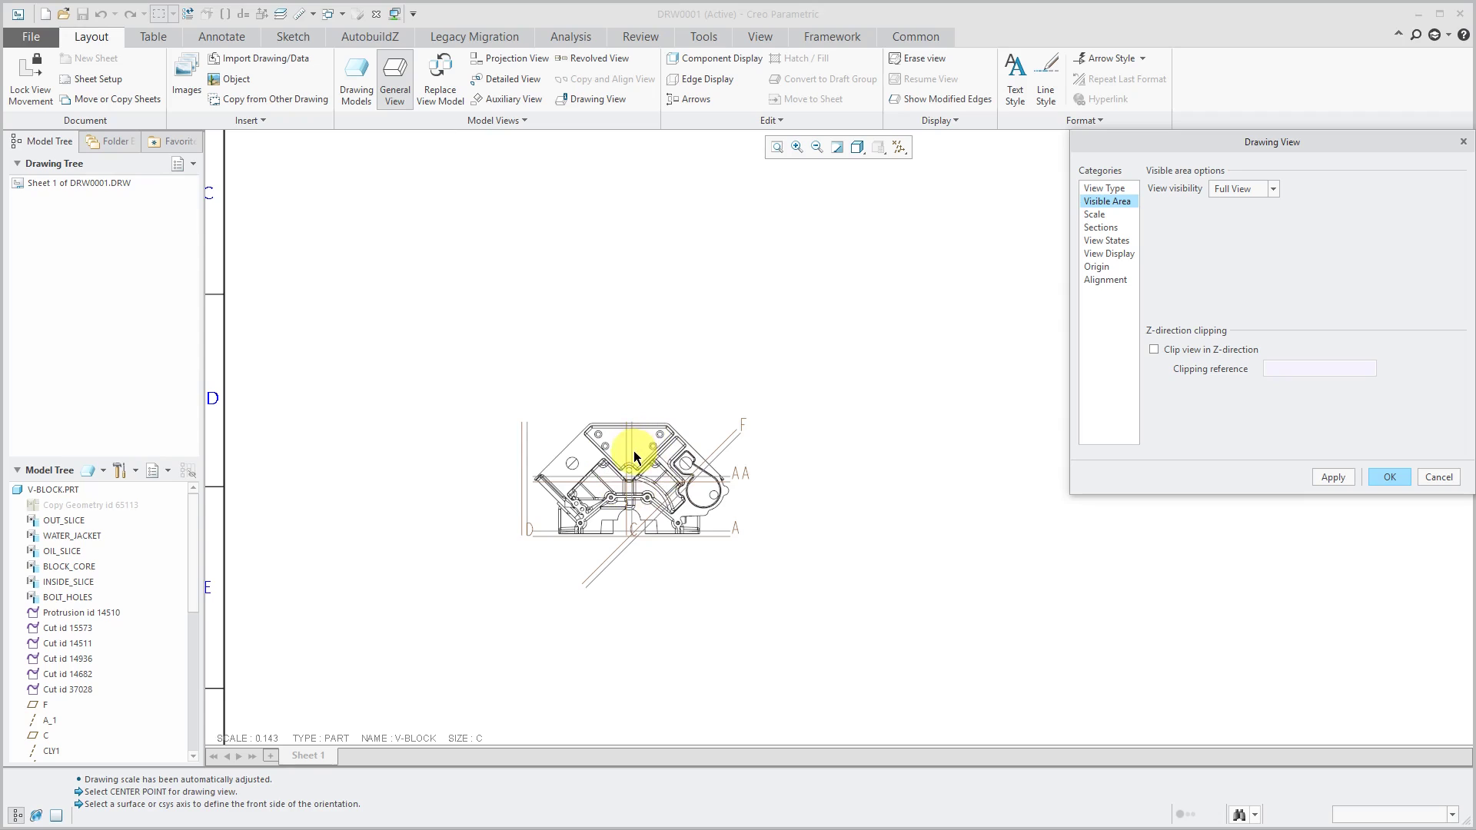
mouse_move(1162, 383)
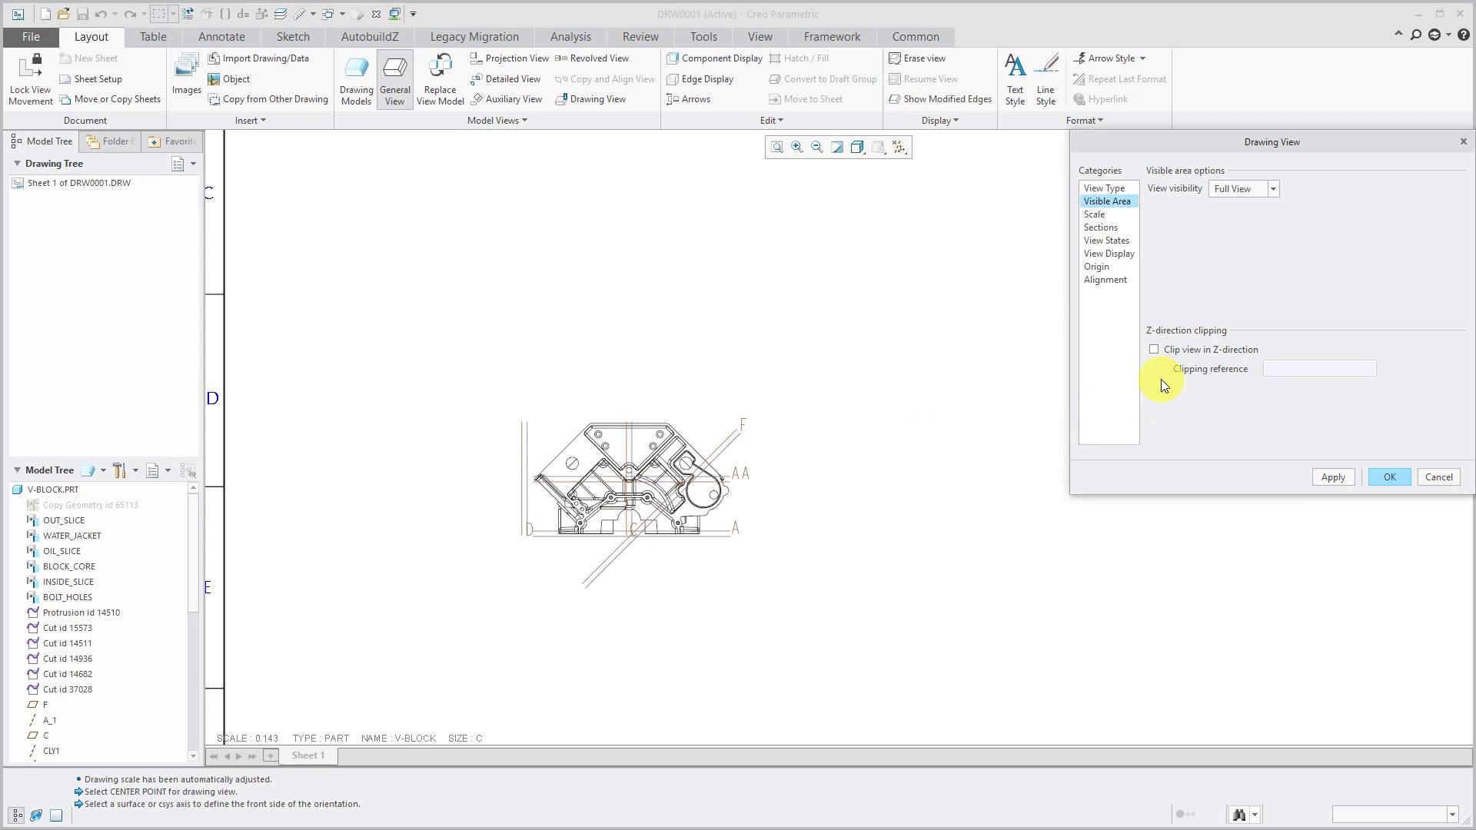
mouse_move(663, 421)
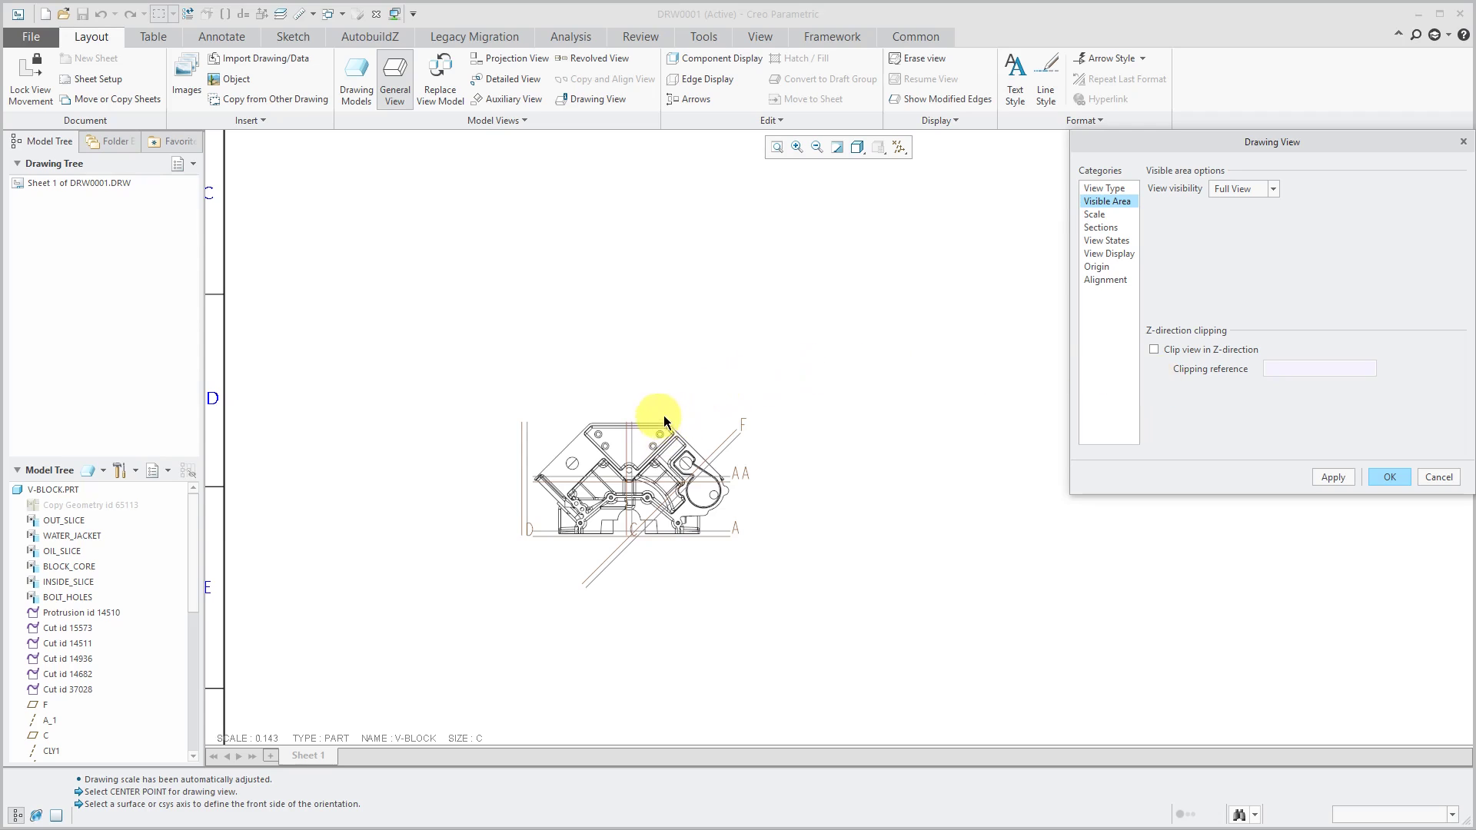
mouse_move(1160, 317)
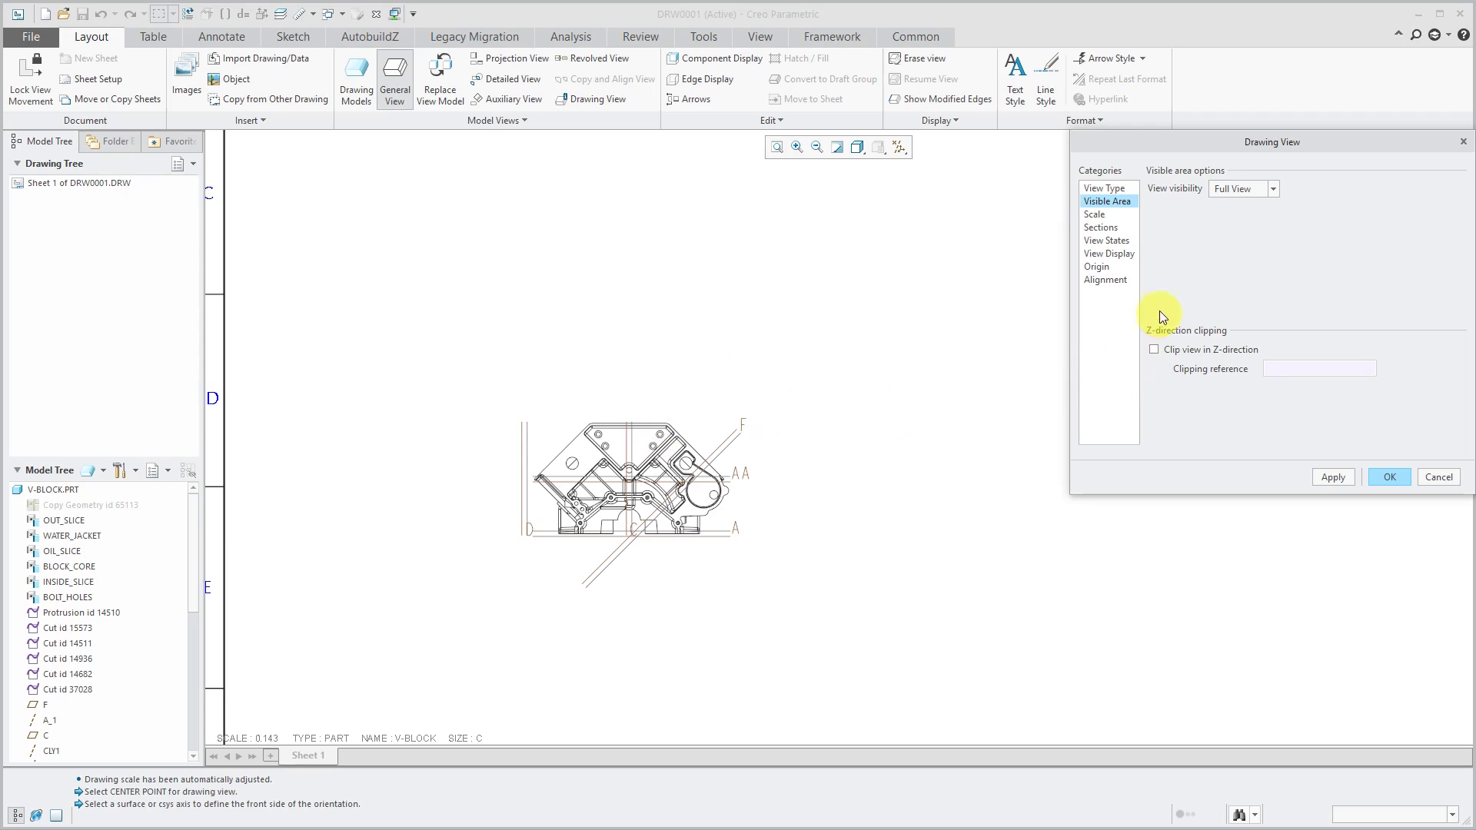
- Apply a custom scale of 0.25 to the FRONT view
left_click(1094, 214)
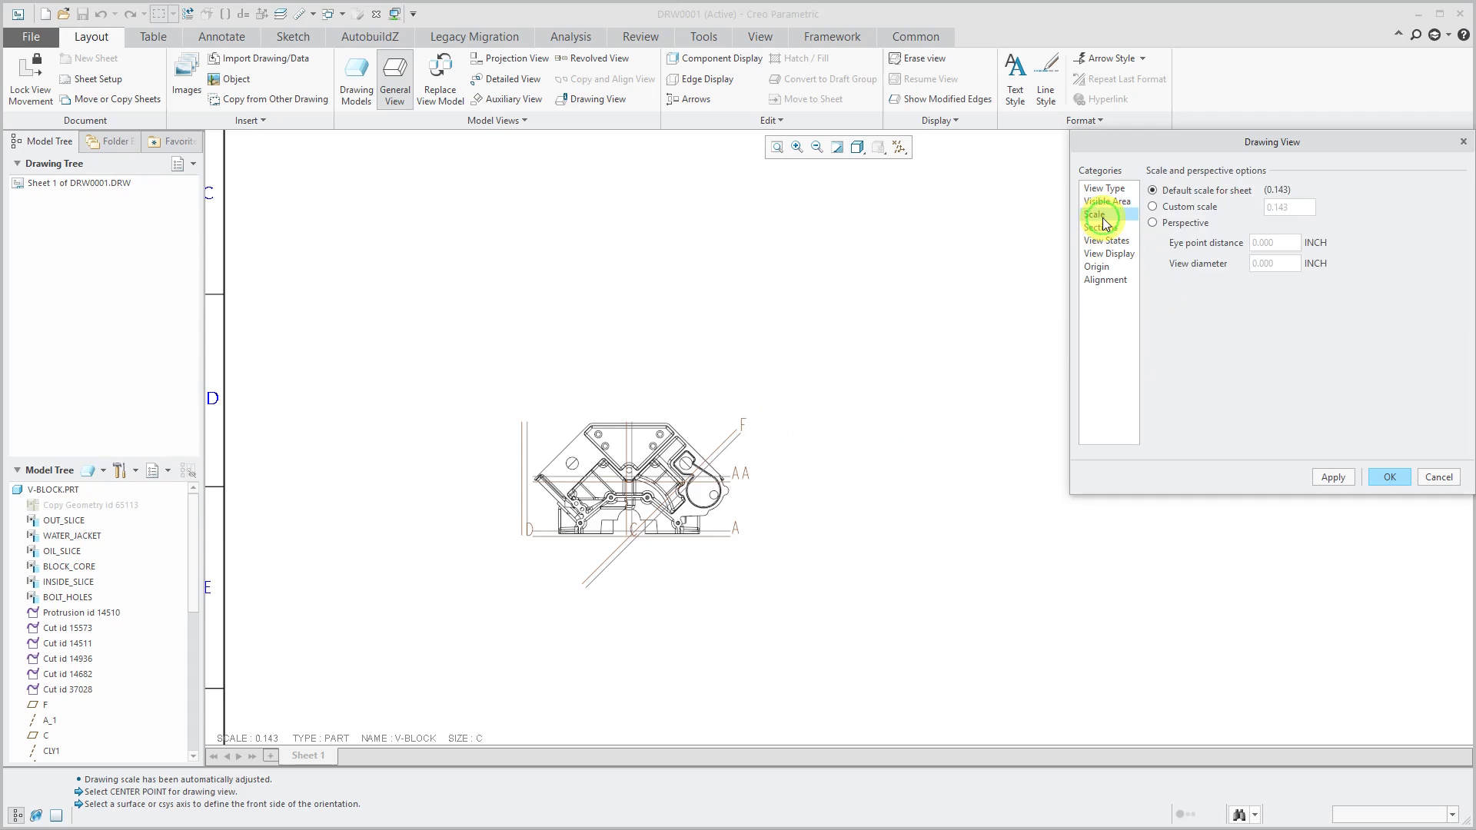
left_click(1095, 214)
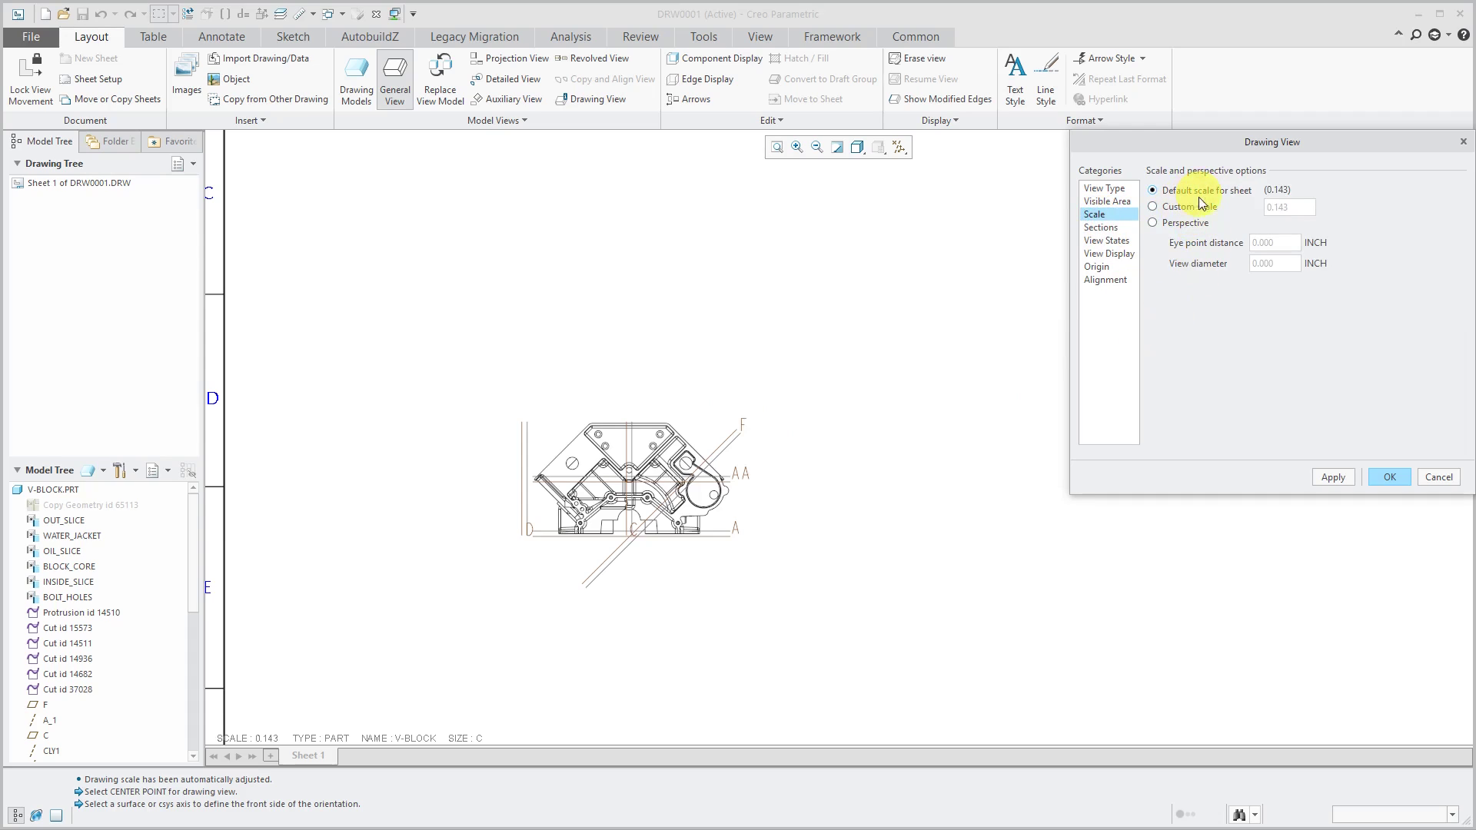
mouse_move(1282, 183)
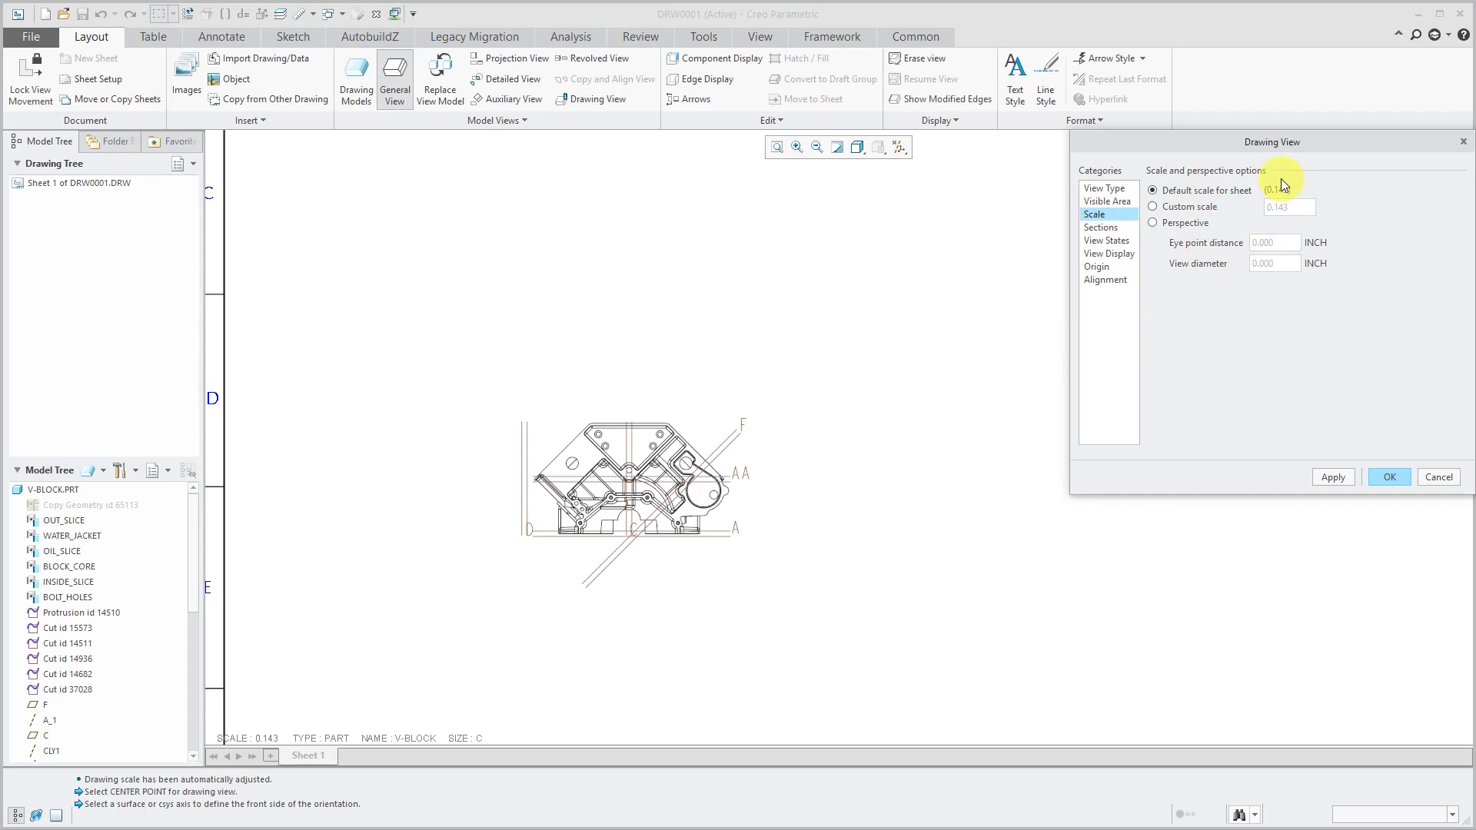
mouse_move(1341, 231)
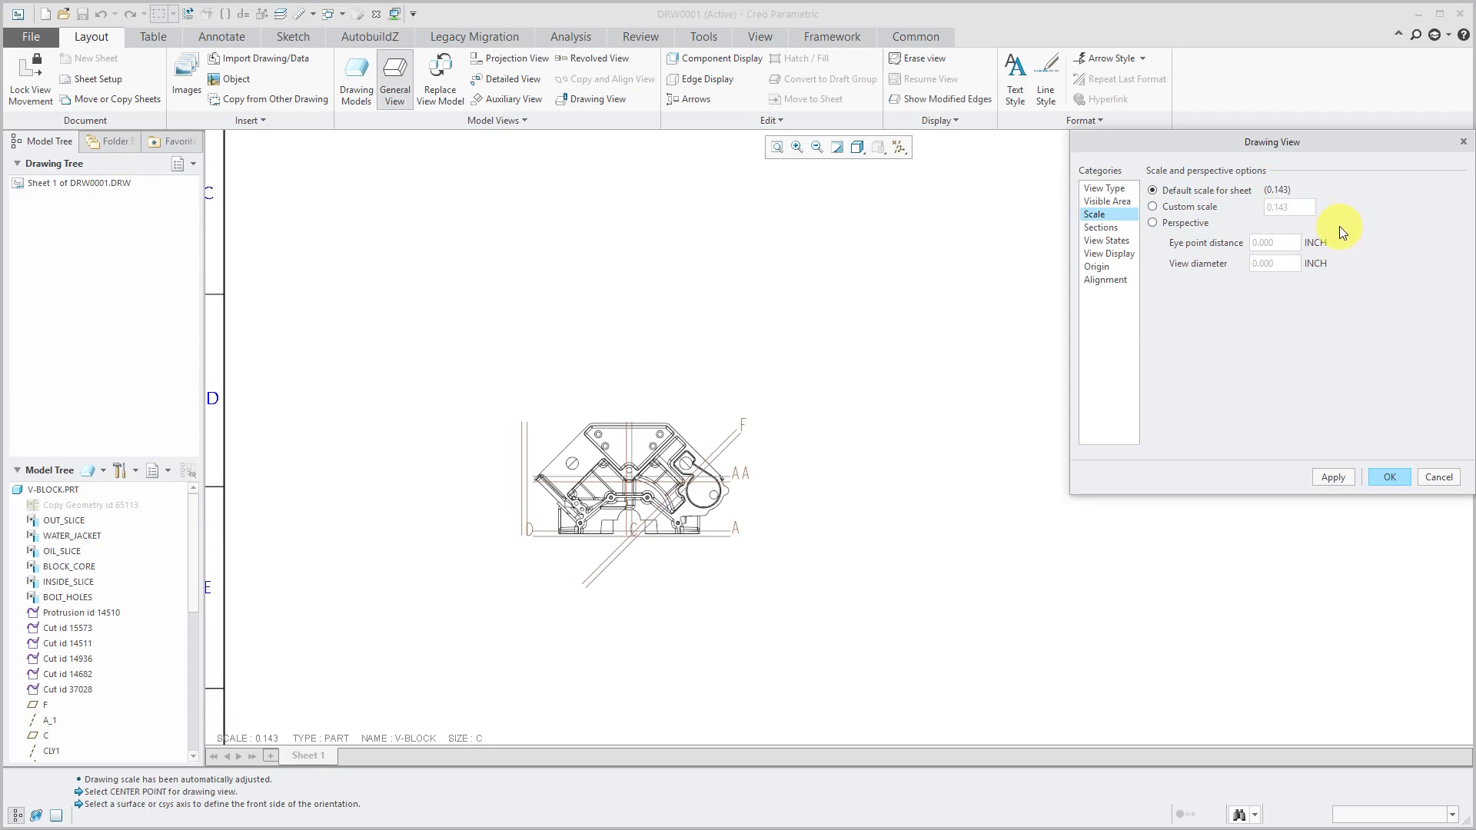
mouse_move(684, 365)
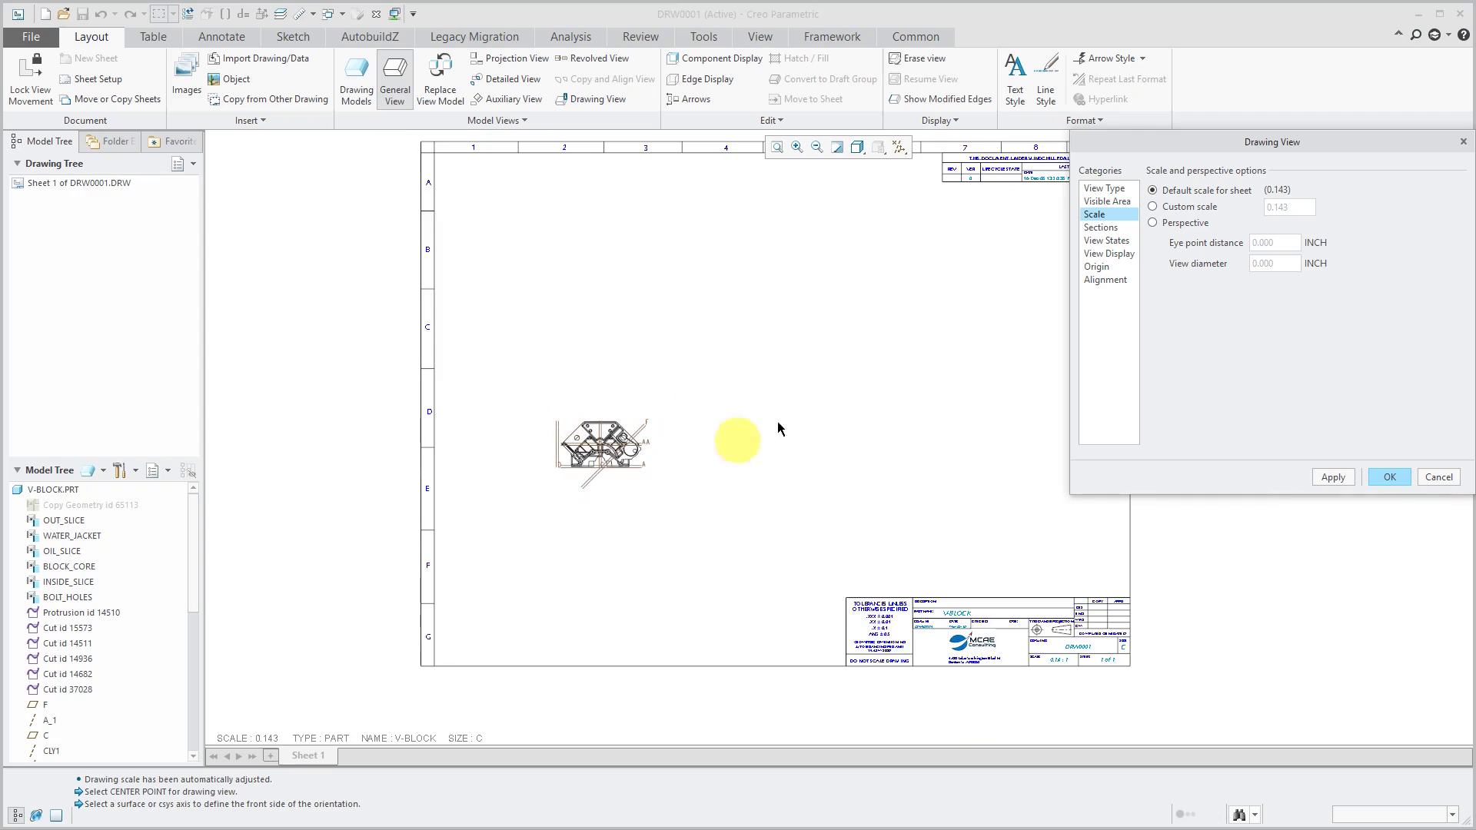
mouse_move(747, 331)
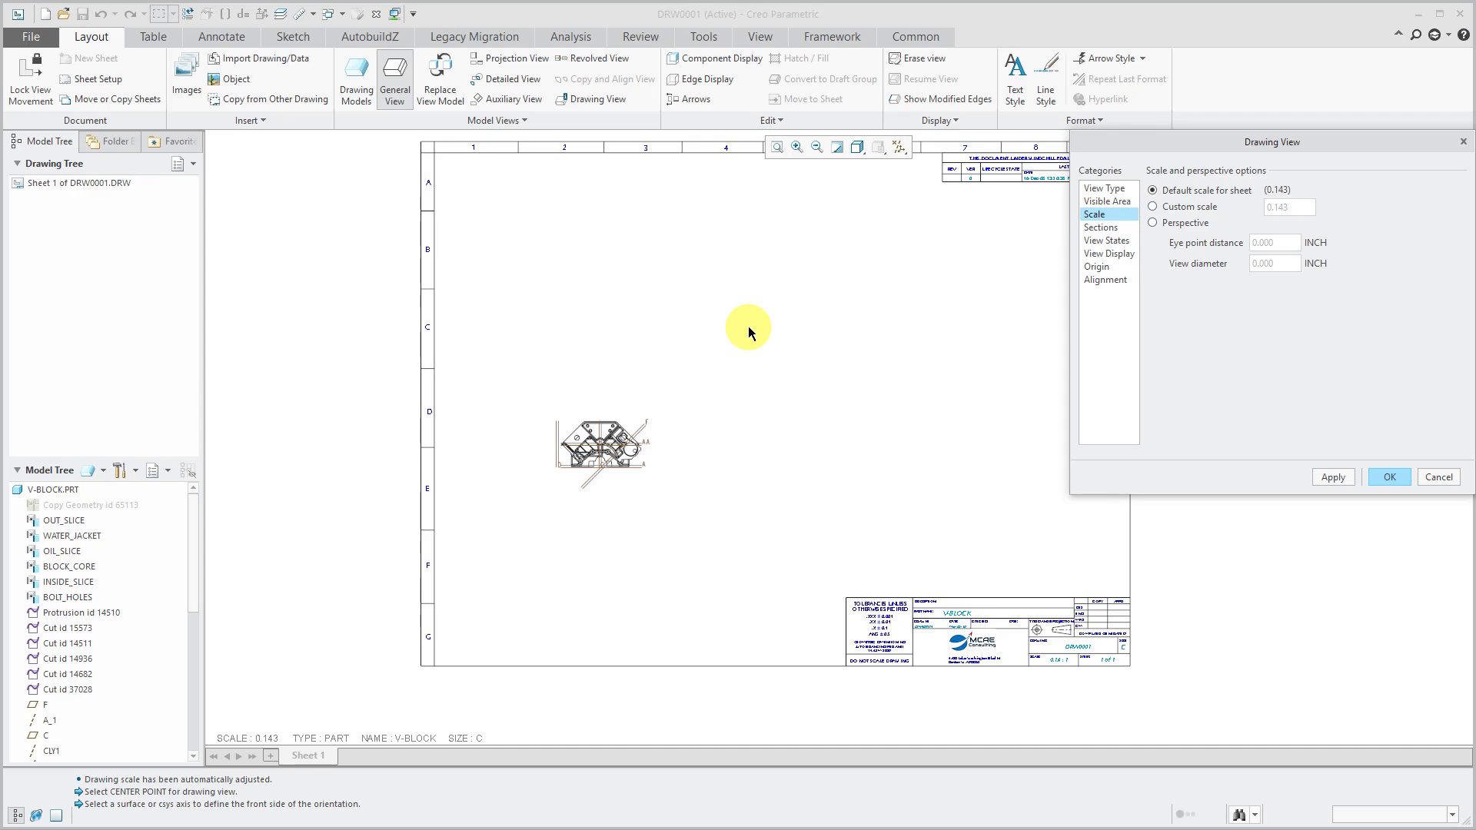
mouse_move(1221, 277)
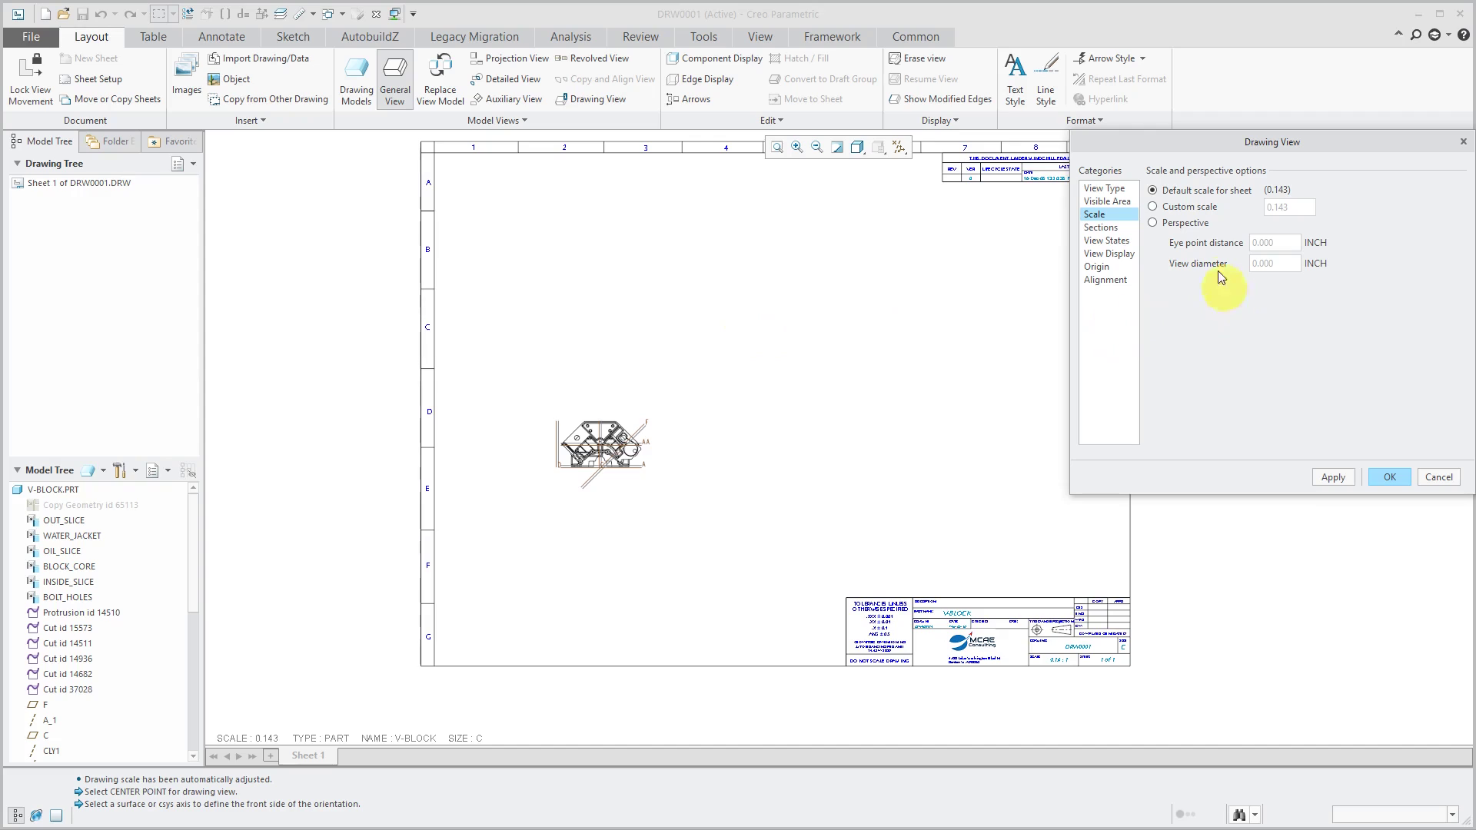
left_click(1153, 206)
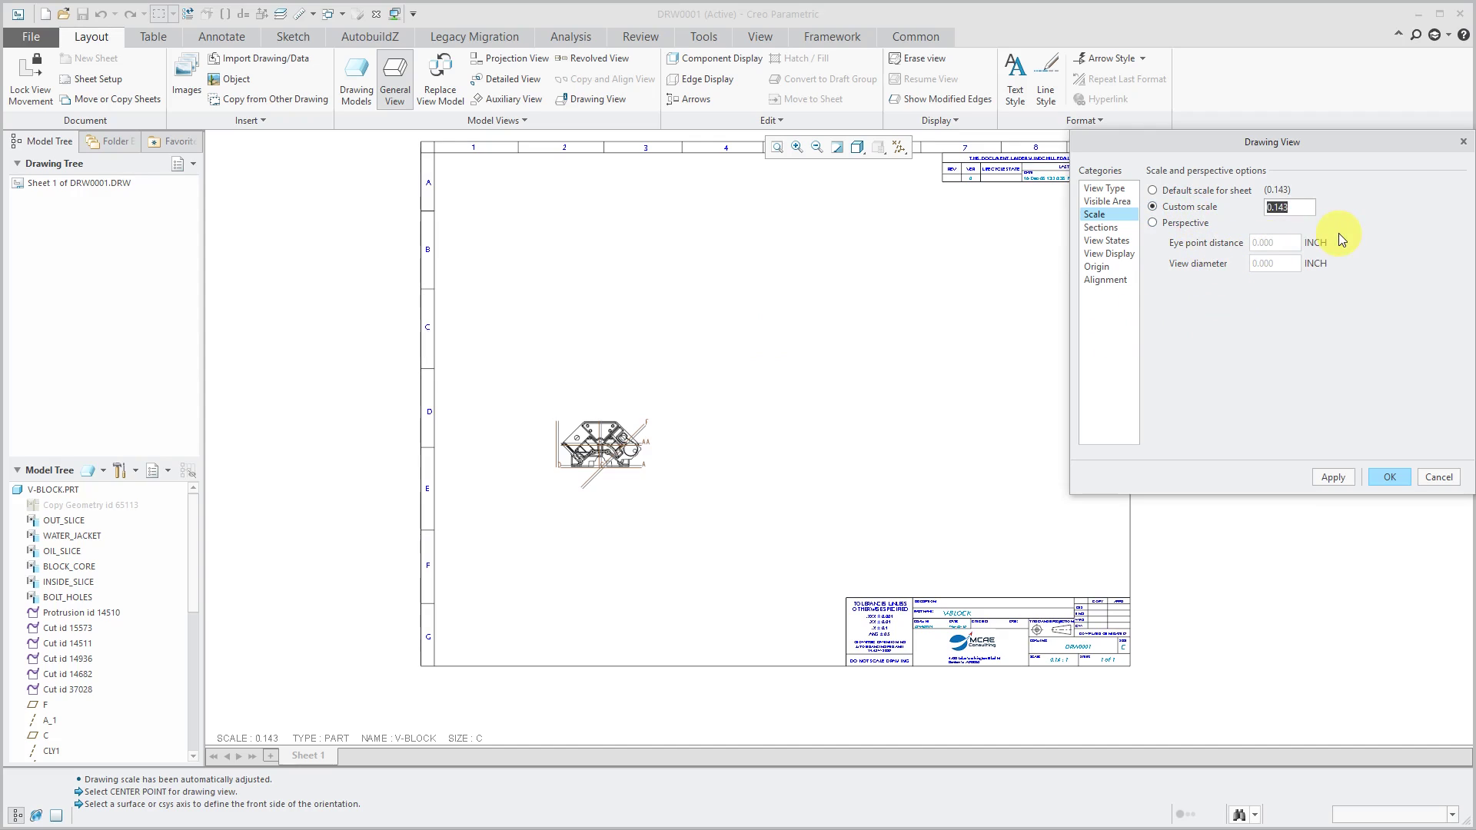
type(".250")
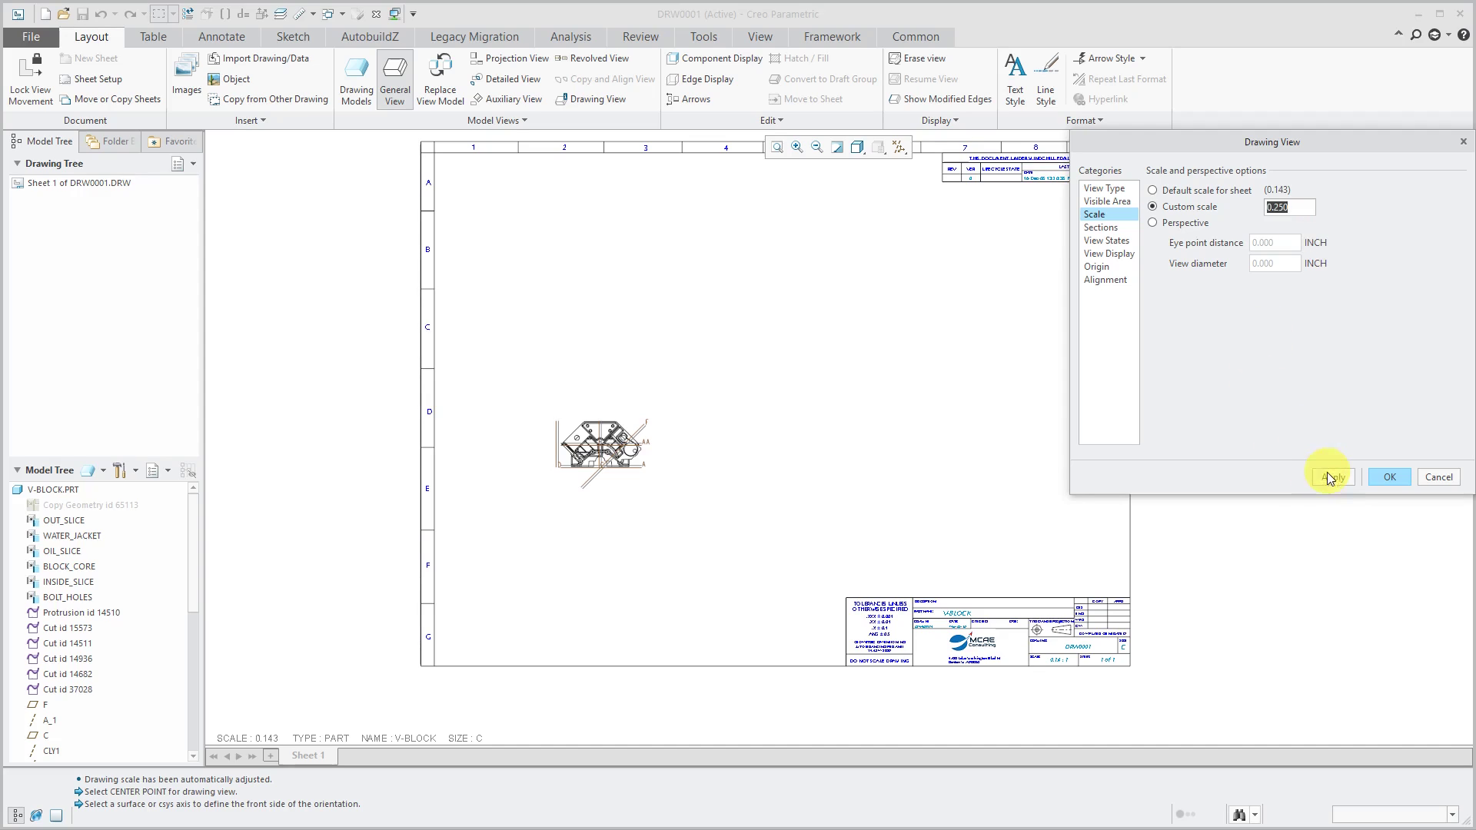
left_click(1331, 478)
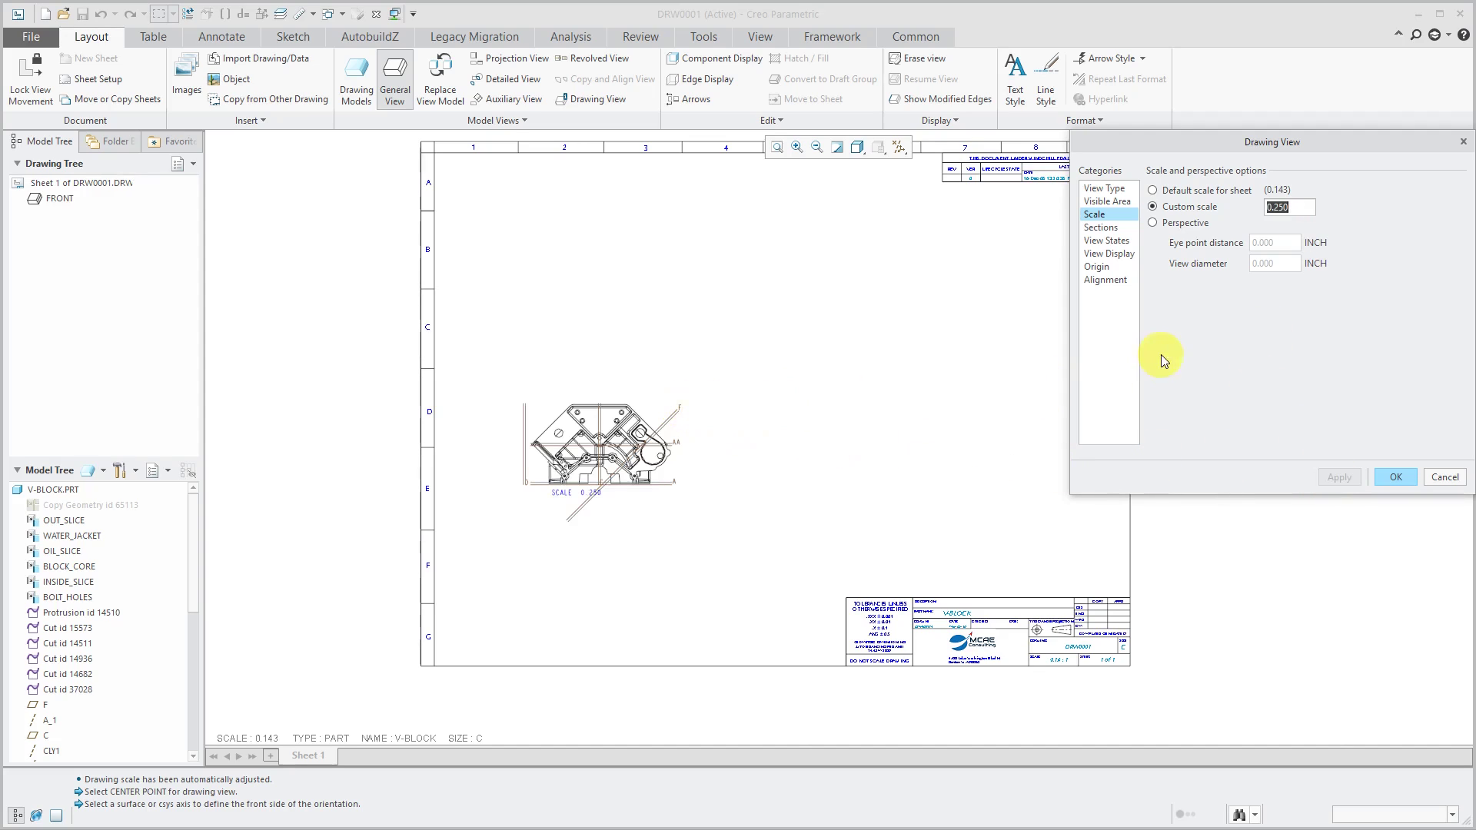
mouse_move(1295, 379)
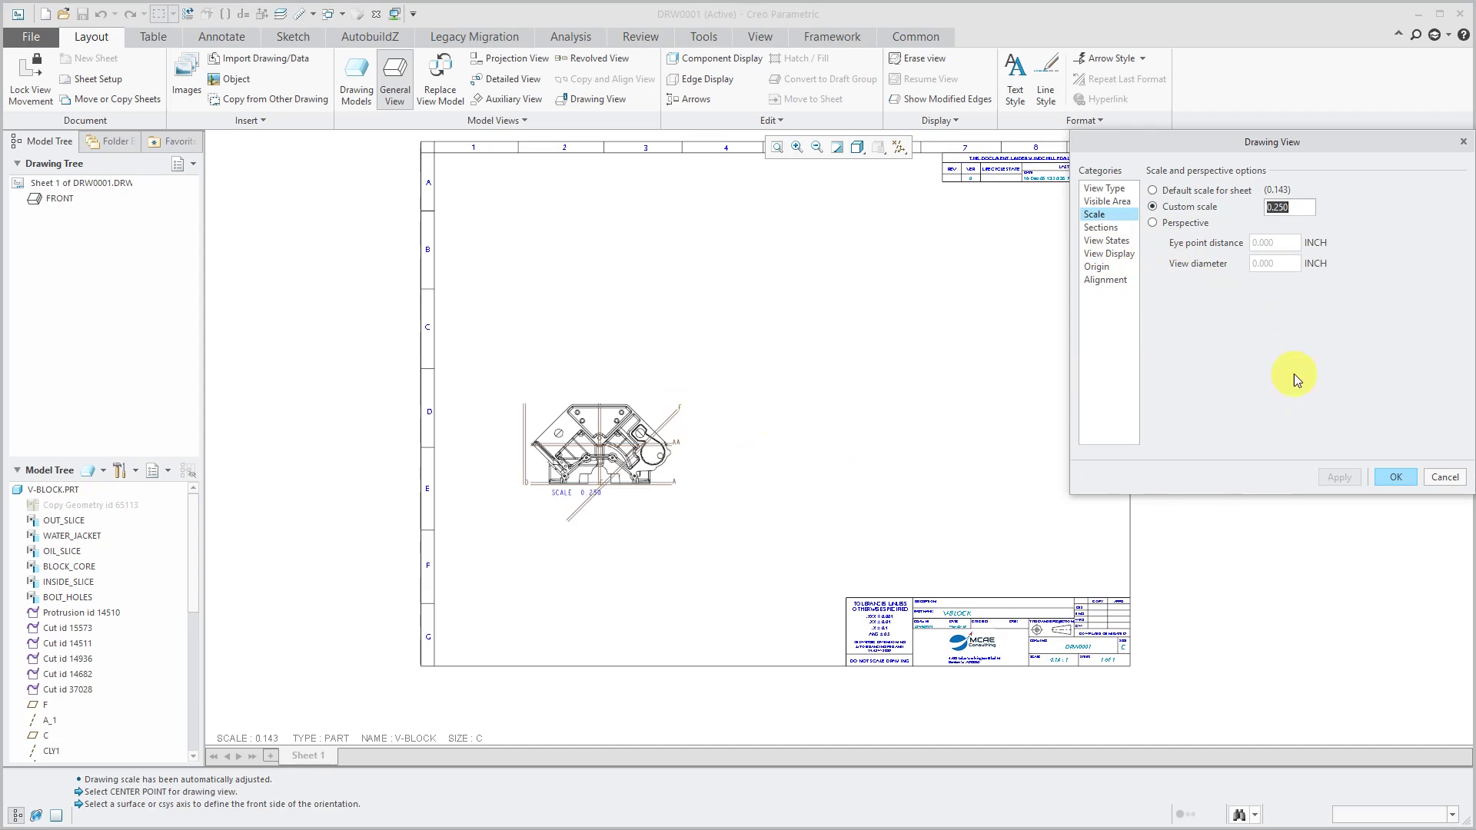
mouse_move(1293, 382)
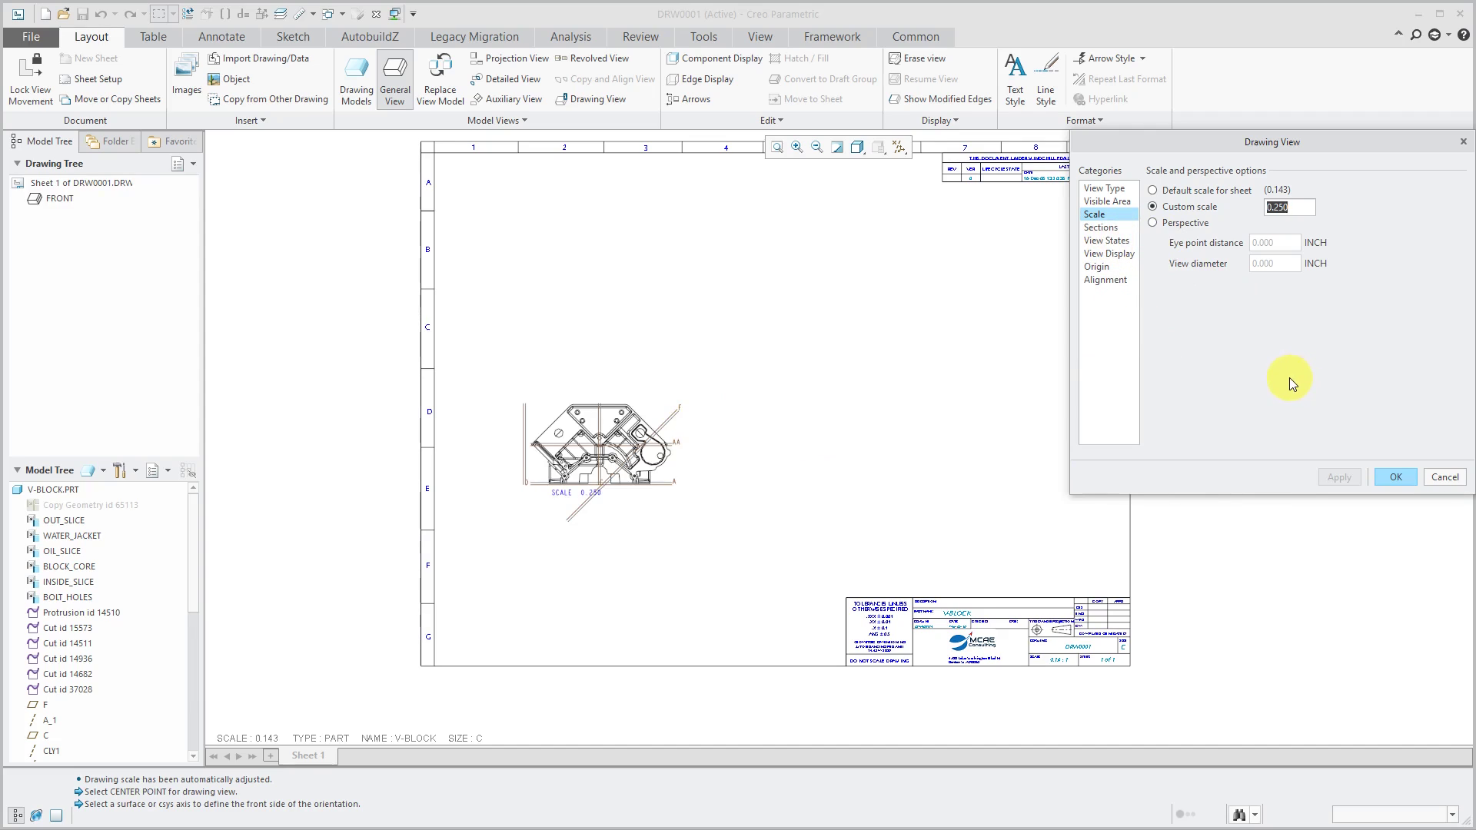
mouse_move(1120, 232)
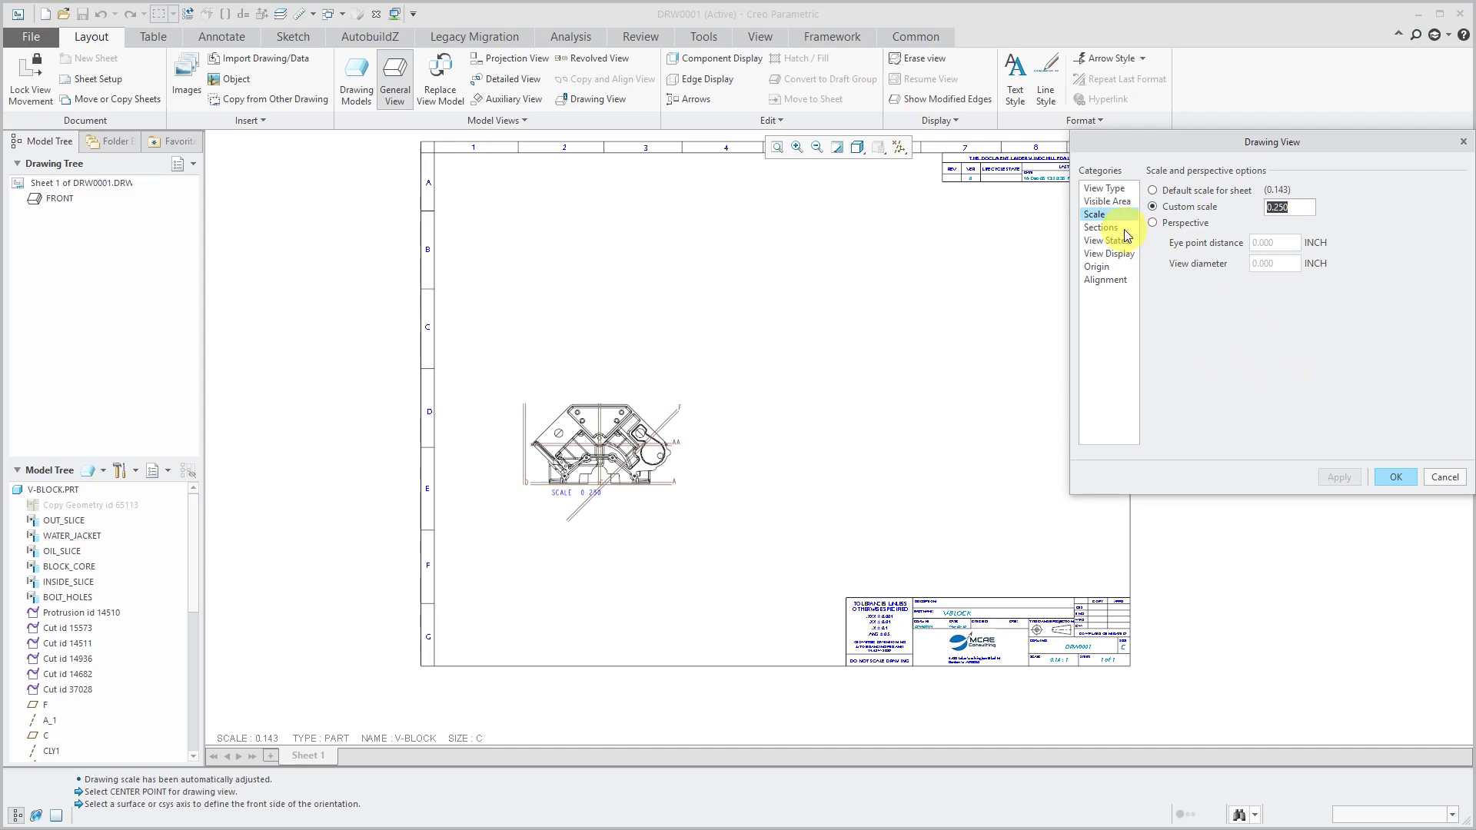
- In View States, set the combined state to No Combined State
left_click(1100, 227)
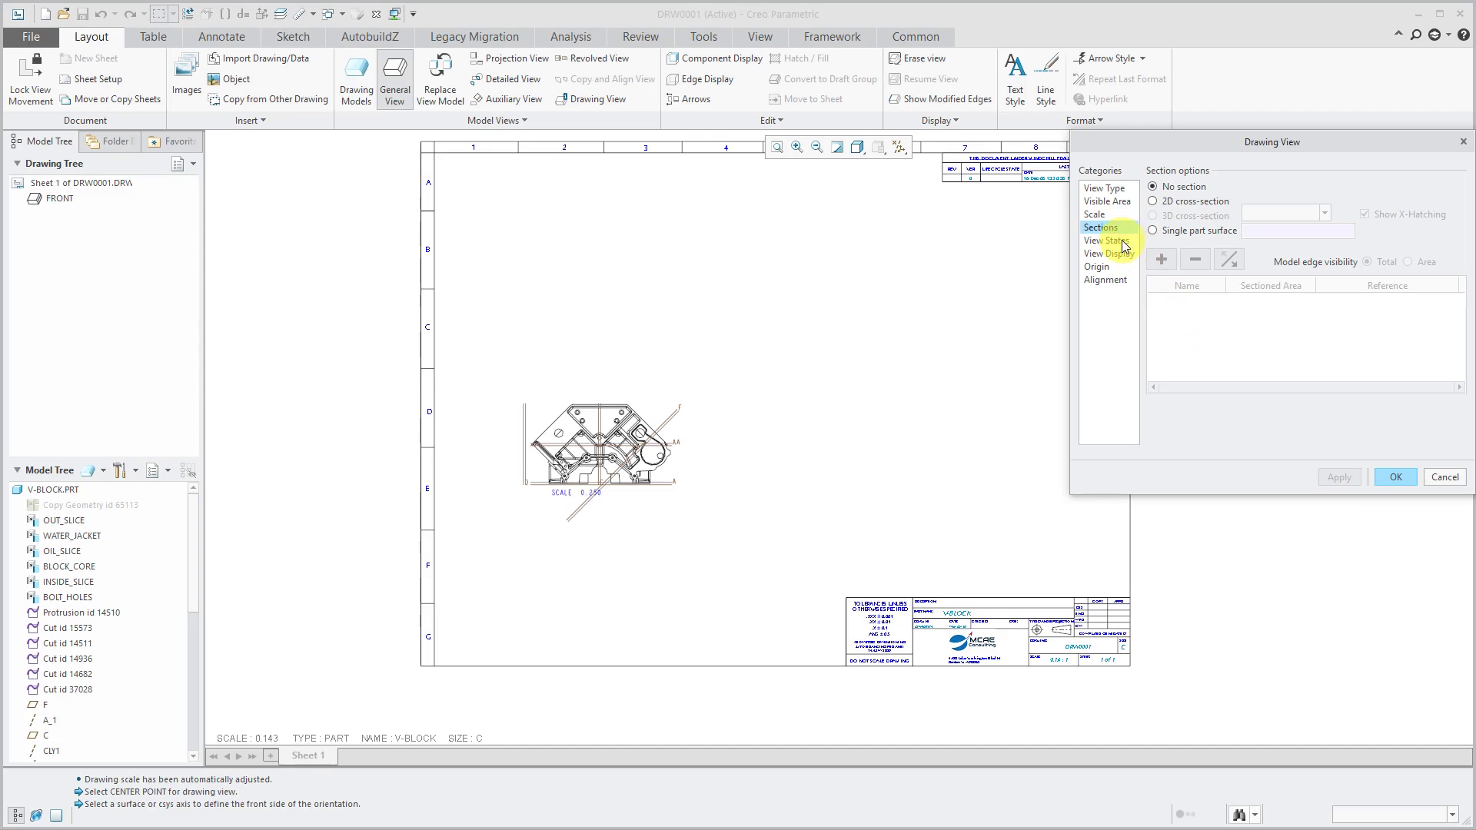
left_click(1106, 240)
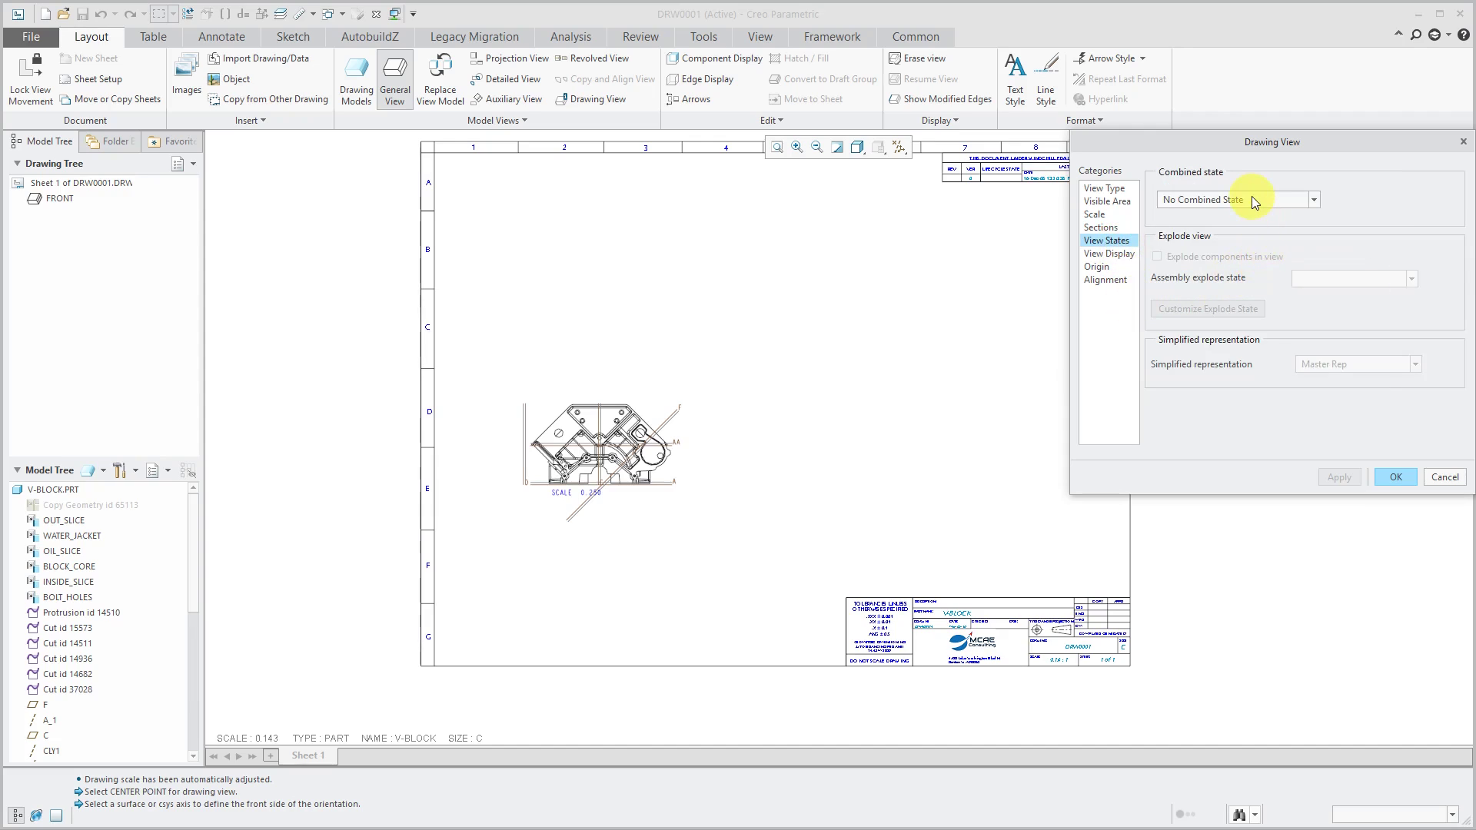
left_click(1312, 199)
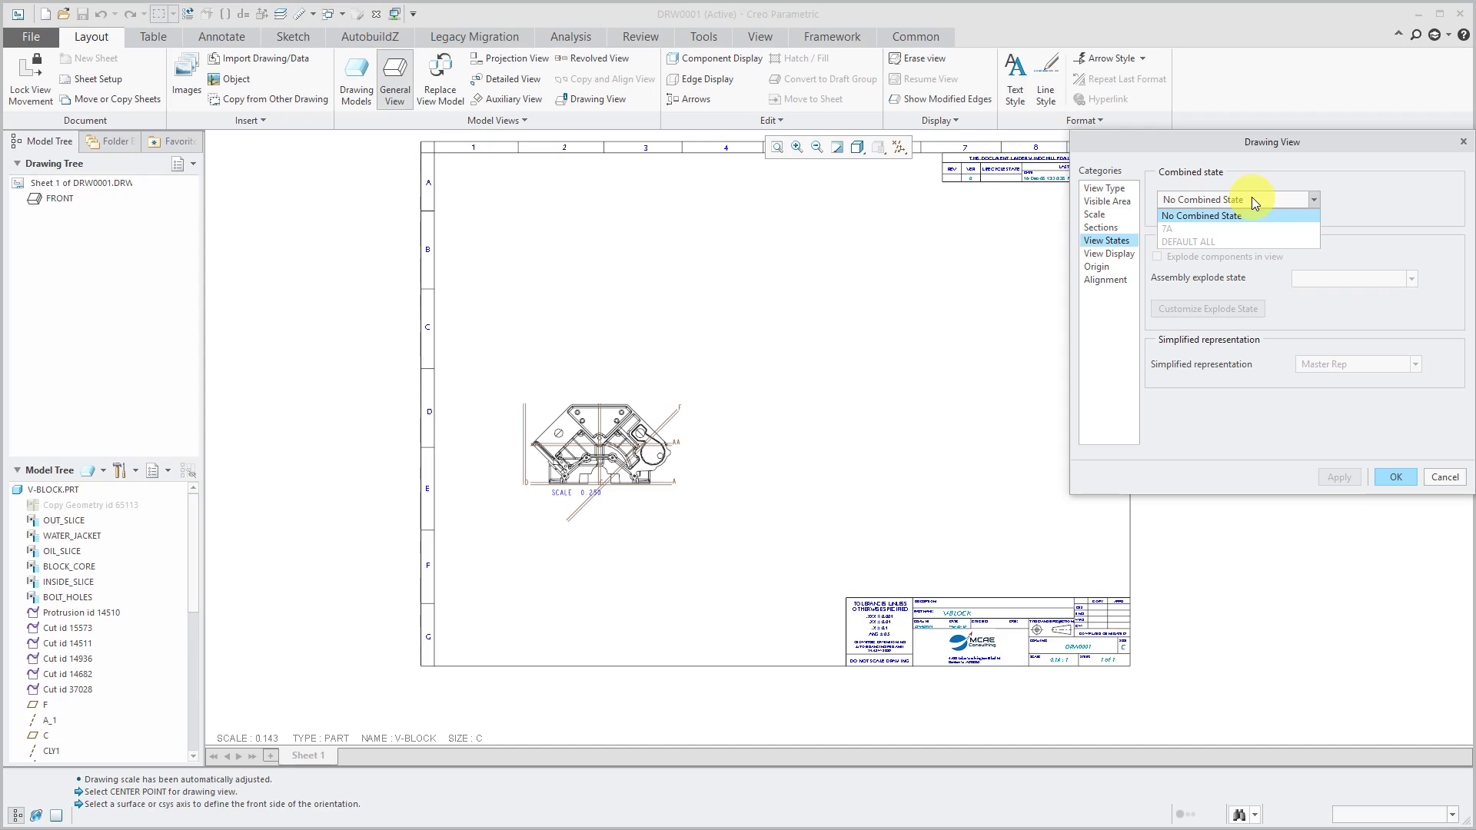
left_click(1199, 215)
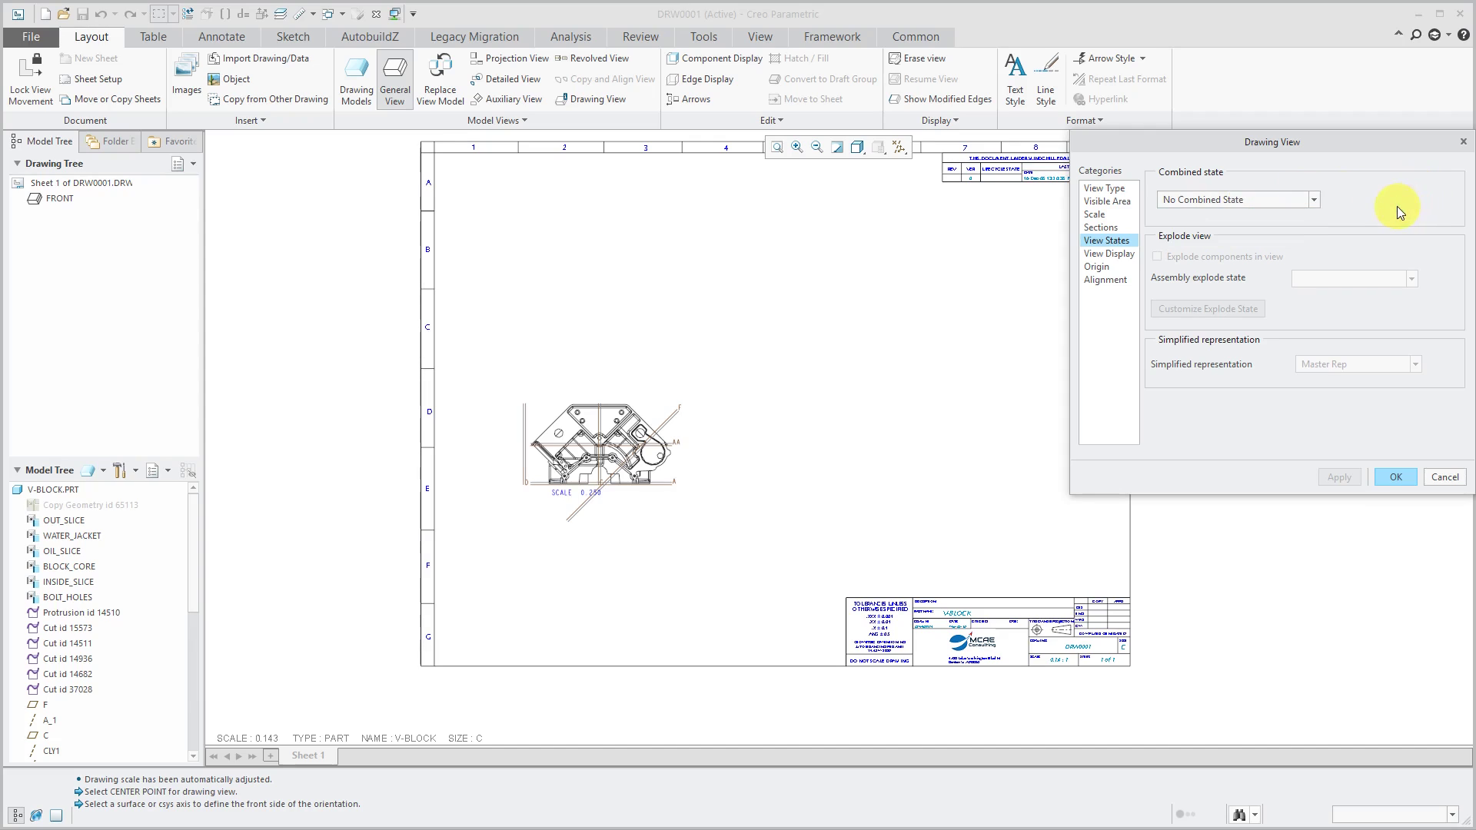
mouse_move(1231, 290)
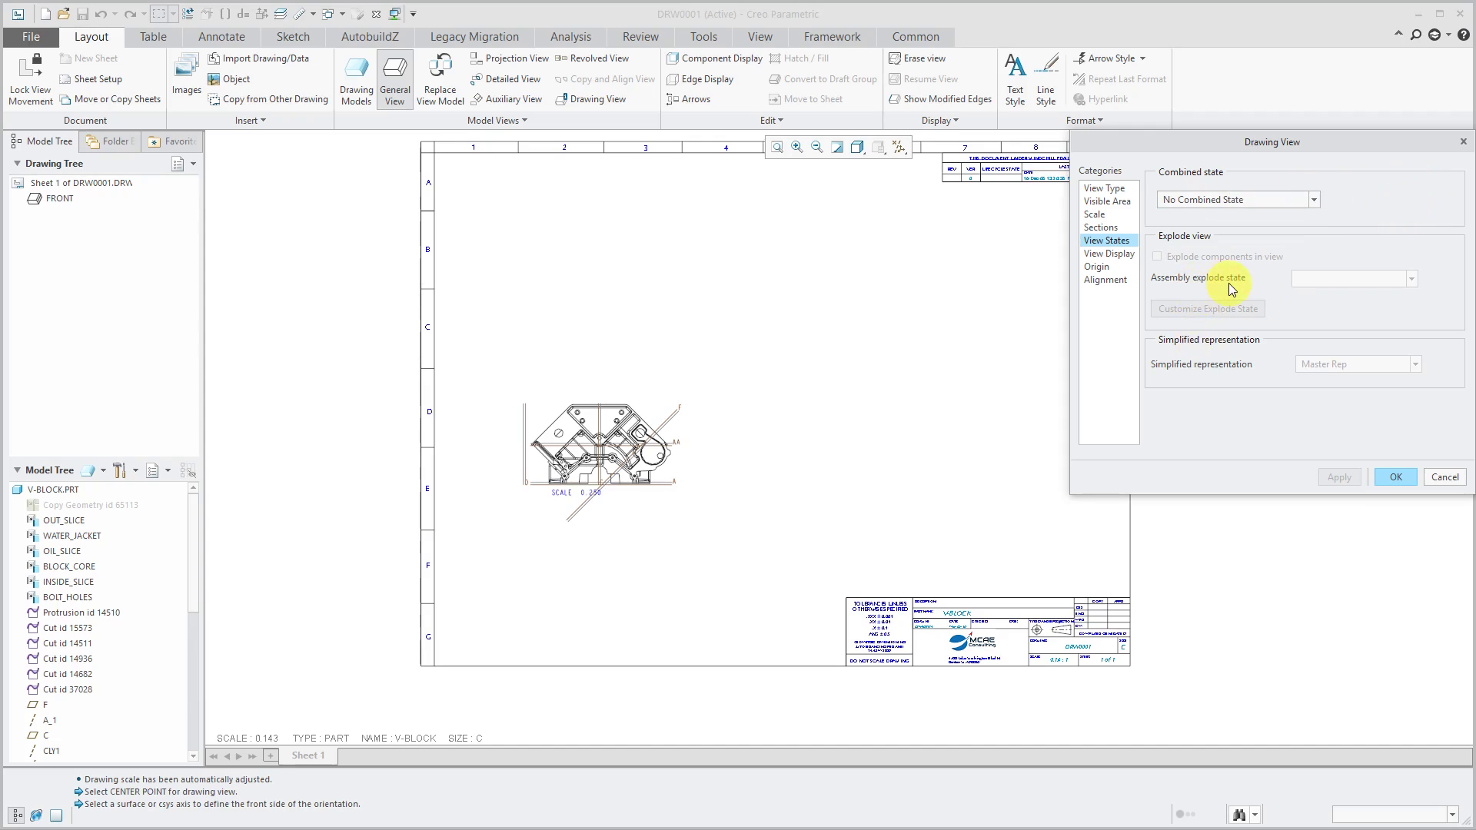
mouse_move(1278, 341)
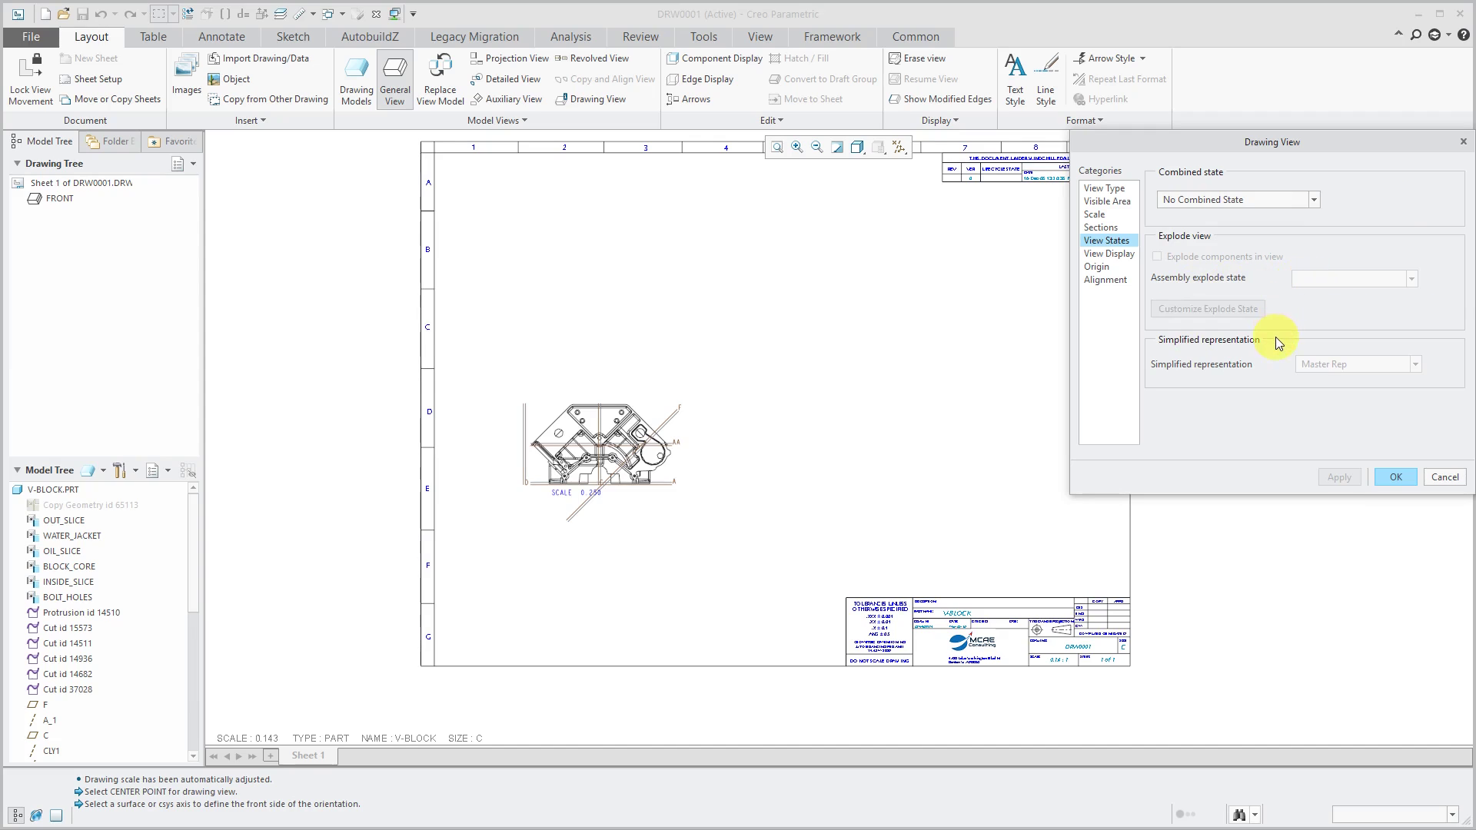
mouse_move(1204, 470)
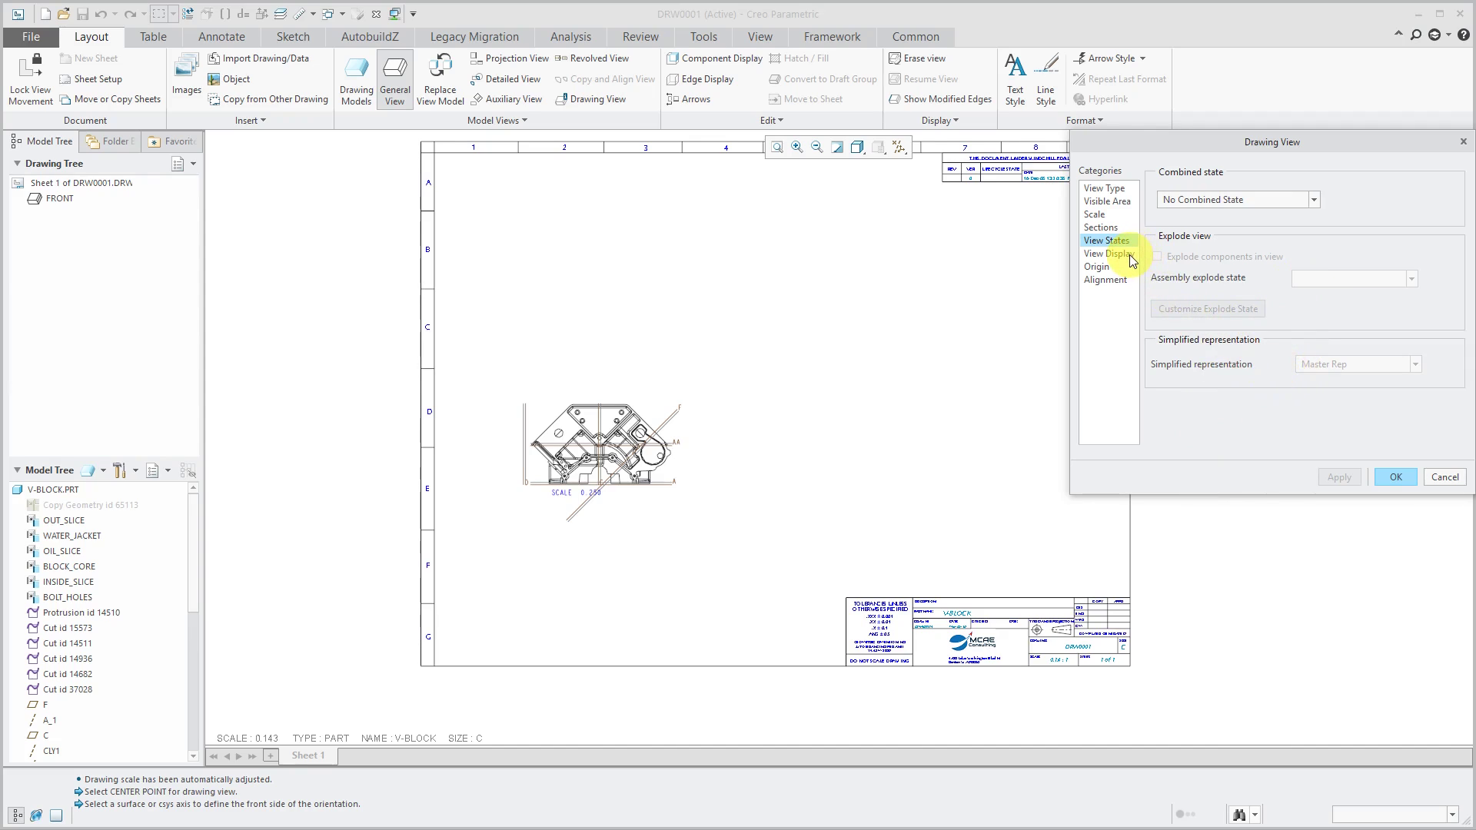
- Show the View Display options with the No Hidden display style
left_click(1108, 253)
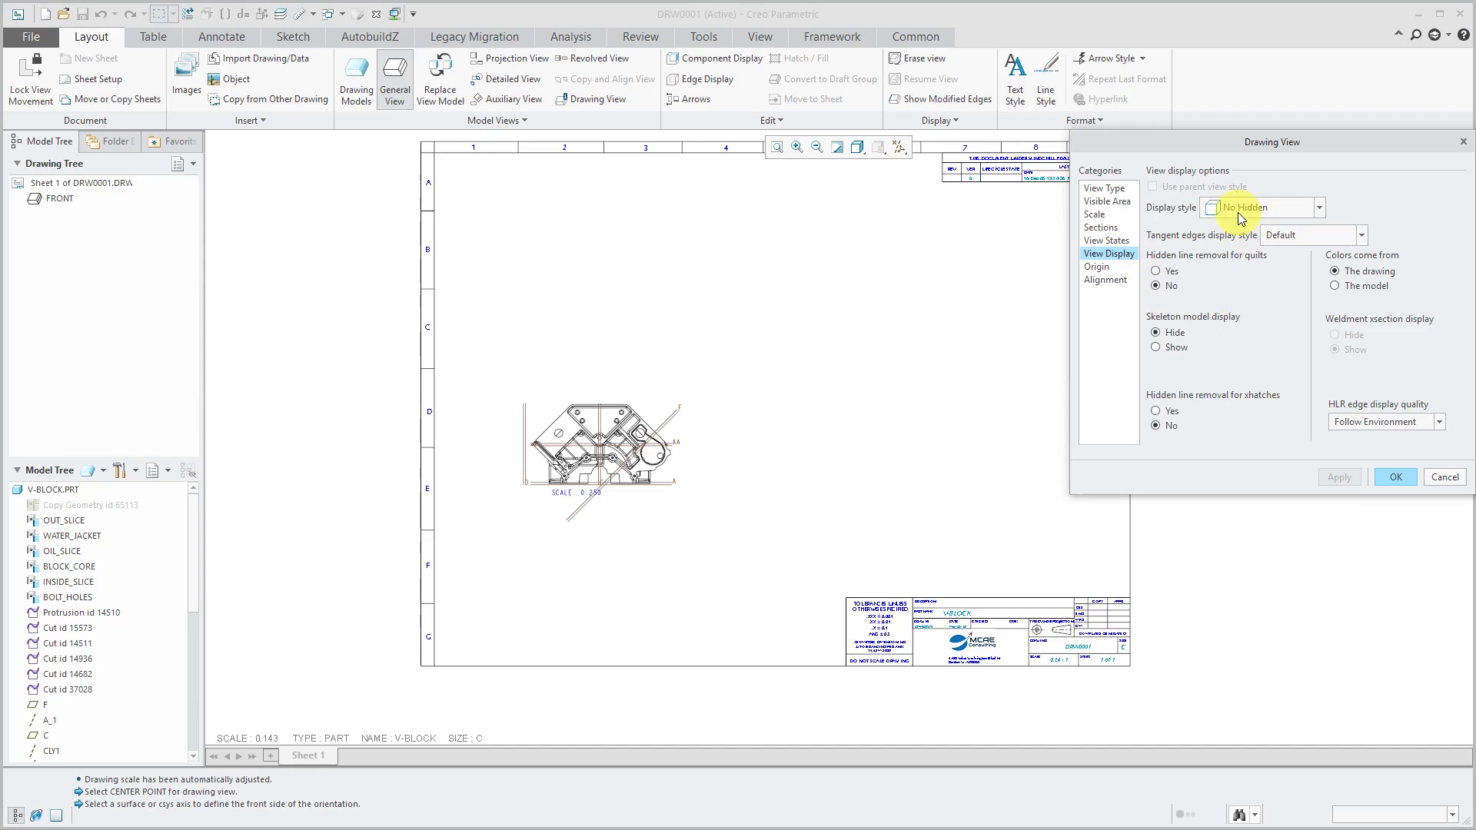
mouse_move(1236, 217)
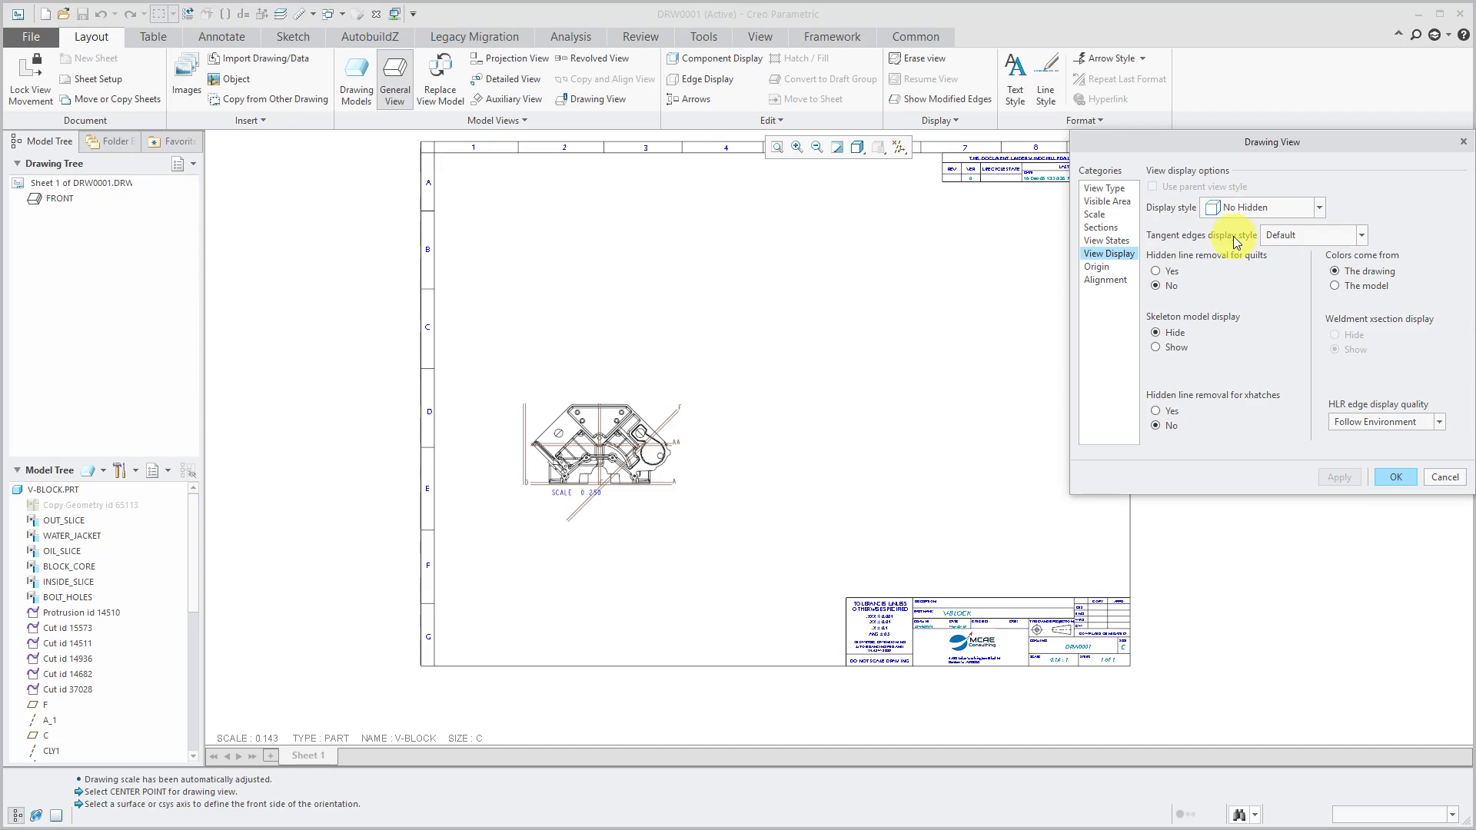
mouse_move(1252, 213)
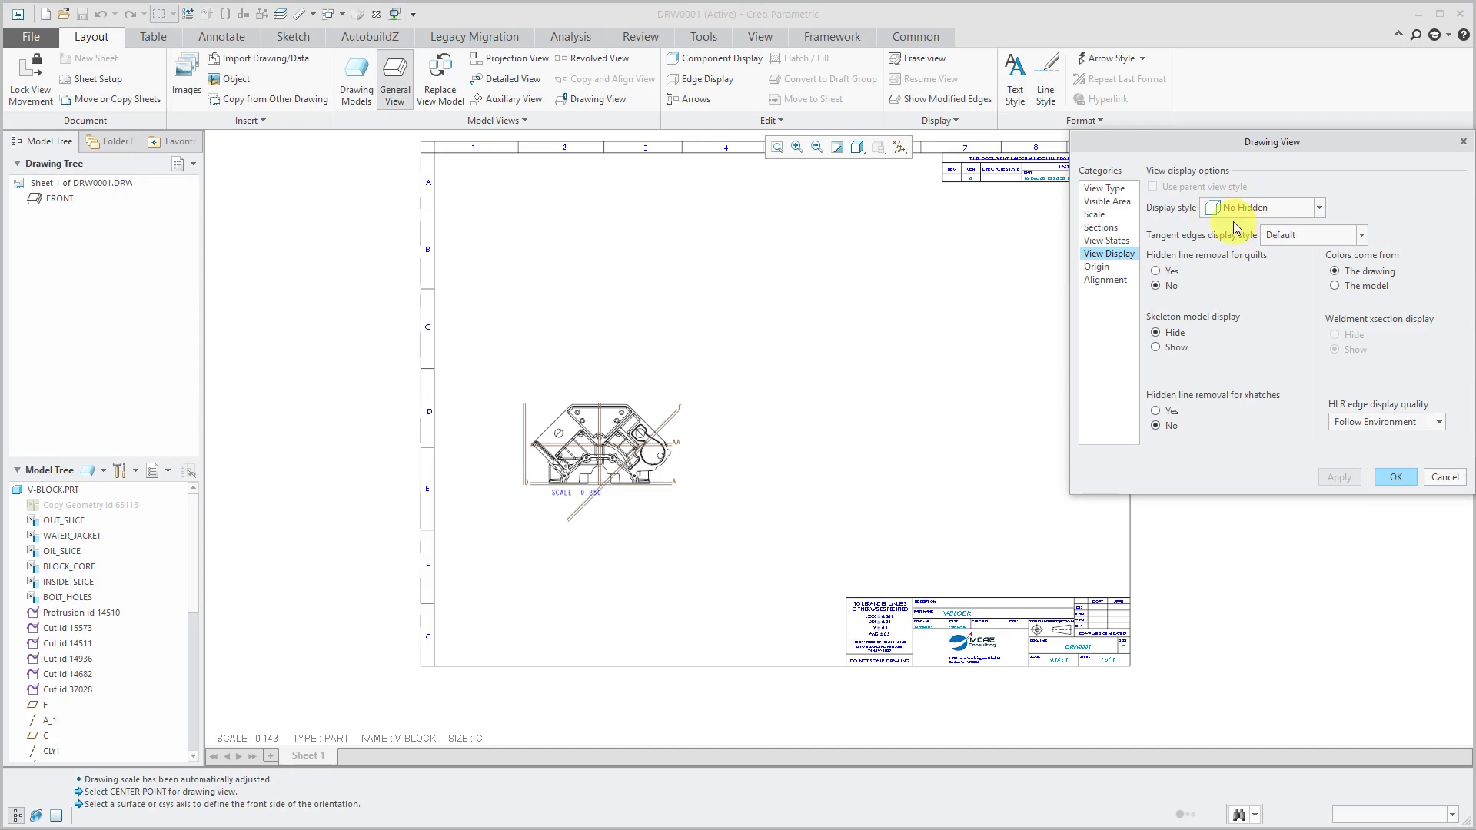
mouse_move(855, 147)
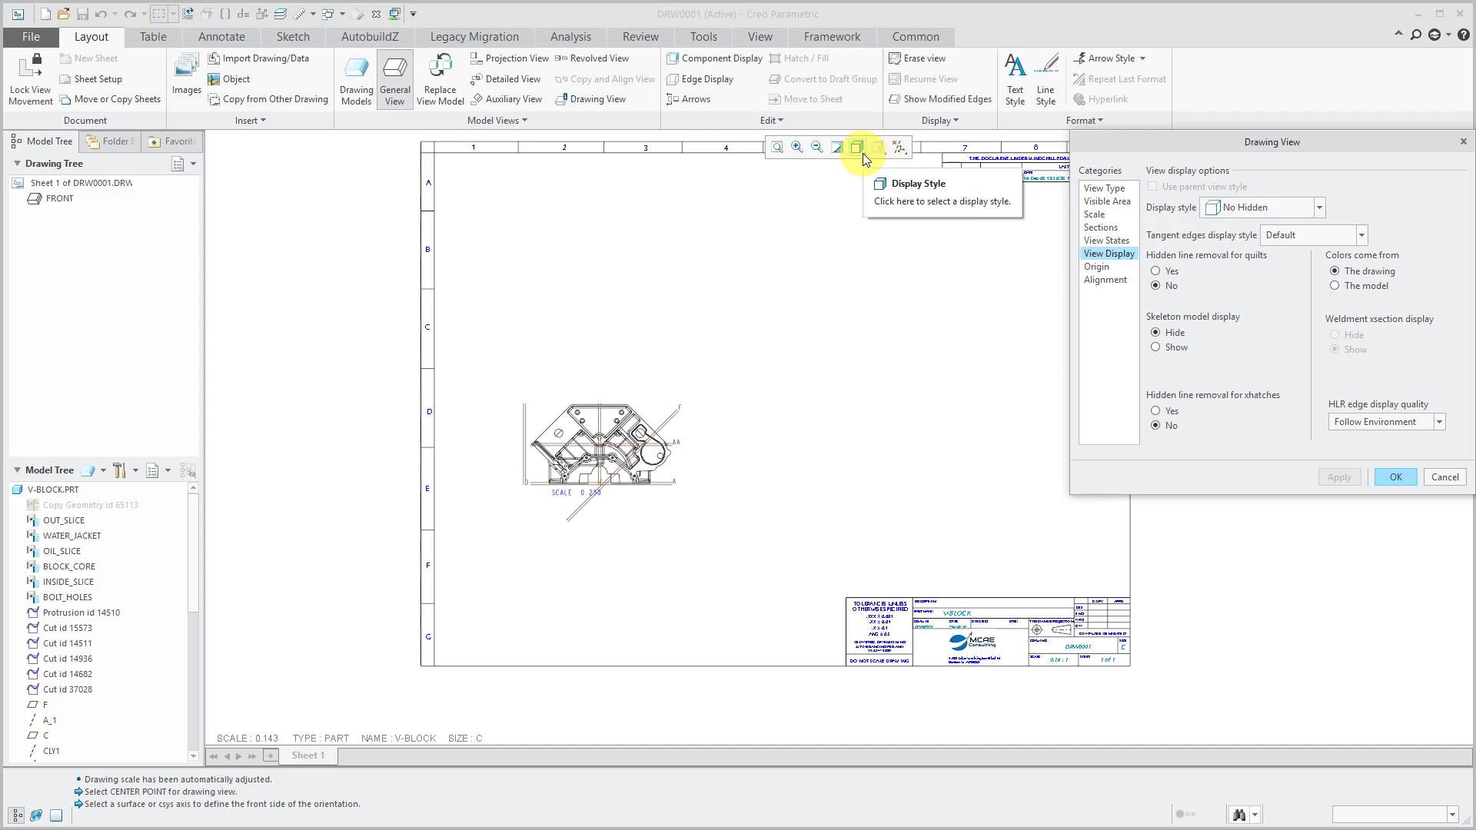
- Show the Display Style list: shading, no hidden, hidden line and wireframe
left_click(855, 147)
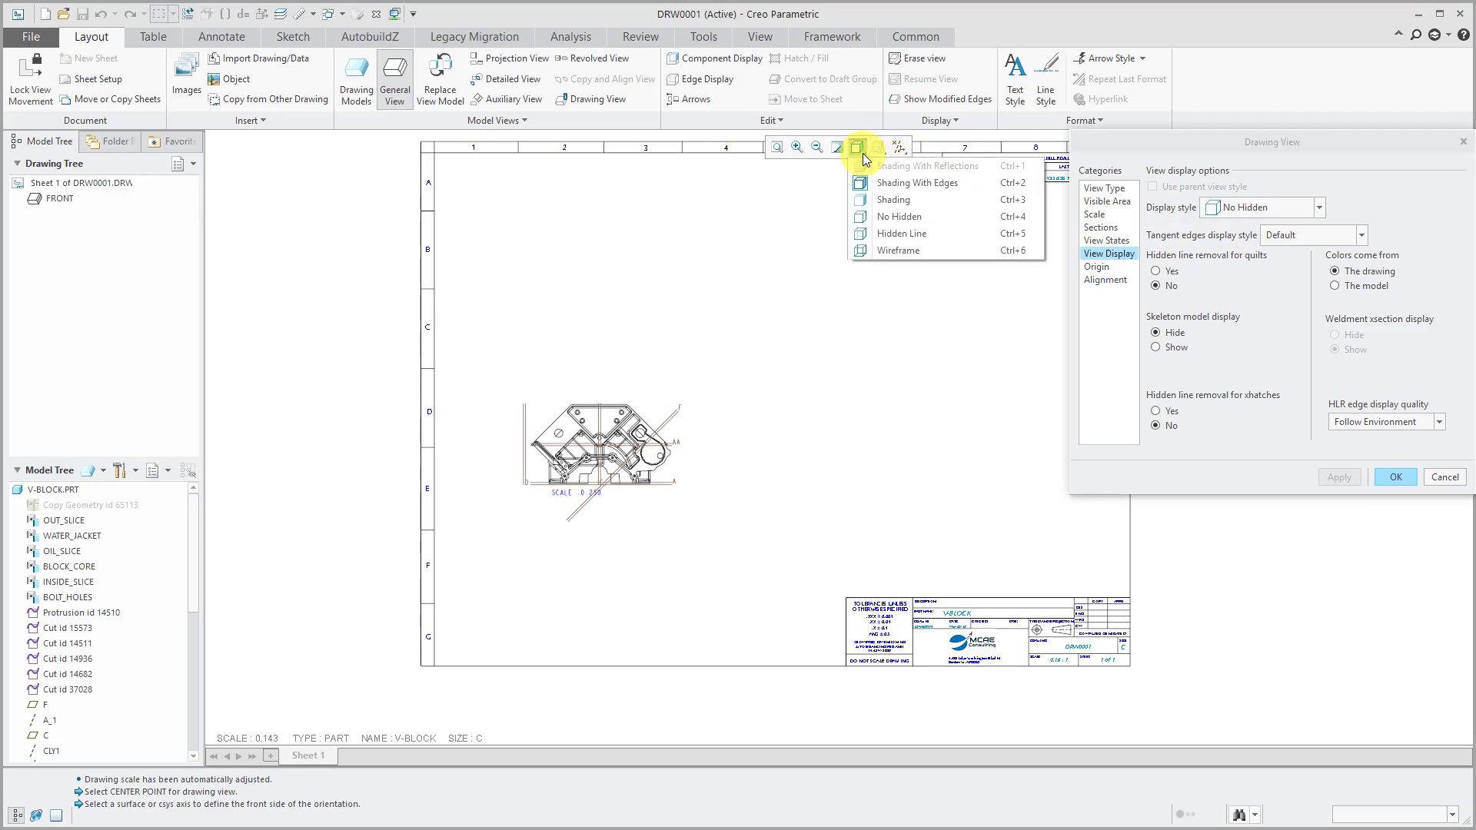
mouse_move(934, 183)
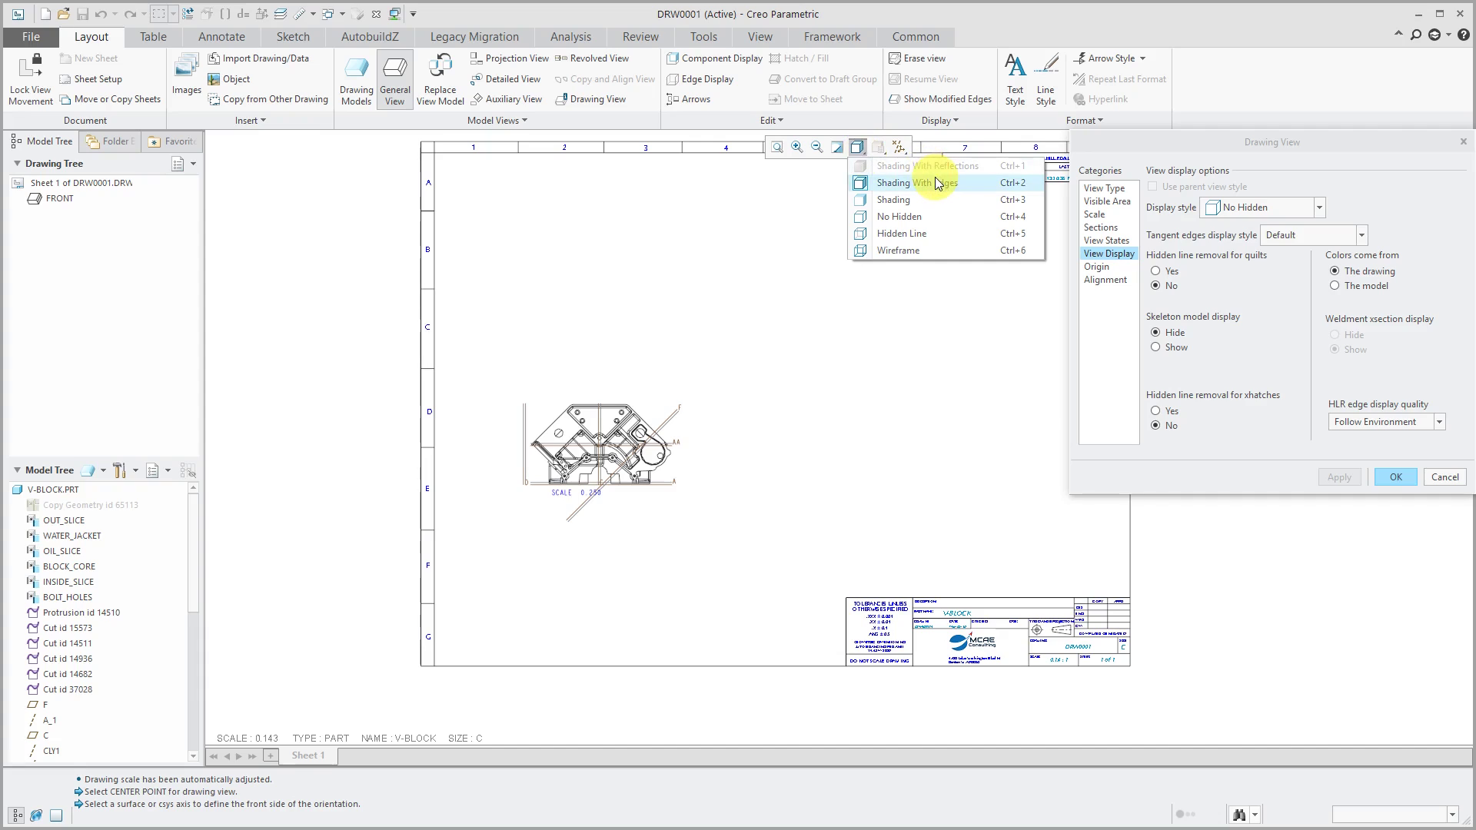
mouse_move(929, 232)
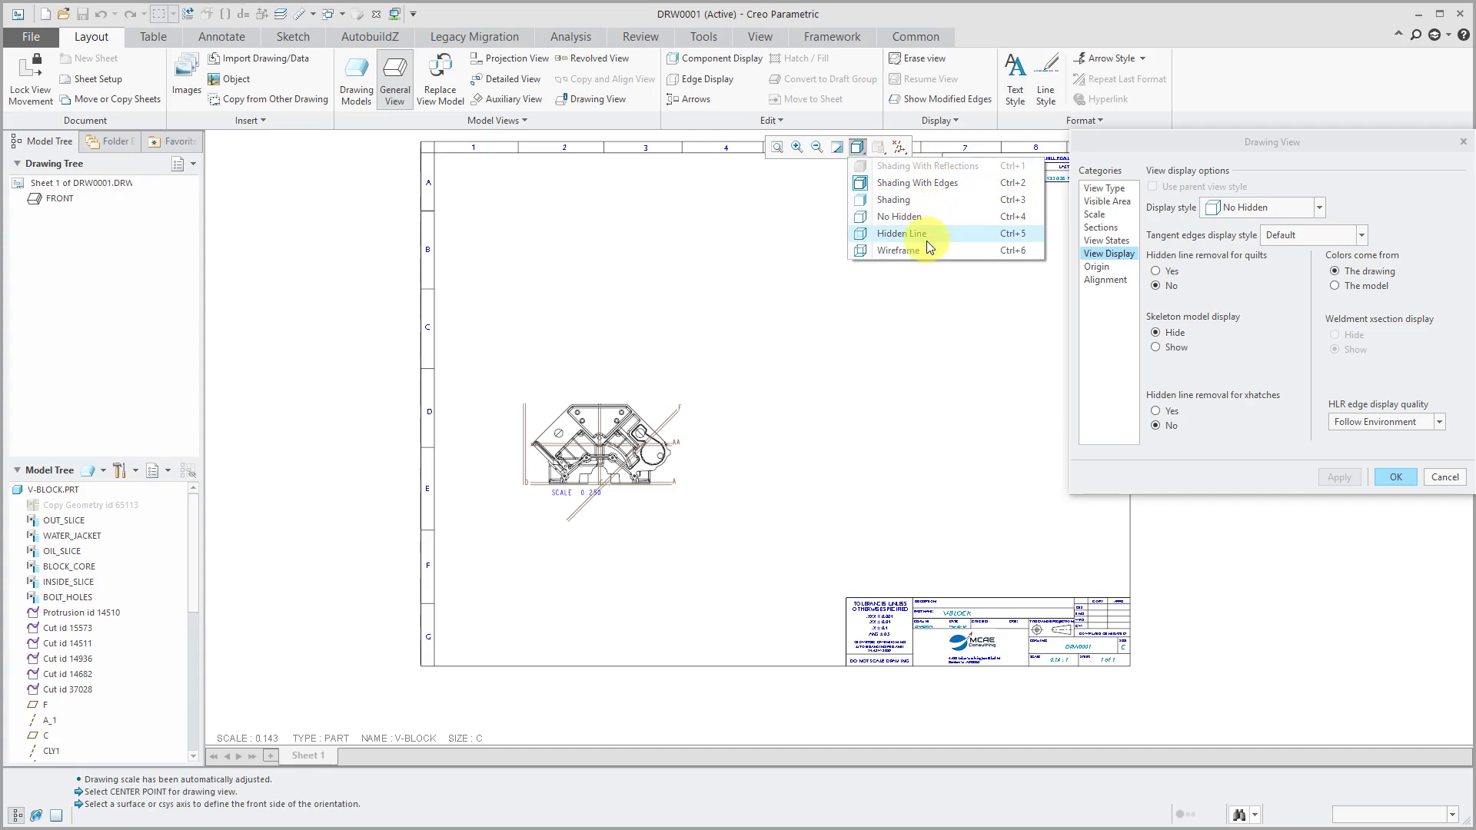
mouse_move(927, 250)
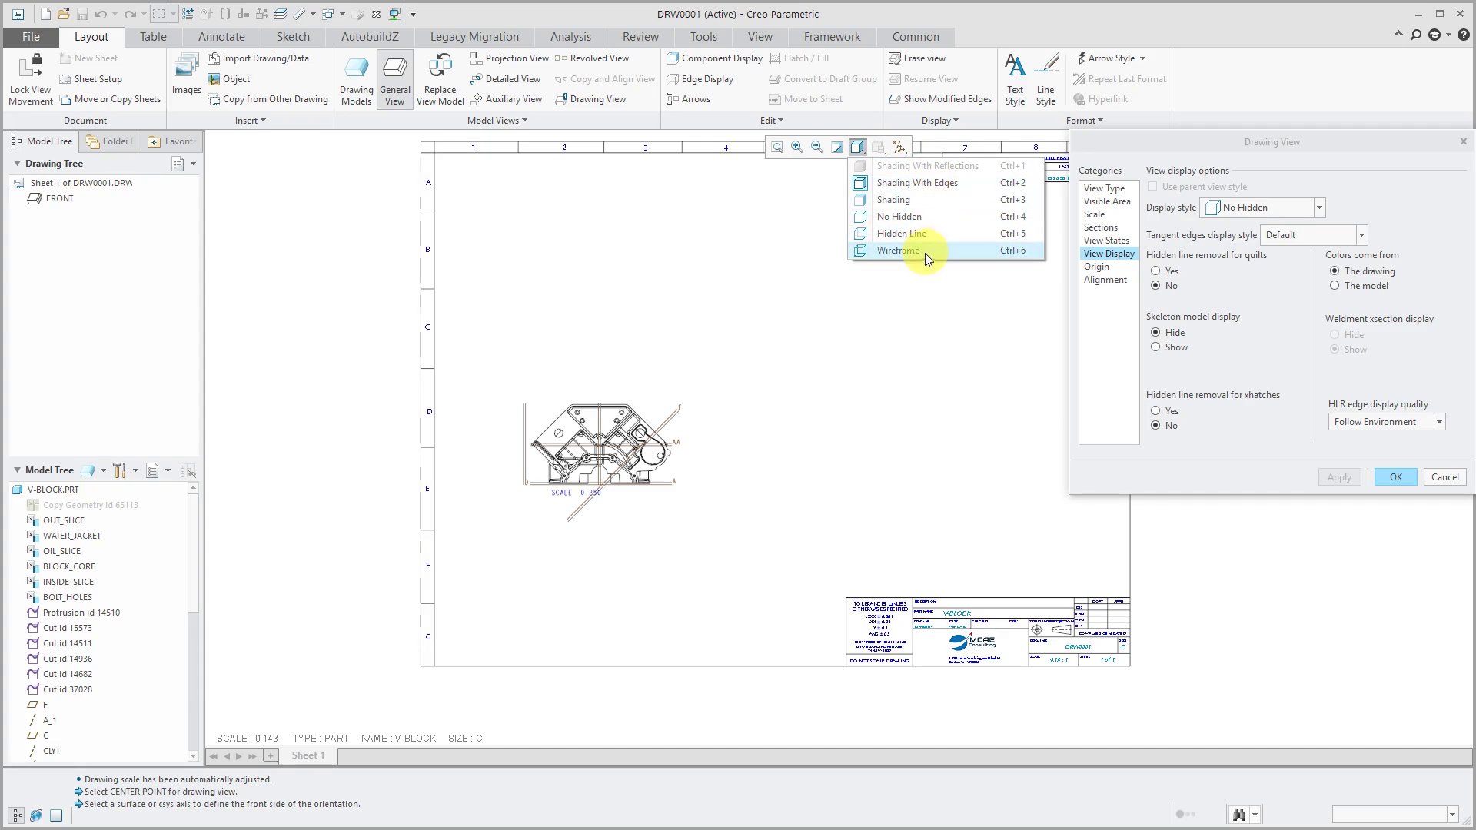
mouse_move(926, 233)
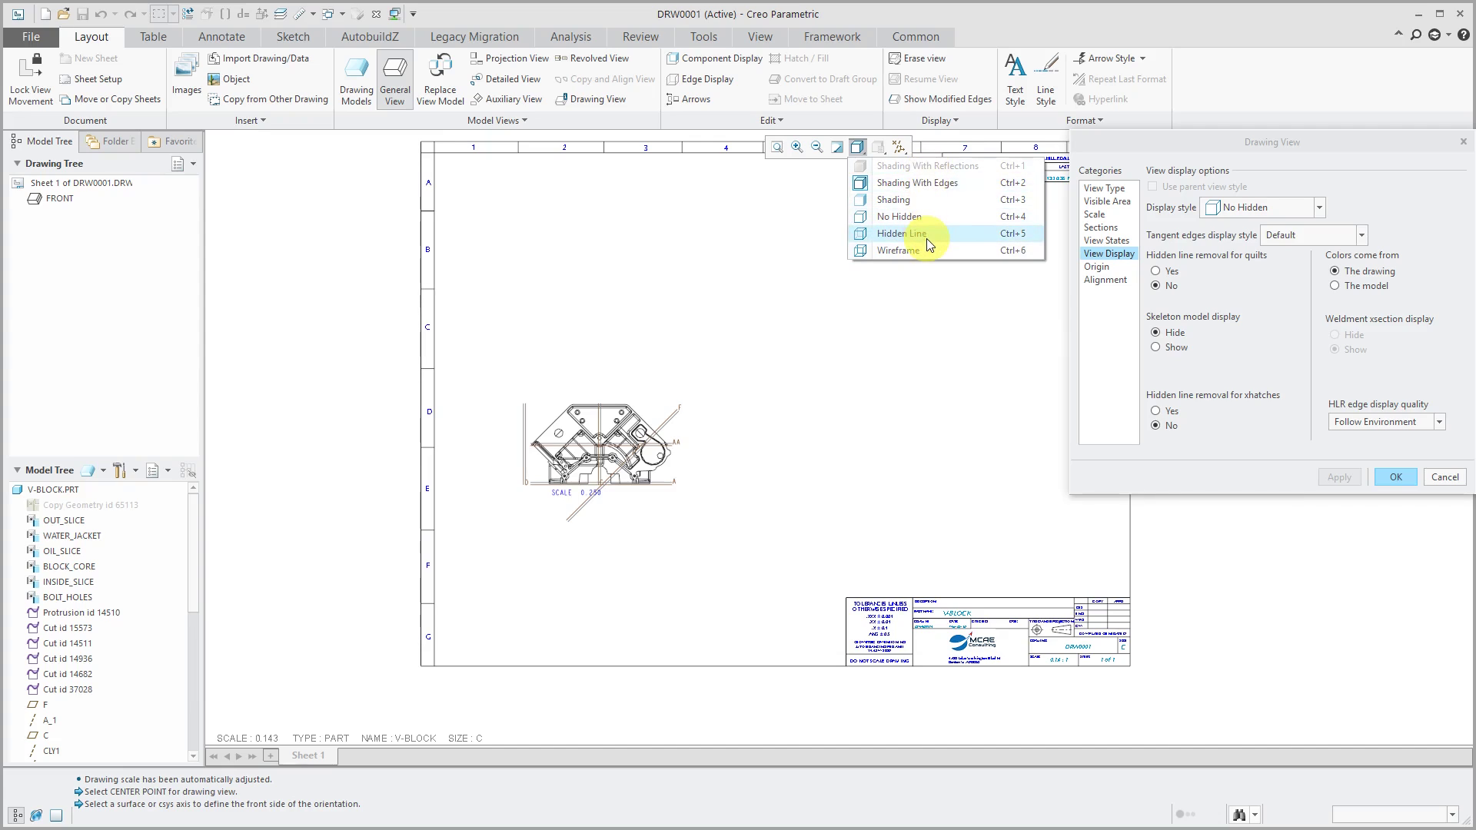
mouse_move(784, 226)
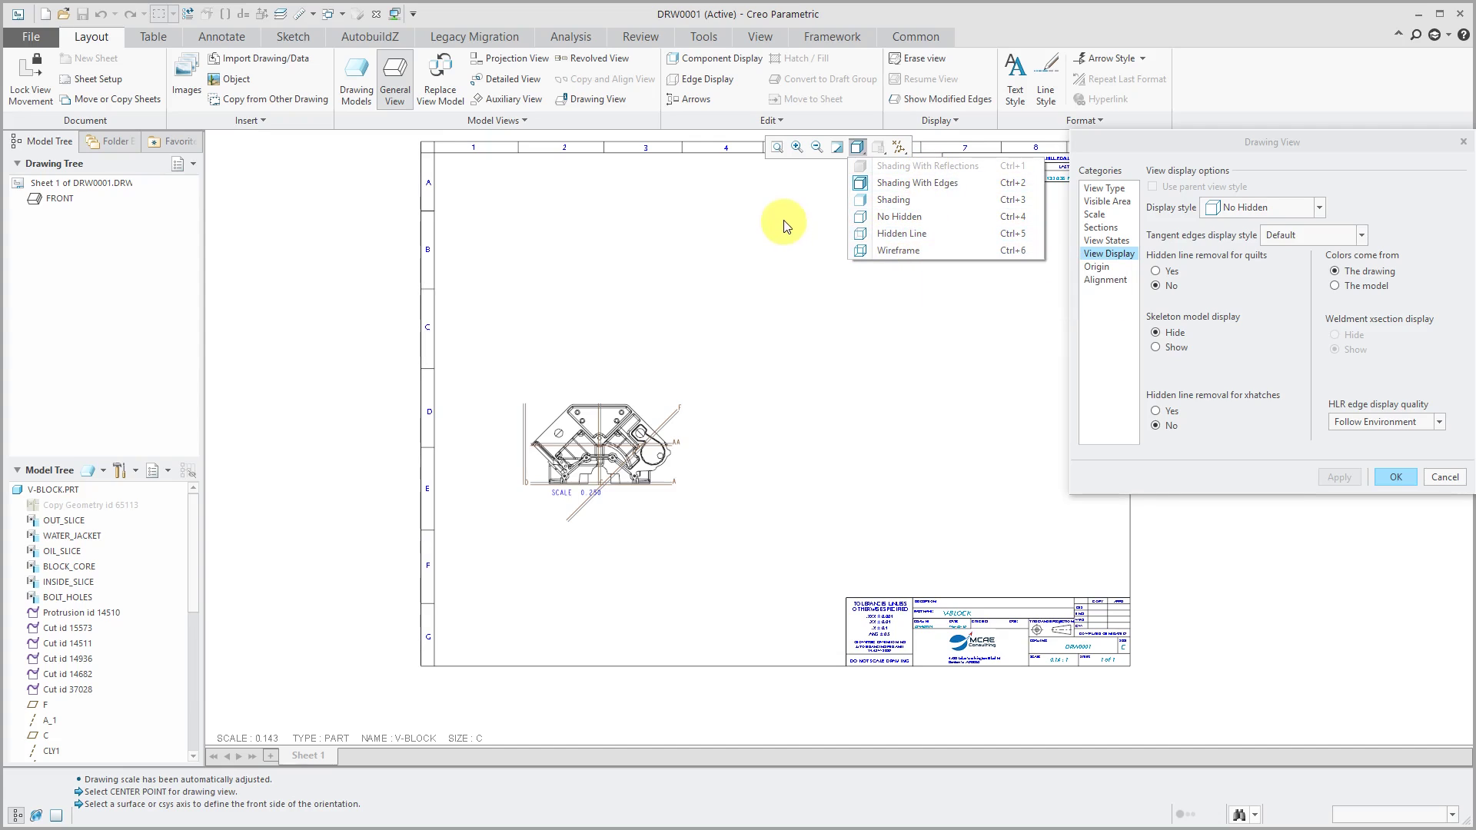
mouse_move(1207, 227)
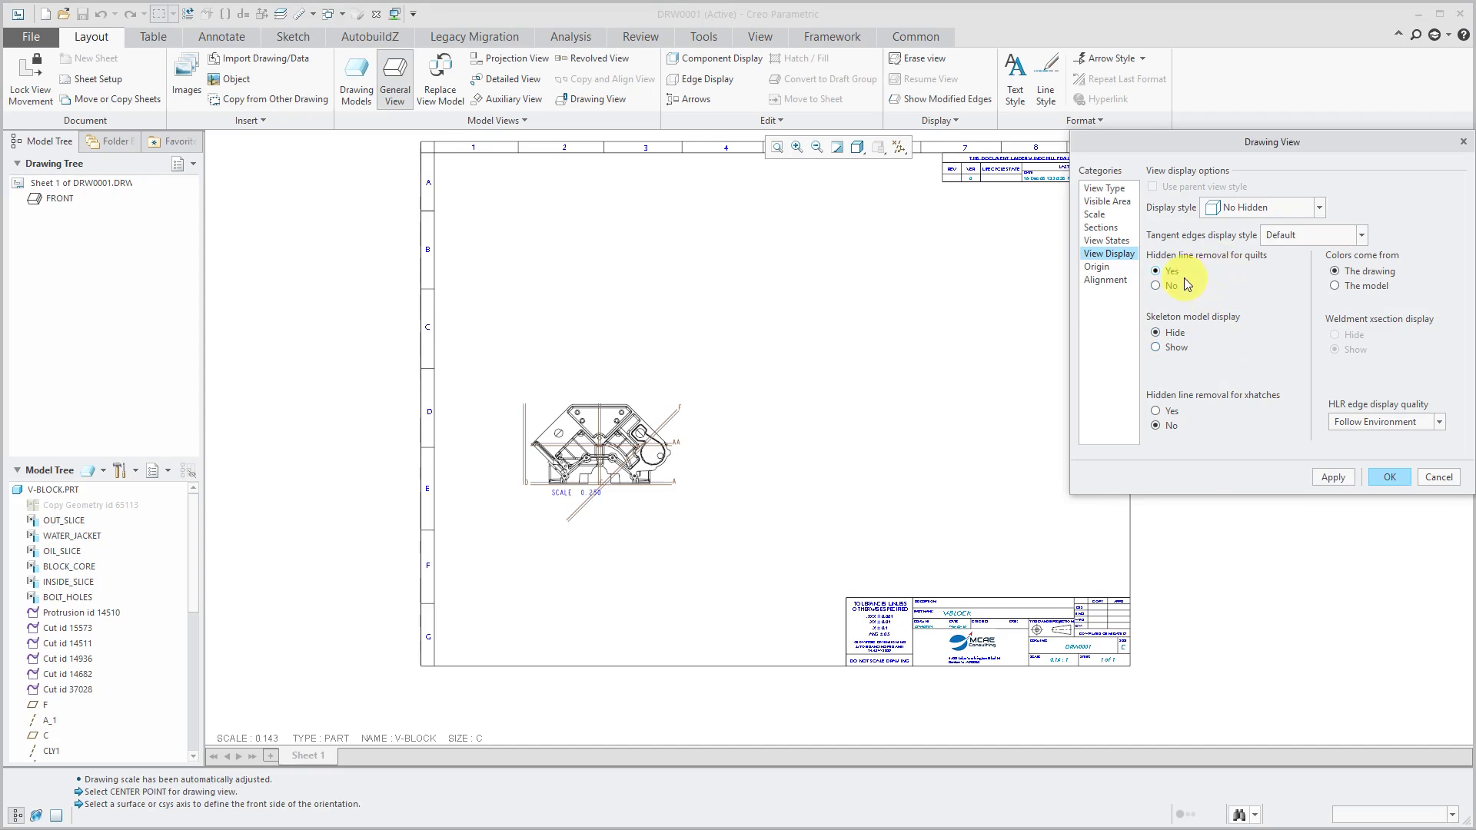
mouse_move(1242, 301)
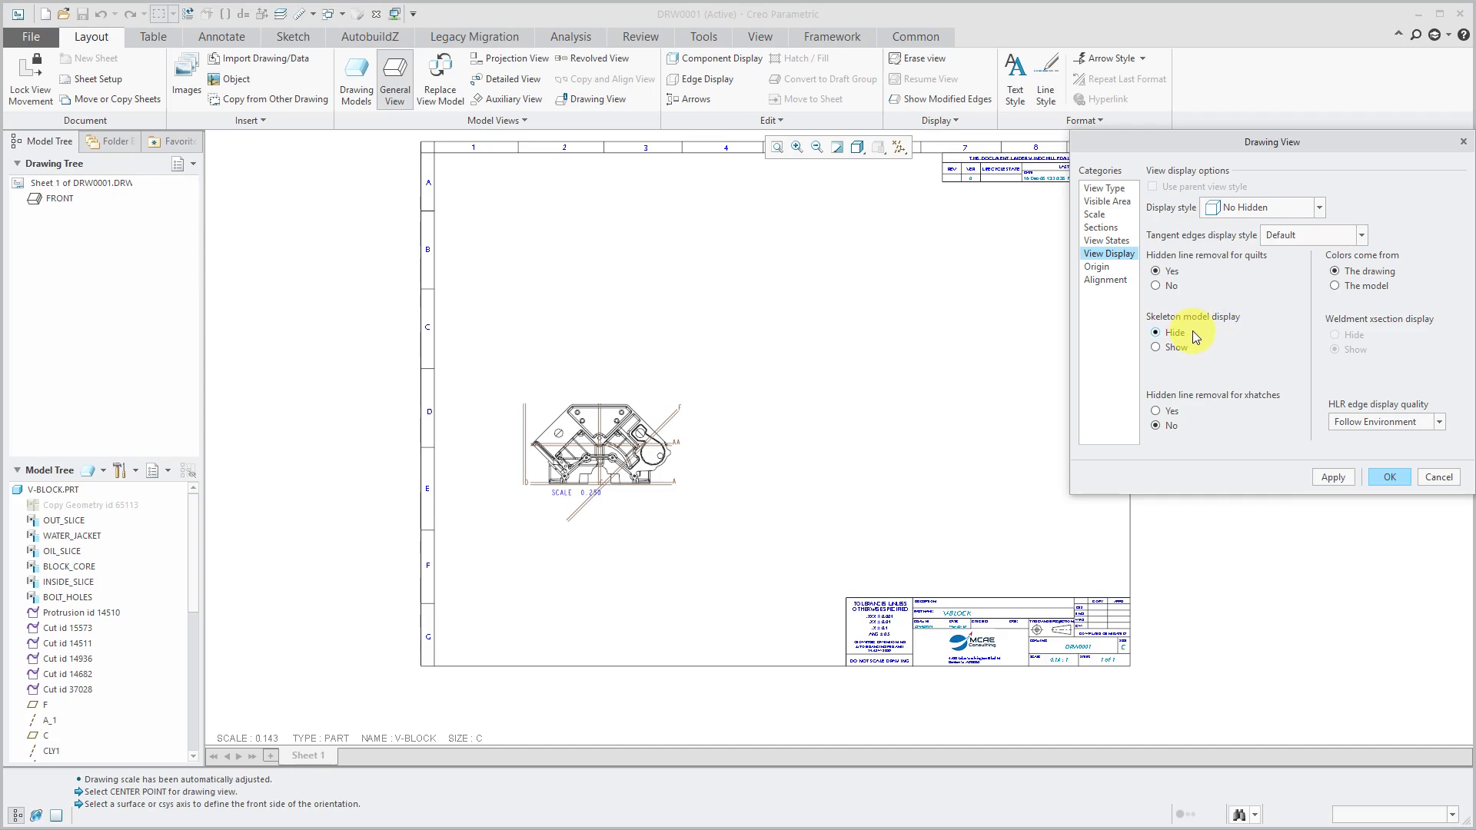
mouse_move(1177, 337)
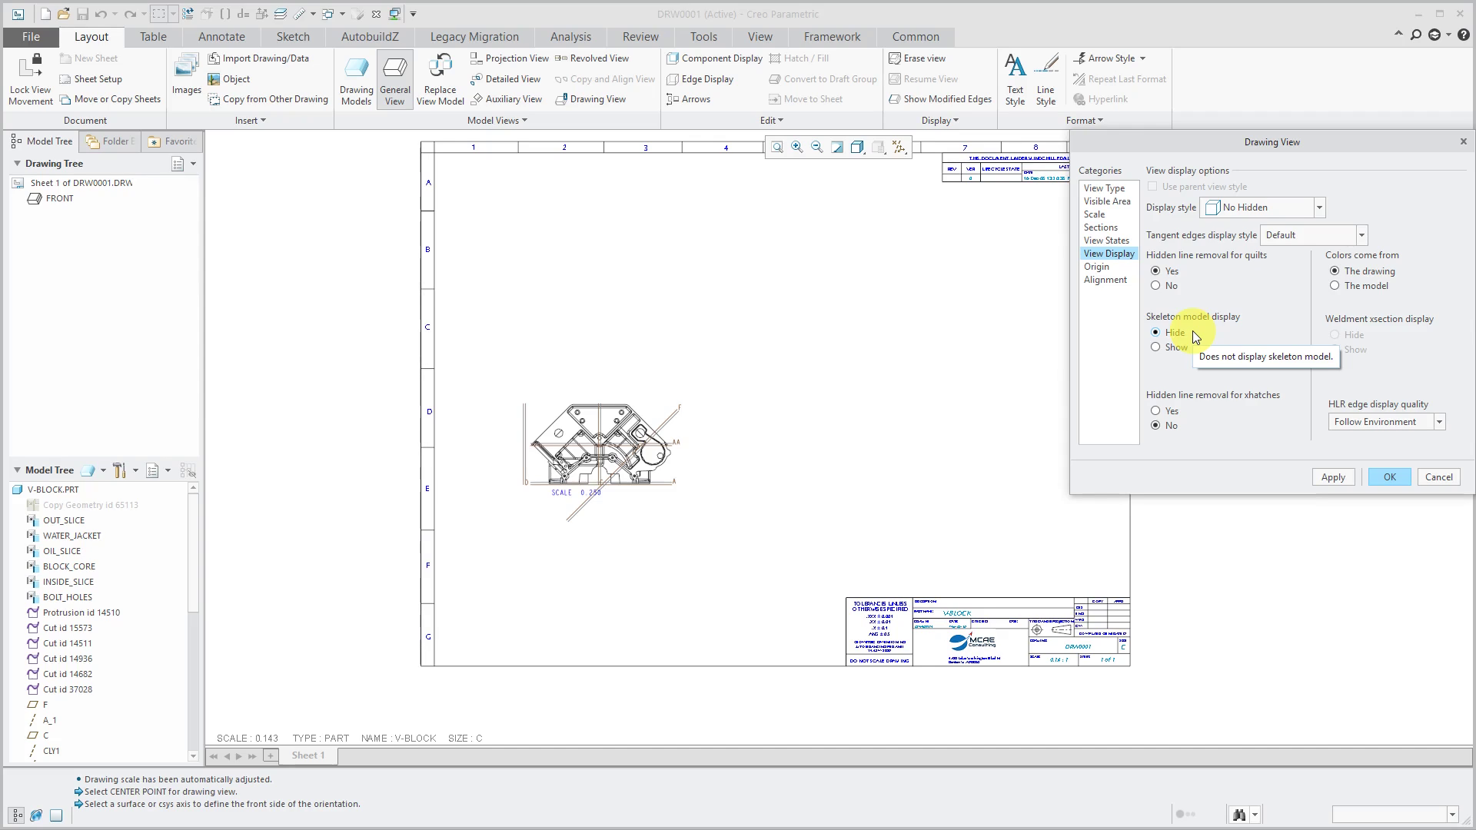
mouse_move(1217, 425)
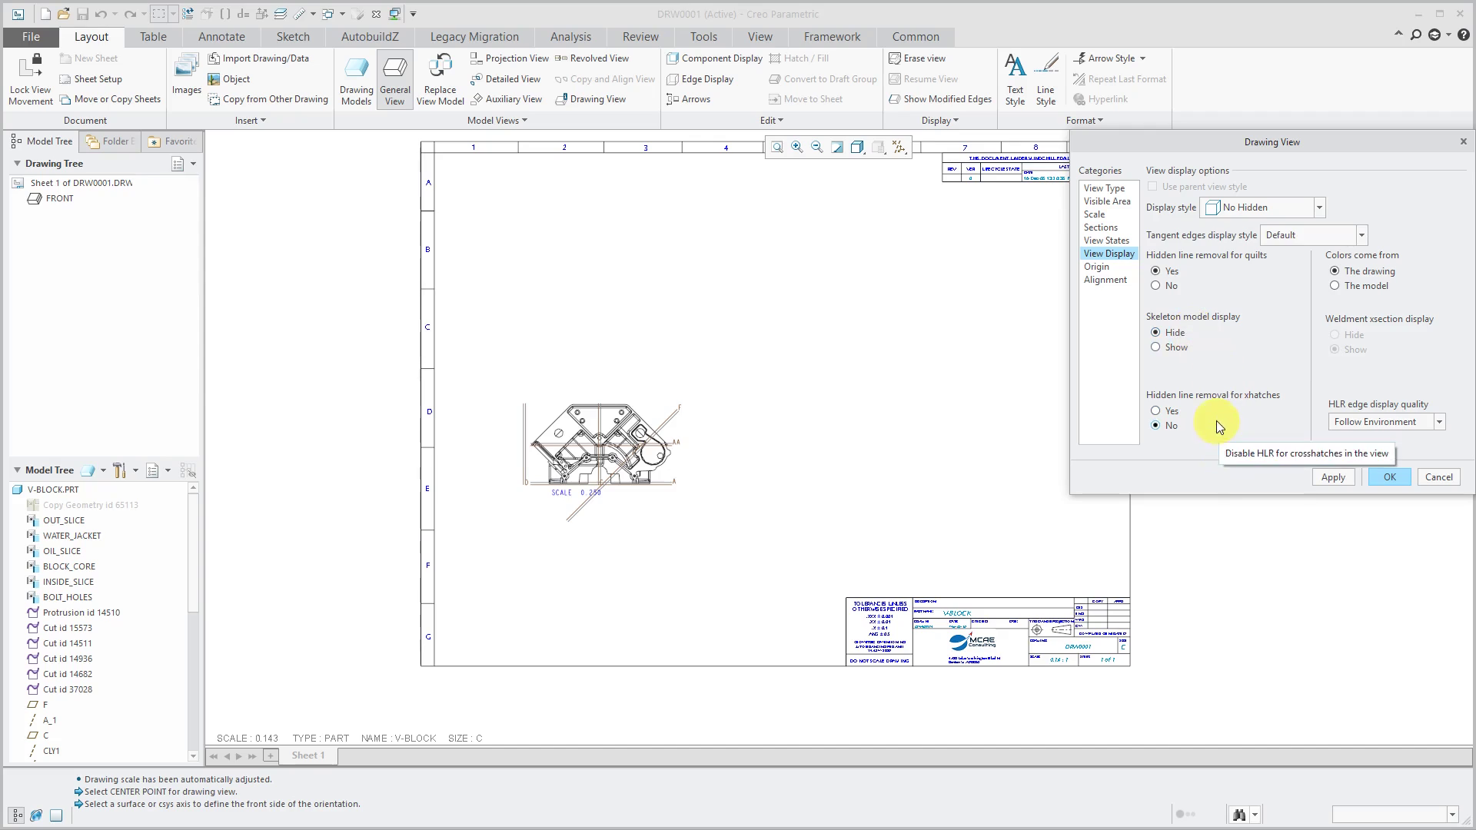
mouse_move(1197, 419)
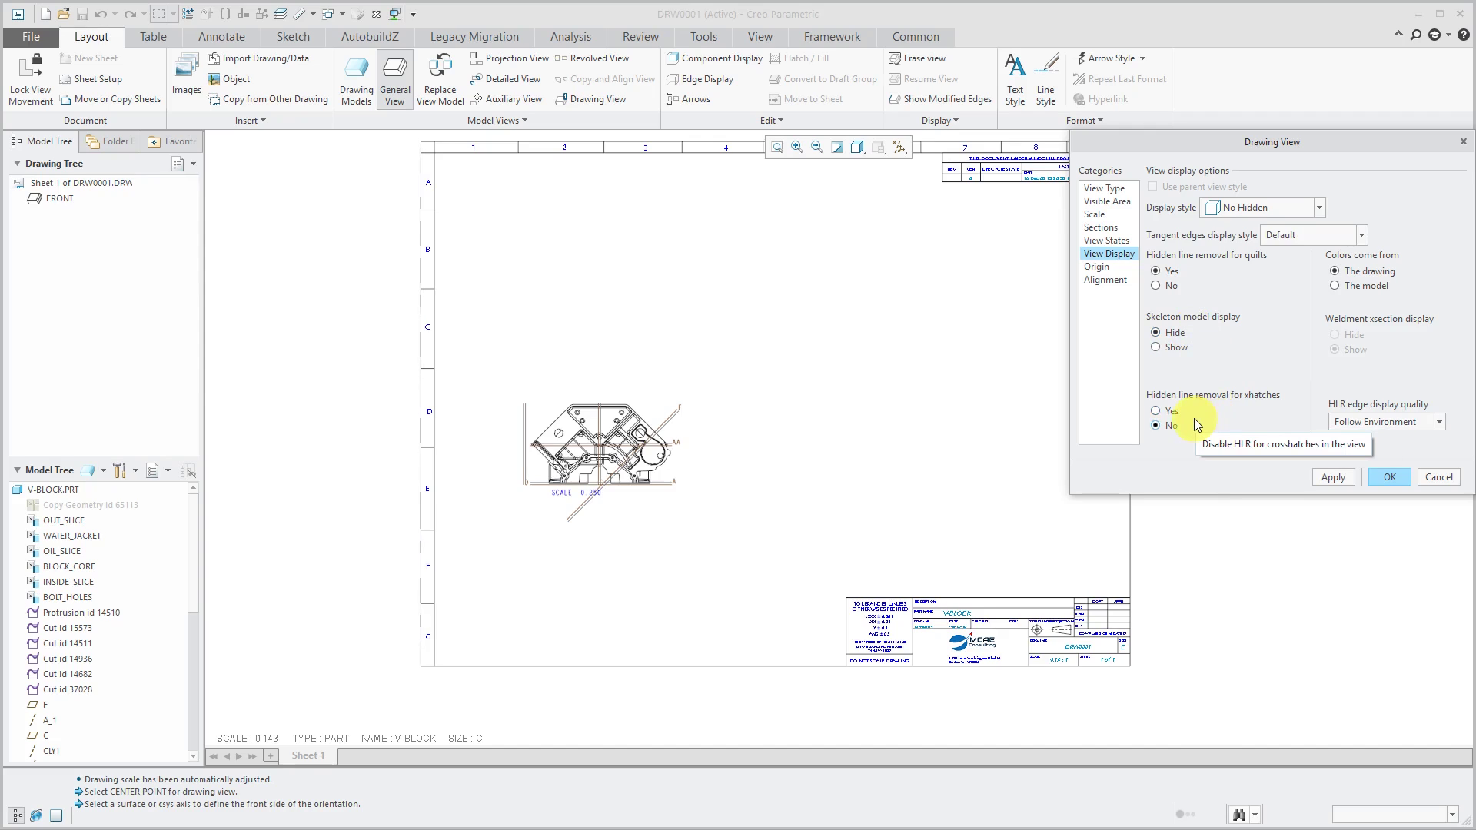
mouse_move(1393, 289)
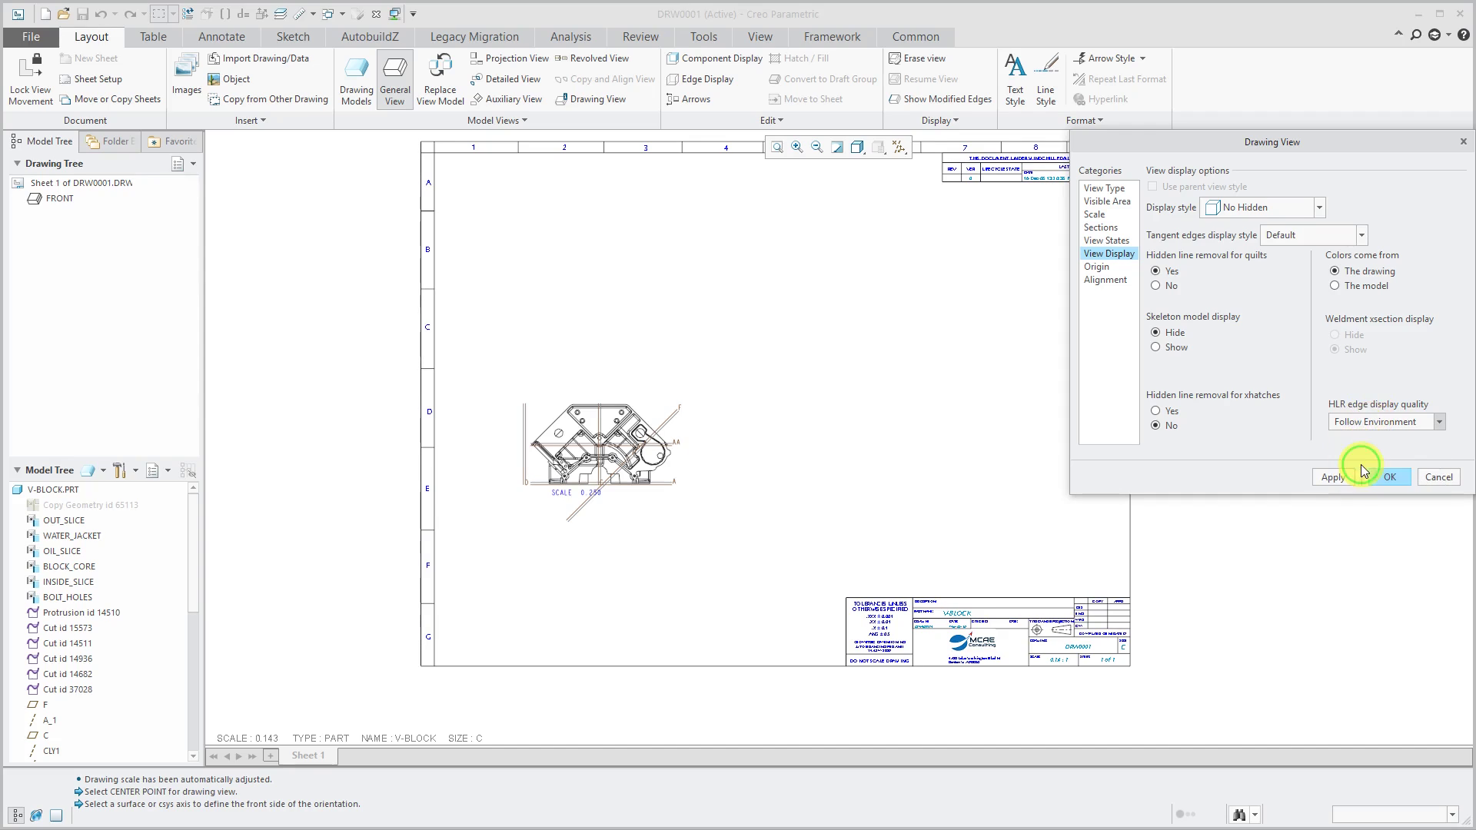
- Set the FRONT view's edge display quality to Medium and check its Origin and Alignment settings
left_click(1383, 420)
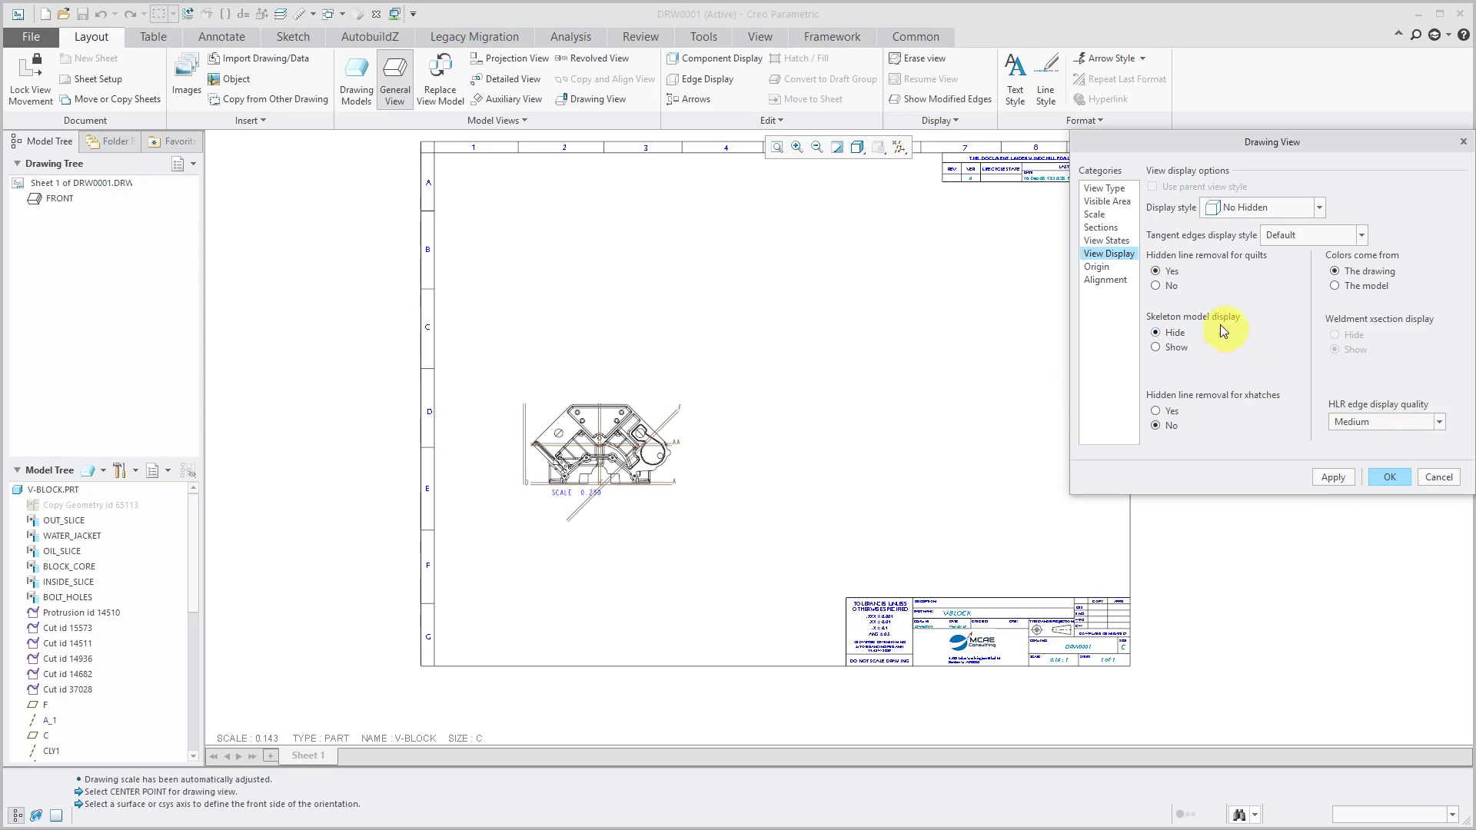
left_click(1096, 267)
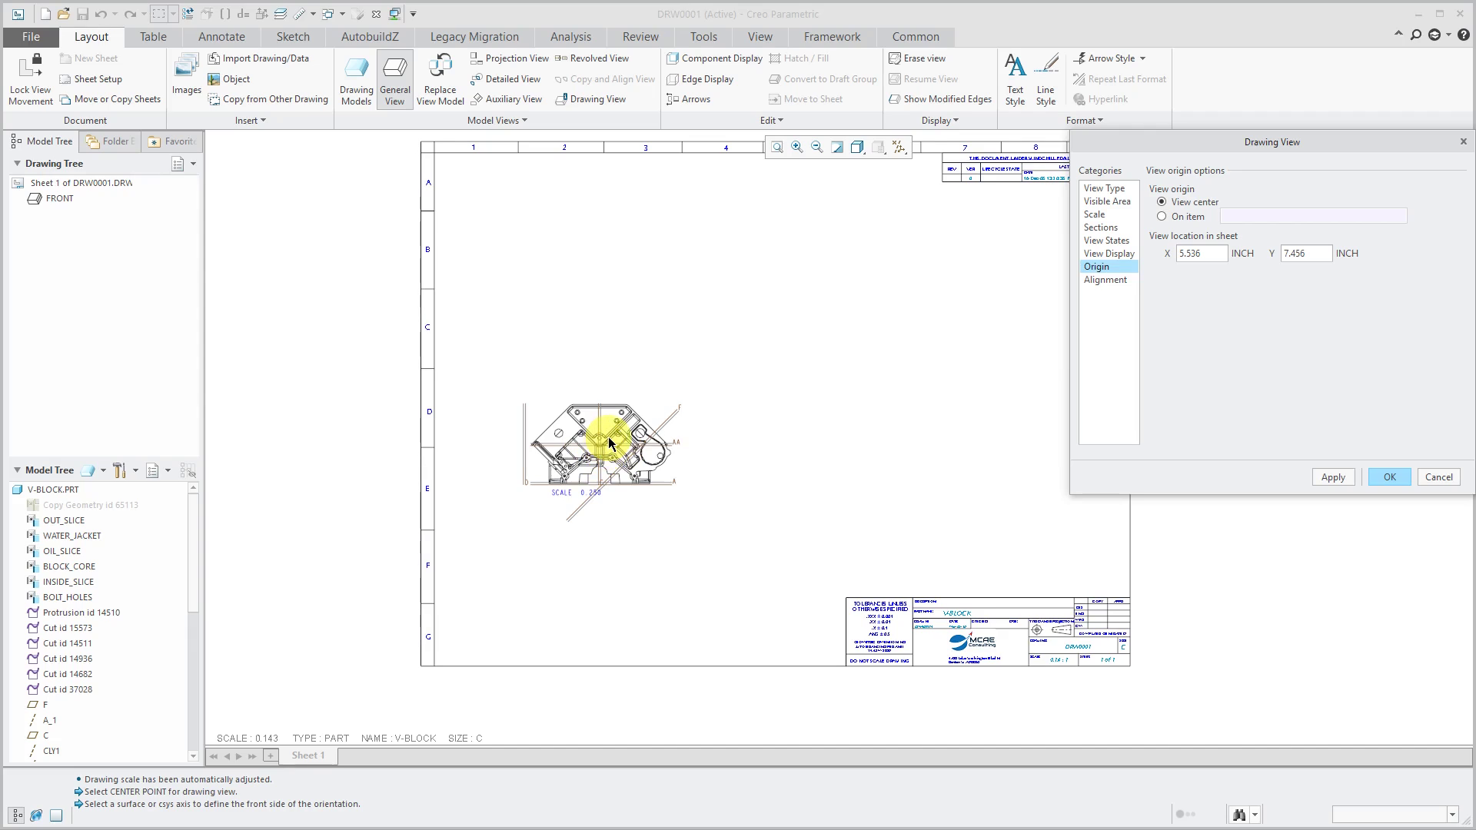
mouse_move(658, 468)
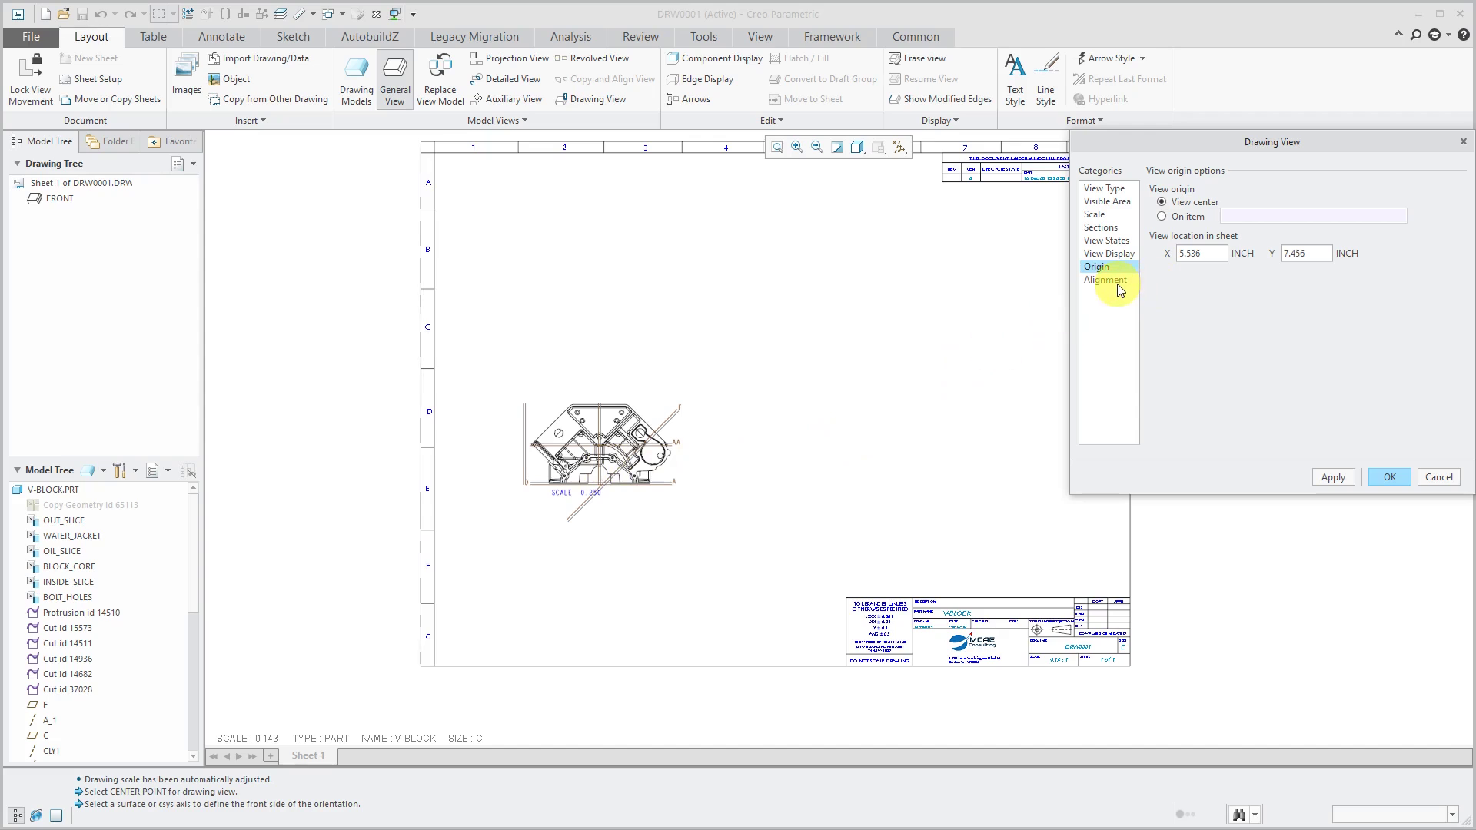
left_click(1105, 280)
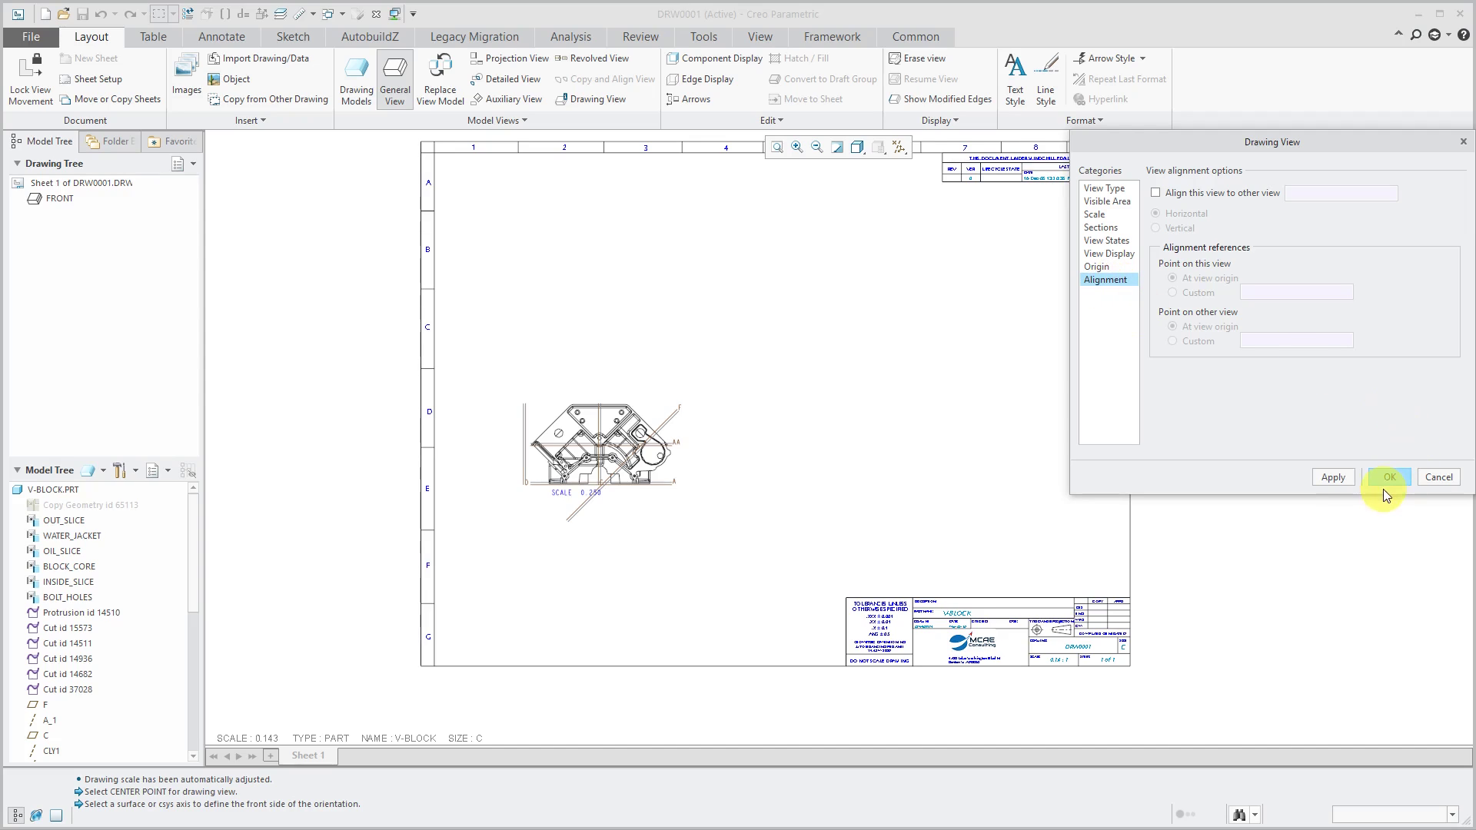
- Finish the FRONT view and hide the DATUM_AXIS and XSEC_DATUMS layers
left_click(1388, 477)
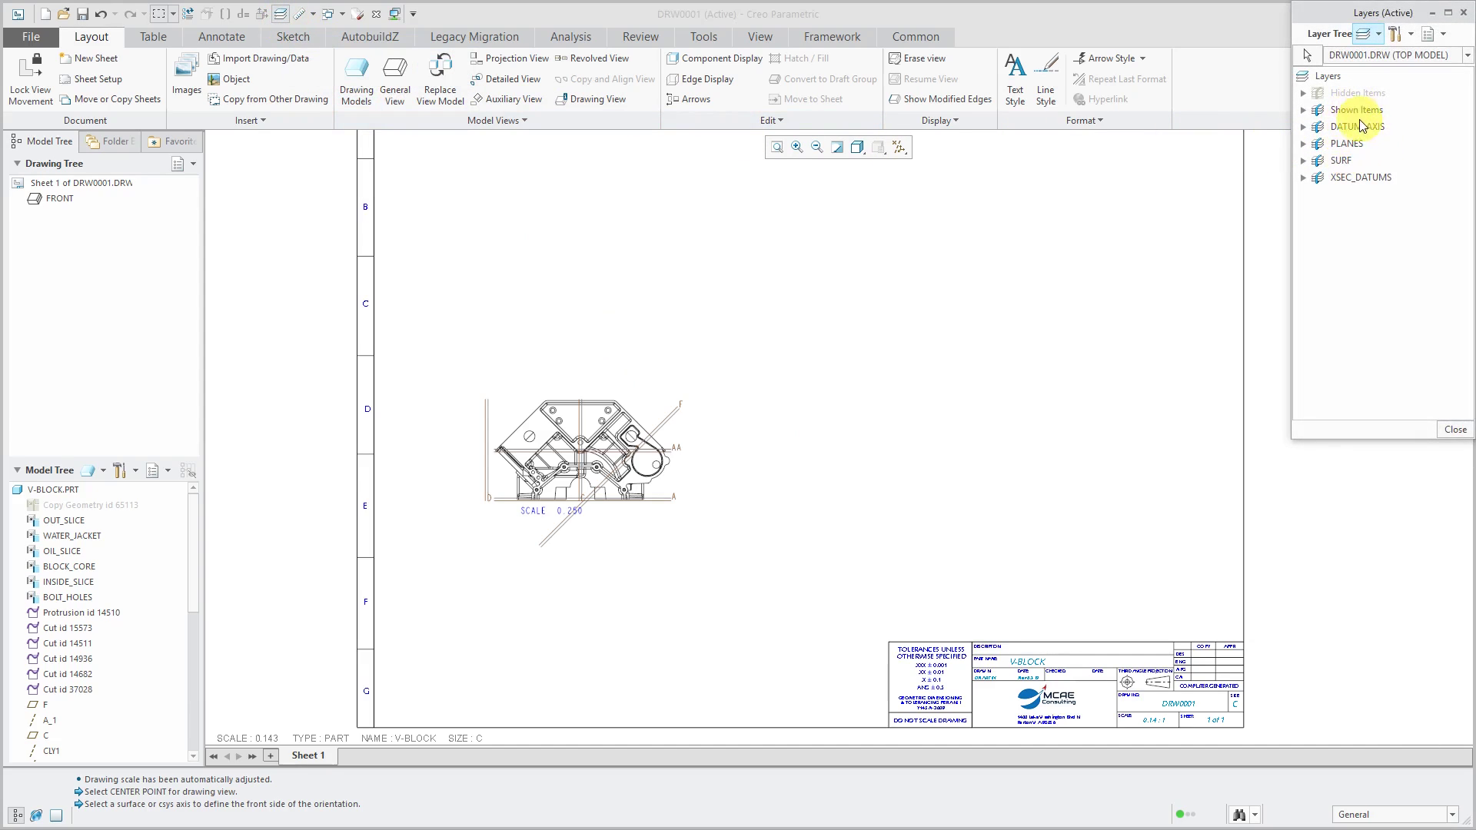
right_click(1357, 125)
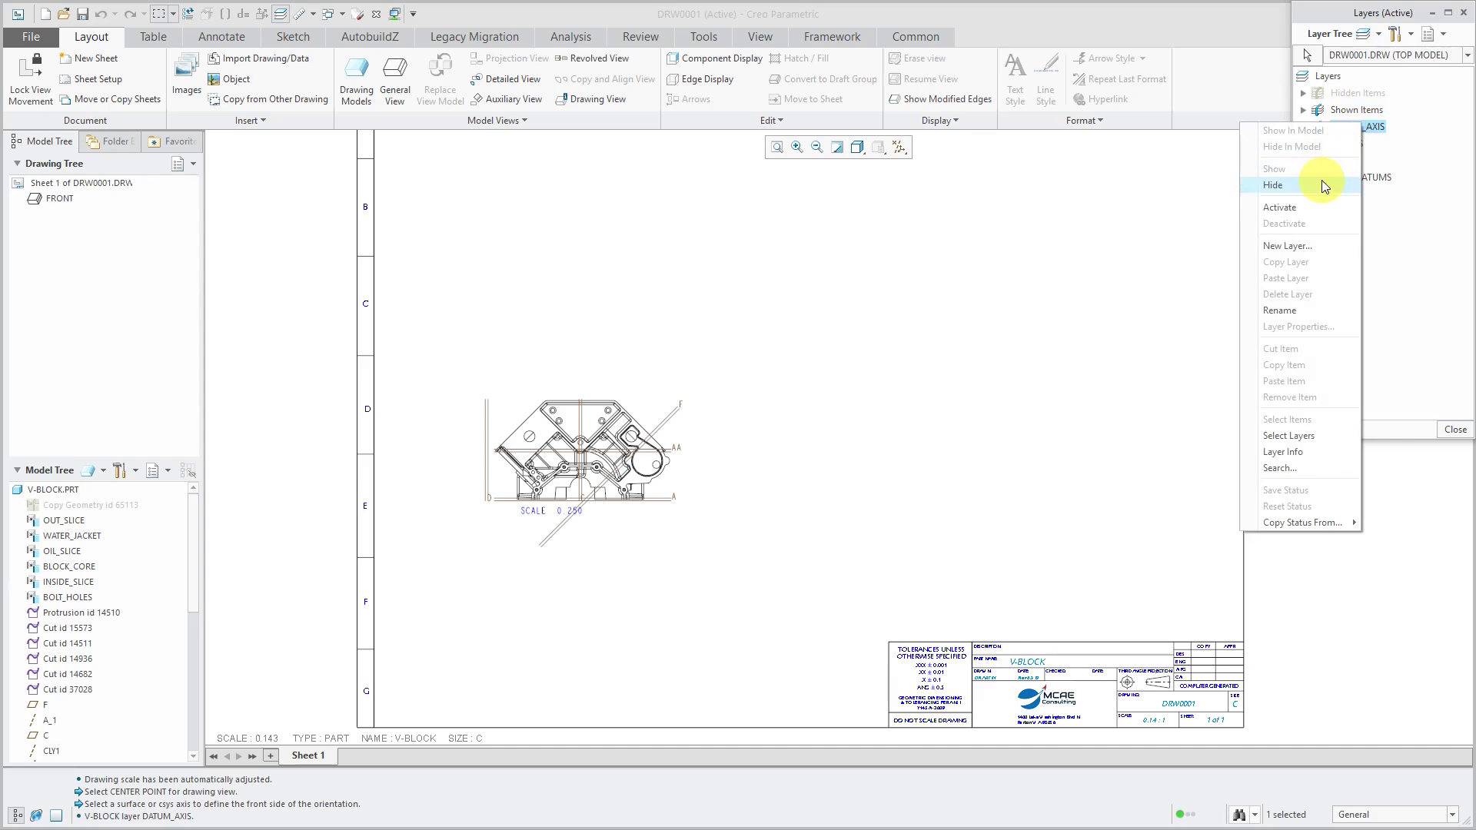
left_click(1273, 169)
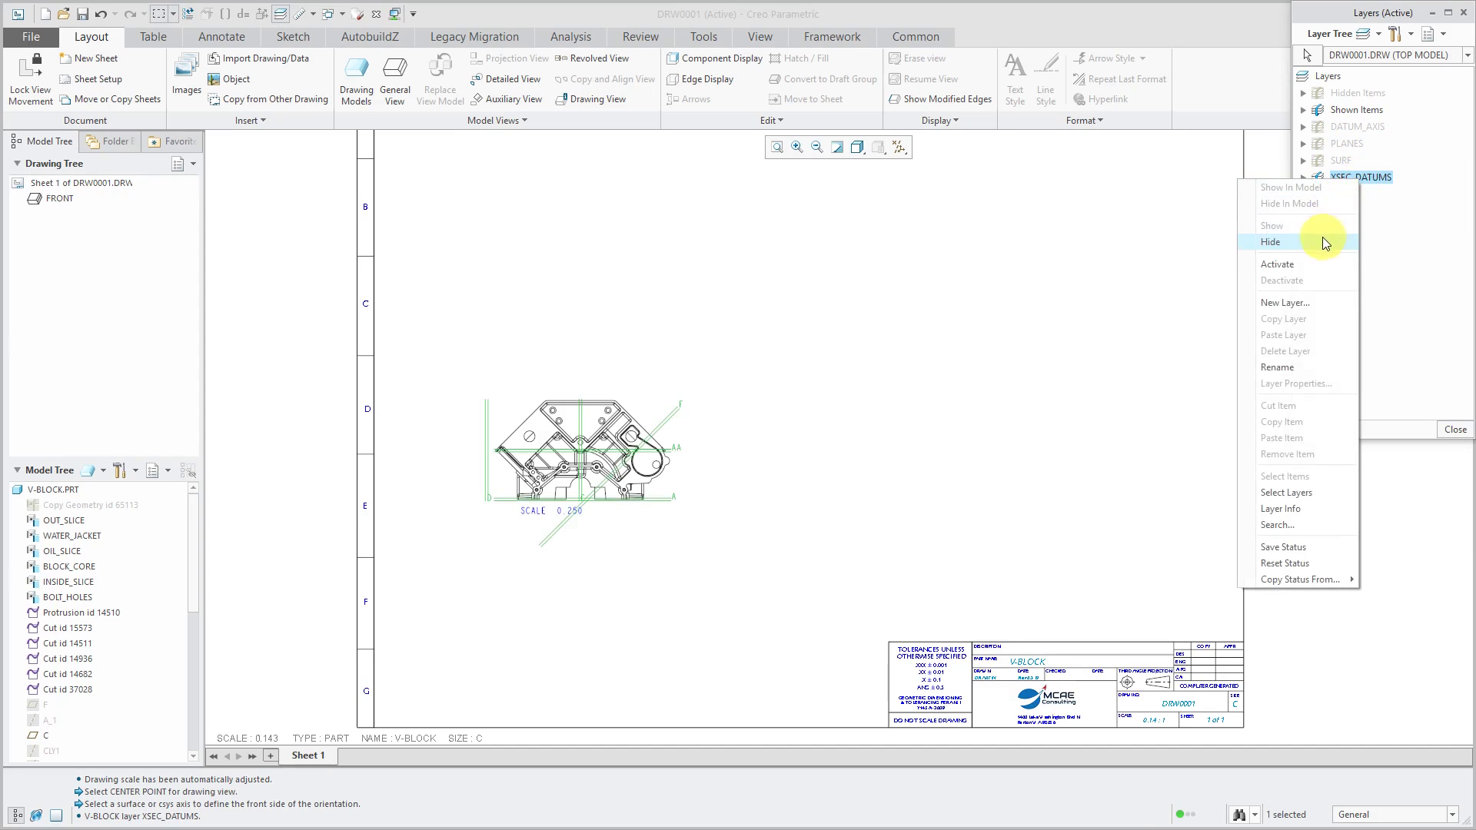
left_click(1270, 242)
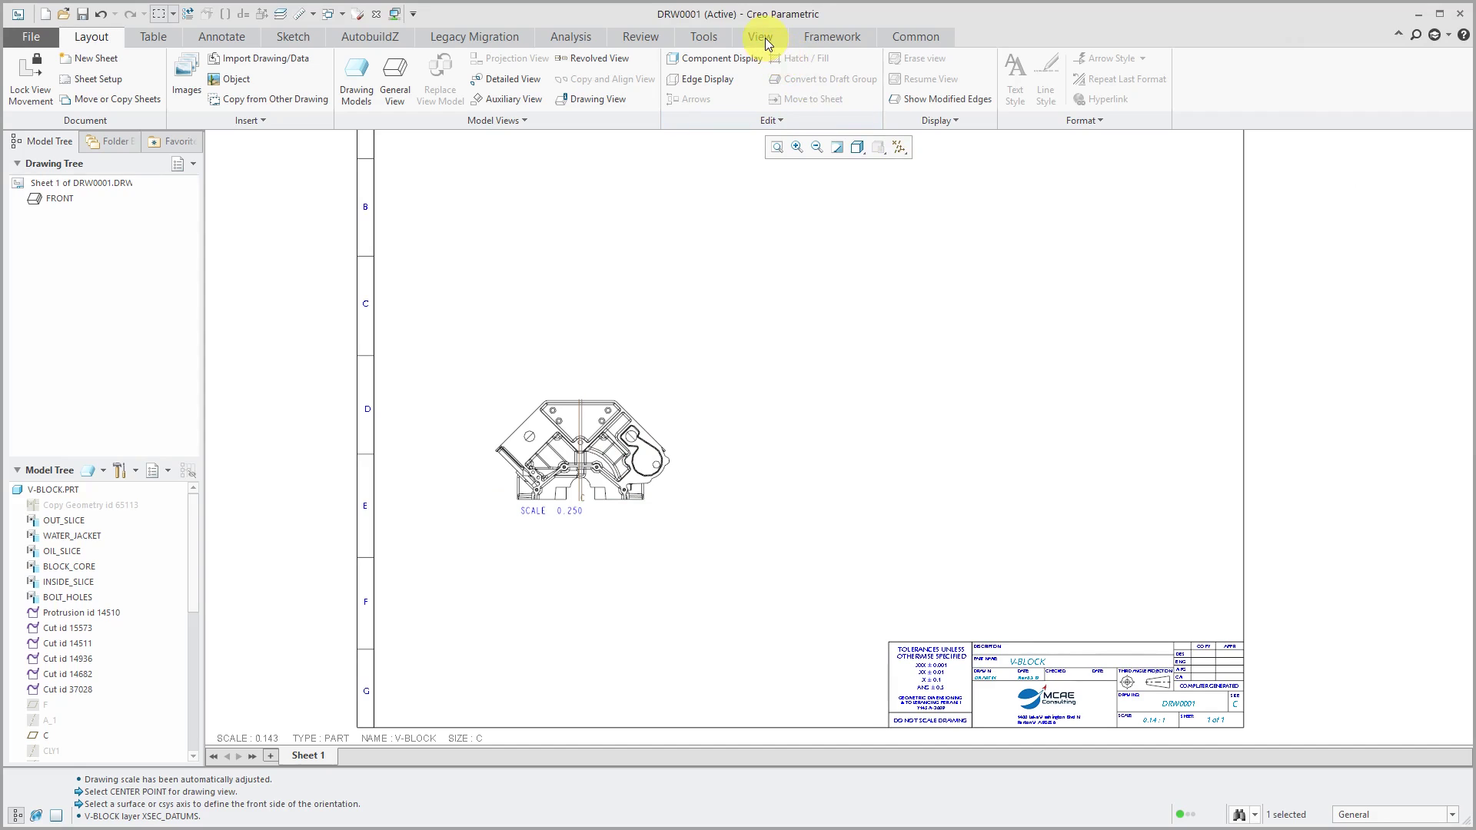
left_click(759, 37)
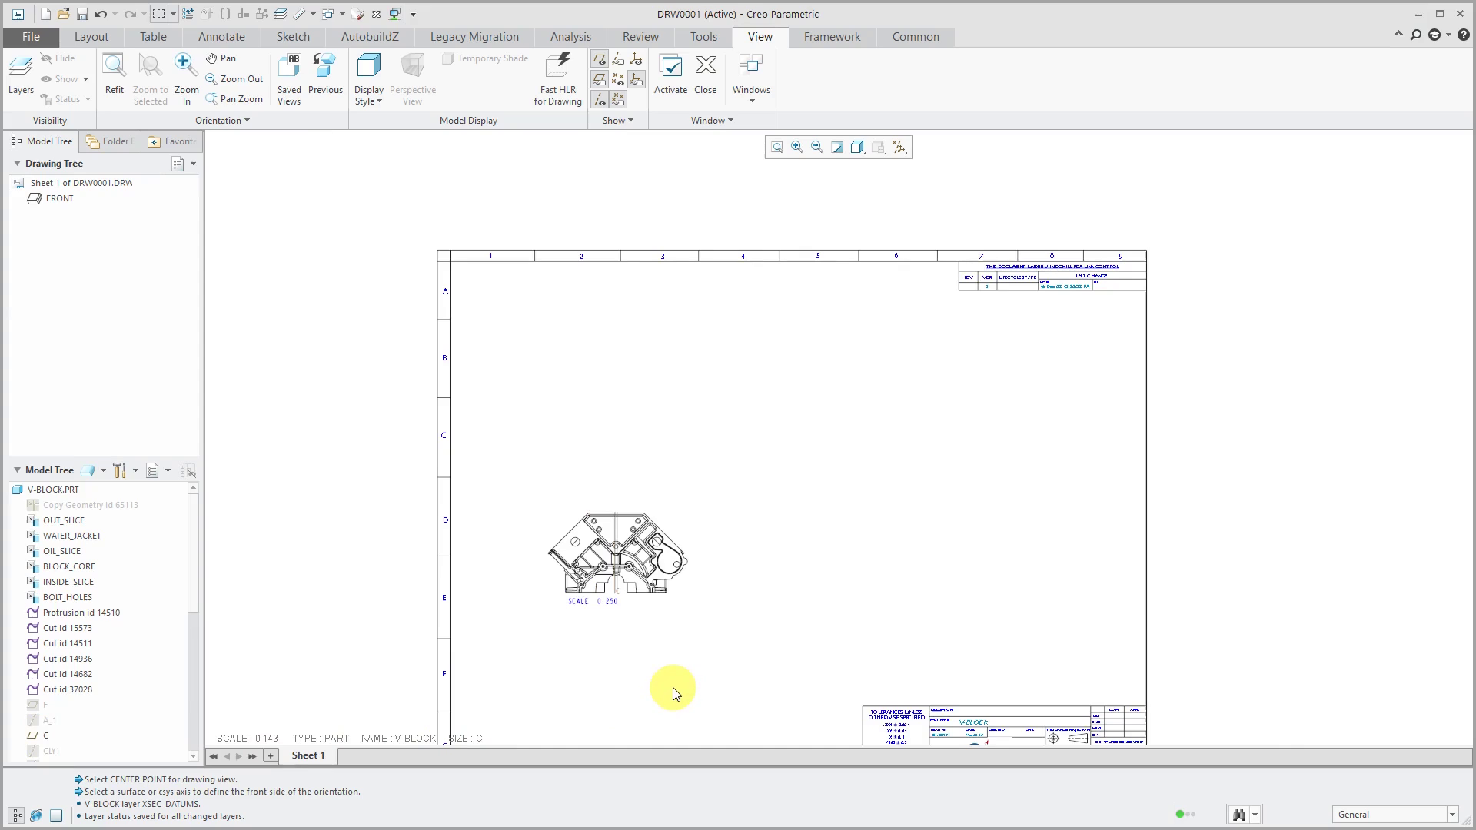
mouse_move(648, 659)
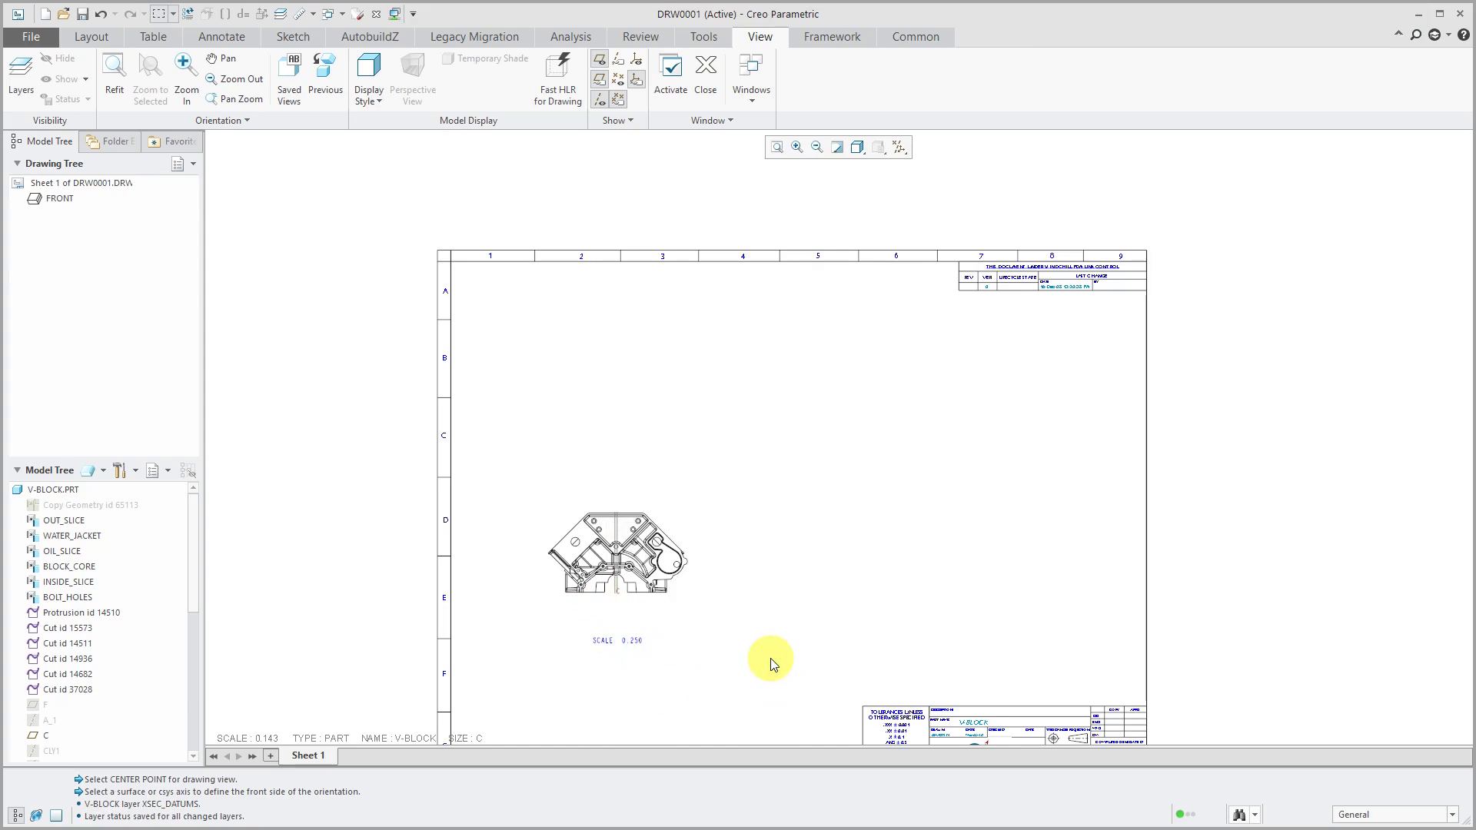
mouse_move(766, 653)
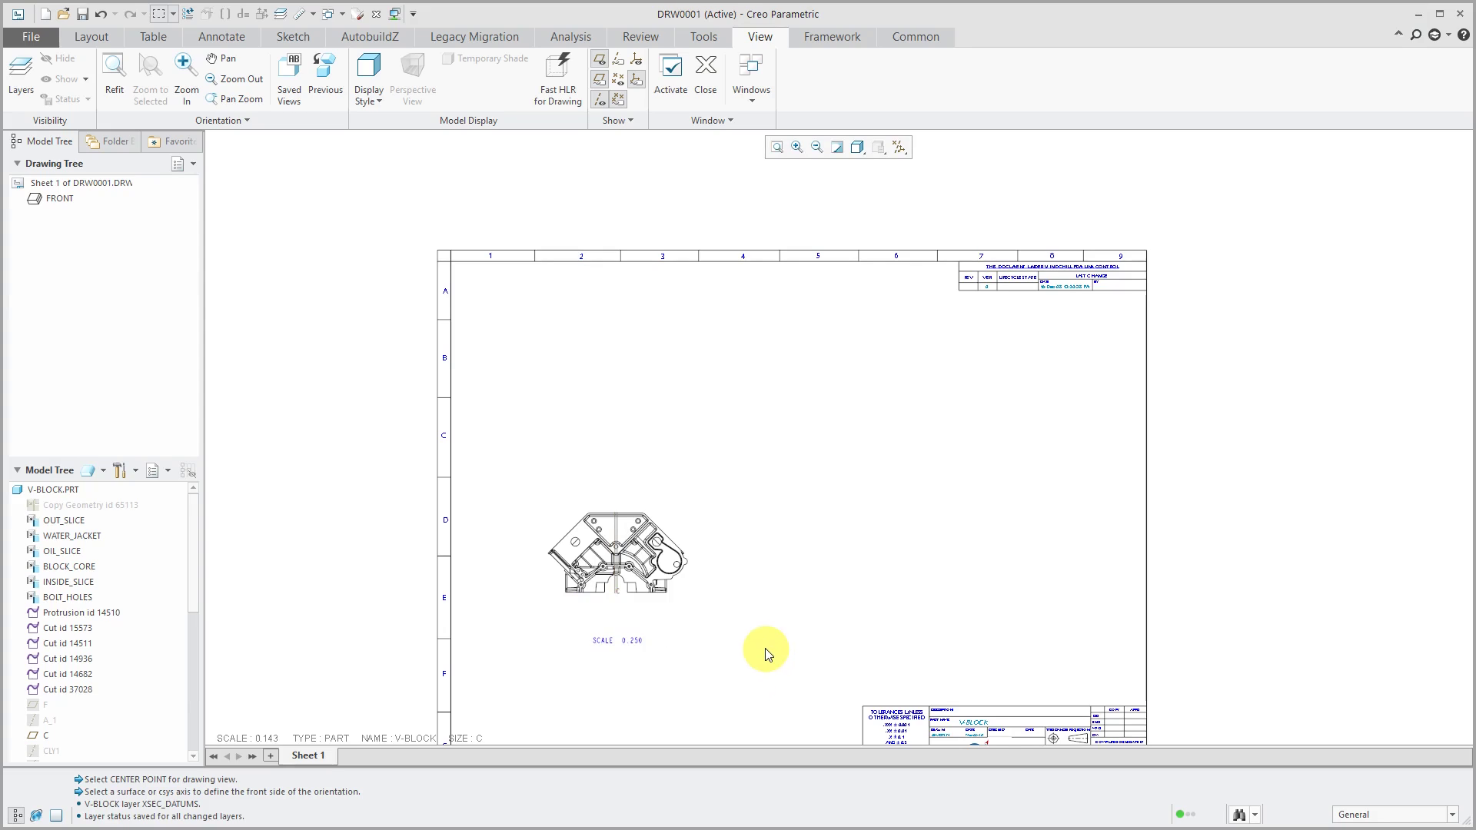
mouse_move(751, 652)
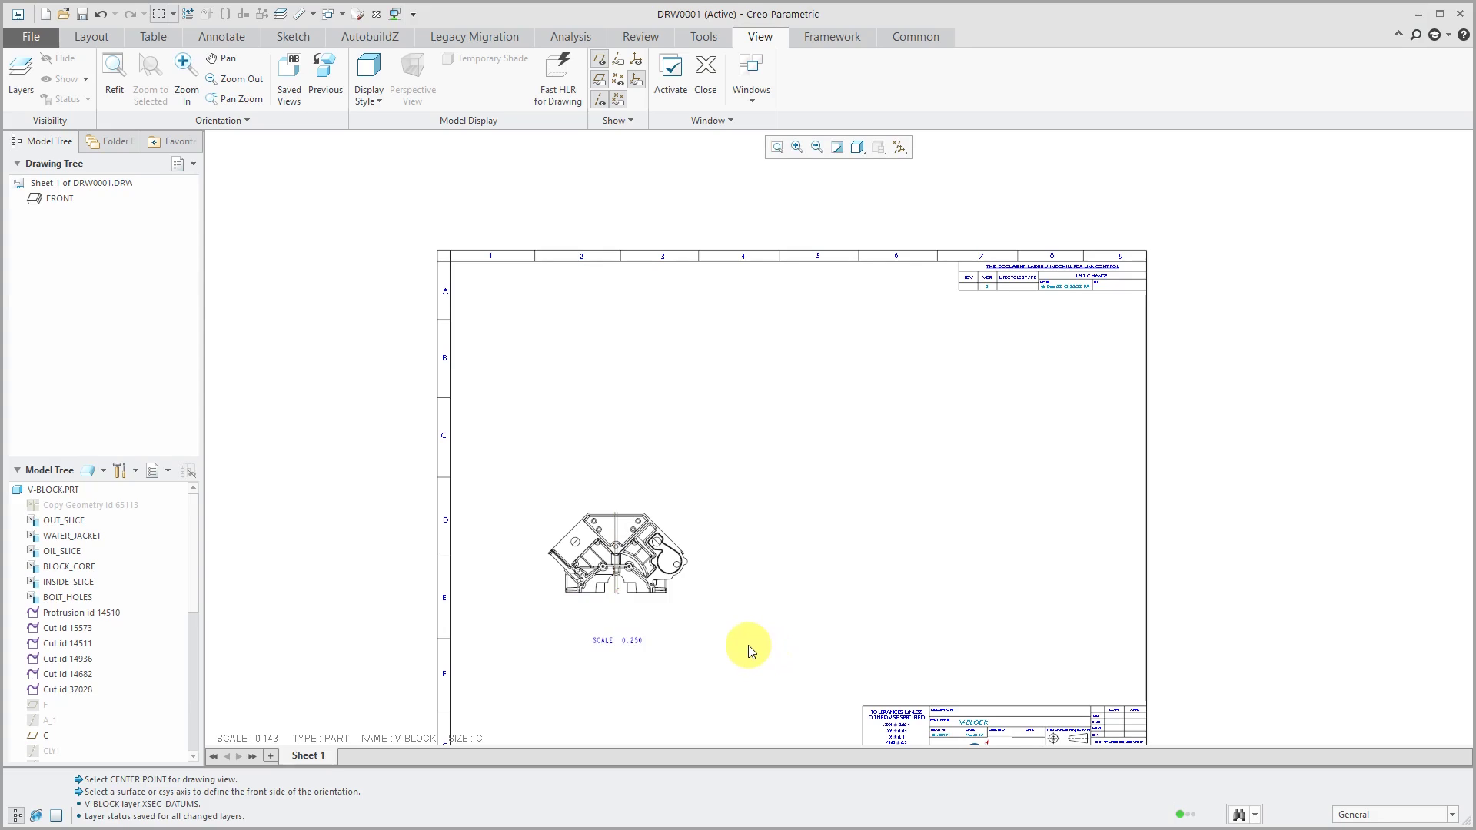
mouse_move(294, 229)
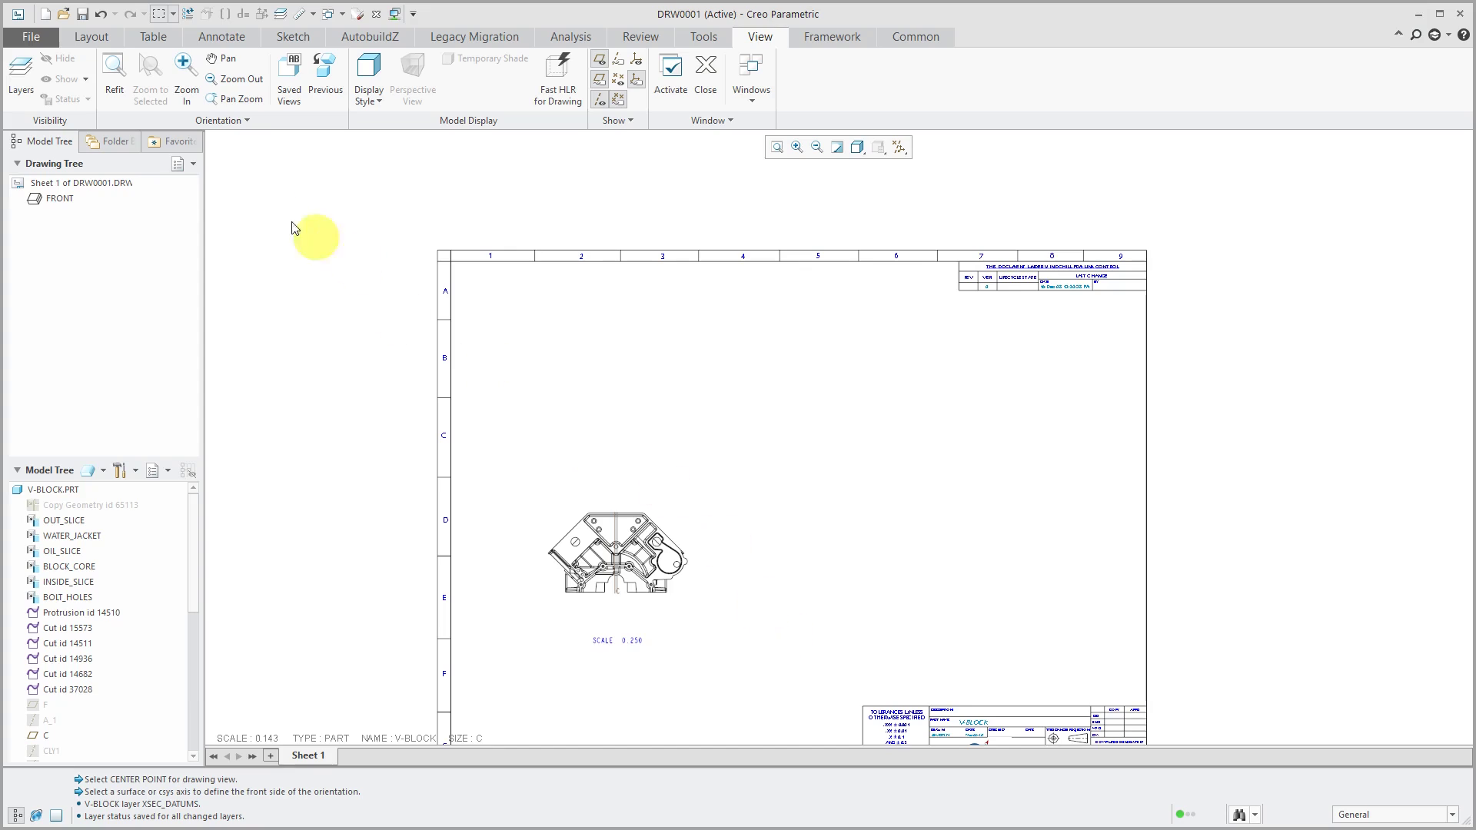
- Relocate the 0.250 scale note further below the FRONT view
left_click(91, 37)
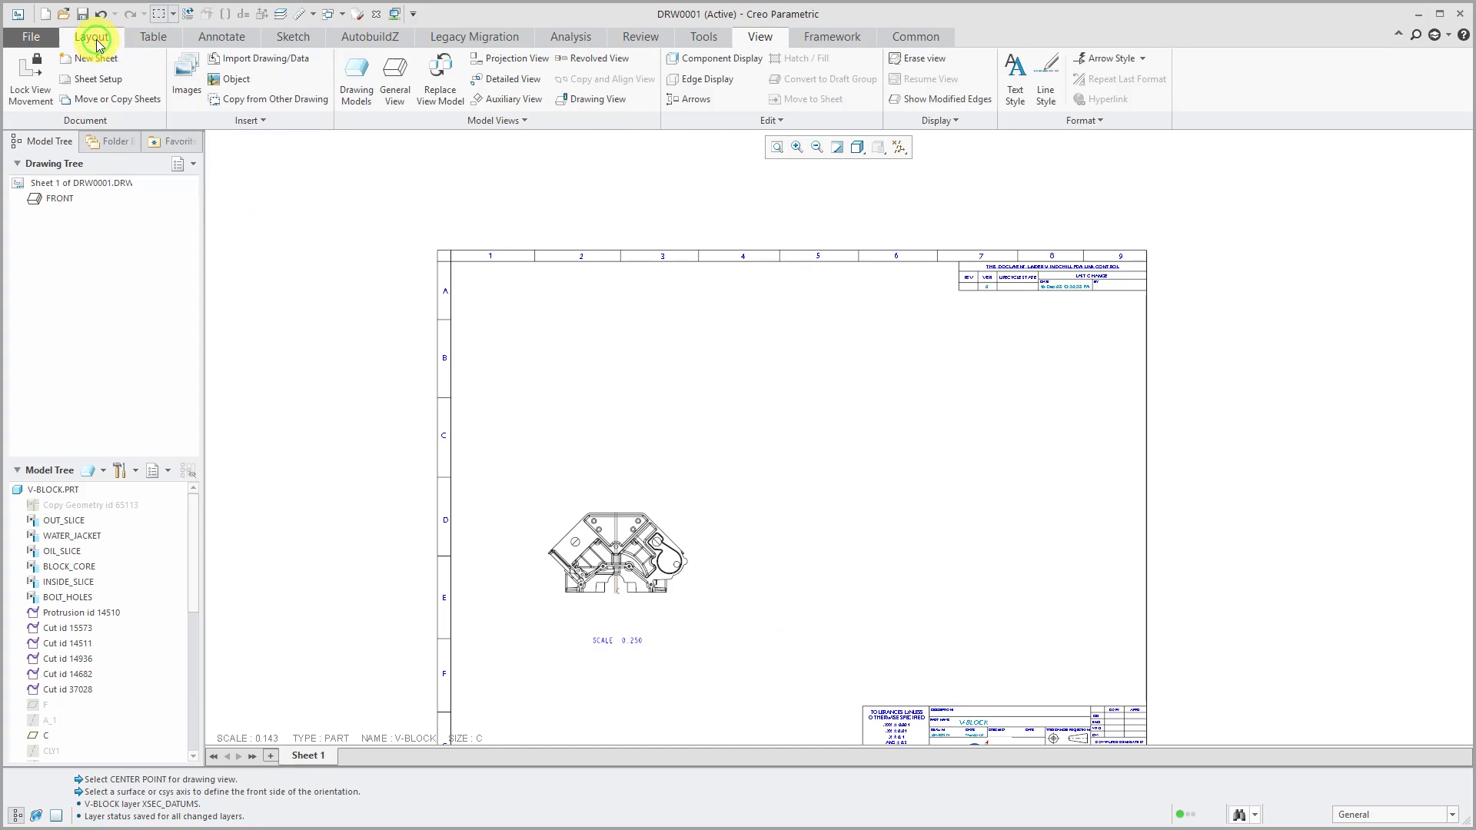
mouse_move(350, 229)
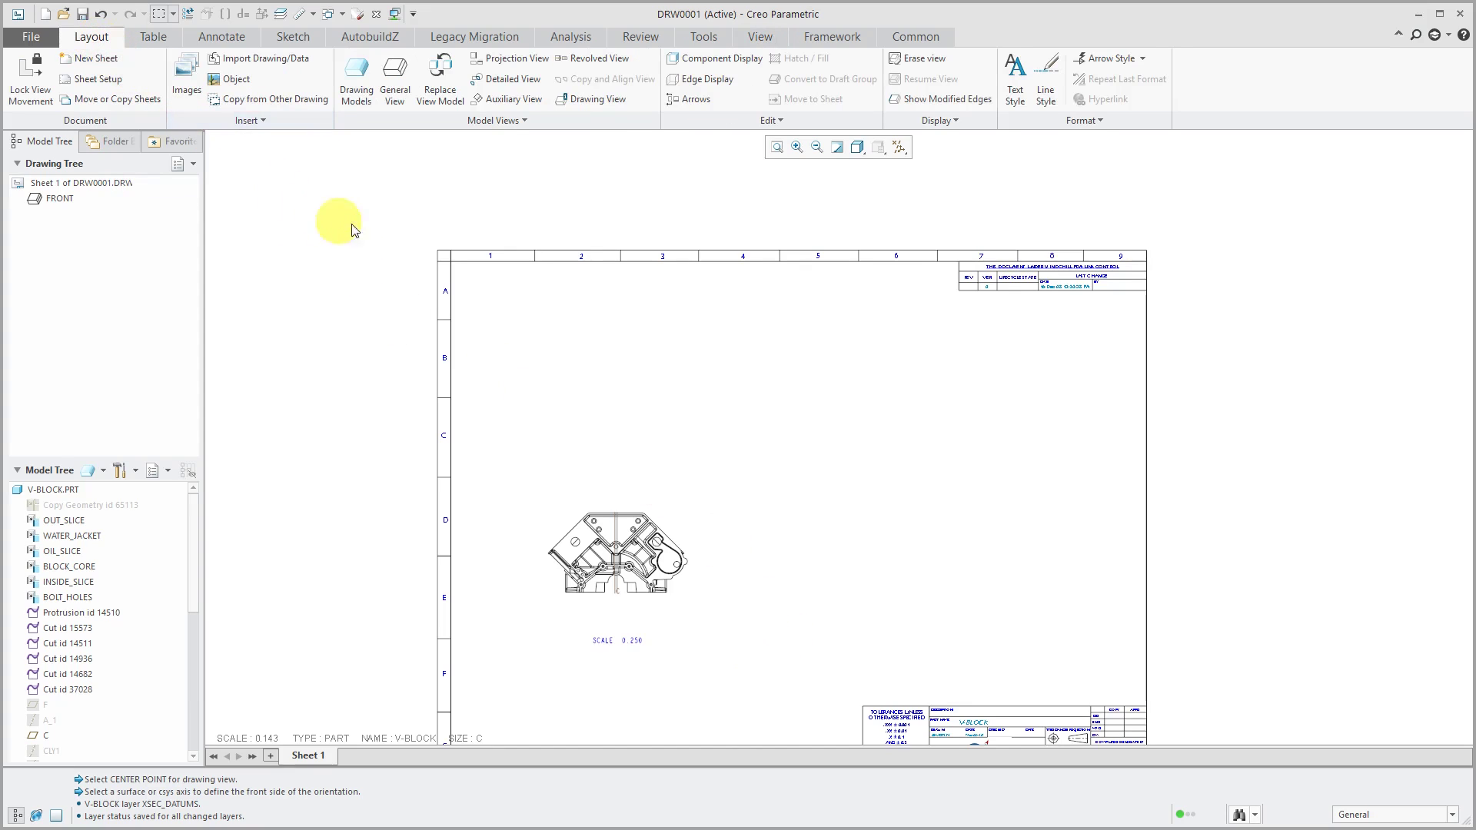
mouse_move(508, 57)
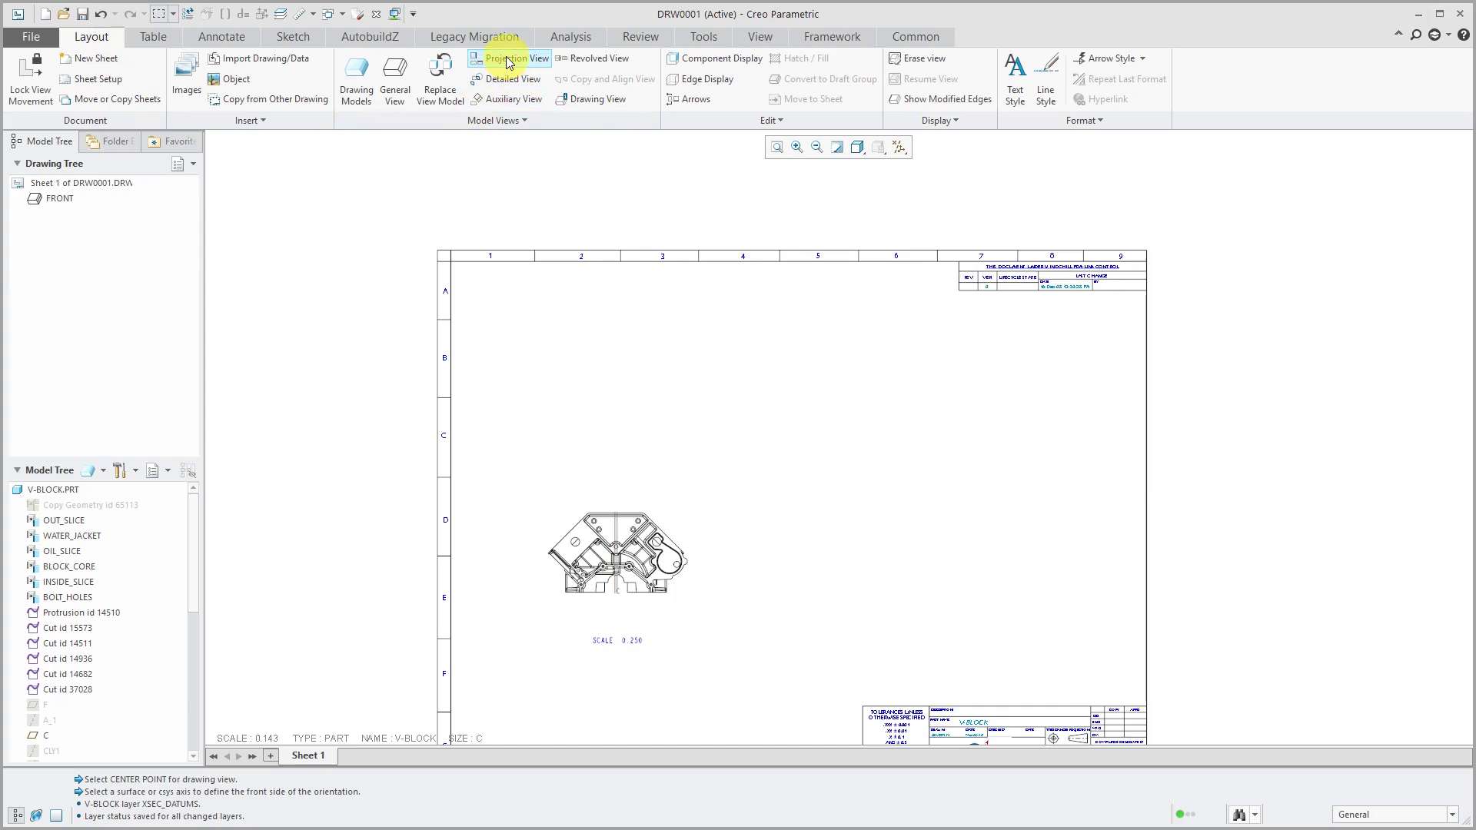
mouse_move(513, 78)
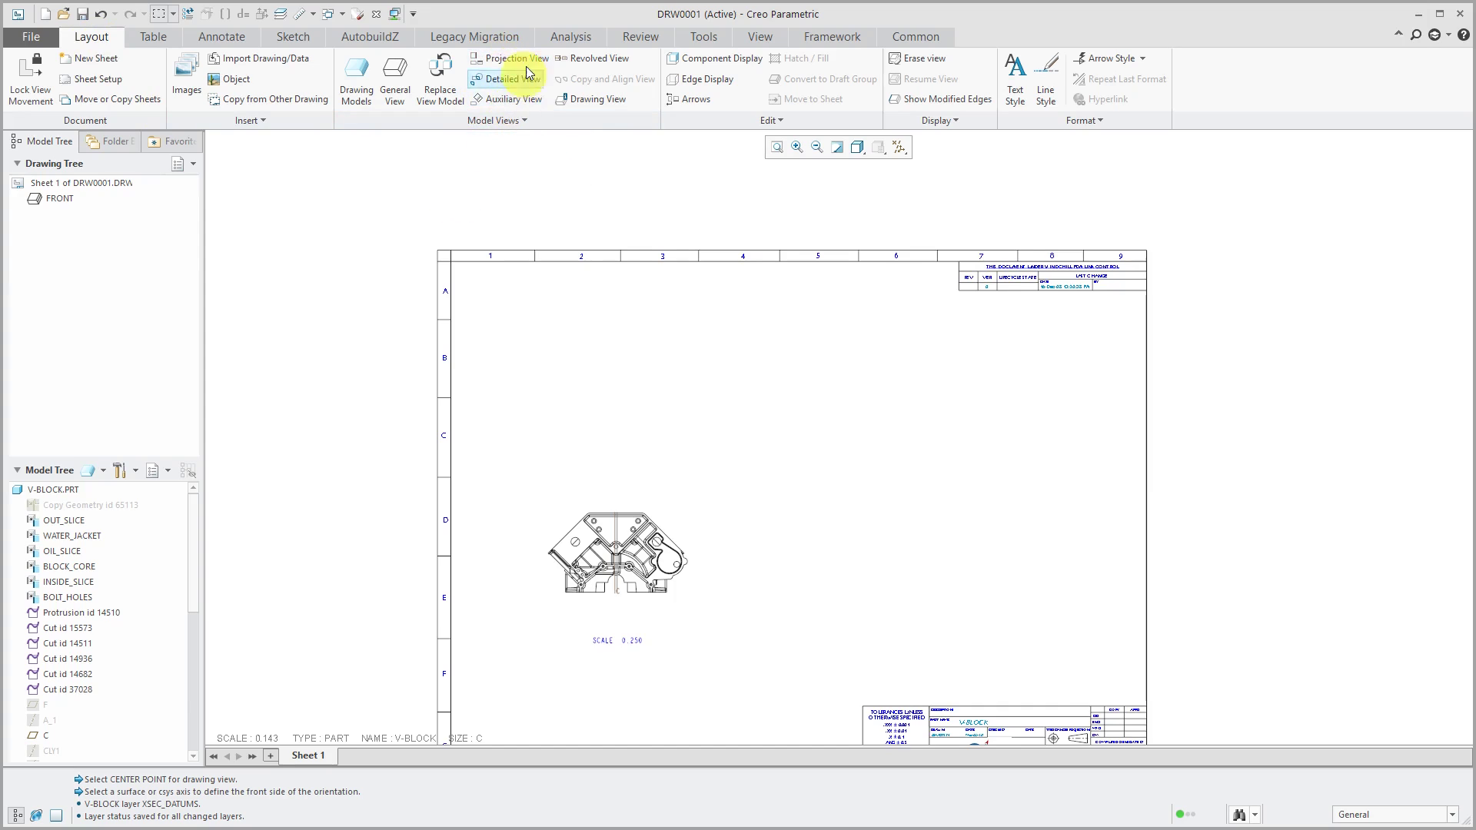
mouse_move(475, 193)
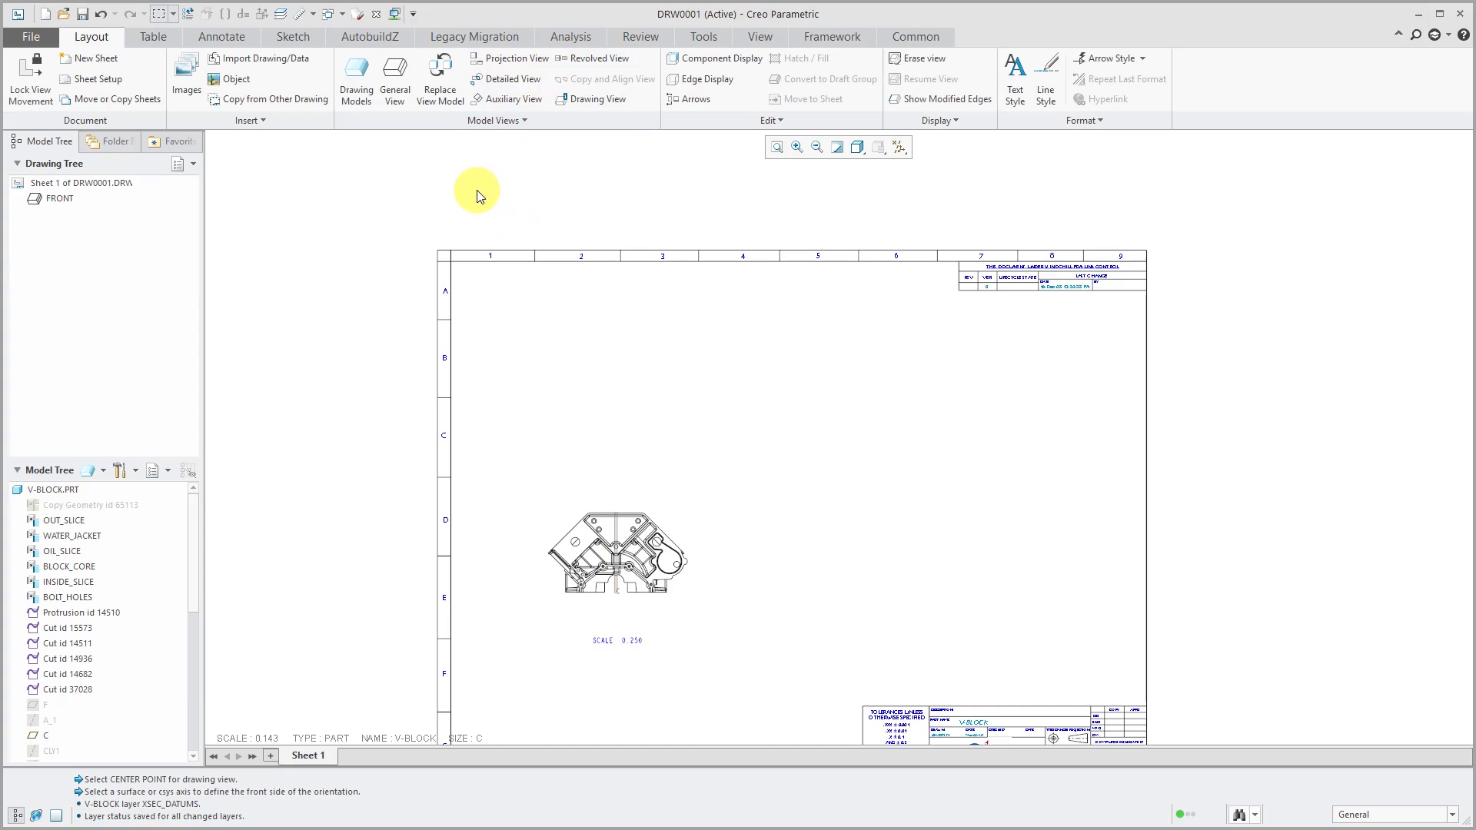
mouse_move(657, 487)
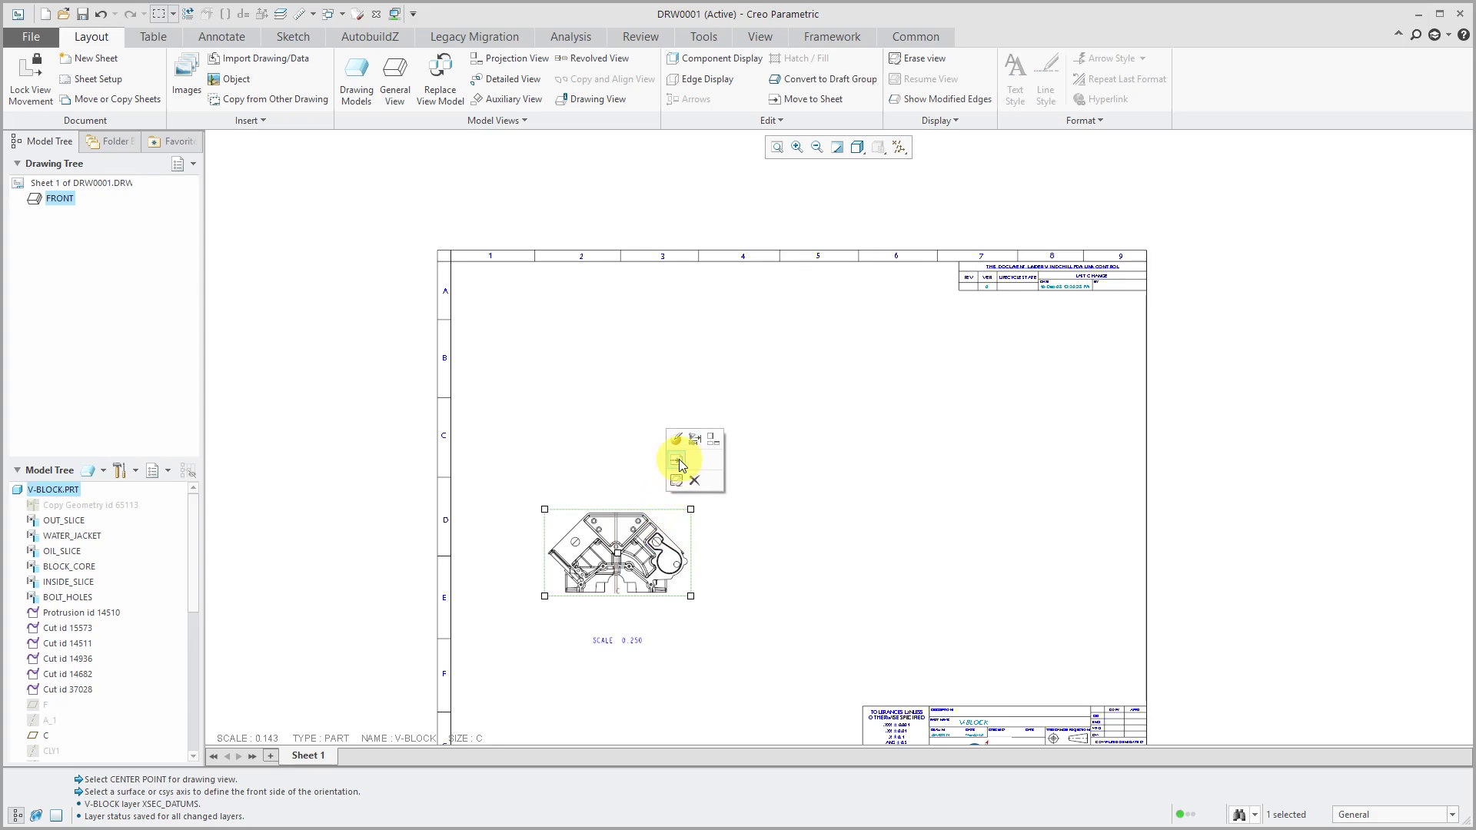
mouse_move(678, 482)
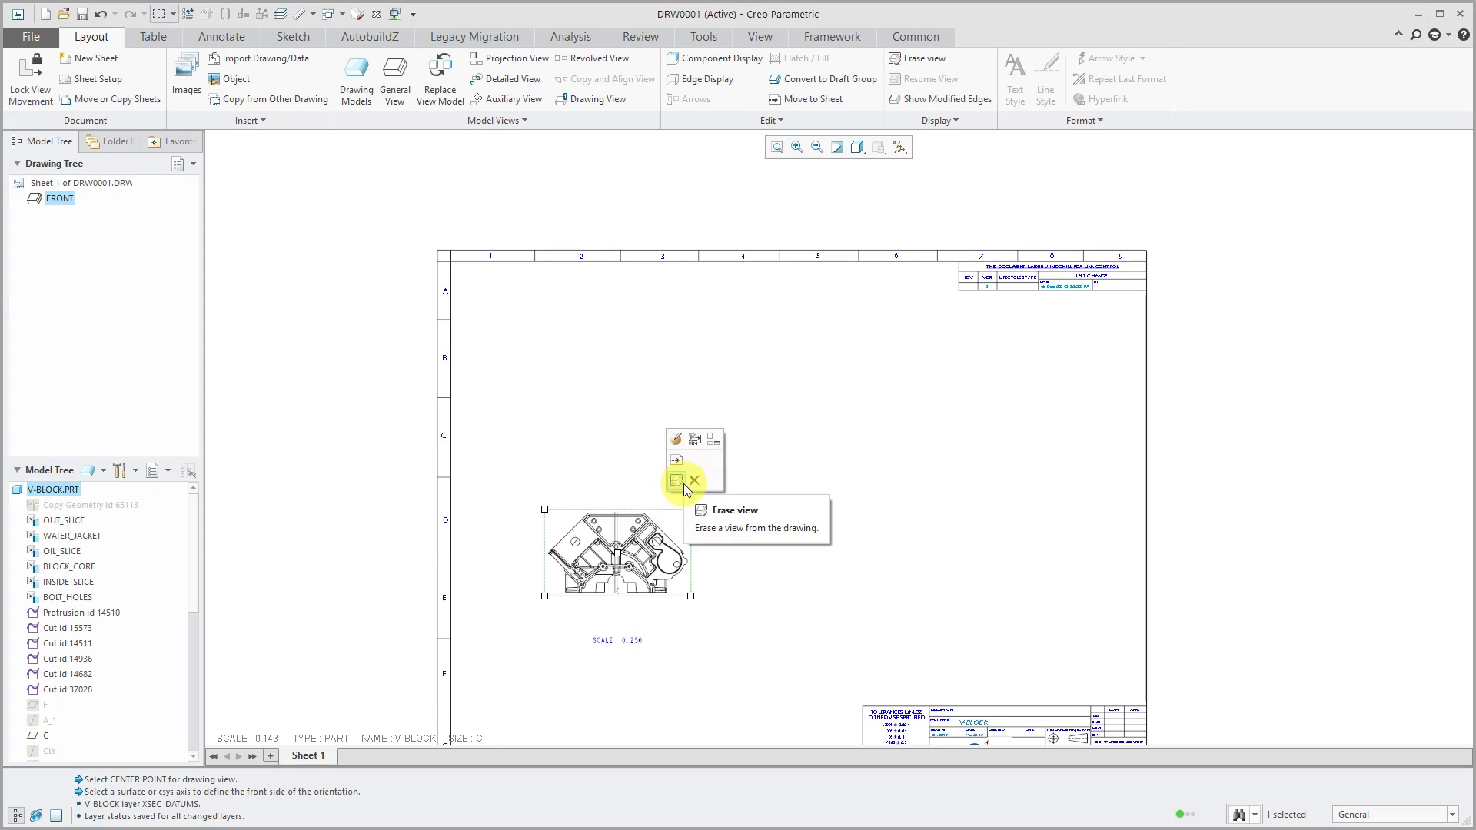
mouse_move(713, 440)
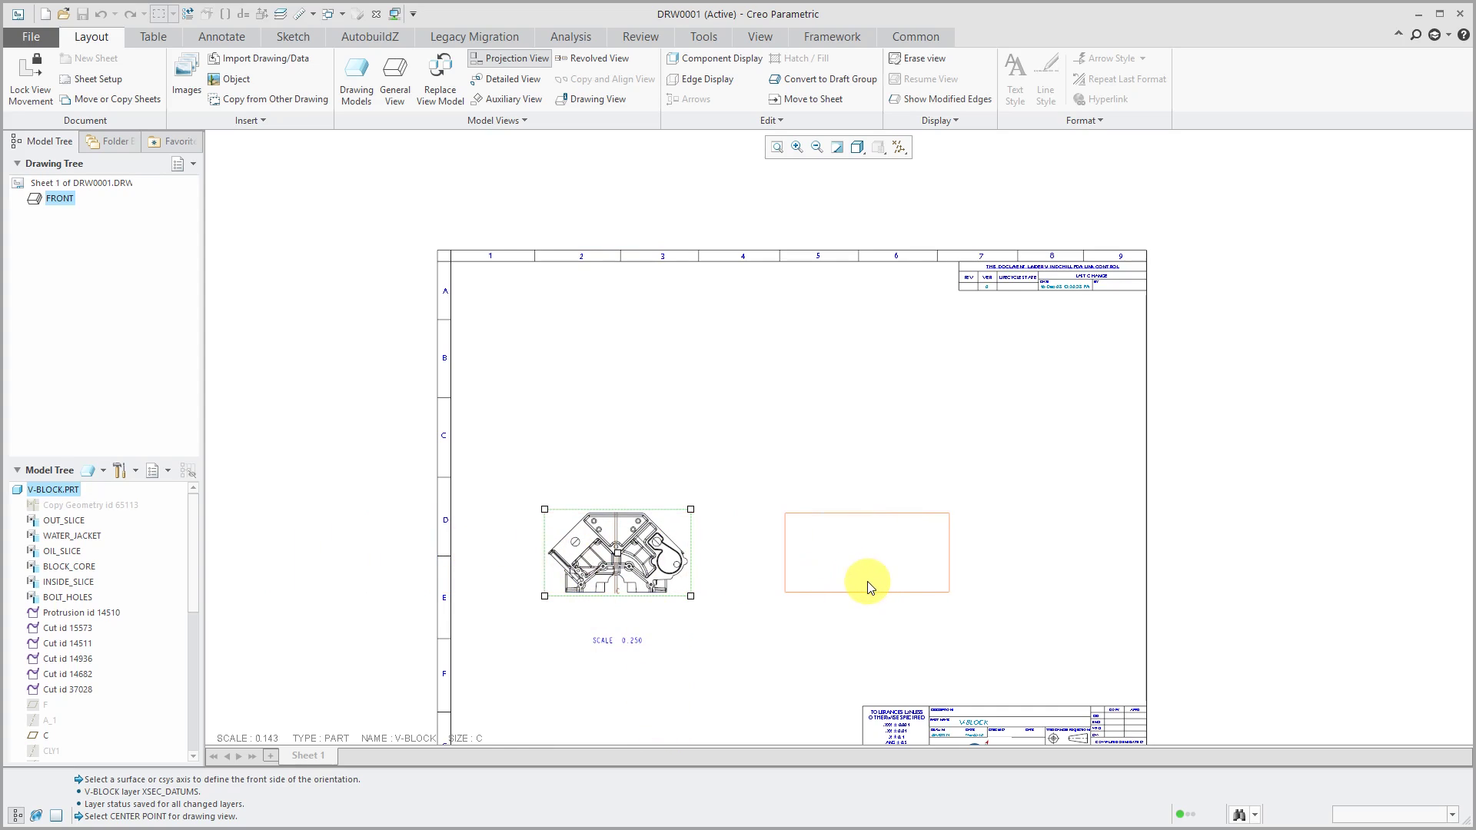
- Place projected view right_2 right of the front view and top_3 above it
left_click(866, 552)
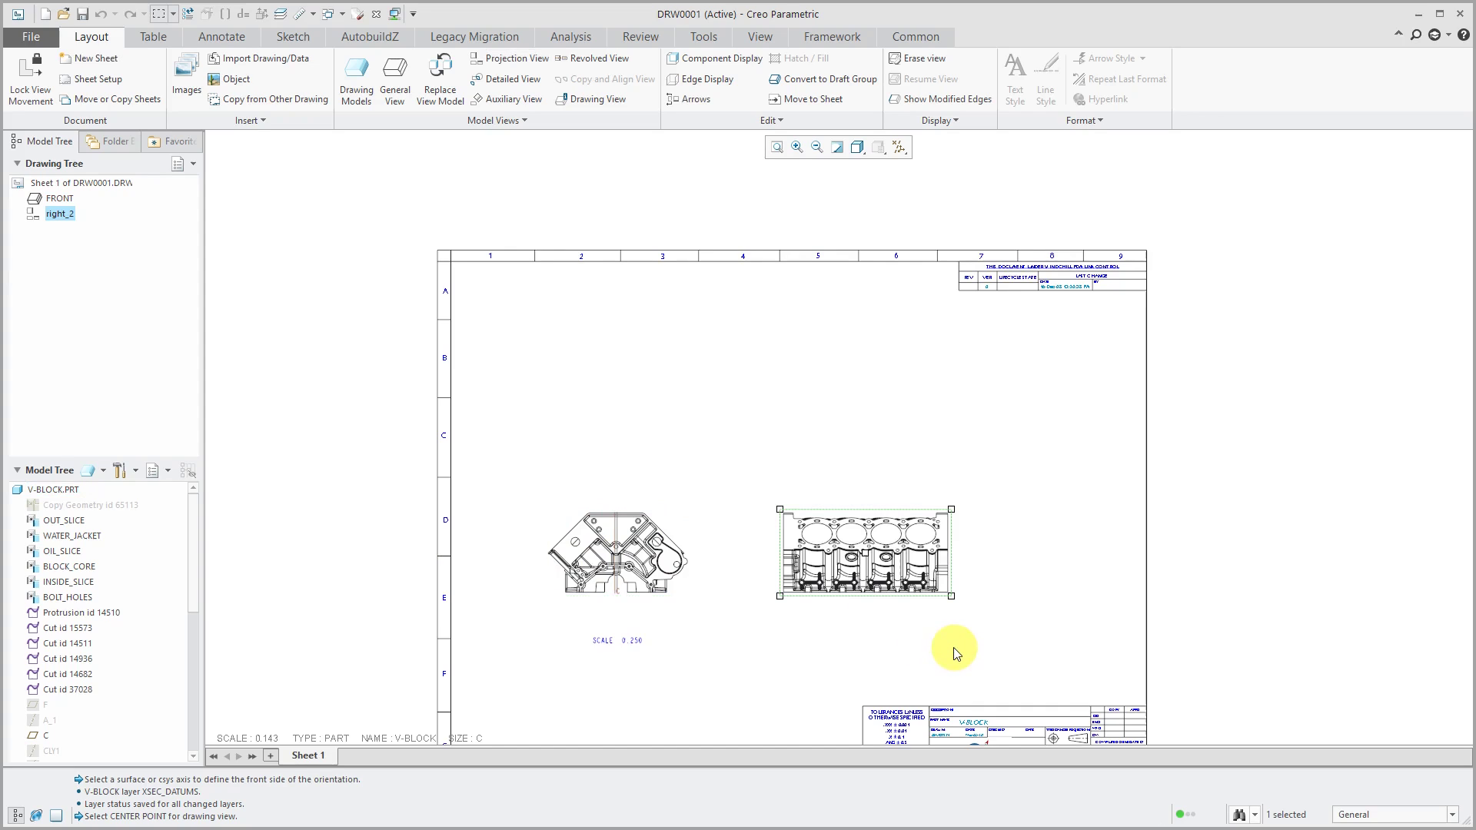
mouse_move(835, 636)
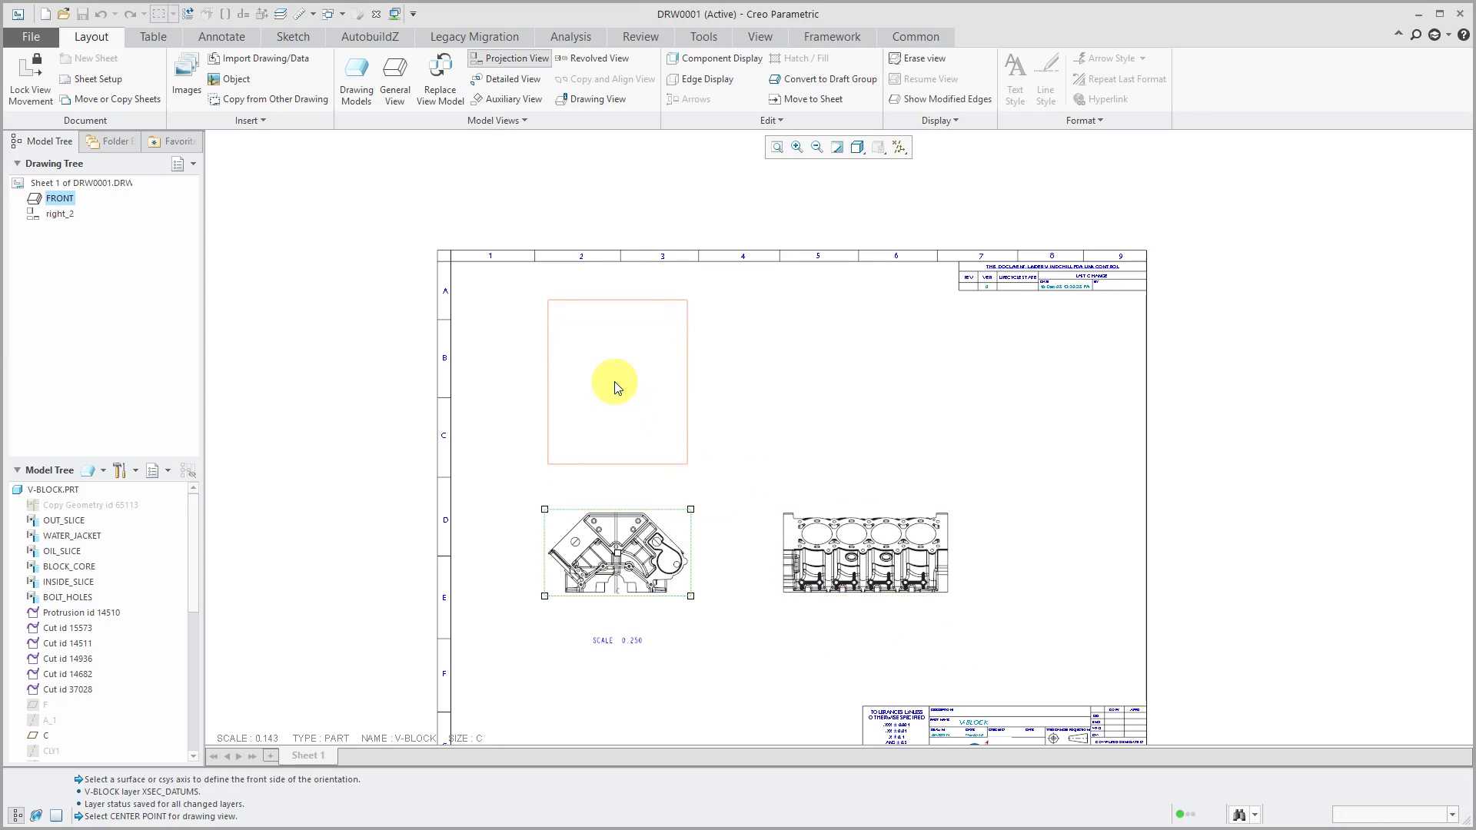
left_click(617, 382)
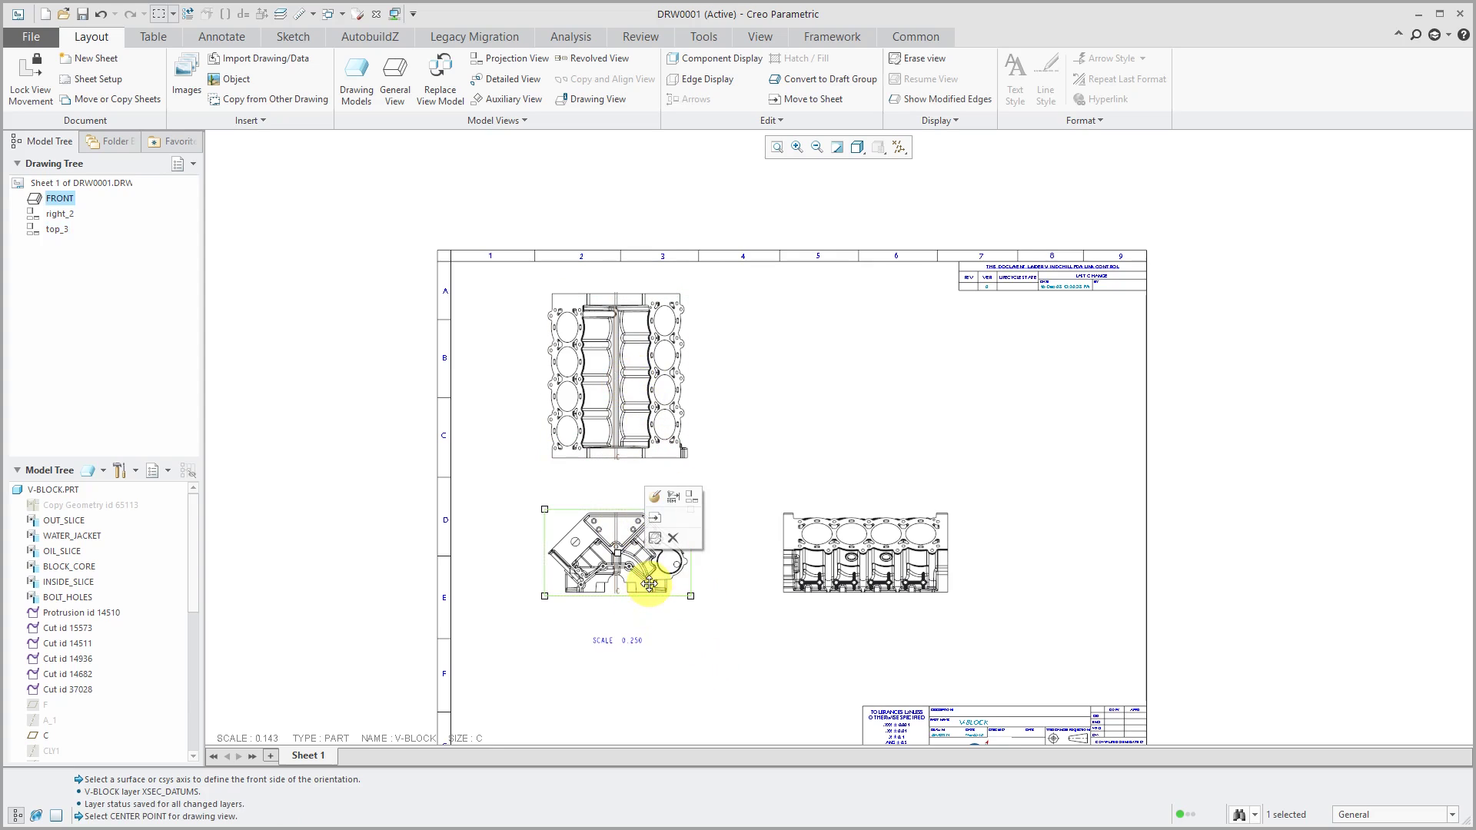
right_click(647, 587)
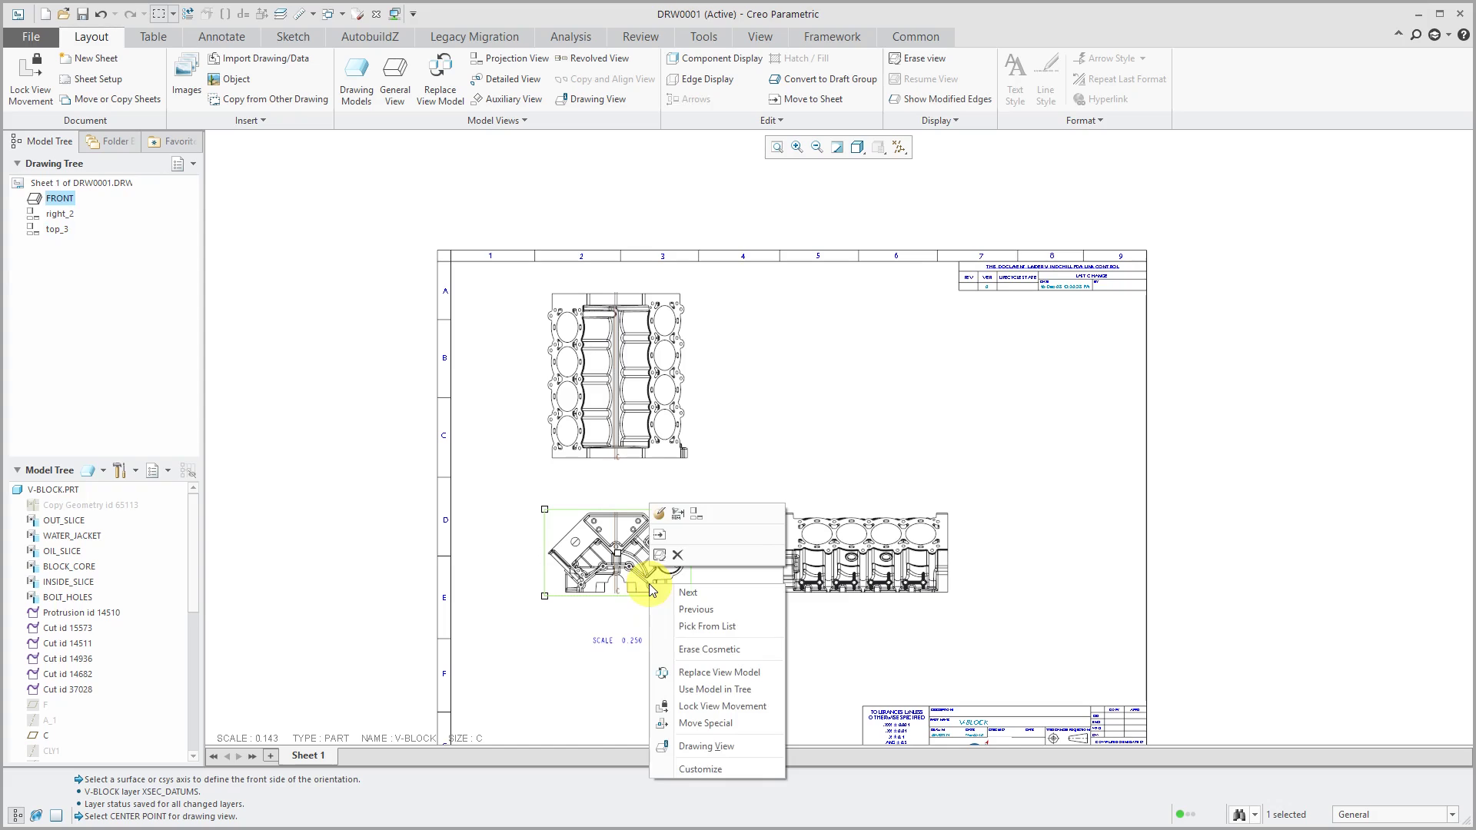
mouse_move(721, 705)
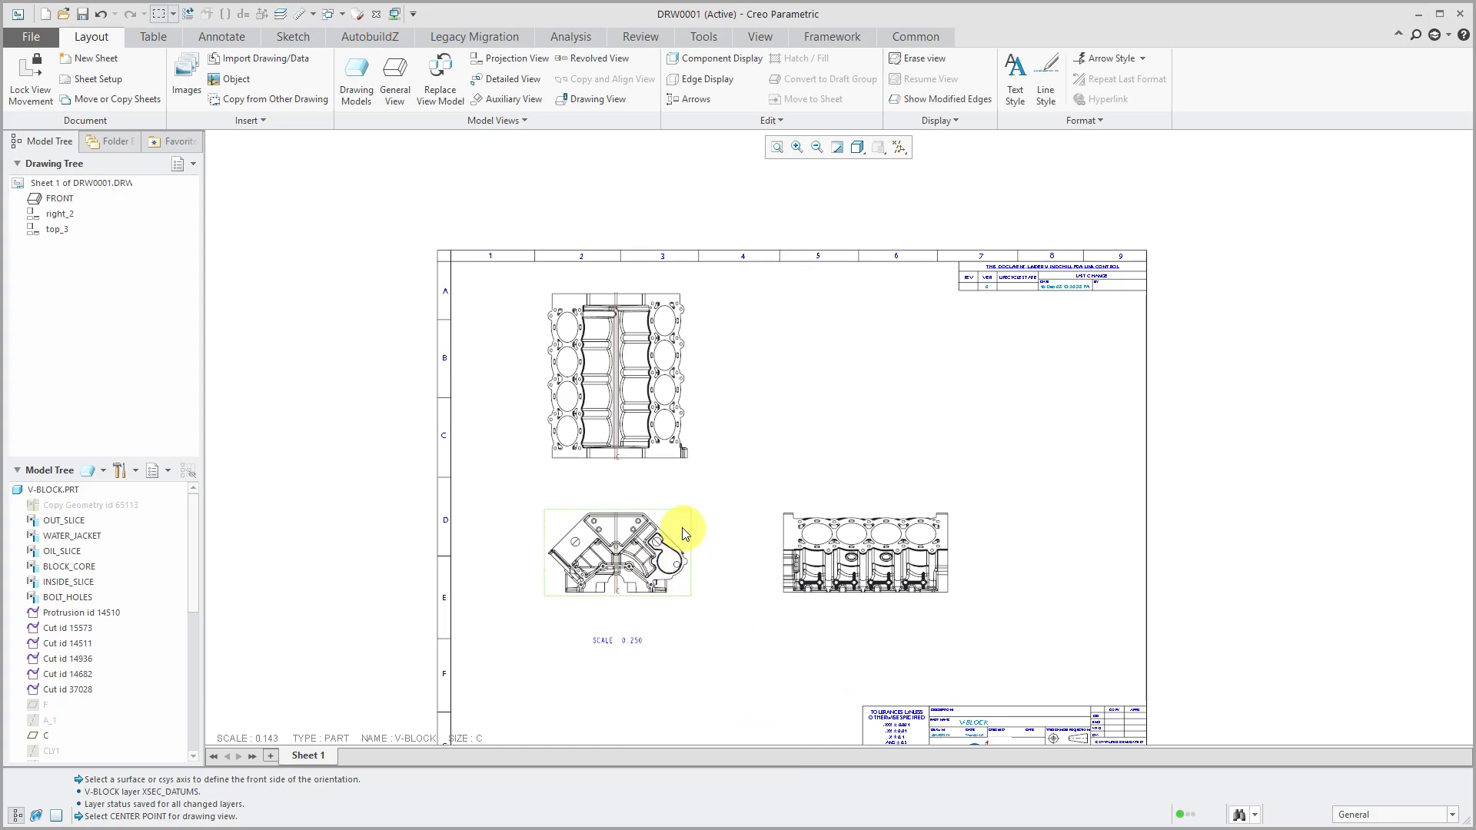
- Drag the FRONT view lower and right, with right_2 and top_3 following
left_click(618, 553)
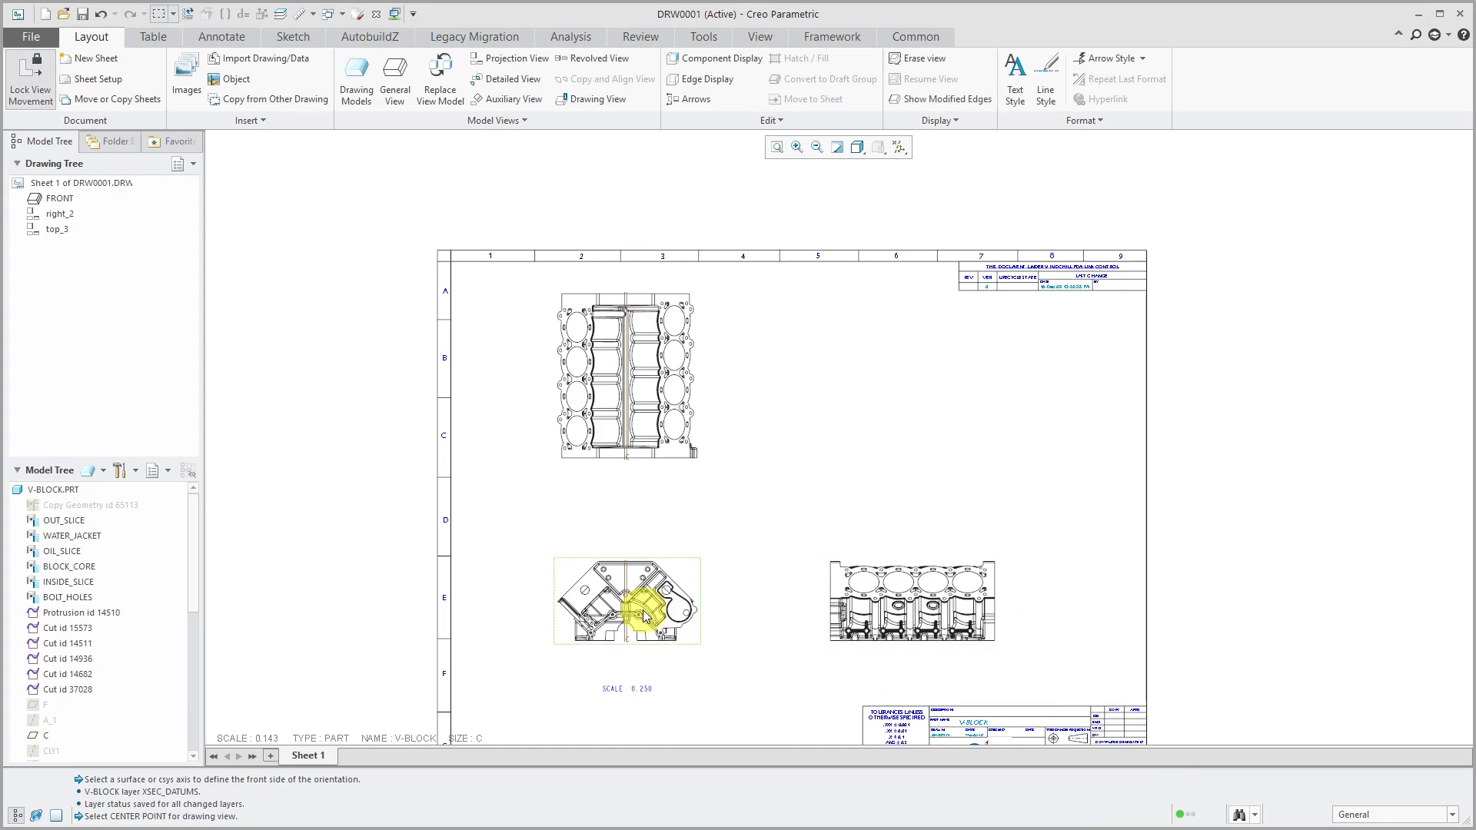
mouse_move(722, 638)
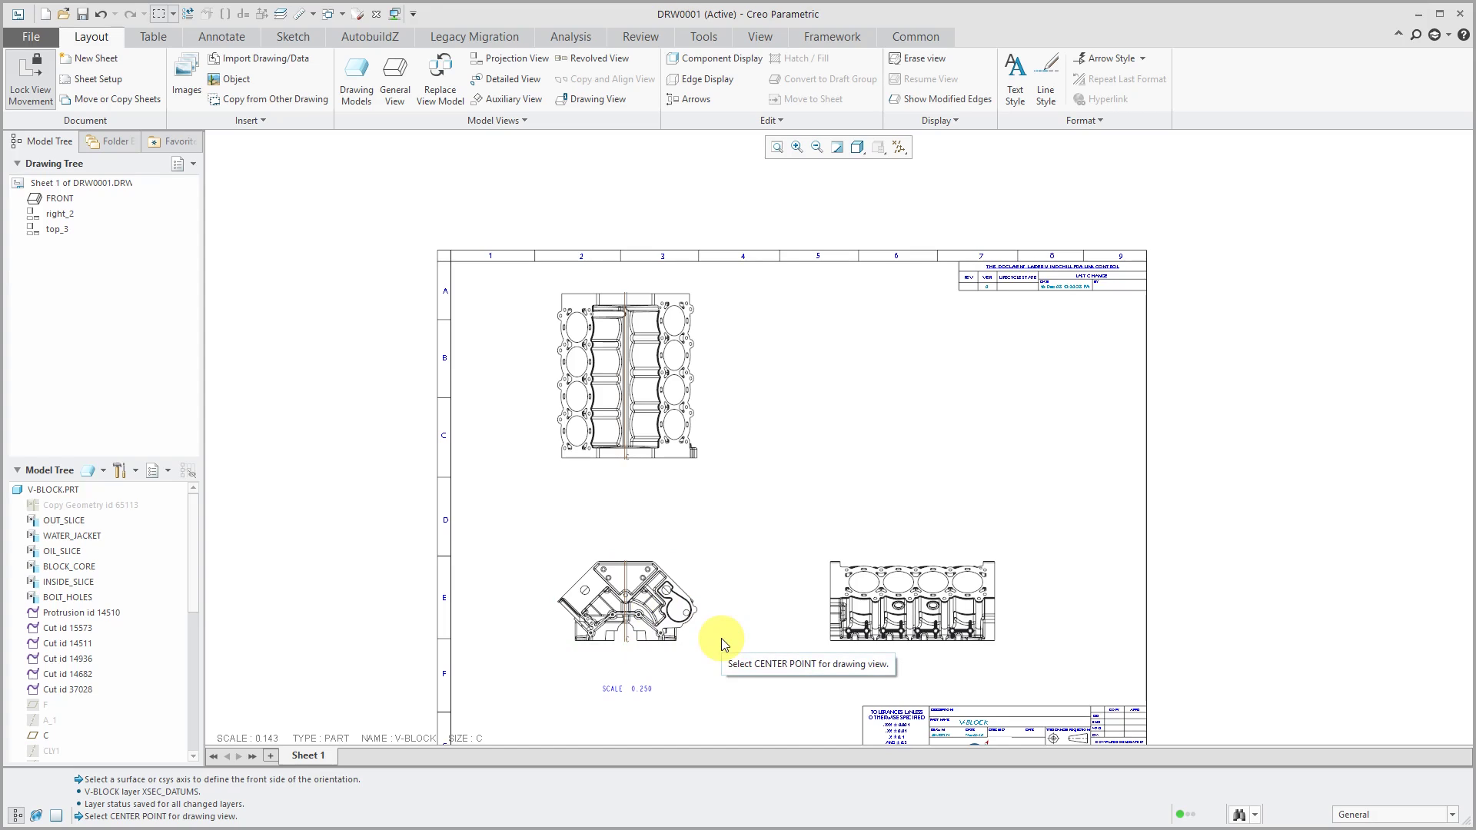
mouse_move(715, 612)
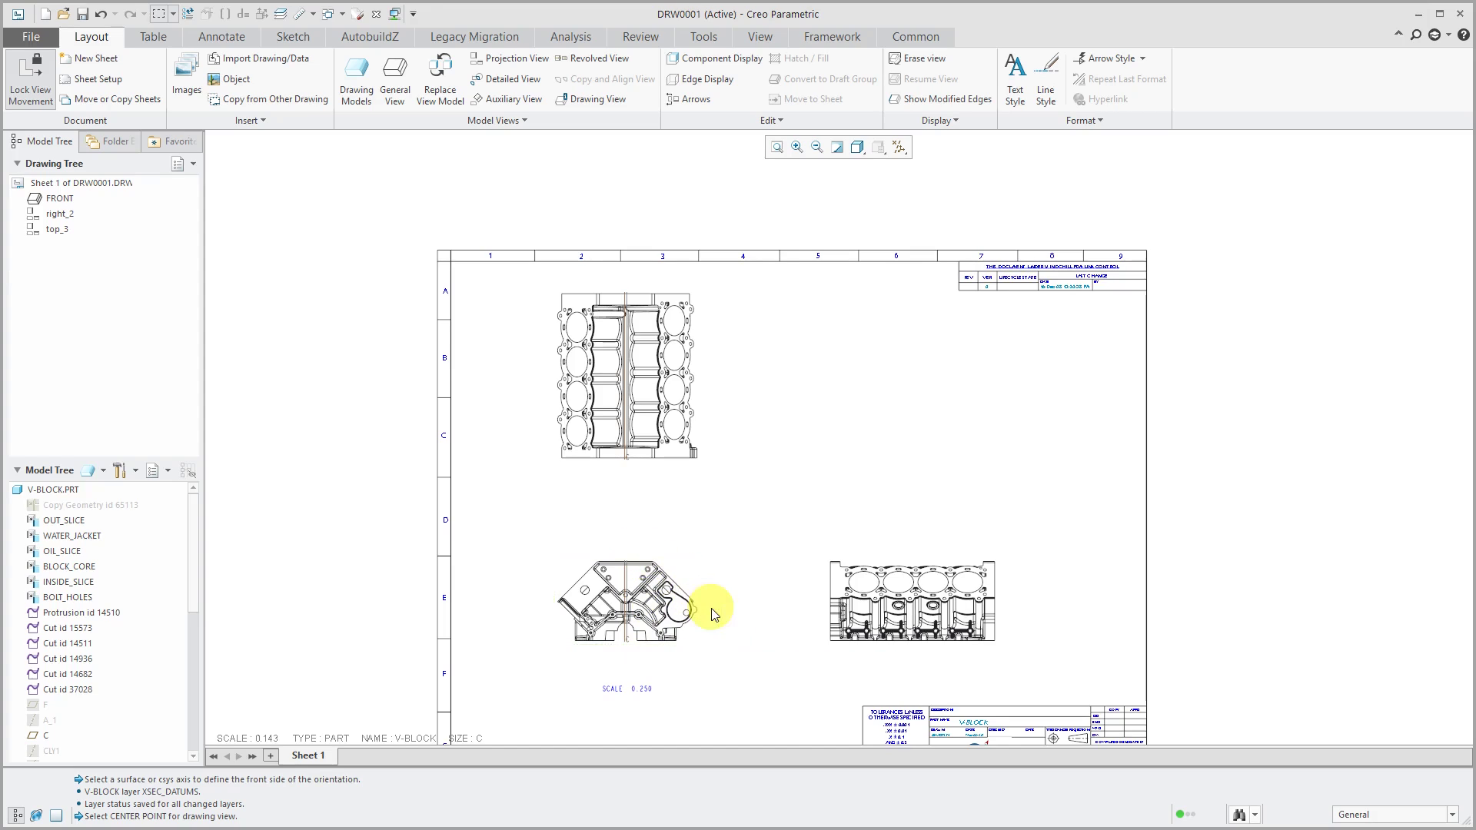
mouse_move(746, 651)
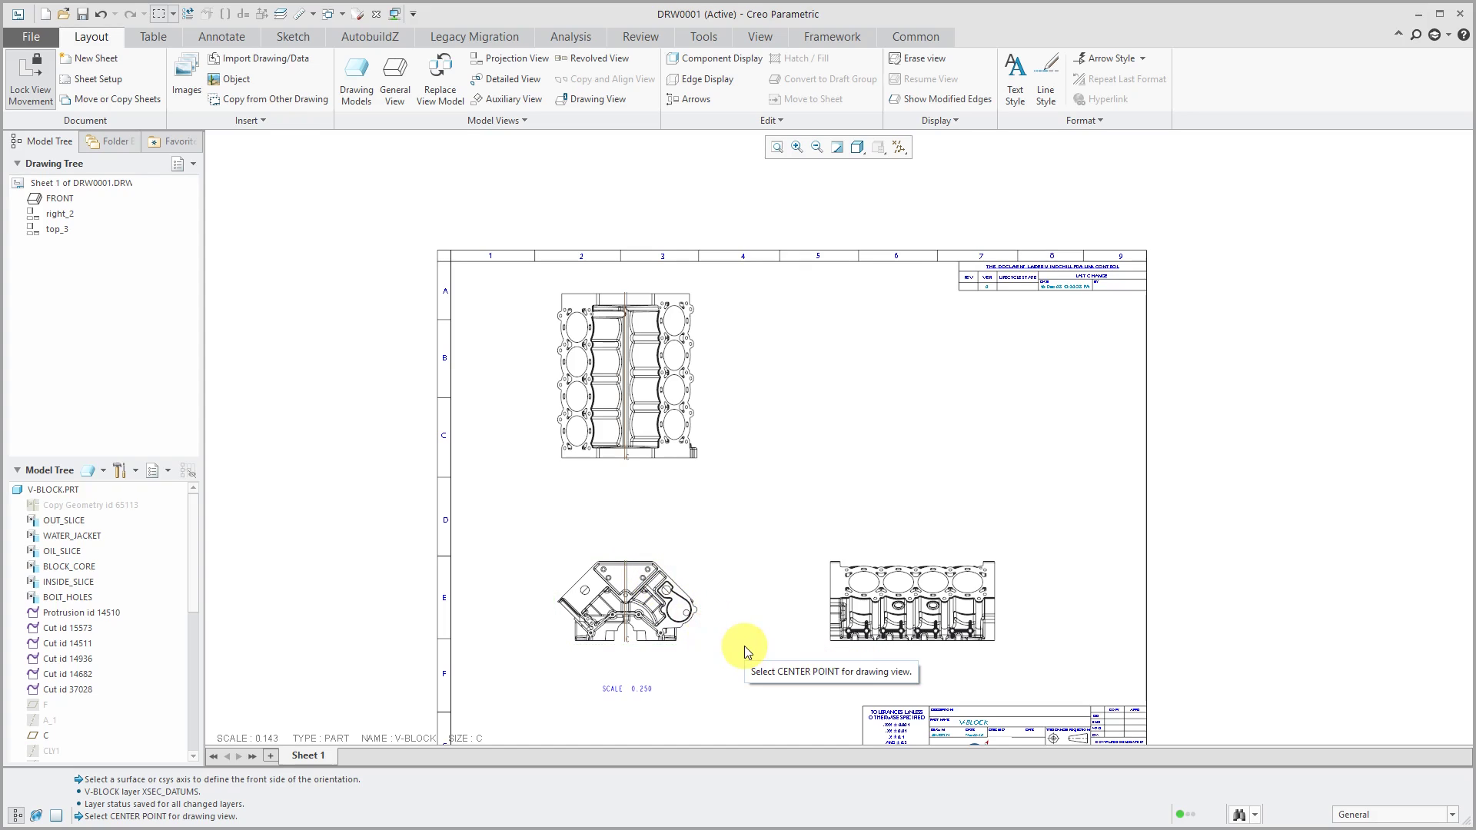
mouse_move(532, 158)
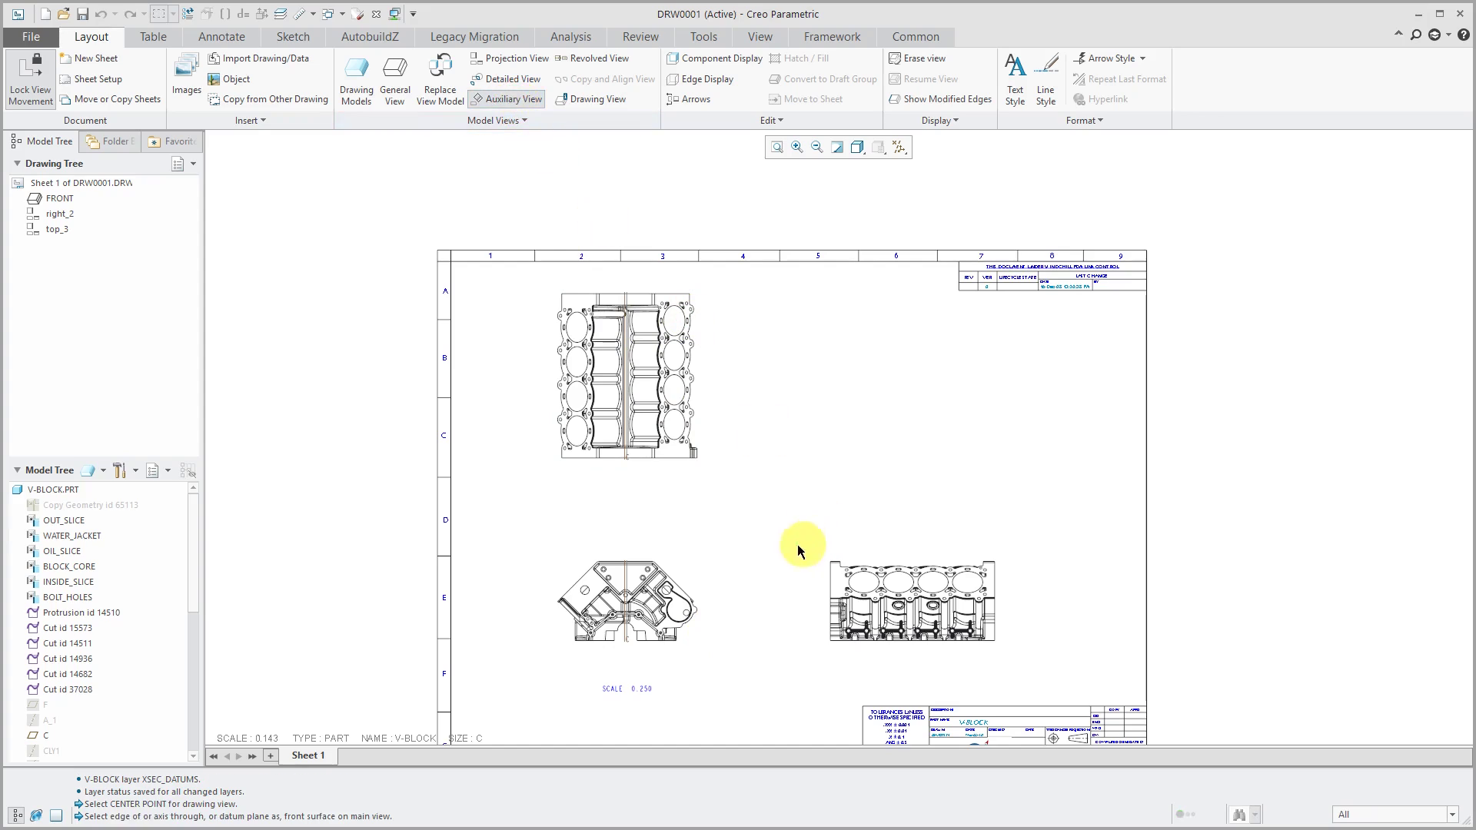
mouse_move(683, 588)
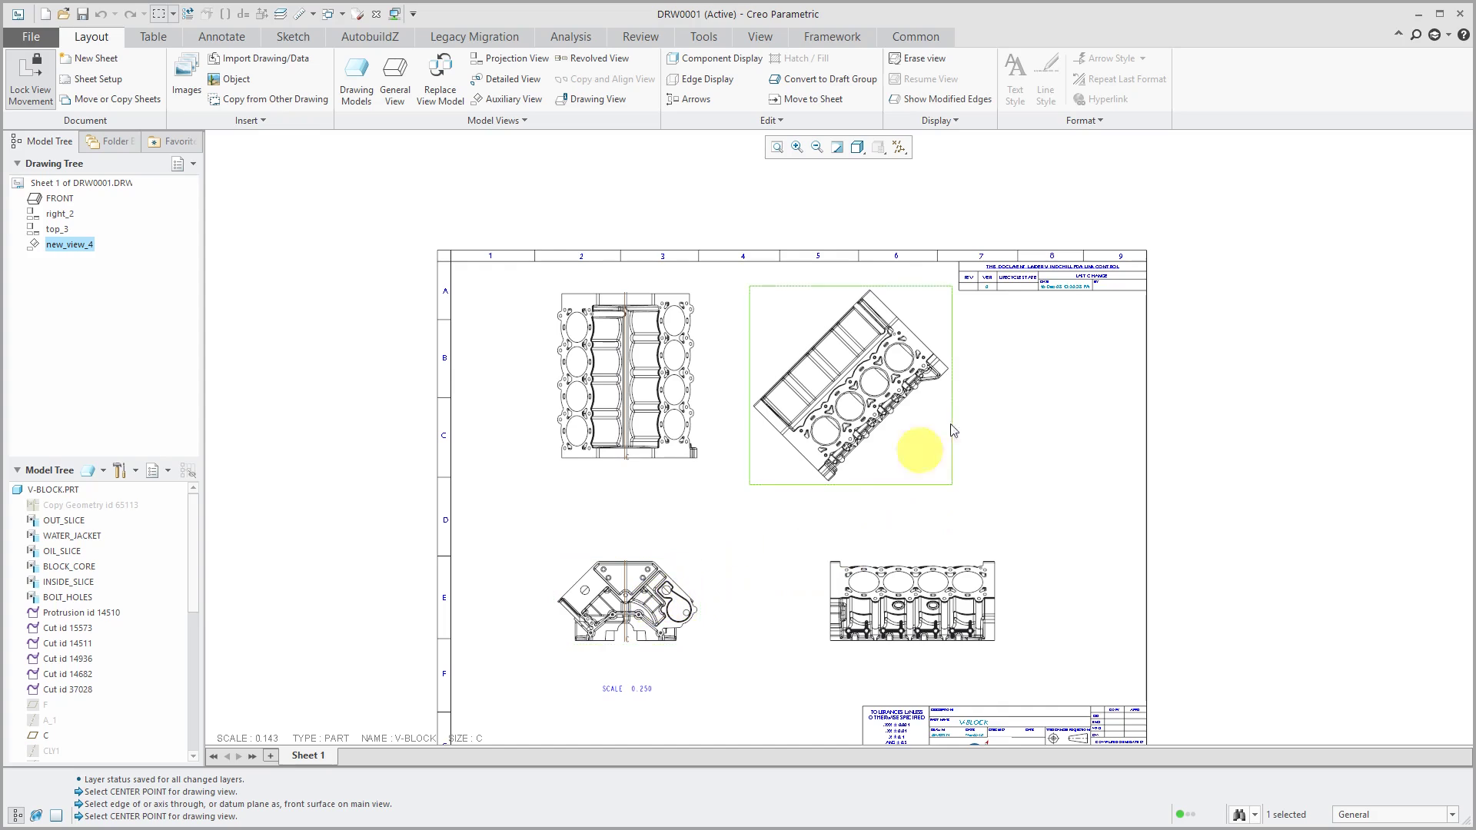
mouse_move(889, 356)
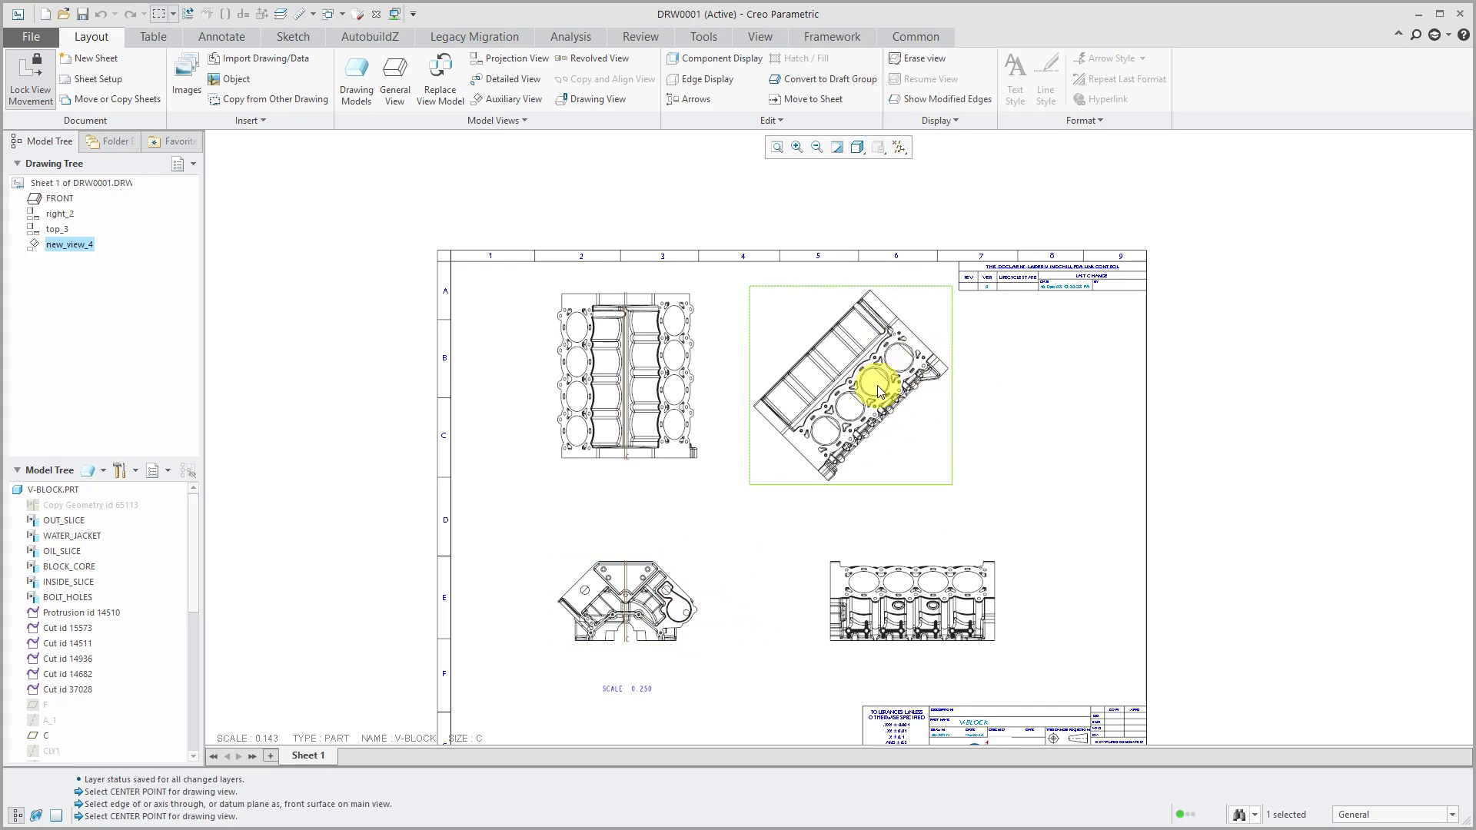
mouse_move(926, 320)
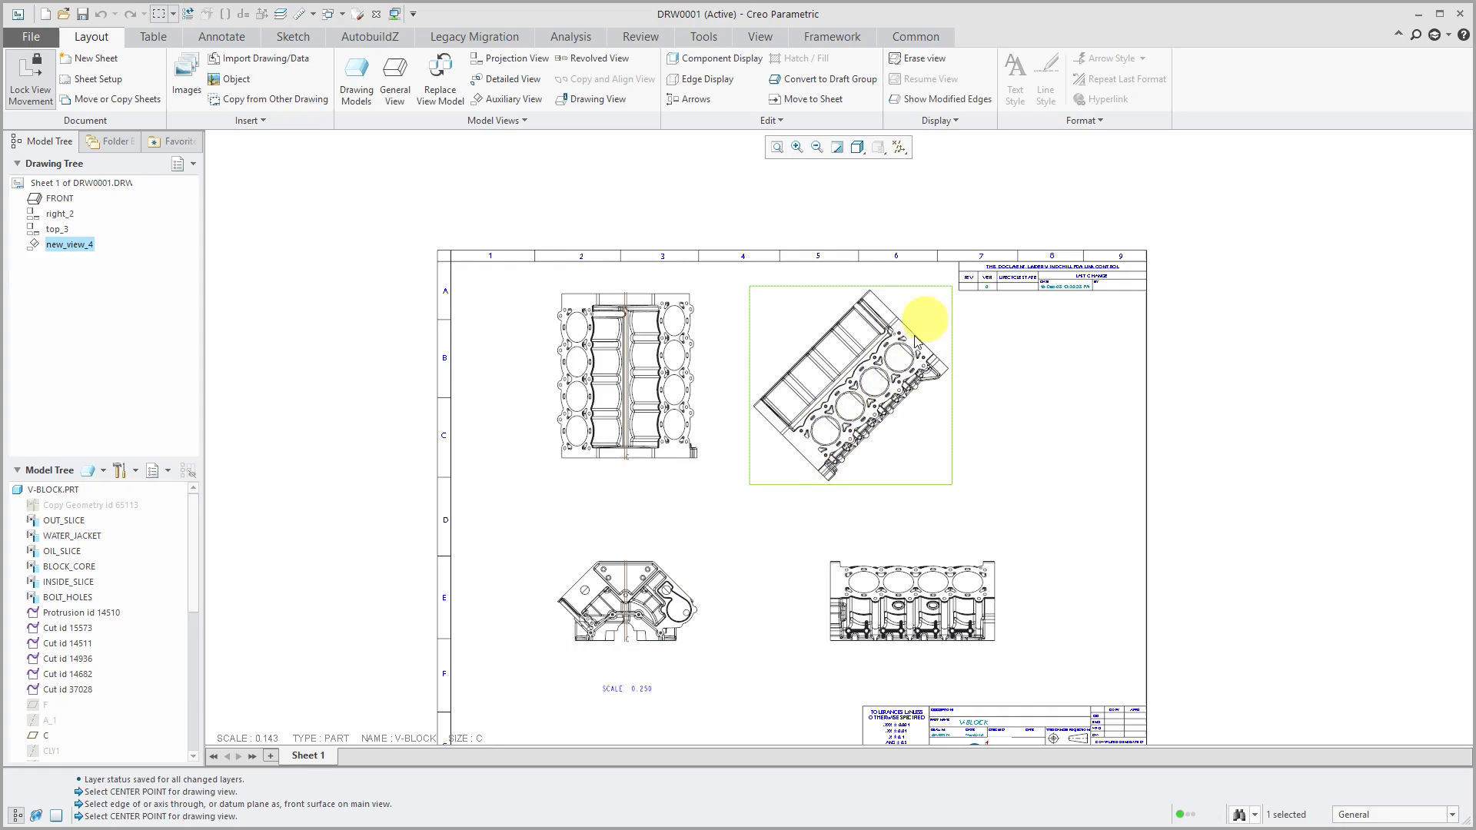
mouse_move(855, 464)
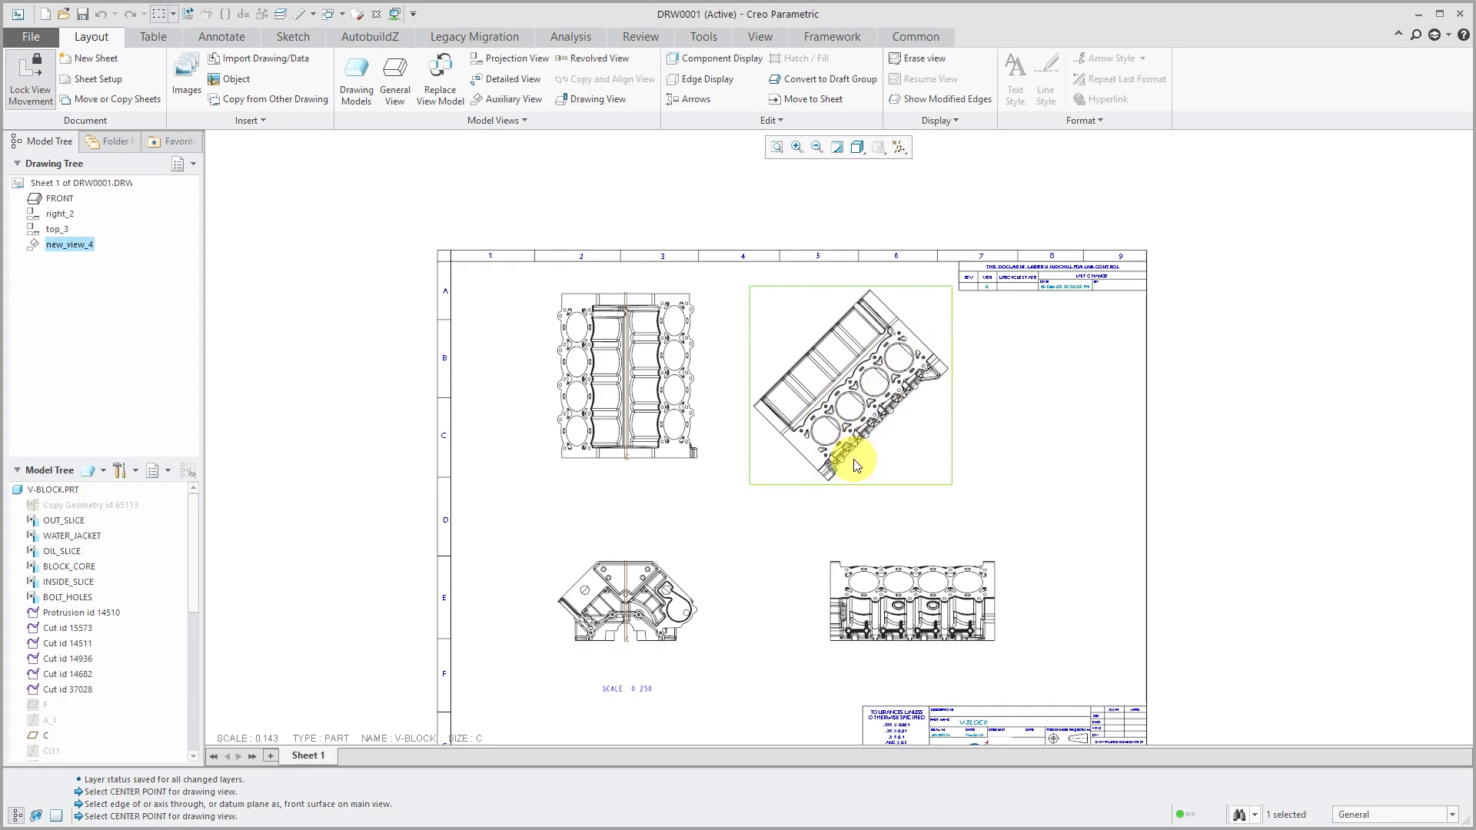
- Place an auxiliary view of the angled face at the sheet's upper right
right_click(857, 465)
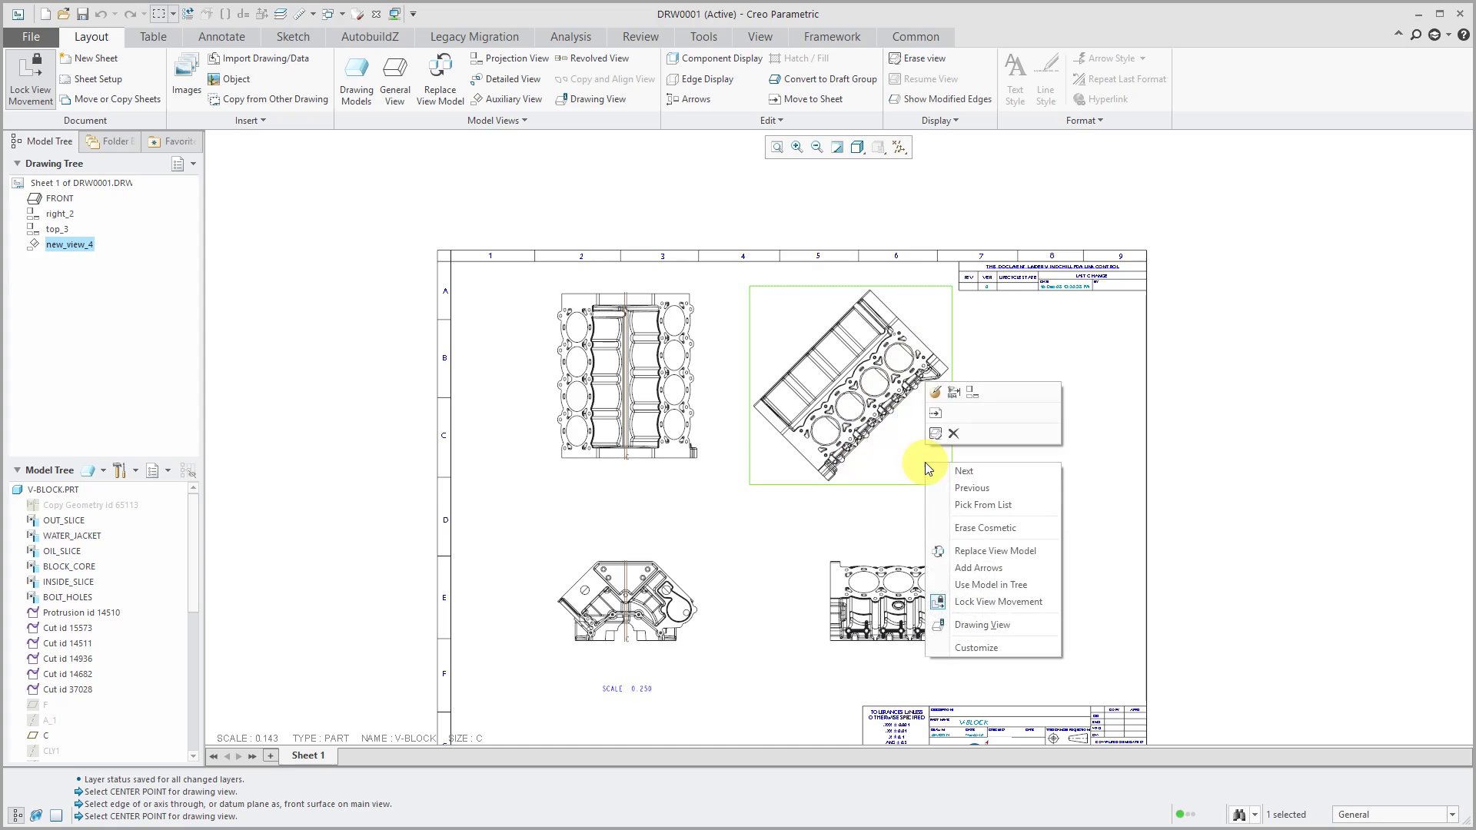
mouse_move(946, 406)
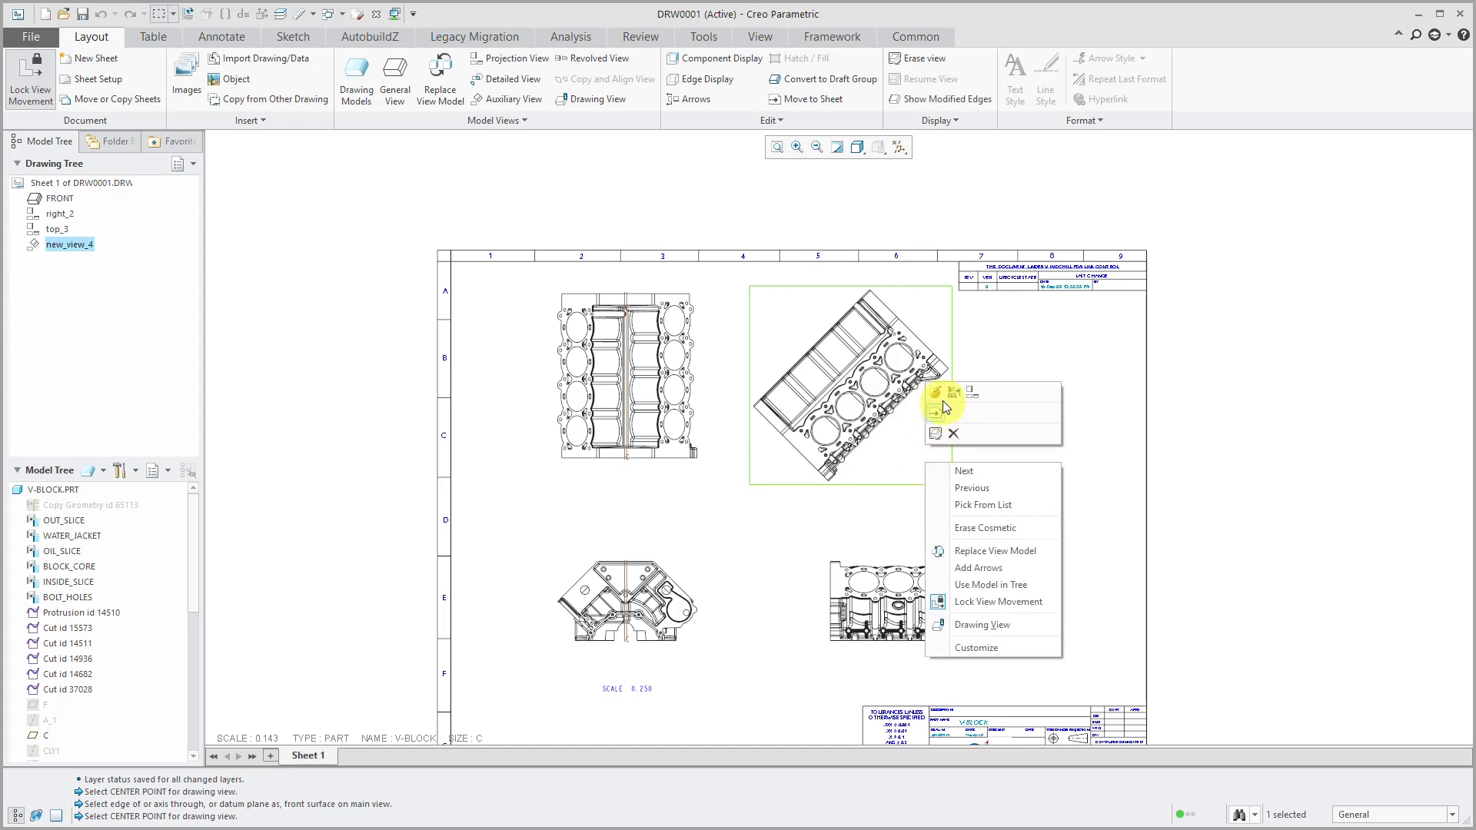
- Enter D as the auxiliary view's name in the Drawing View dialog and confirm
left_click(981, 624)
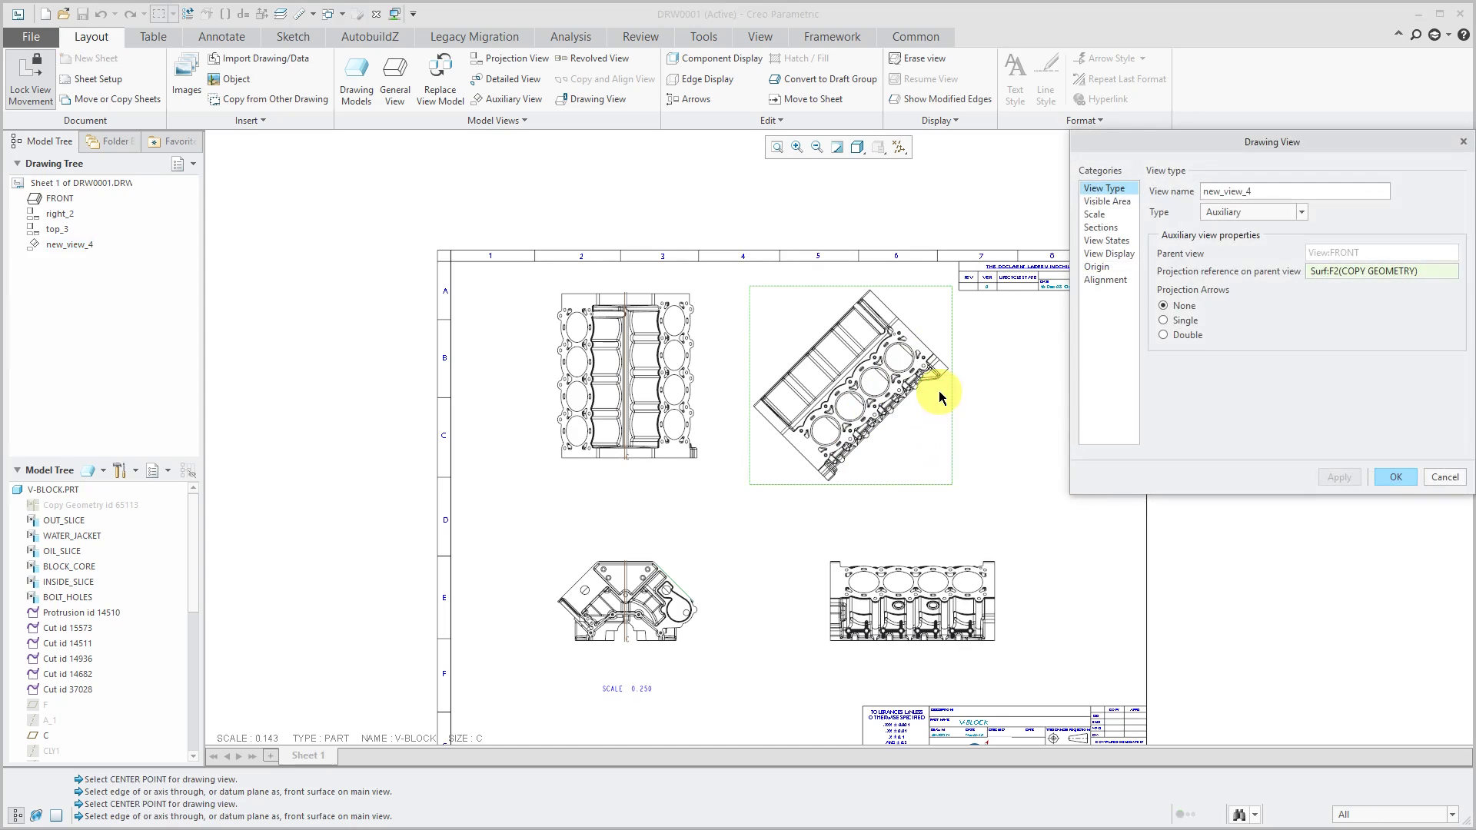
left_click(1295, 191)
type("d")
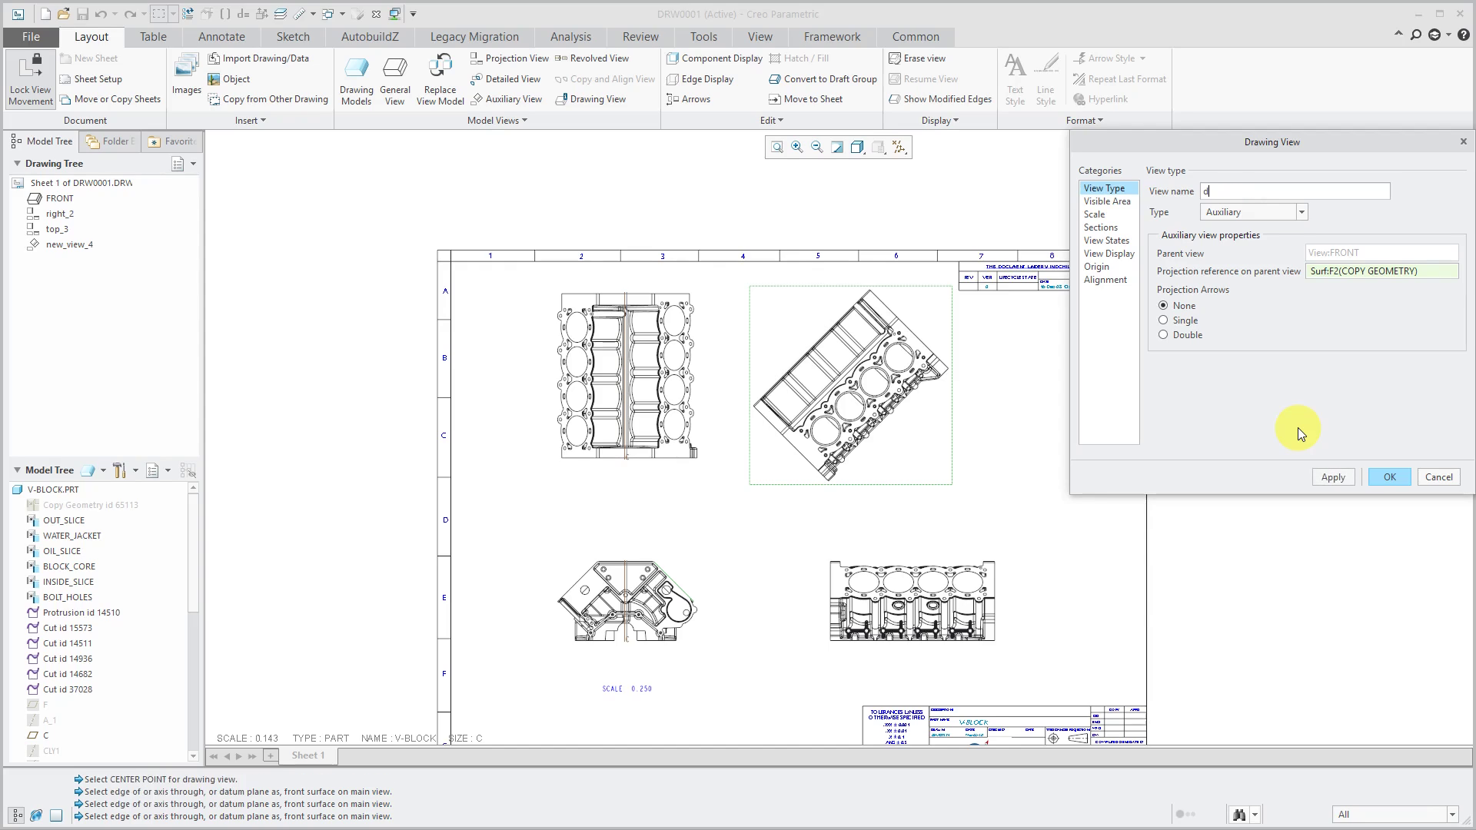
type("A")
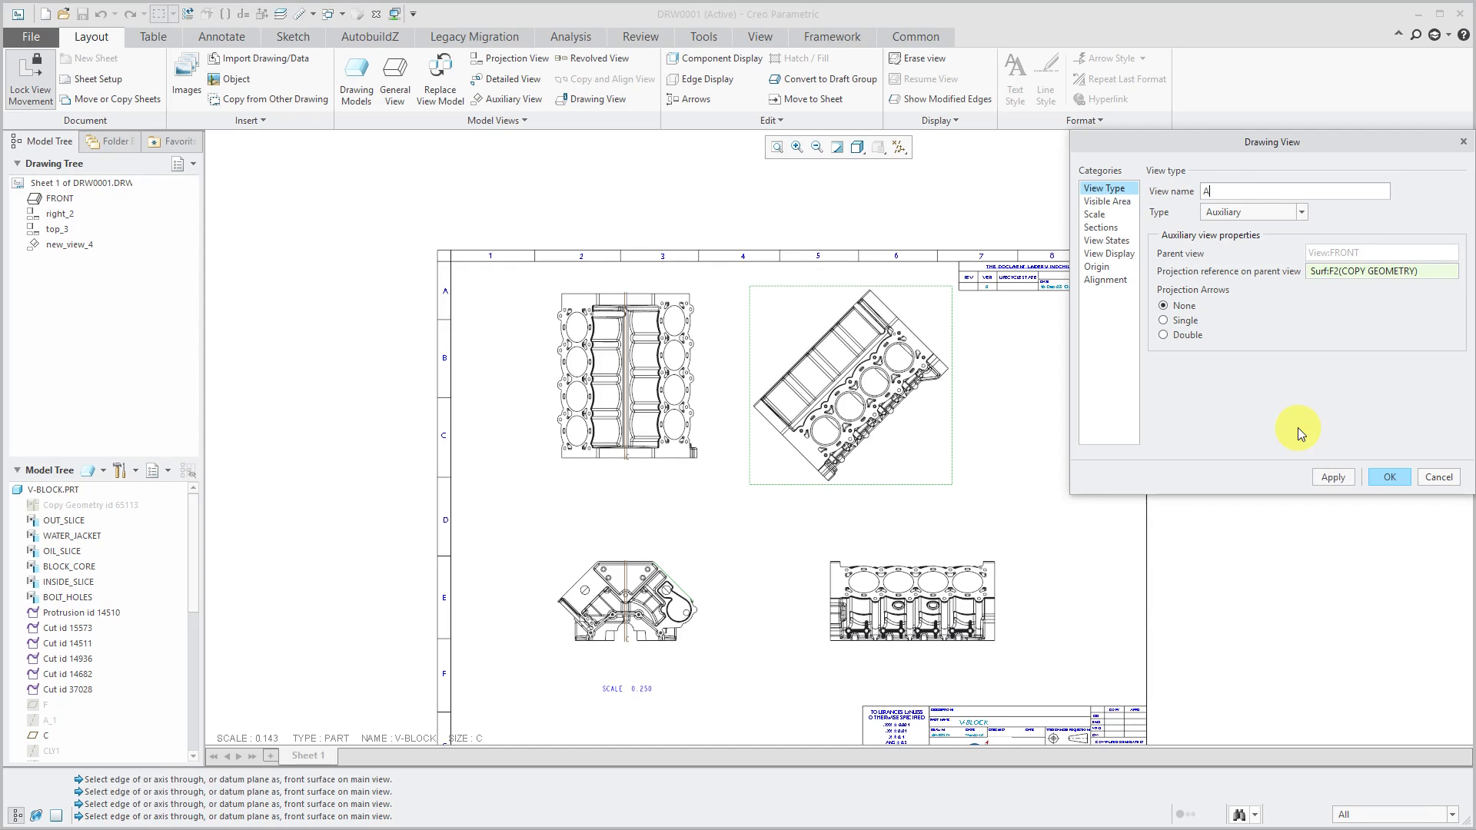
type("D")
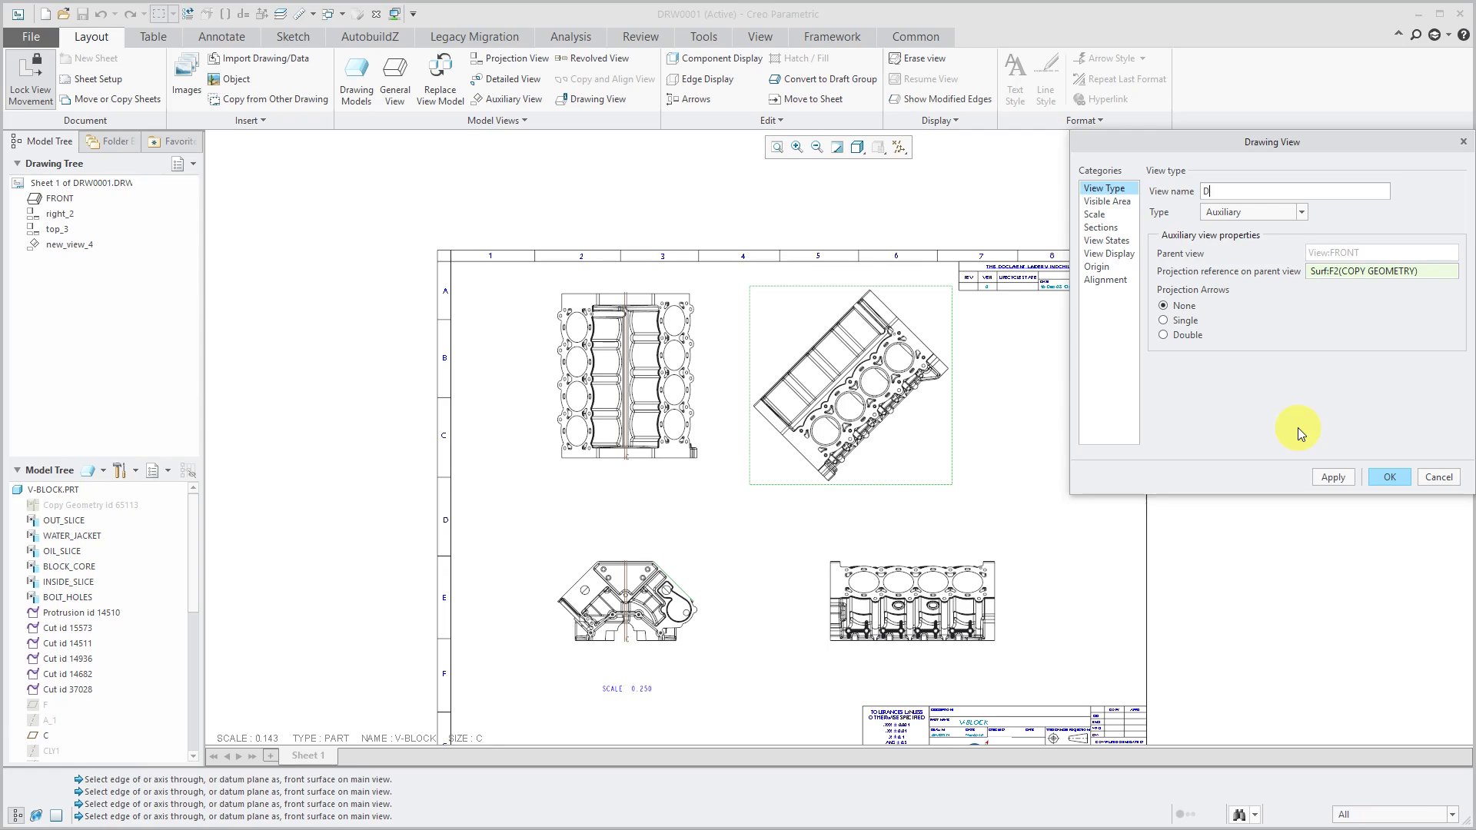
mouse_move(1209, 433)
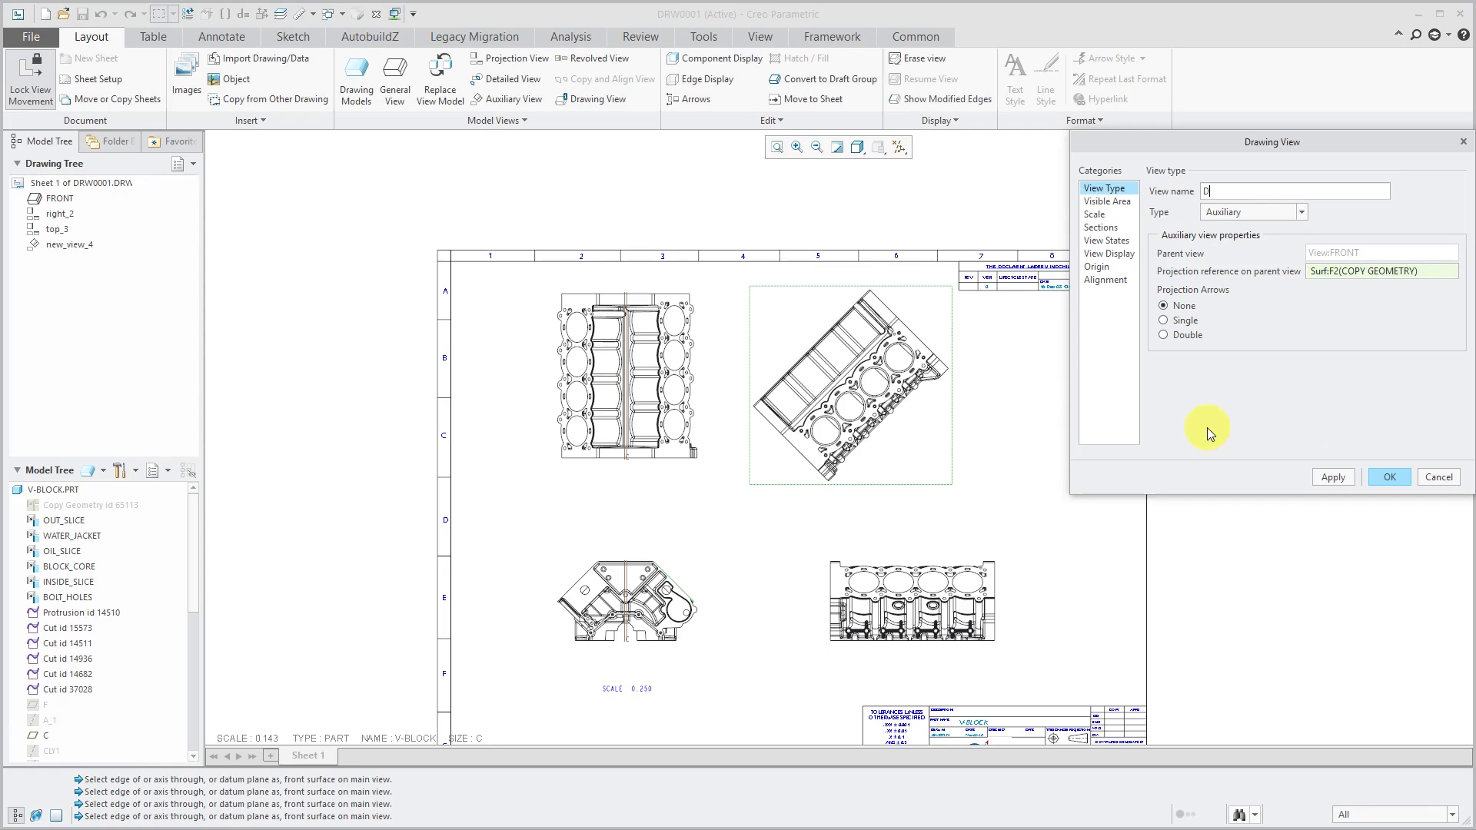
left_click(1388, 476)
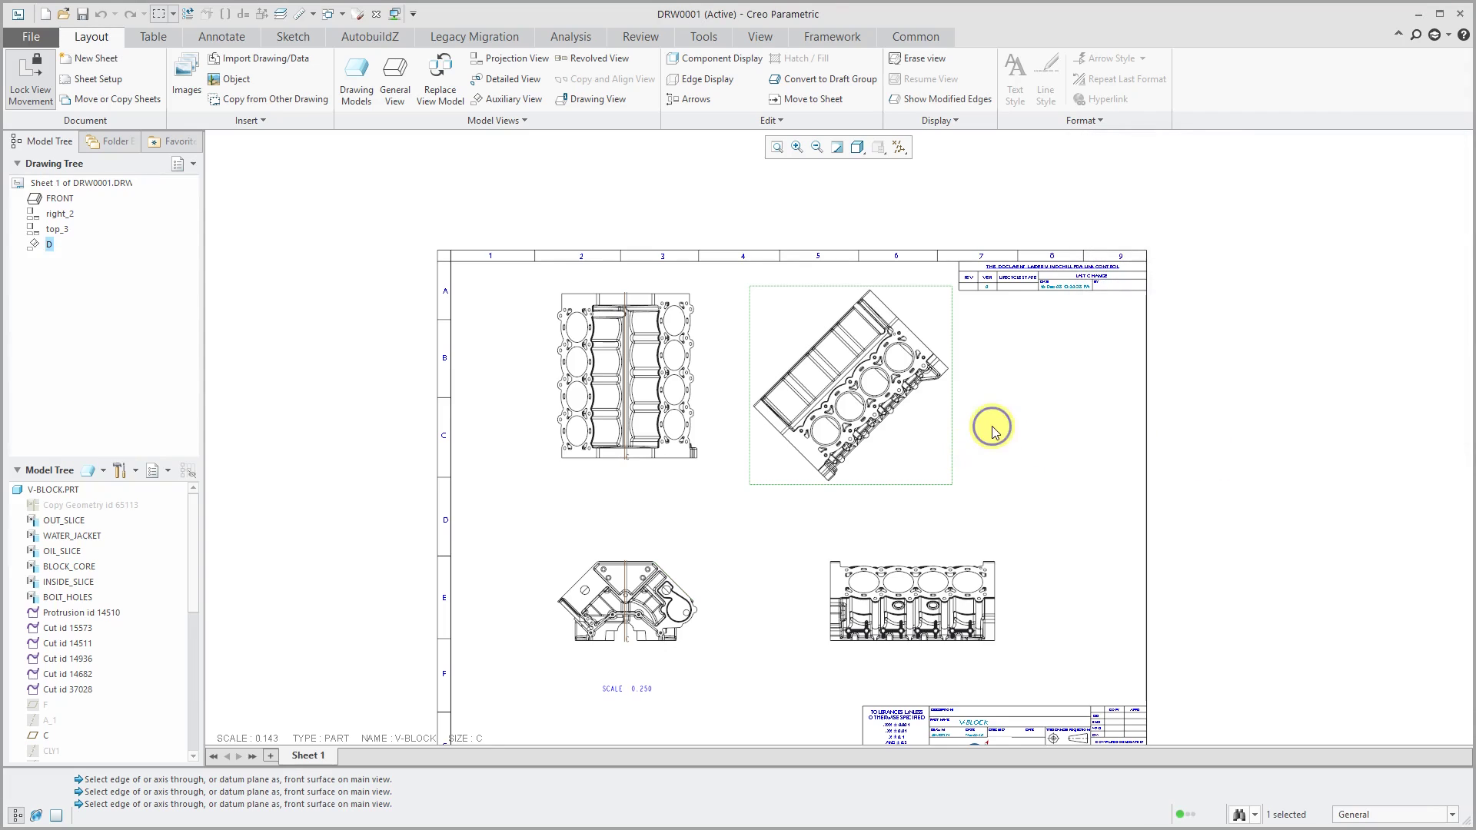
- Add D viewing-direction arrows beside the FRONT view for auxiliary view D
right_click(990, 425)
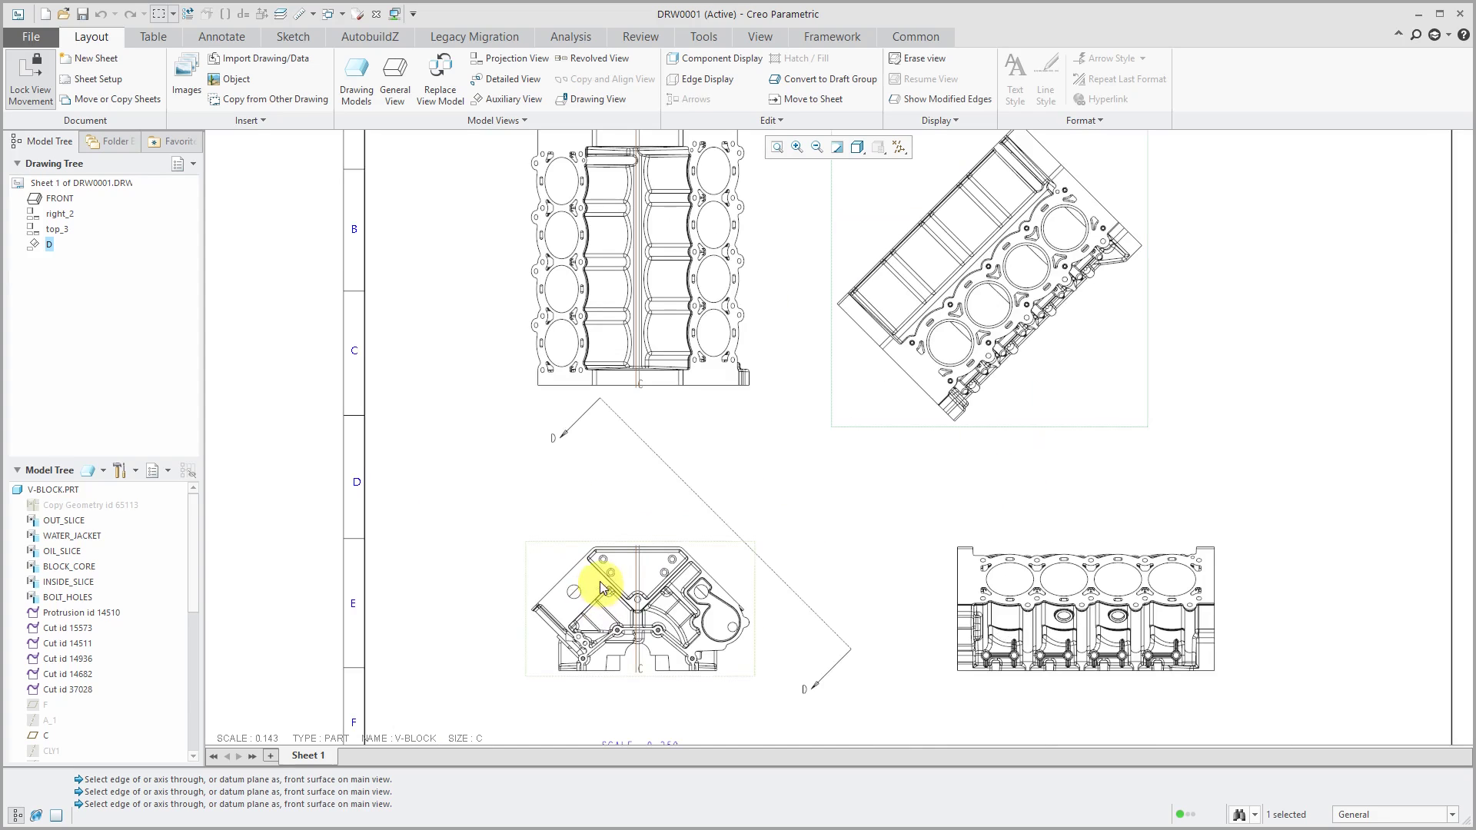
mouse_move(794, 623)
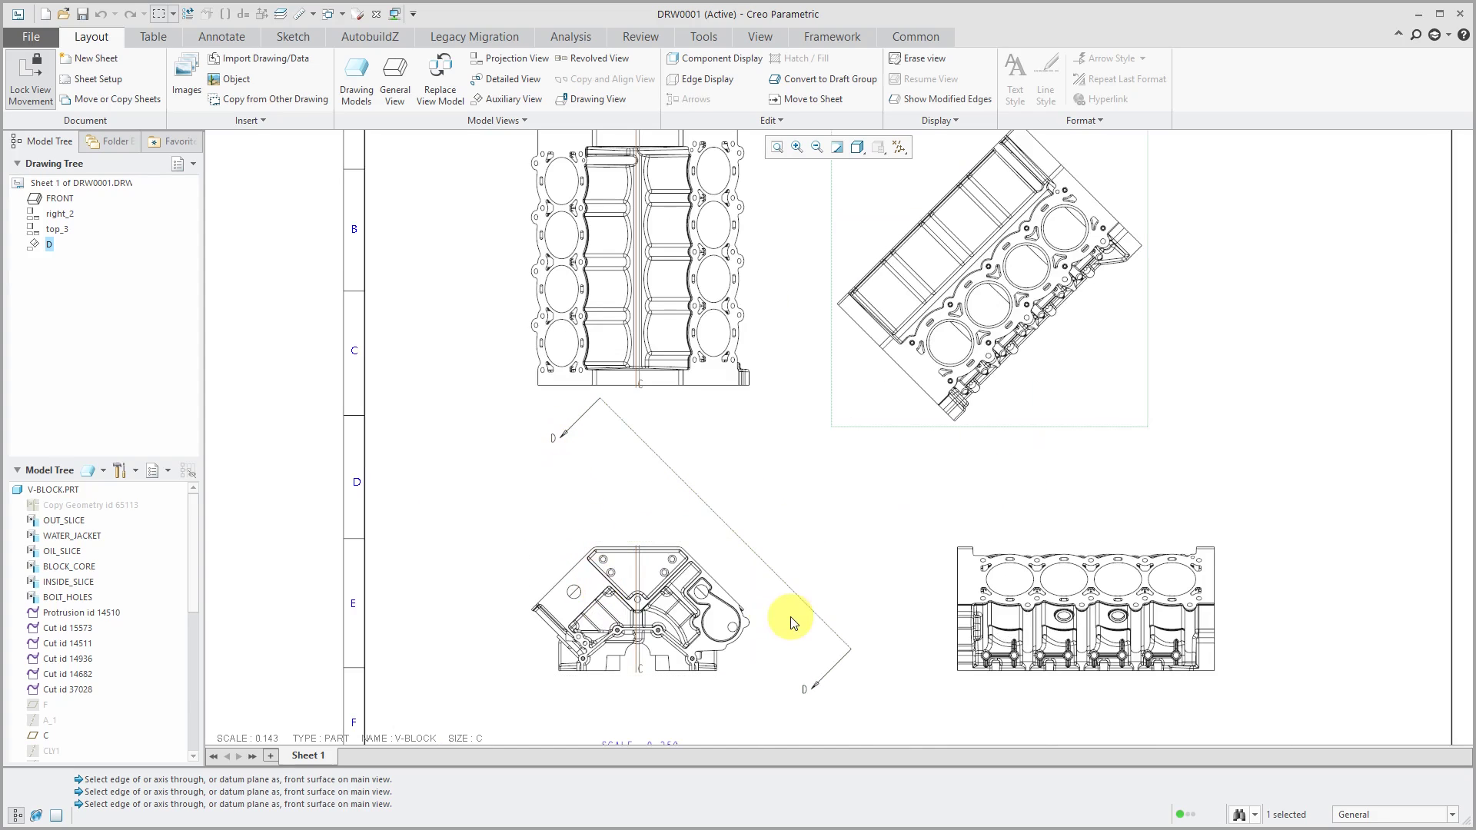
left_click(802, 570)
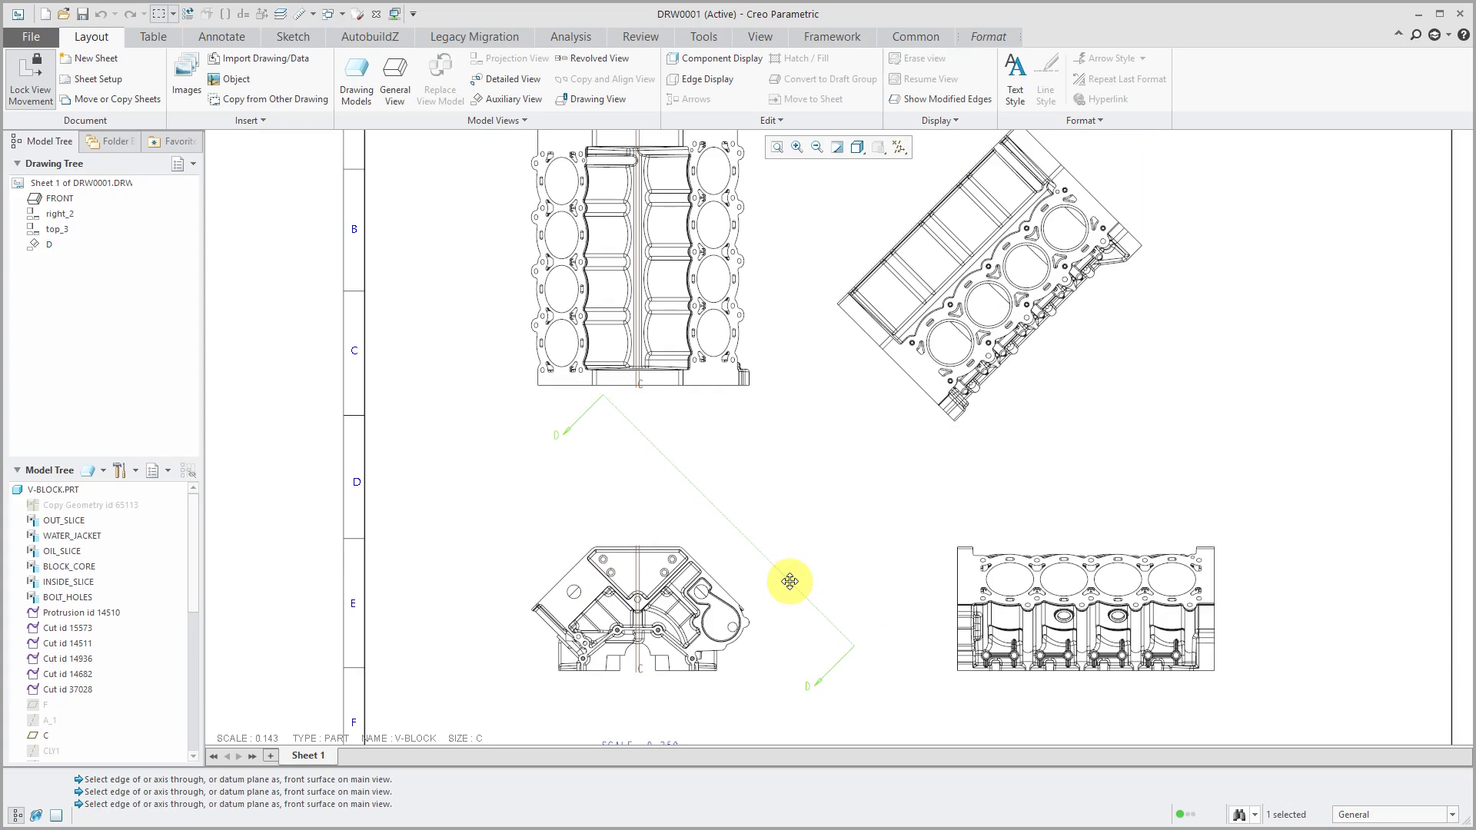
mouse_move(802, 596)
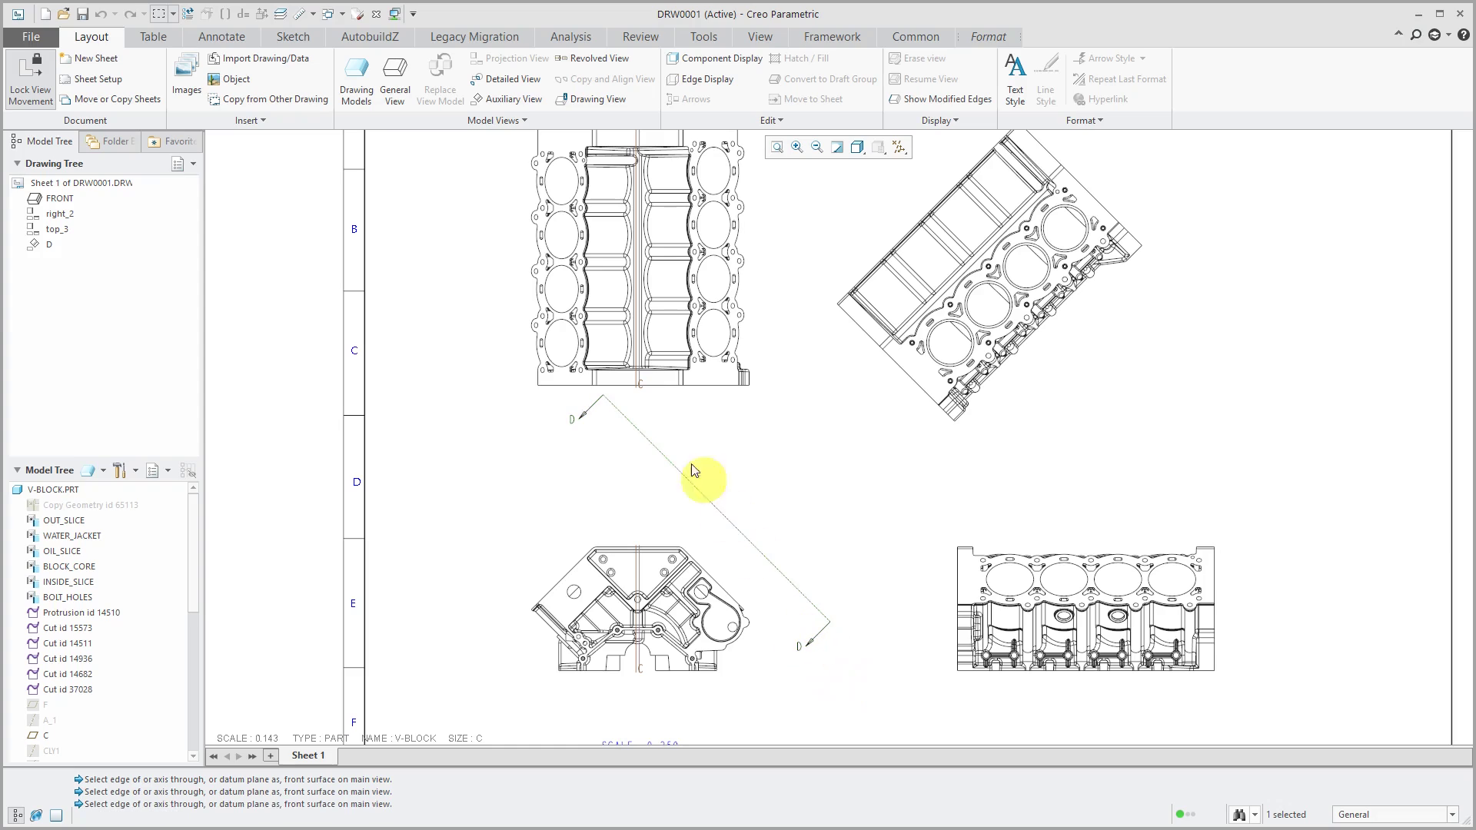
mouse_move(593, 406)
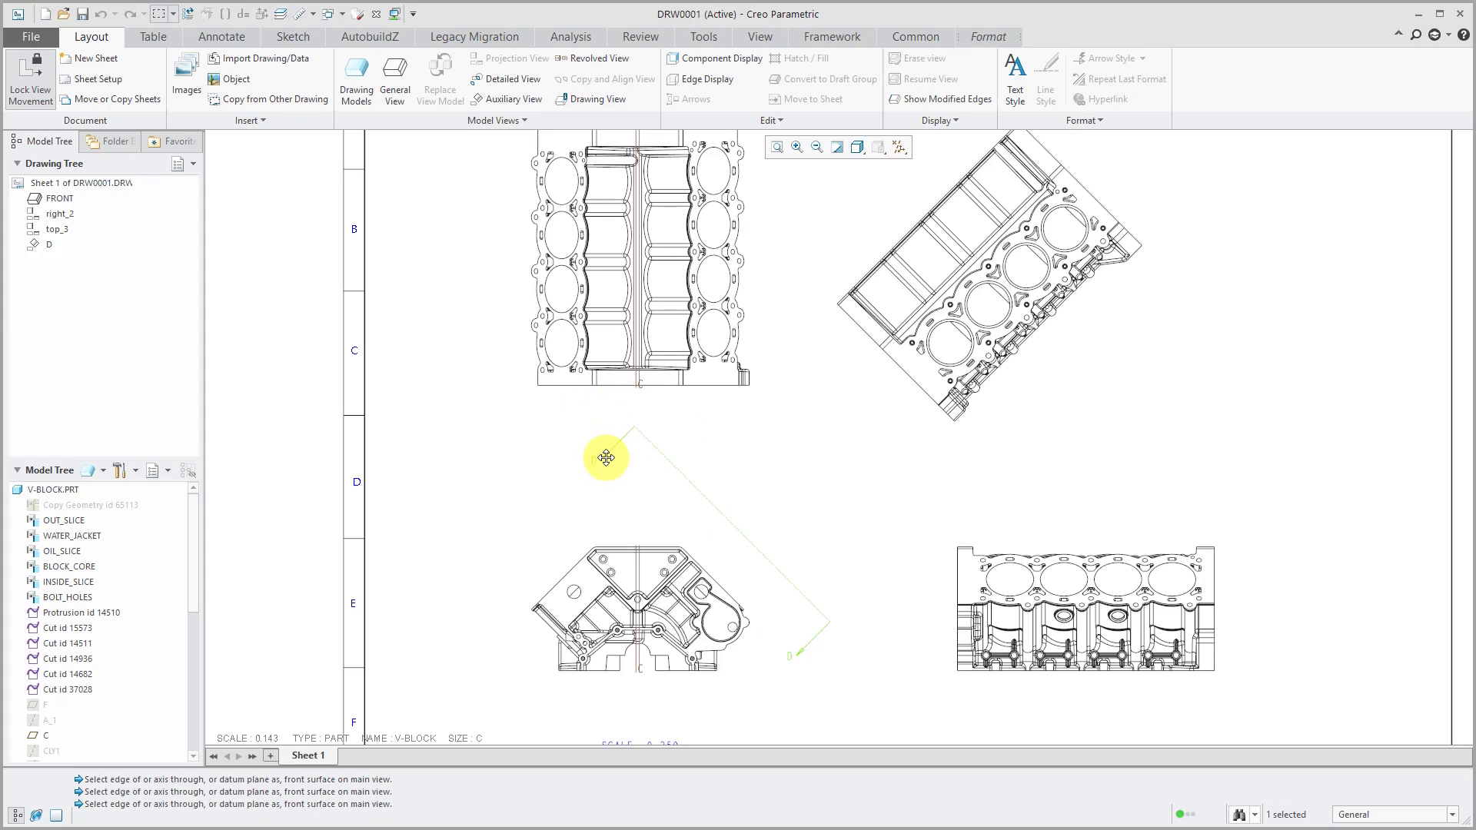
mouse_move(606, 458)
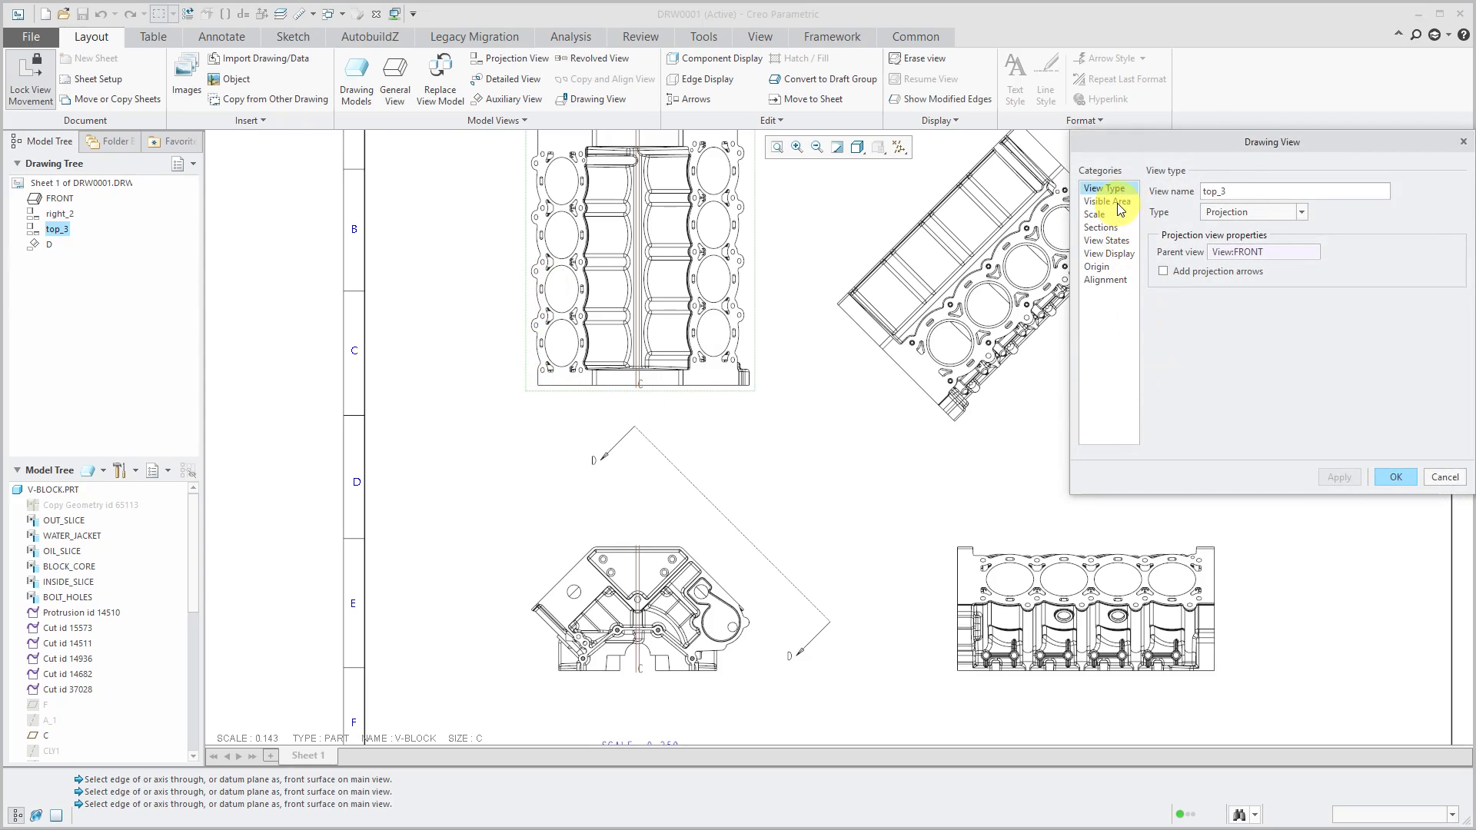
- Set top_3's visible area to a half view split at datum plane F16, flipping the kept side
left_click(1106, 200)
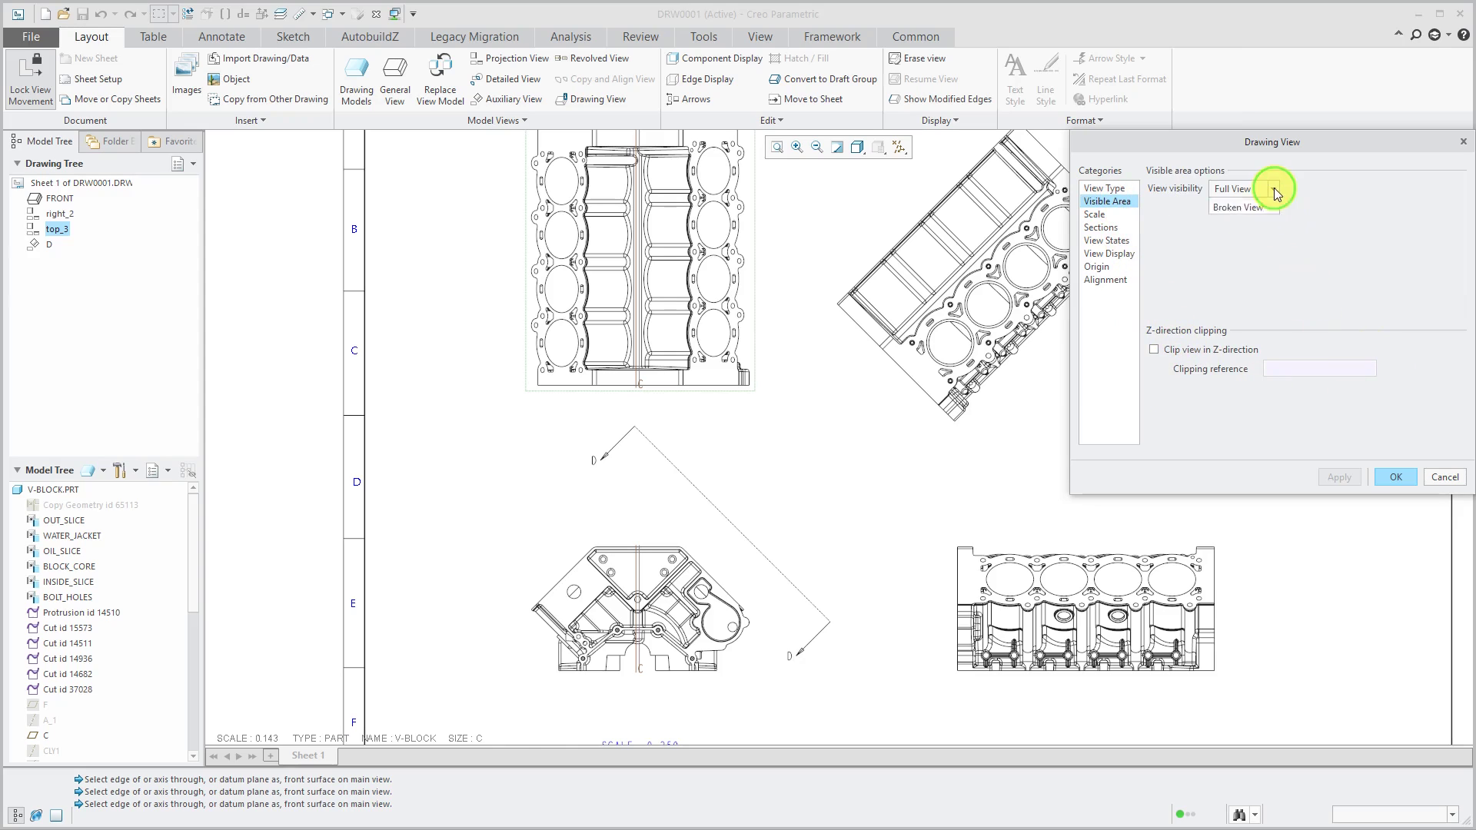
left_click(1271, 188)
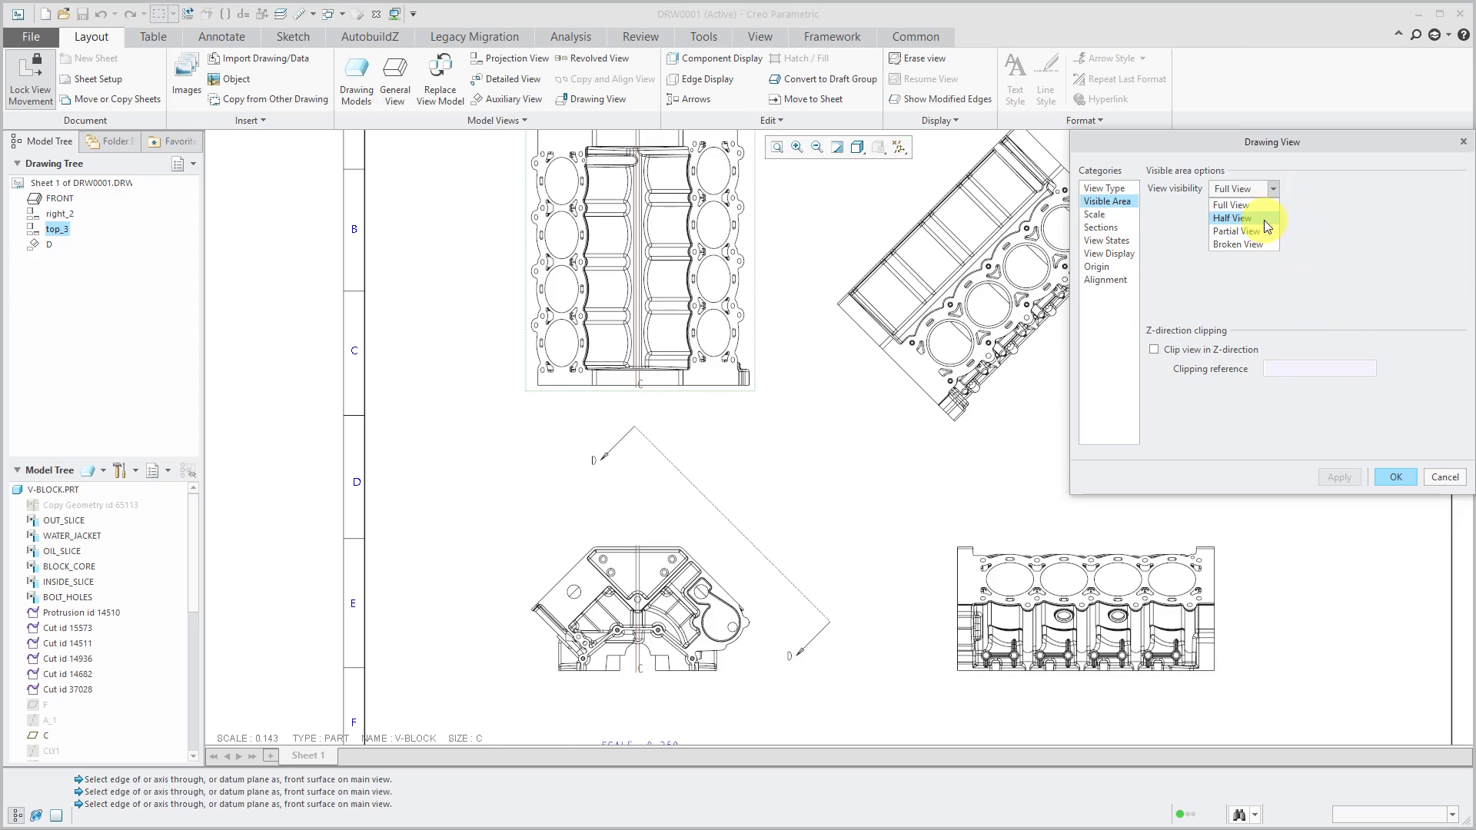
mouse_move(1233, 217)
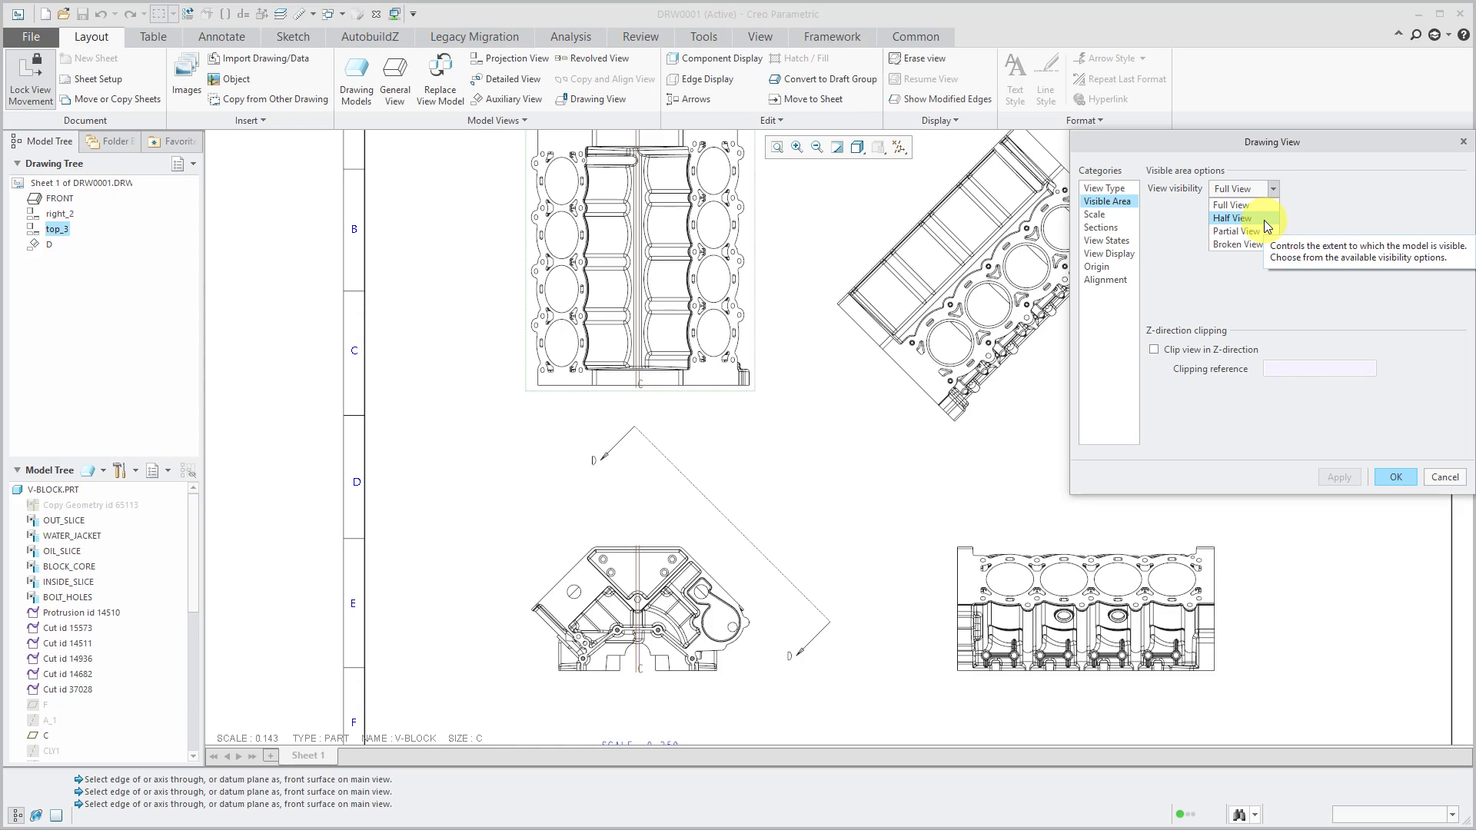
left_click(1233, 218)
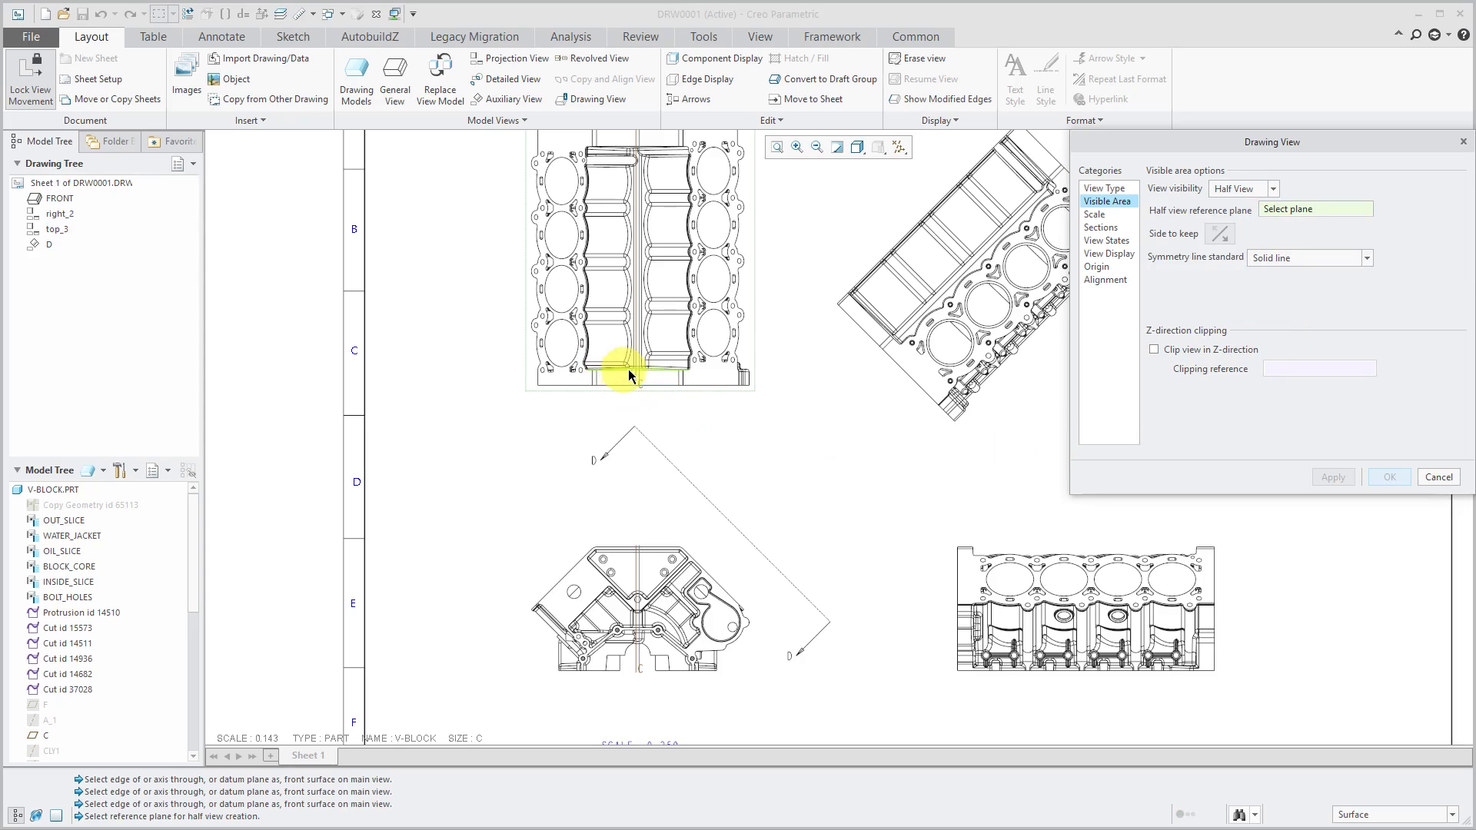
mouse_move(637, 389)
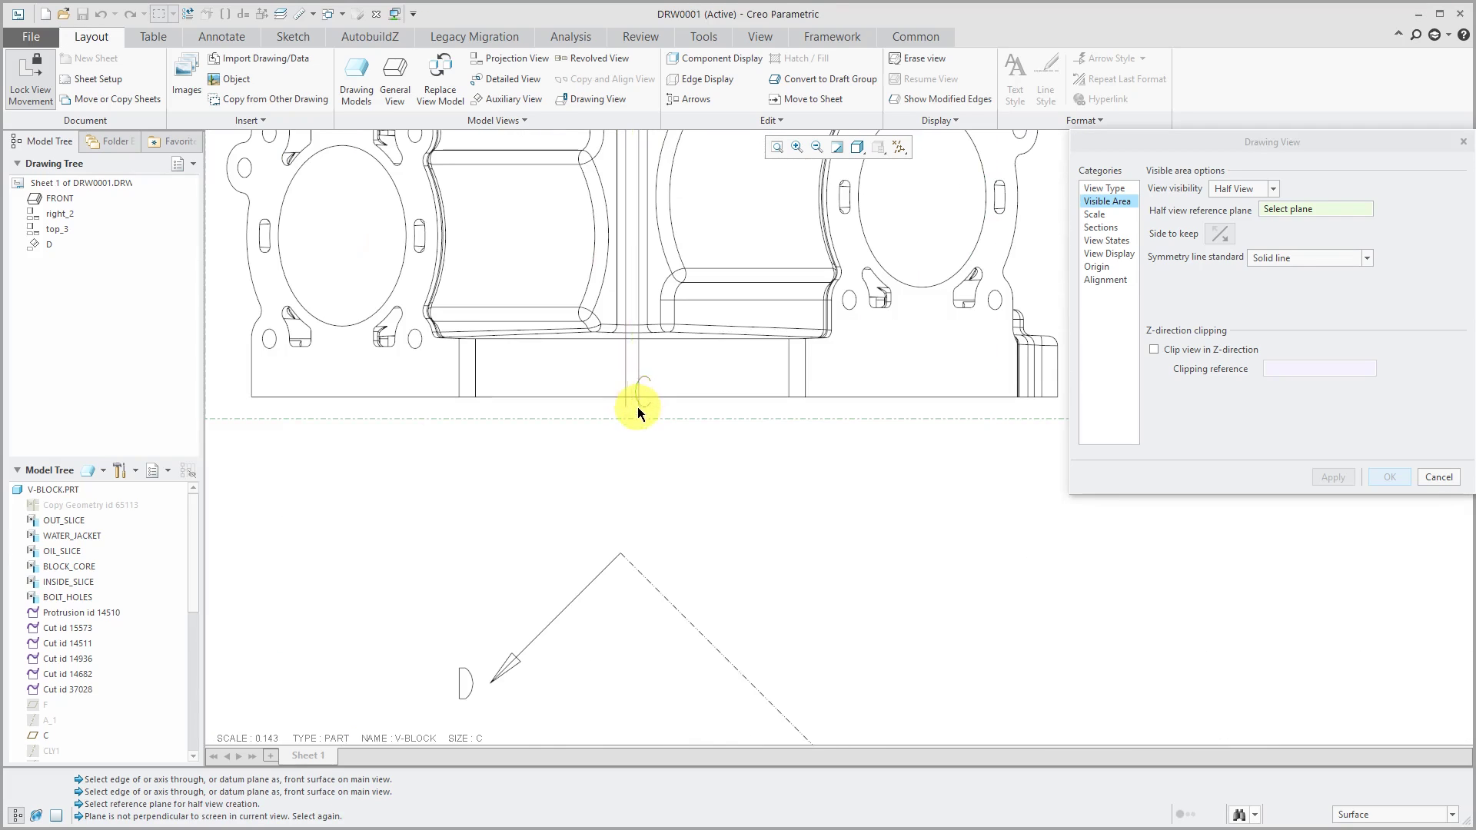
left_click(638, 386)
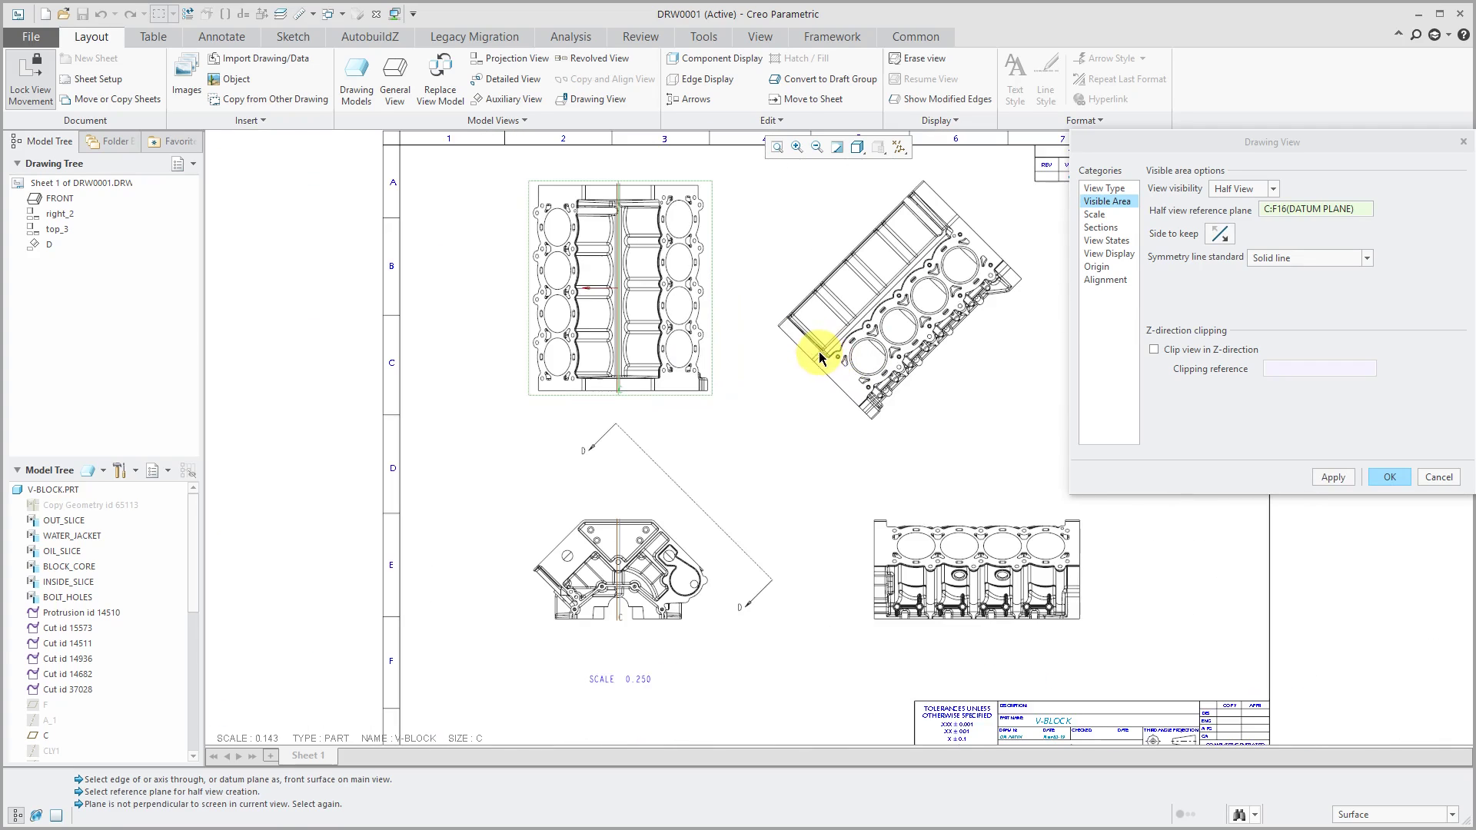
left_click(1220, 233)
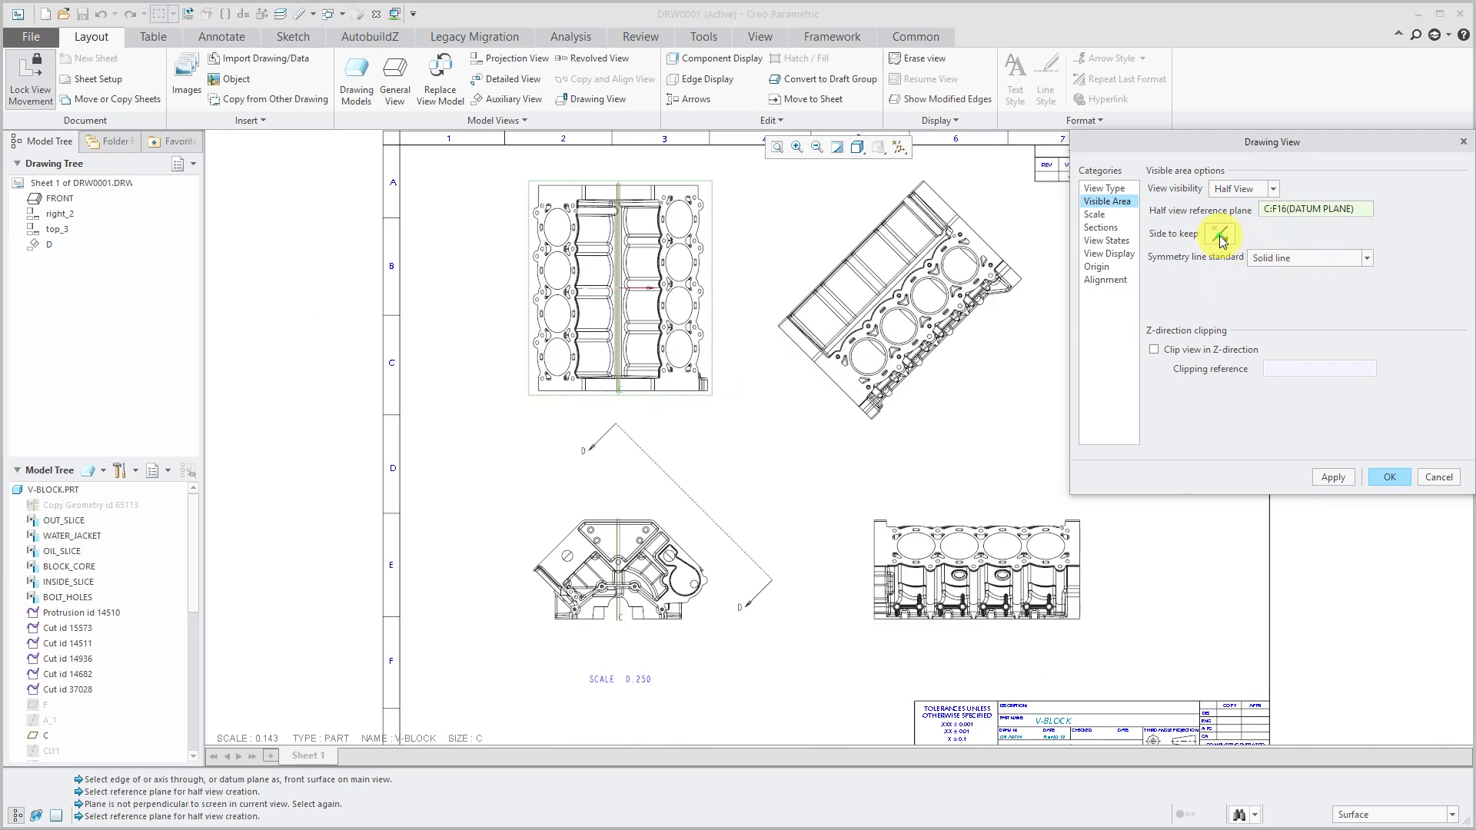
left_click(1221, 234)
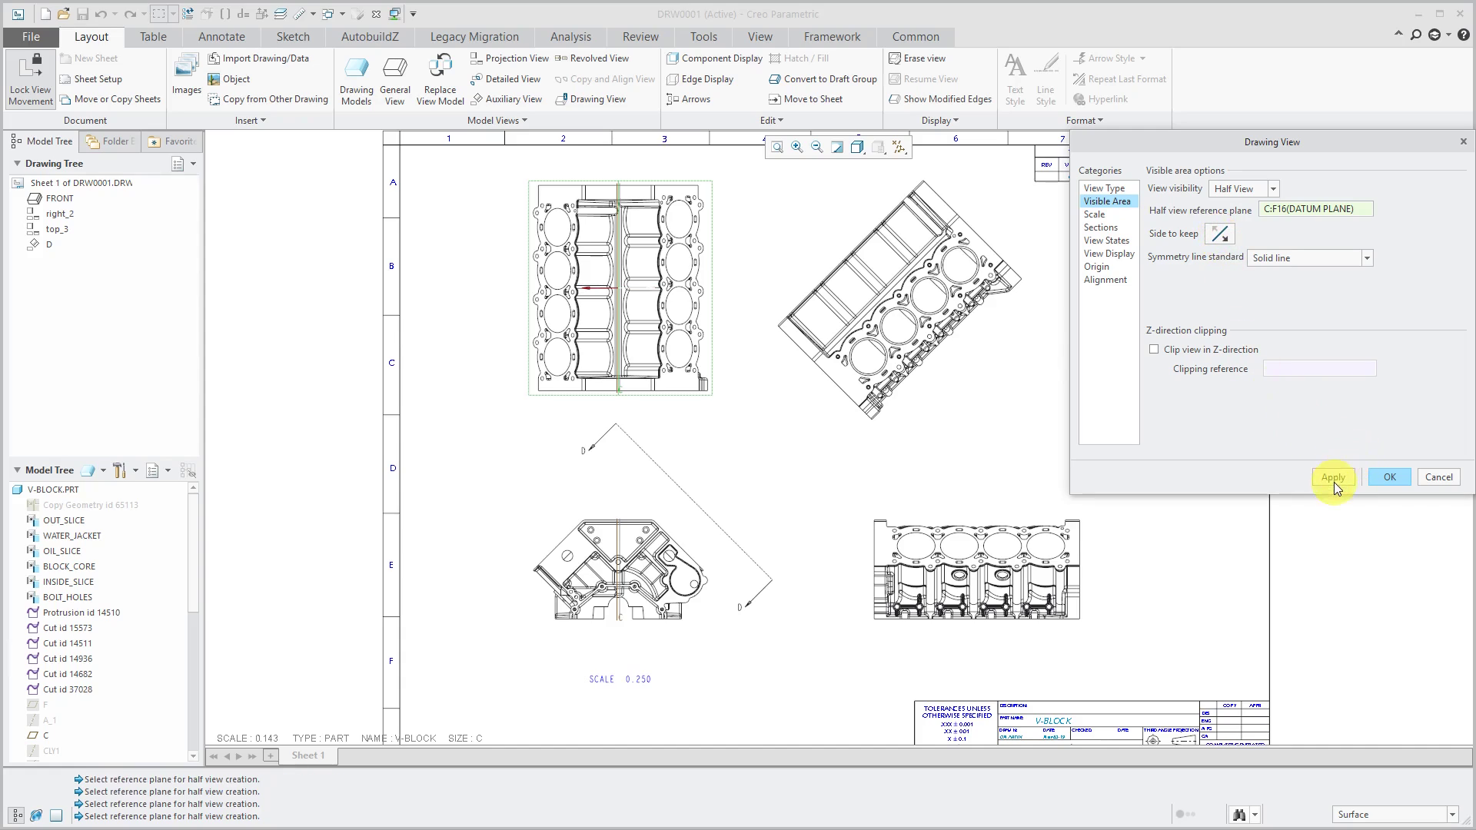
left_click(1333, 477)
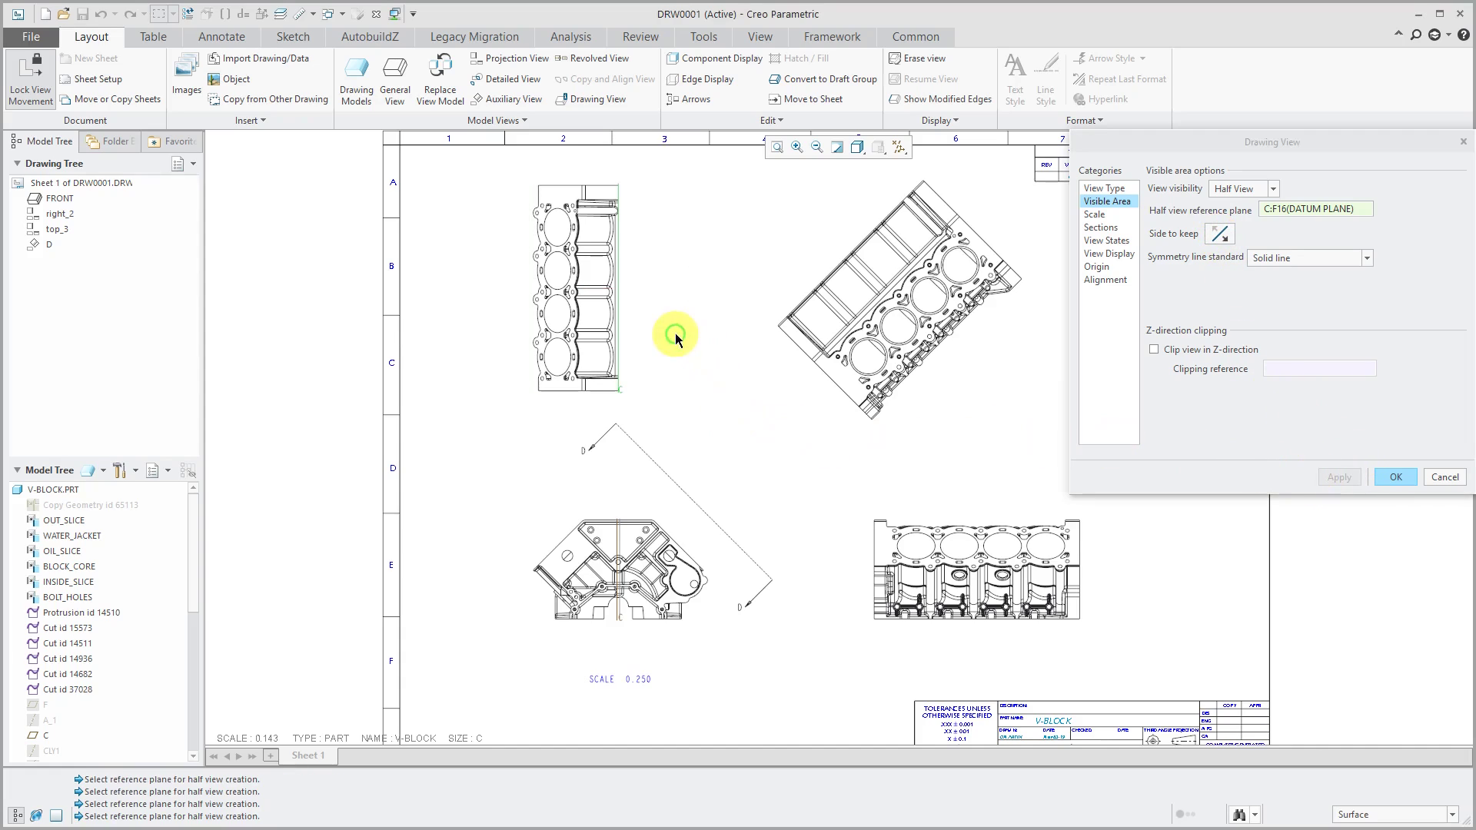
mouse_move(717, 453)
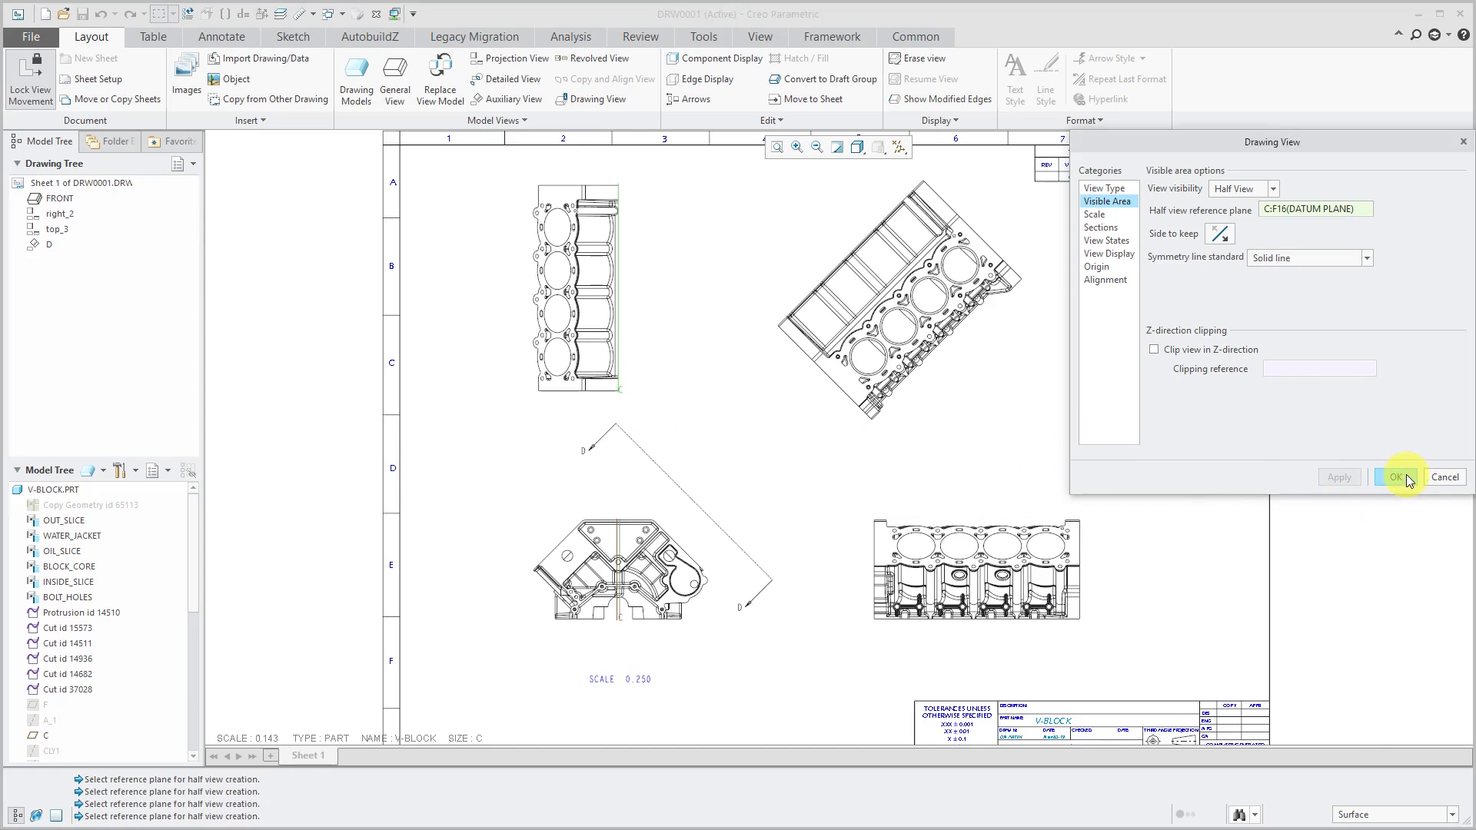
- Confirm the half view, then make right_2 a partial view clipped by a spline boundary
left_click(1399, 477)
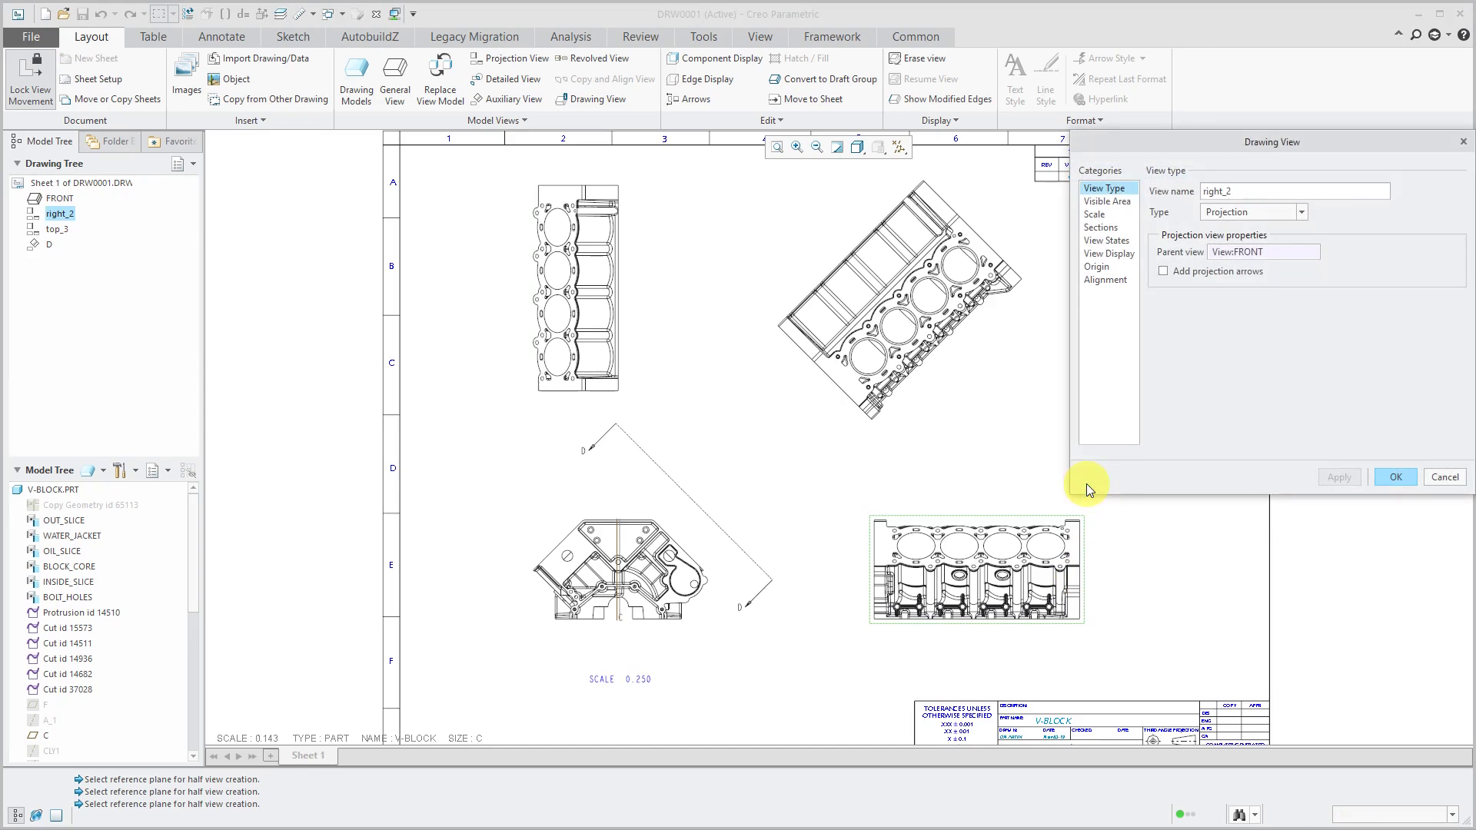
left_click(1108, 201)
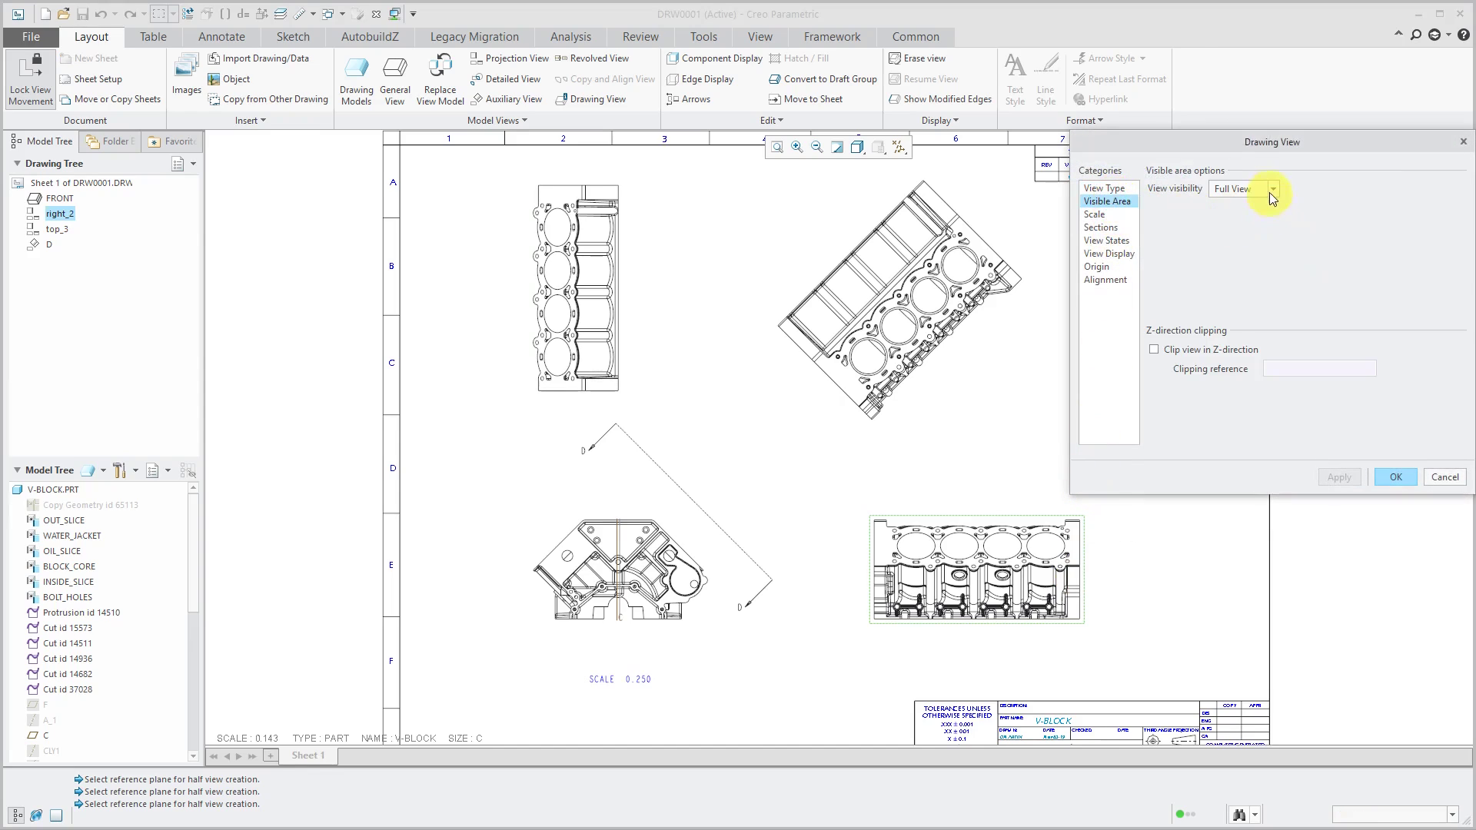
left_click(1273, 189)
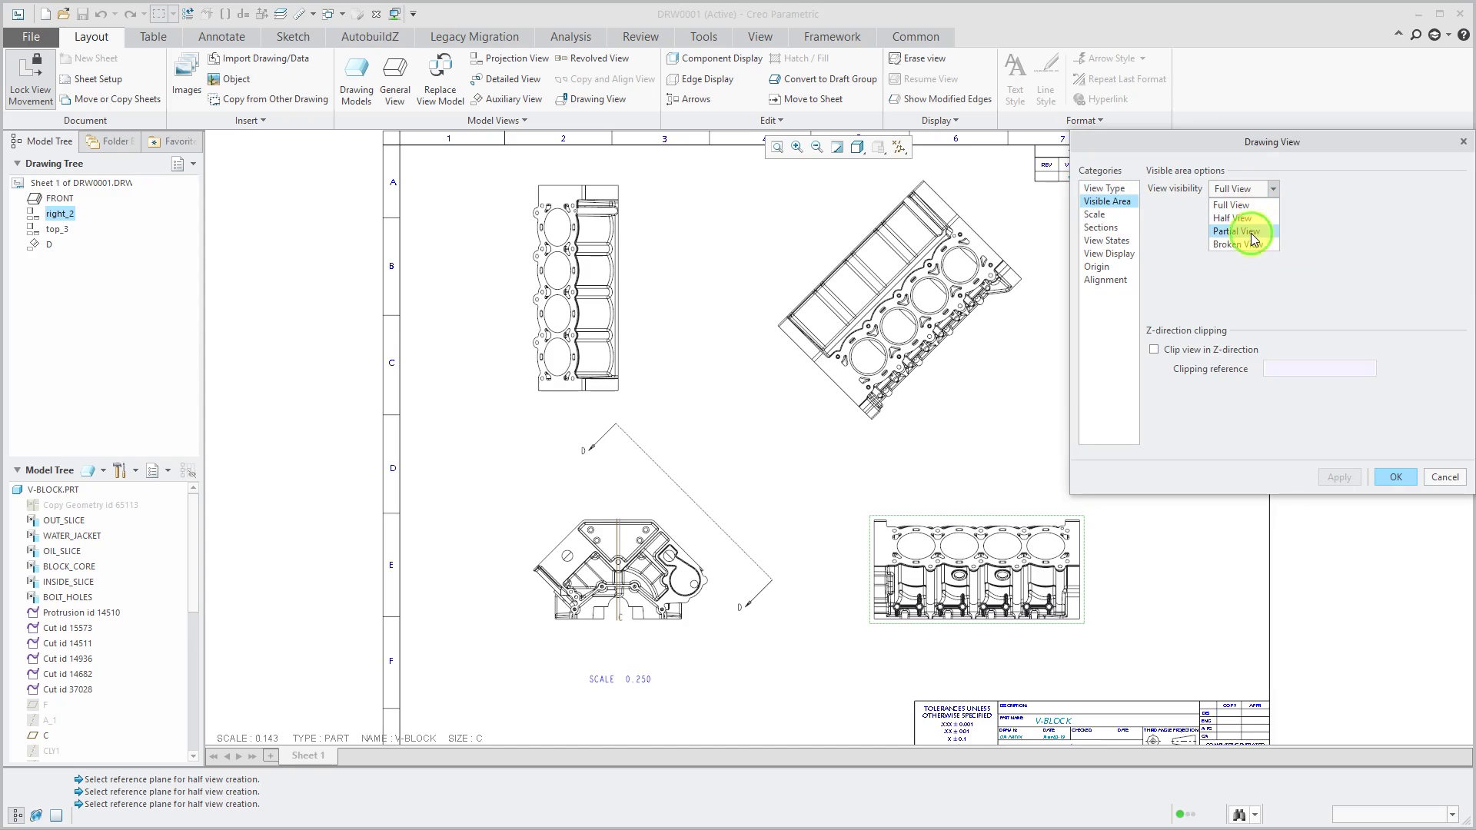
left_click(1236, 232)
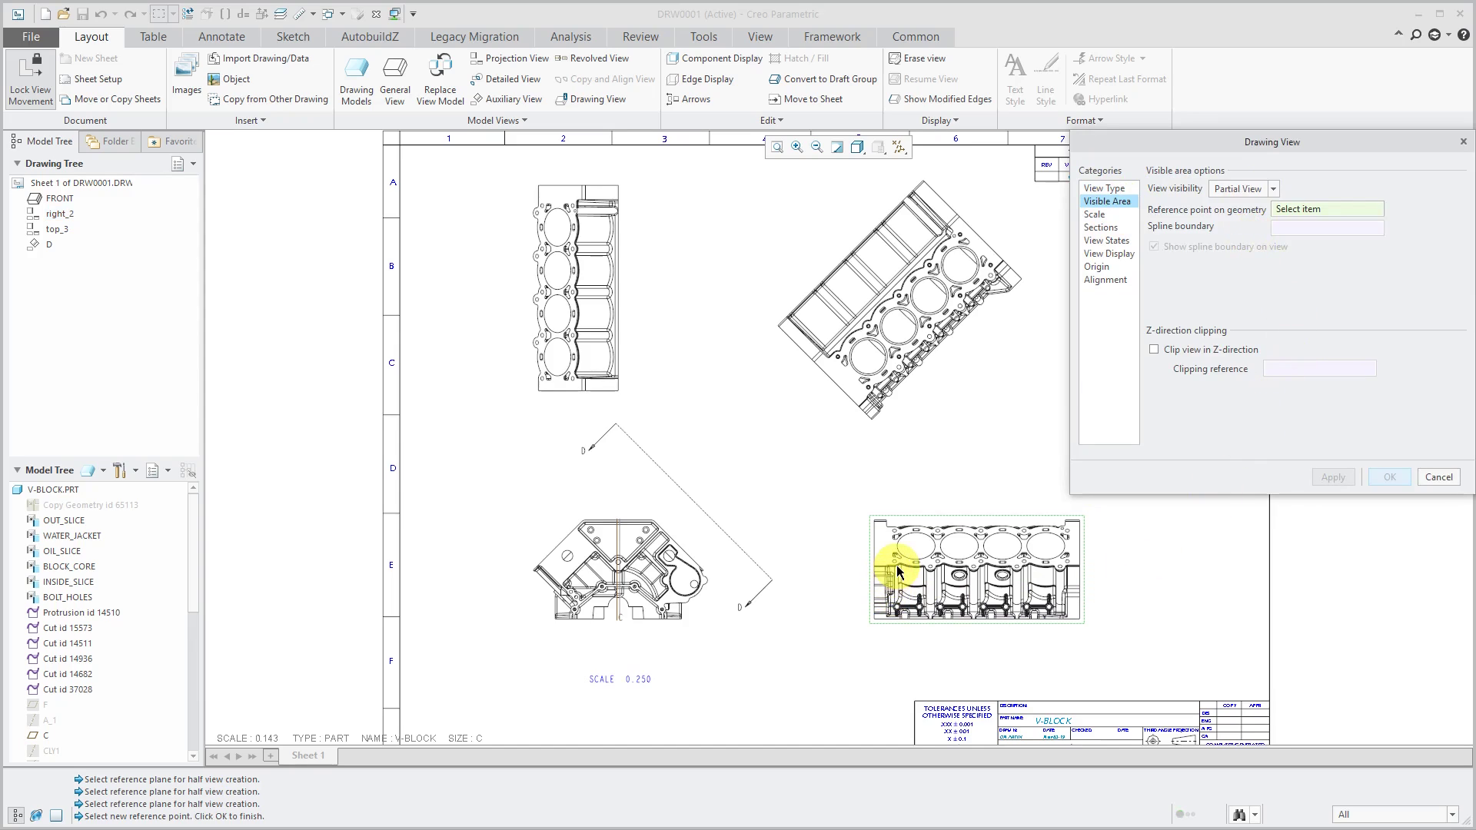
left_click(895, 556)
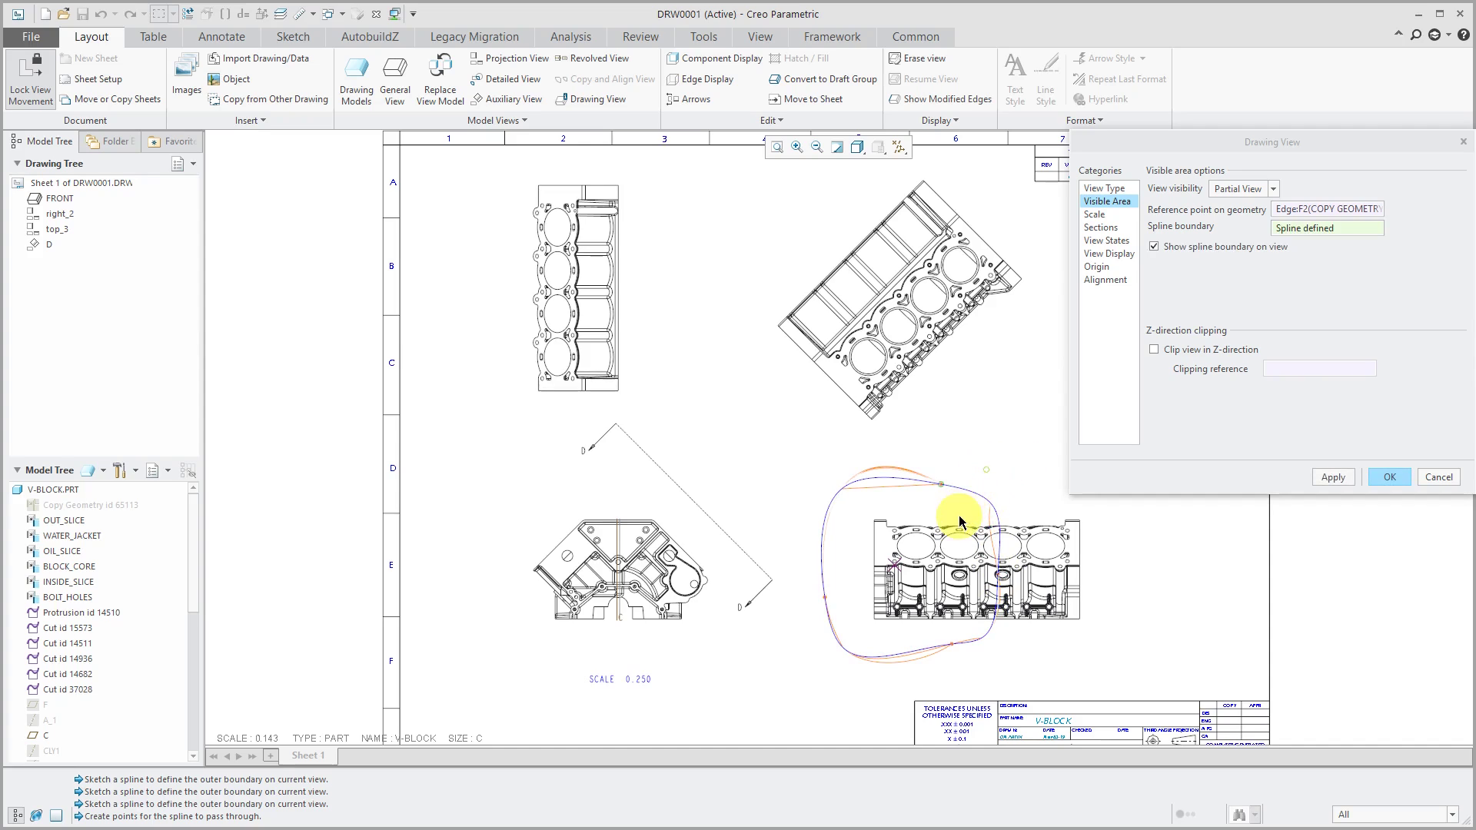
left_click(959, 517)
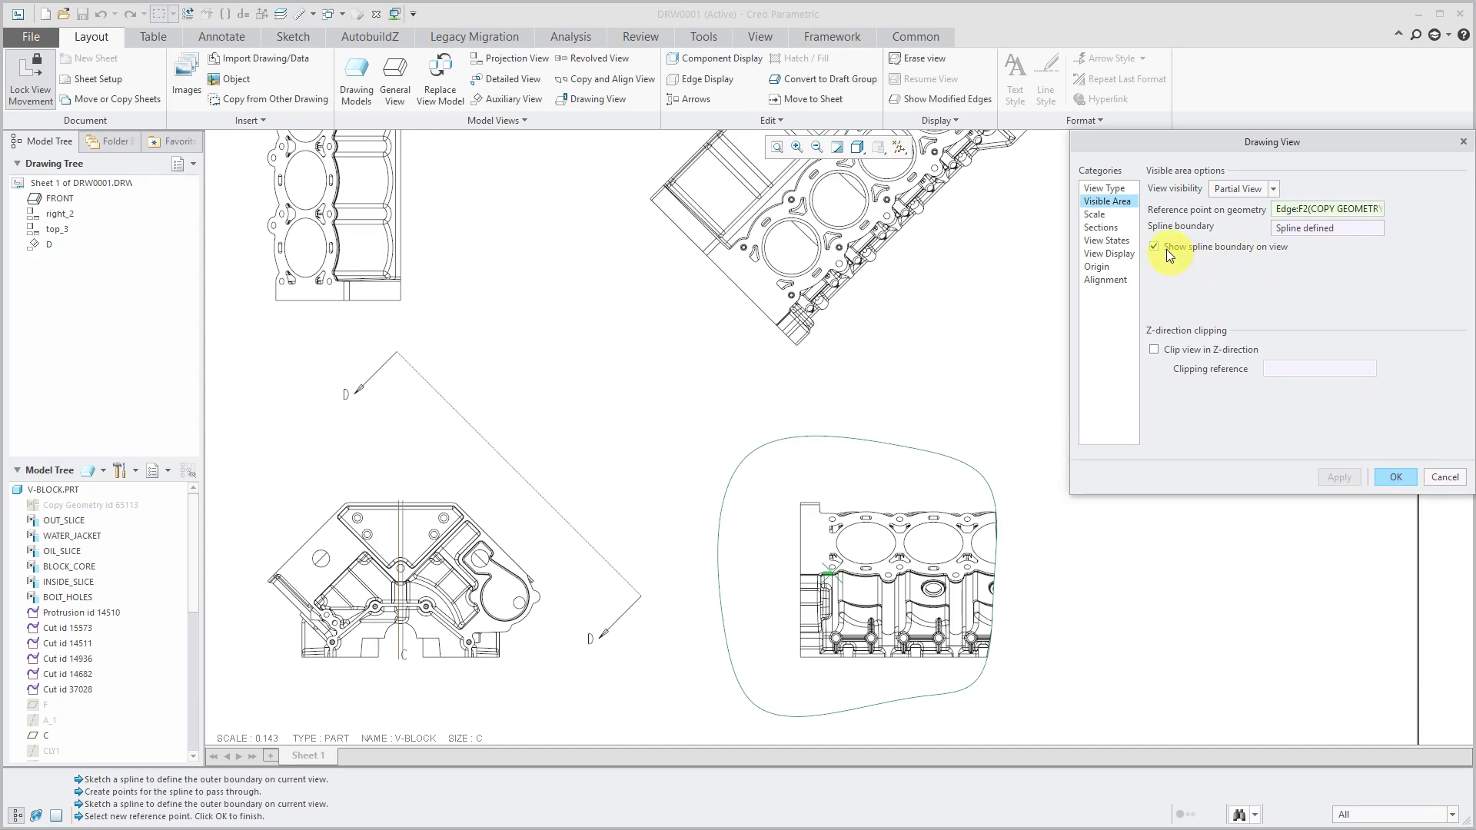
mouse_move(1156, 252)
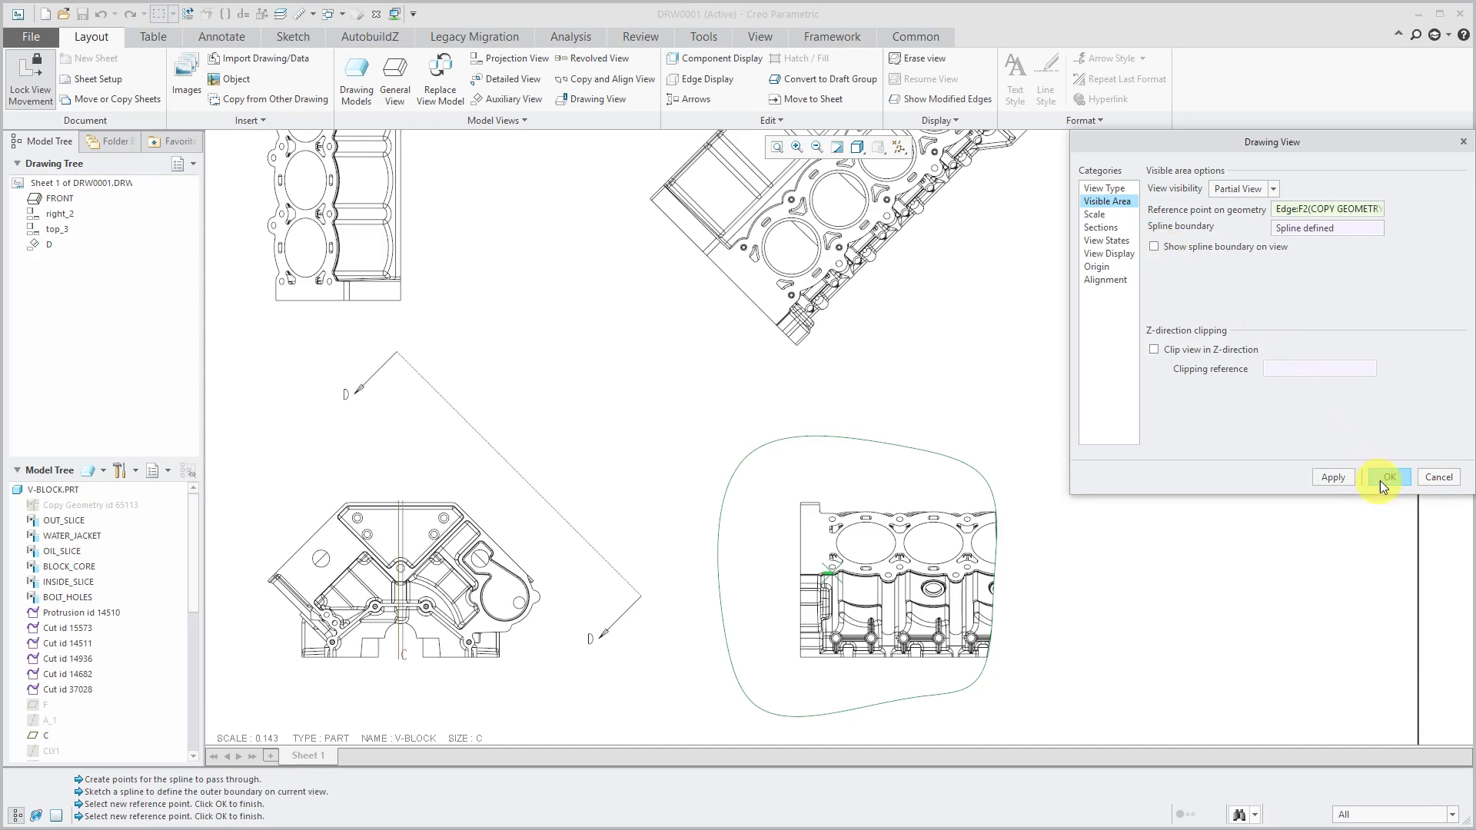
left_click(1387, 478)
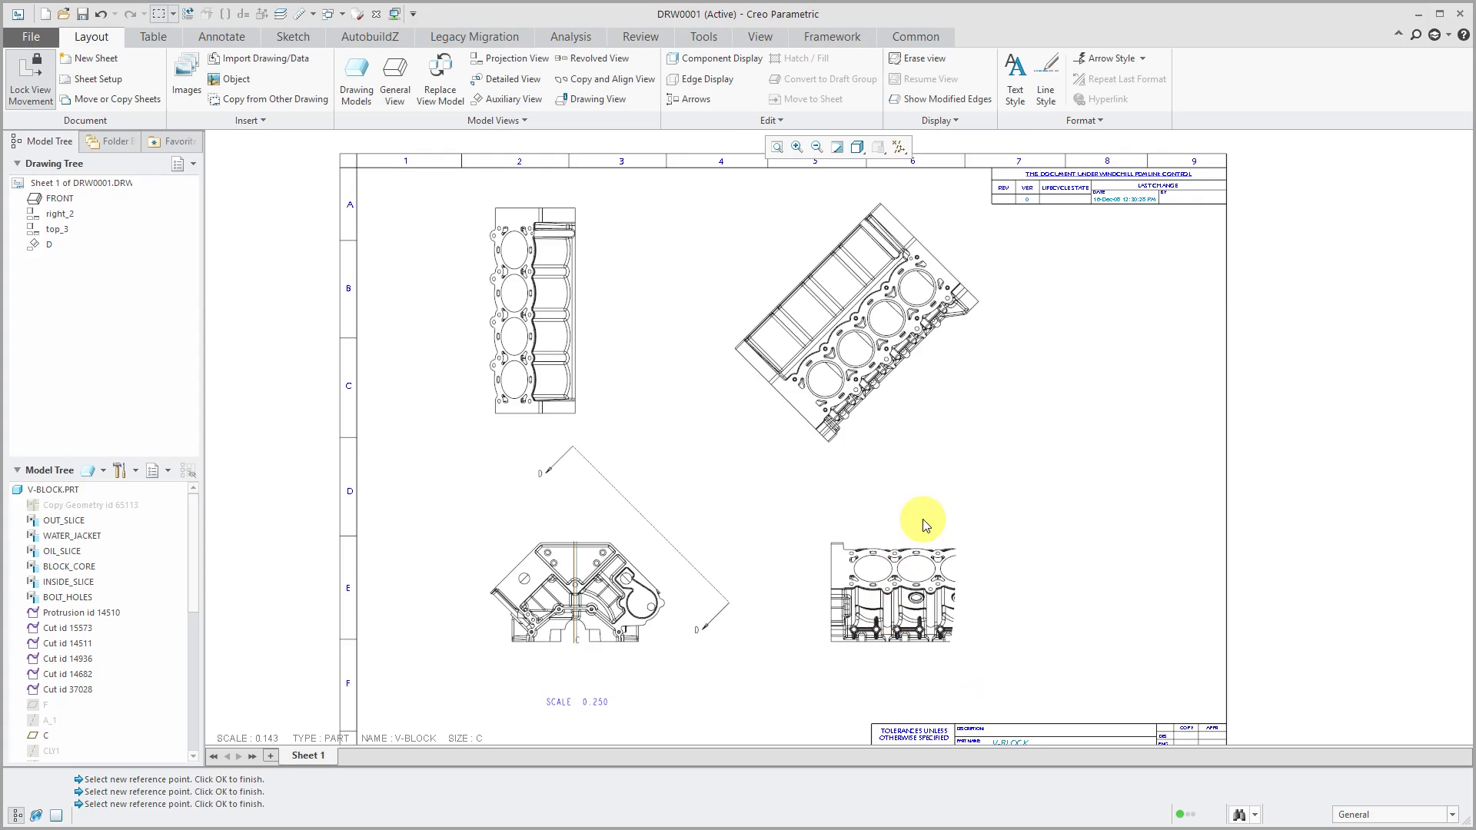
mouse_move(927, 508)
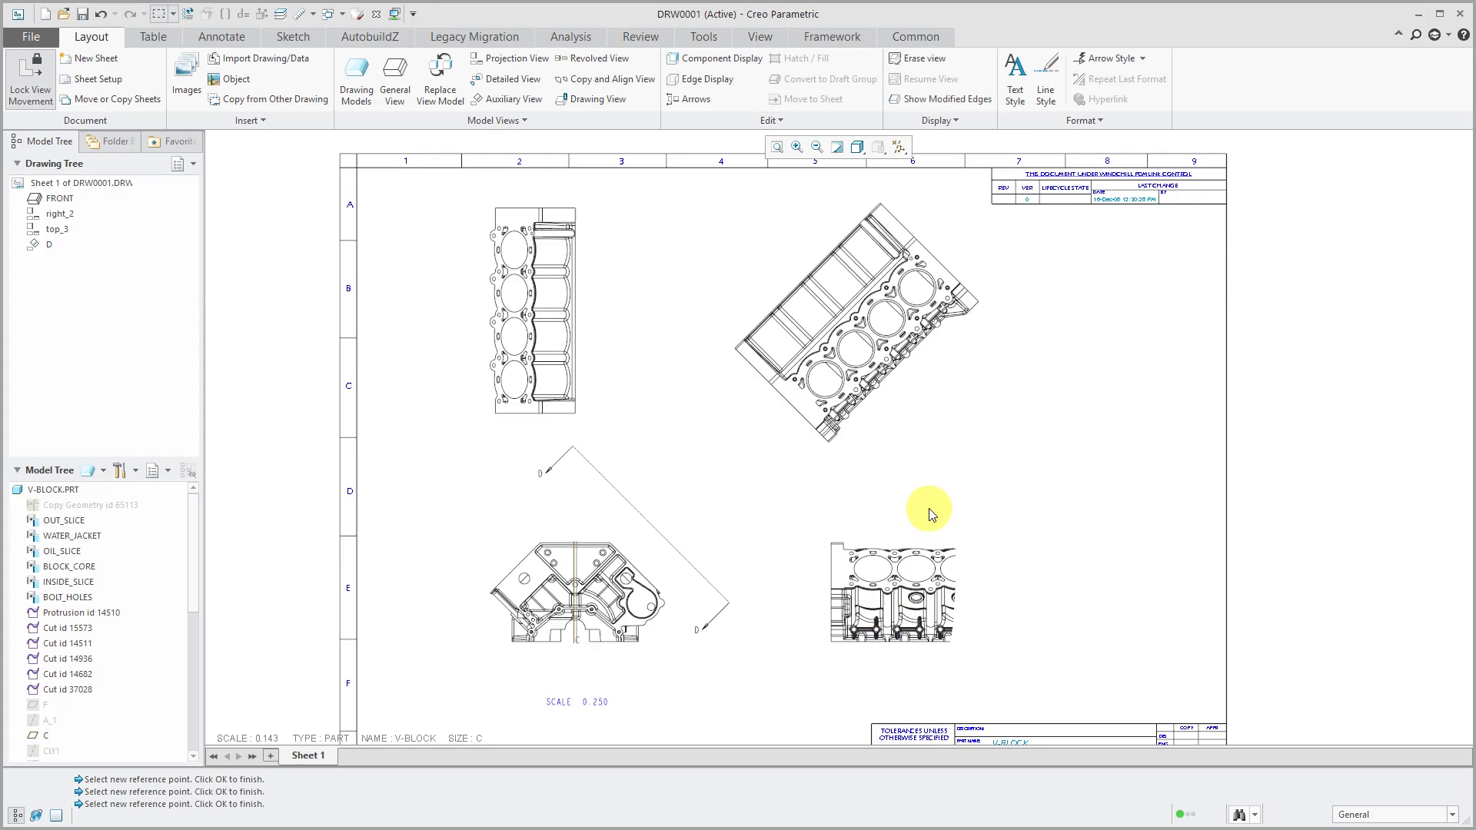
mouse_move(981, 486)
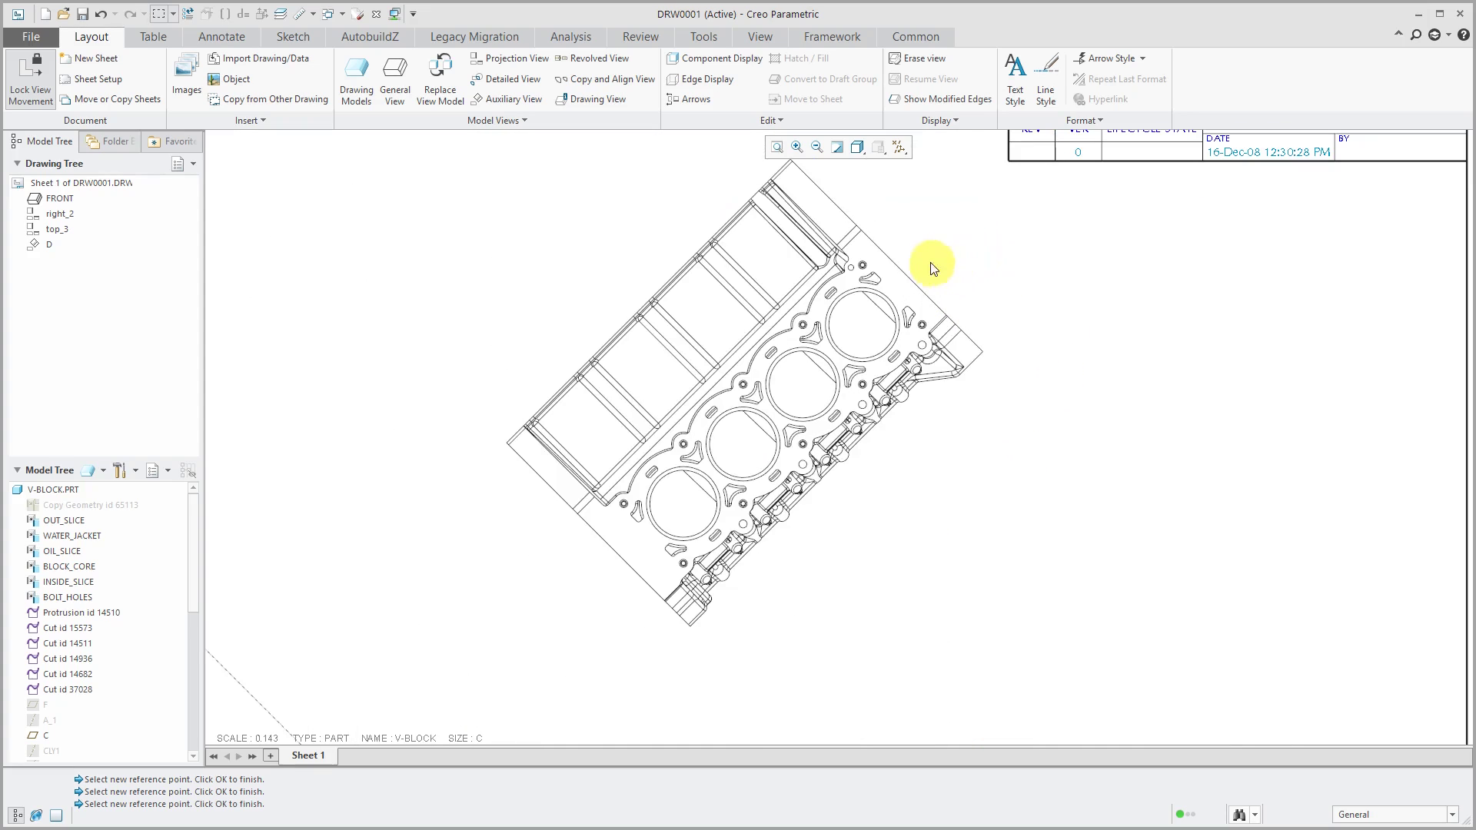
mouse_move(753, 432)
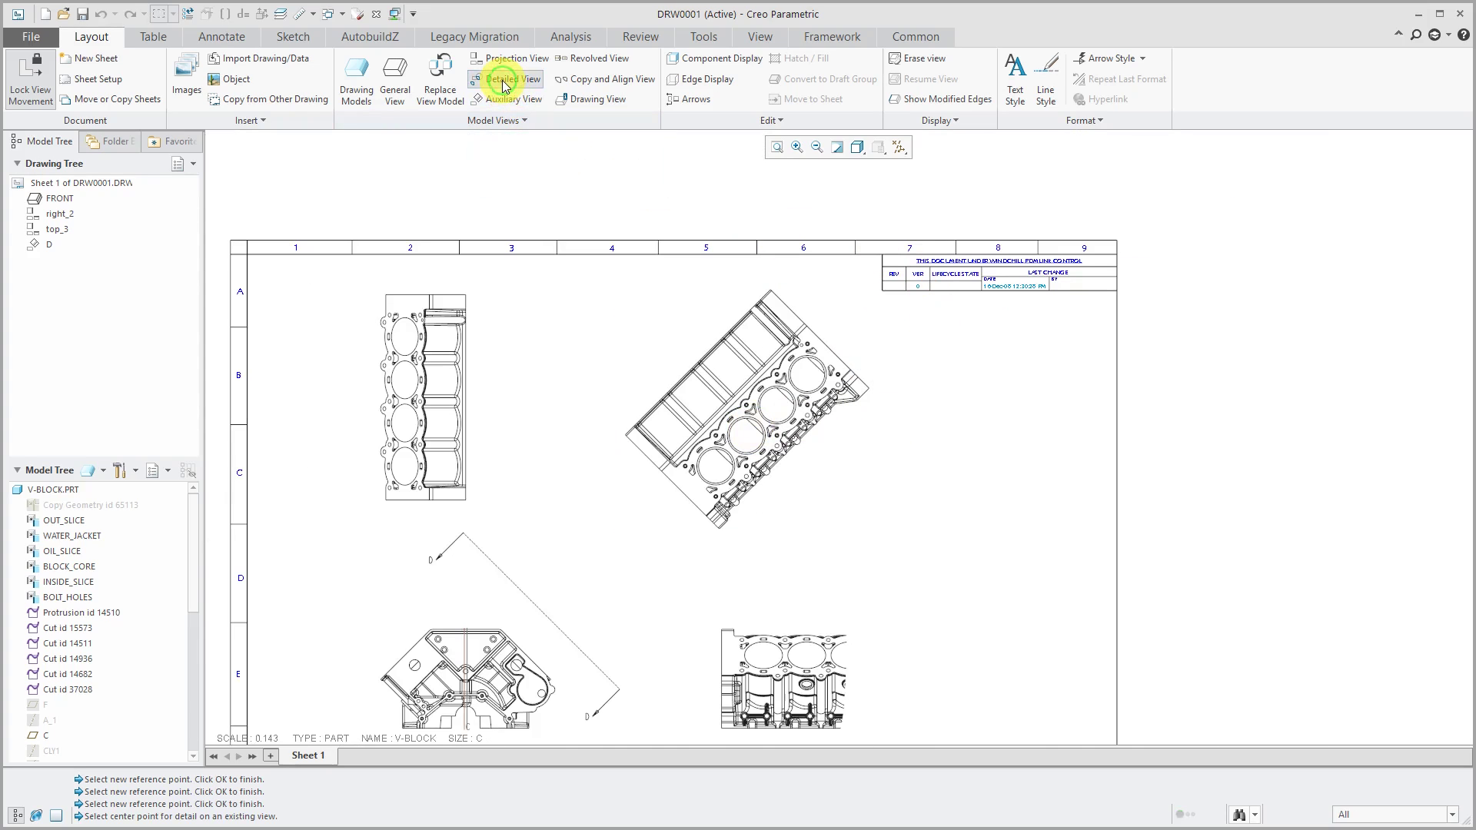
mouse_move(863, 371)
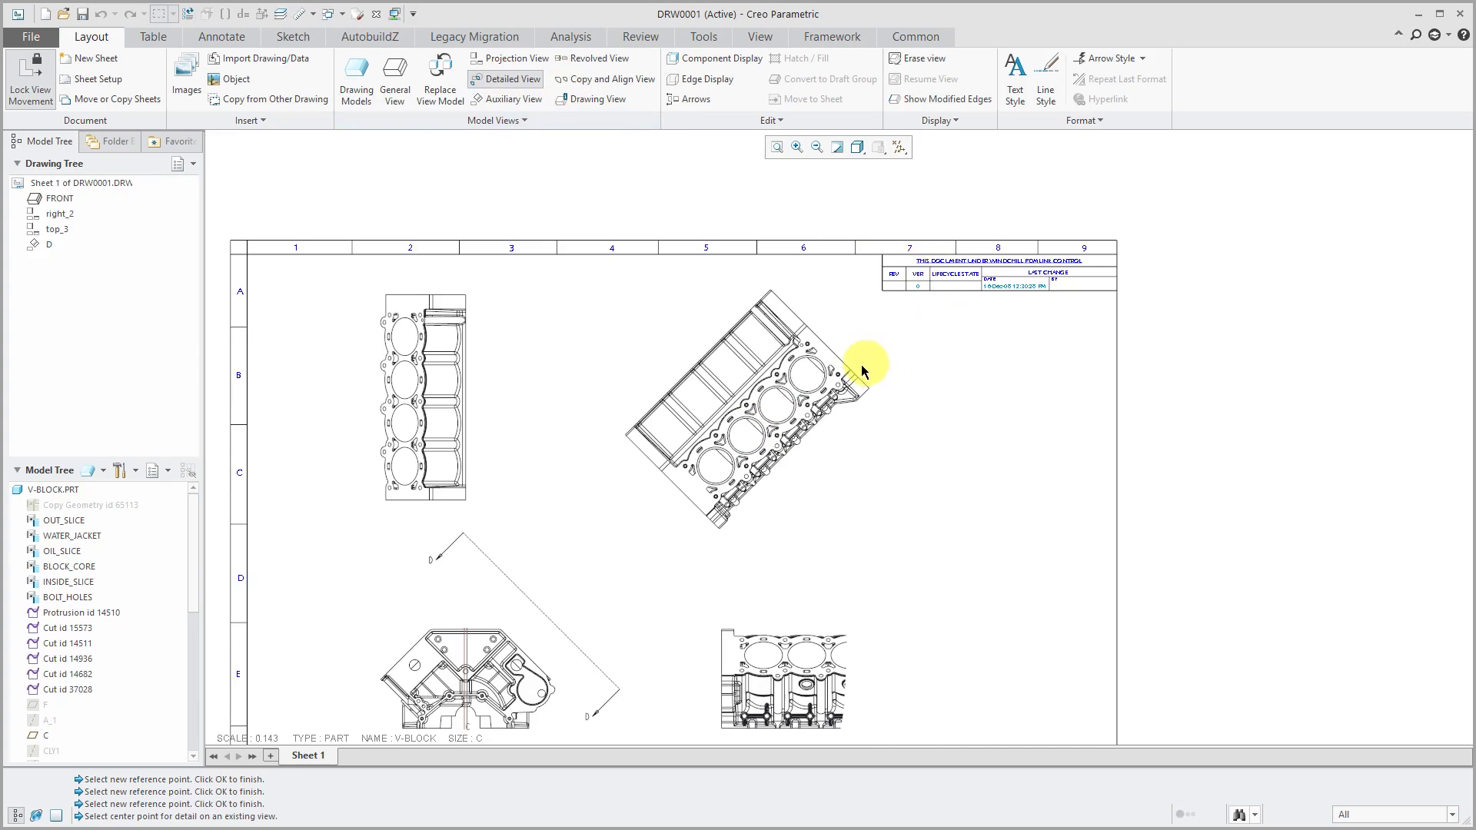
mouse_move(823, 391)
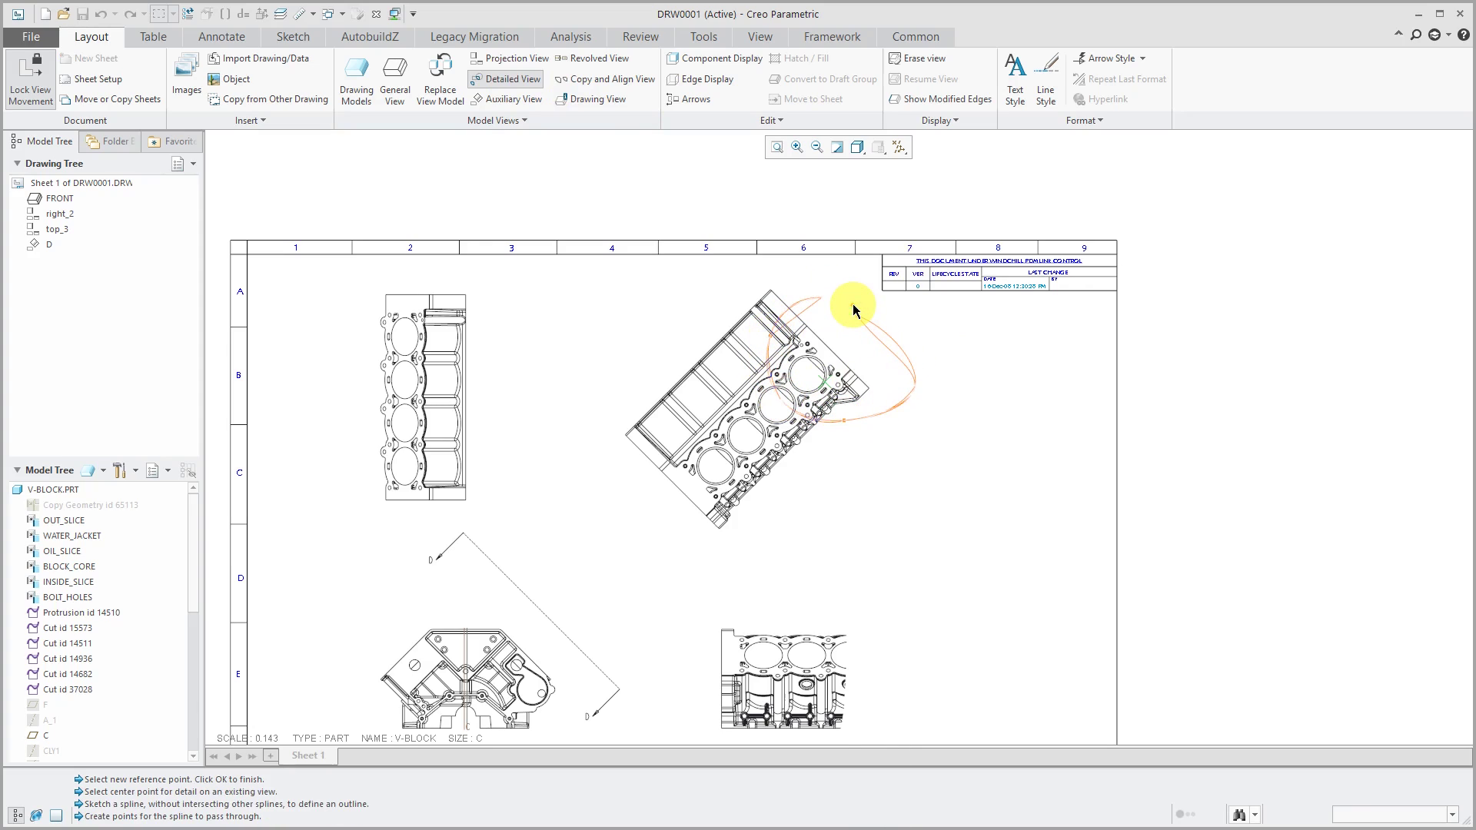
- Close the spline boundary around the corner and place detail view A to the right at scale 0.500
left_click(852, 311)
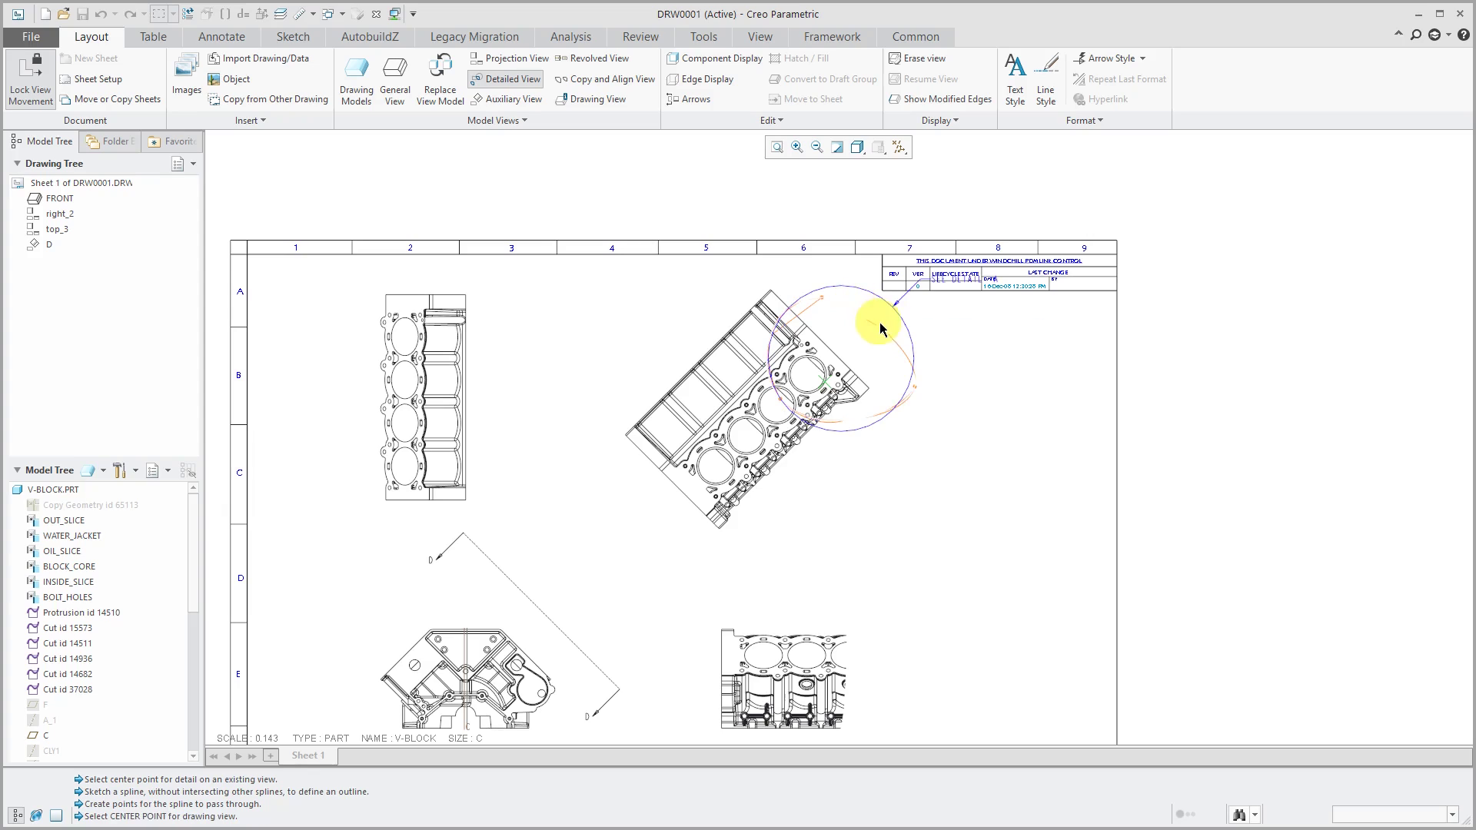
mouse_move(1068, 525)
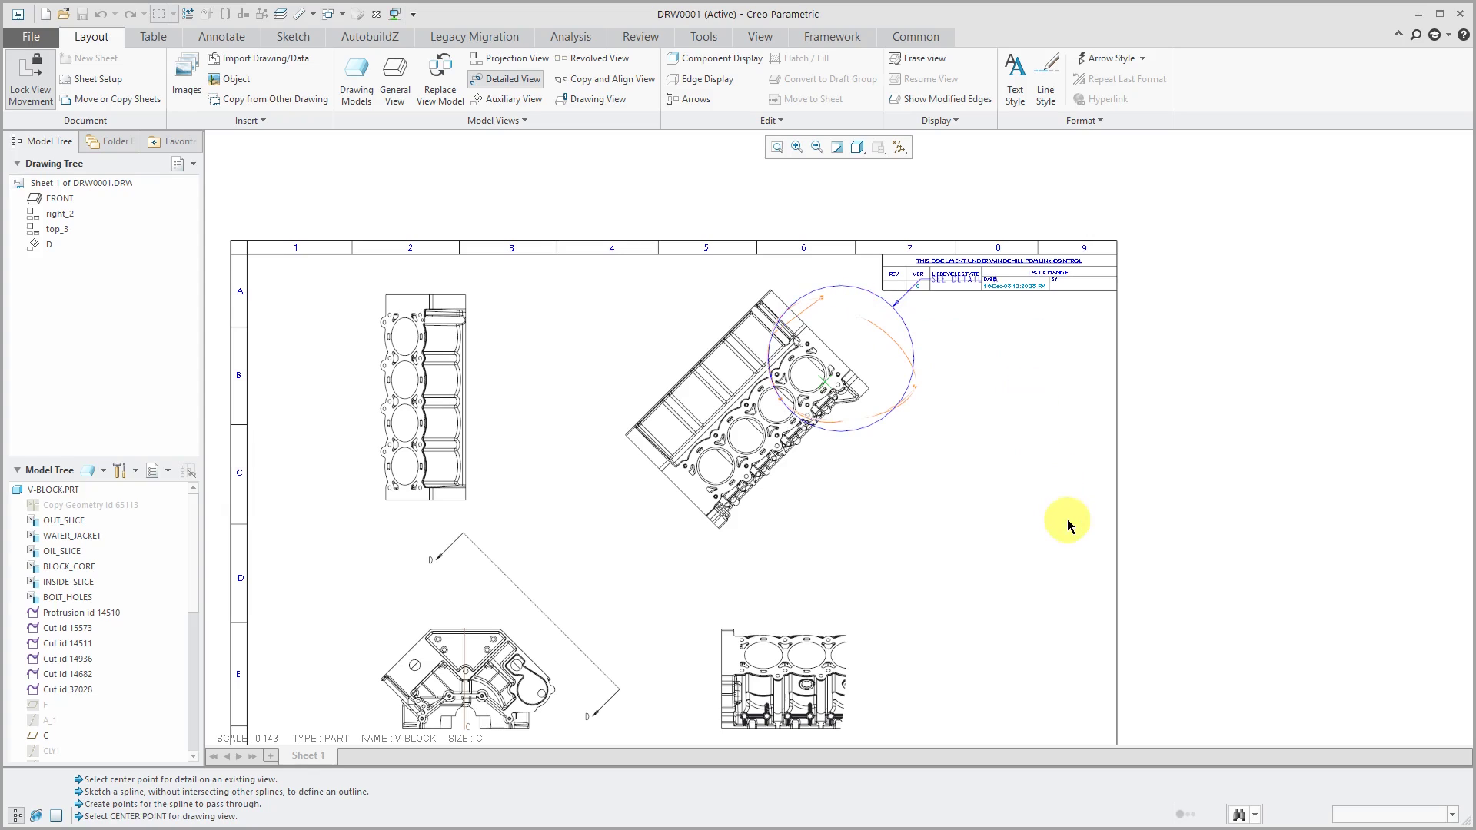
mouse_move(1008, 433)
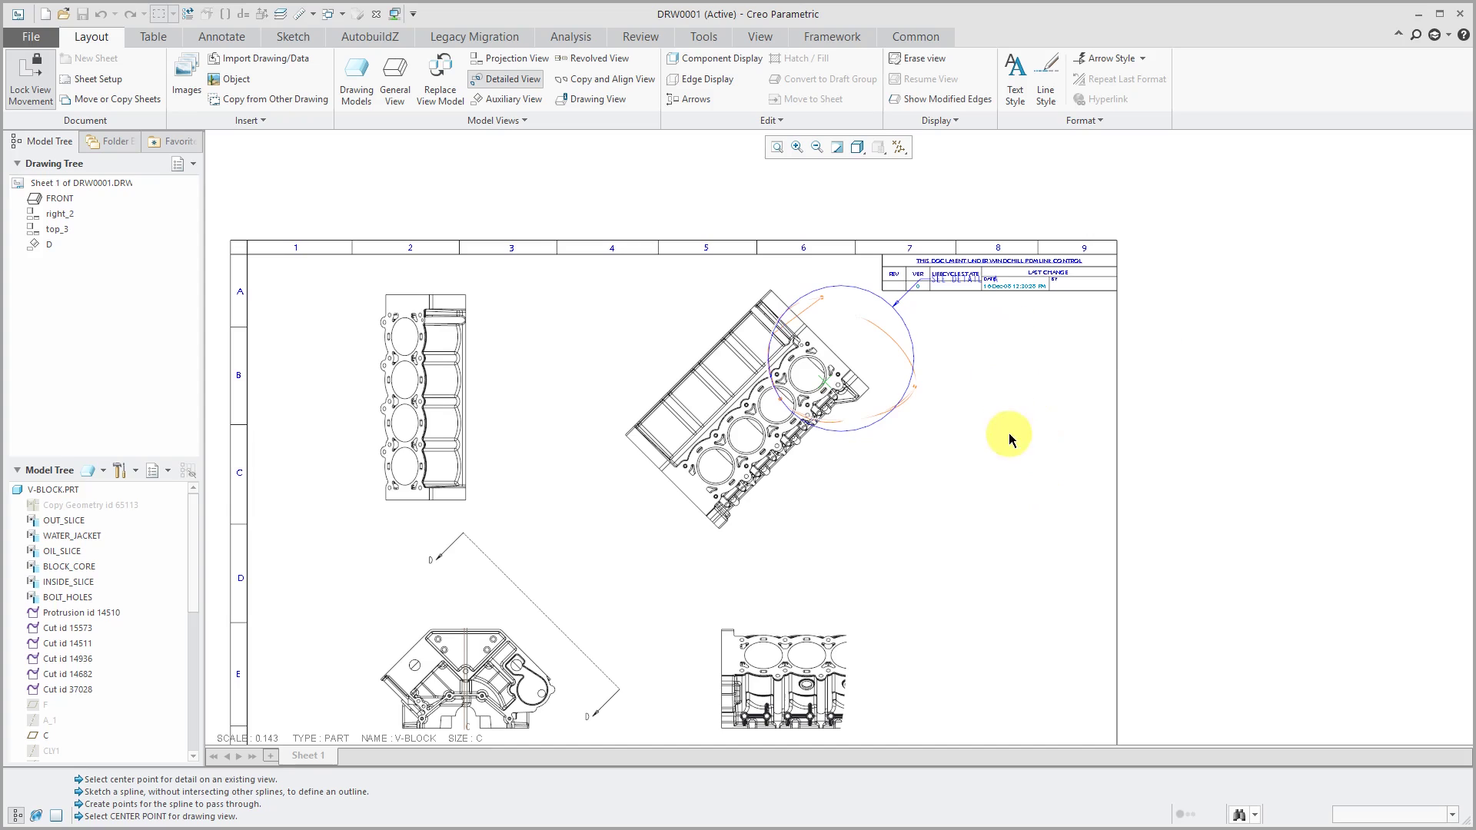
mouse_move(1007, 499)
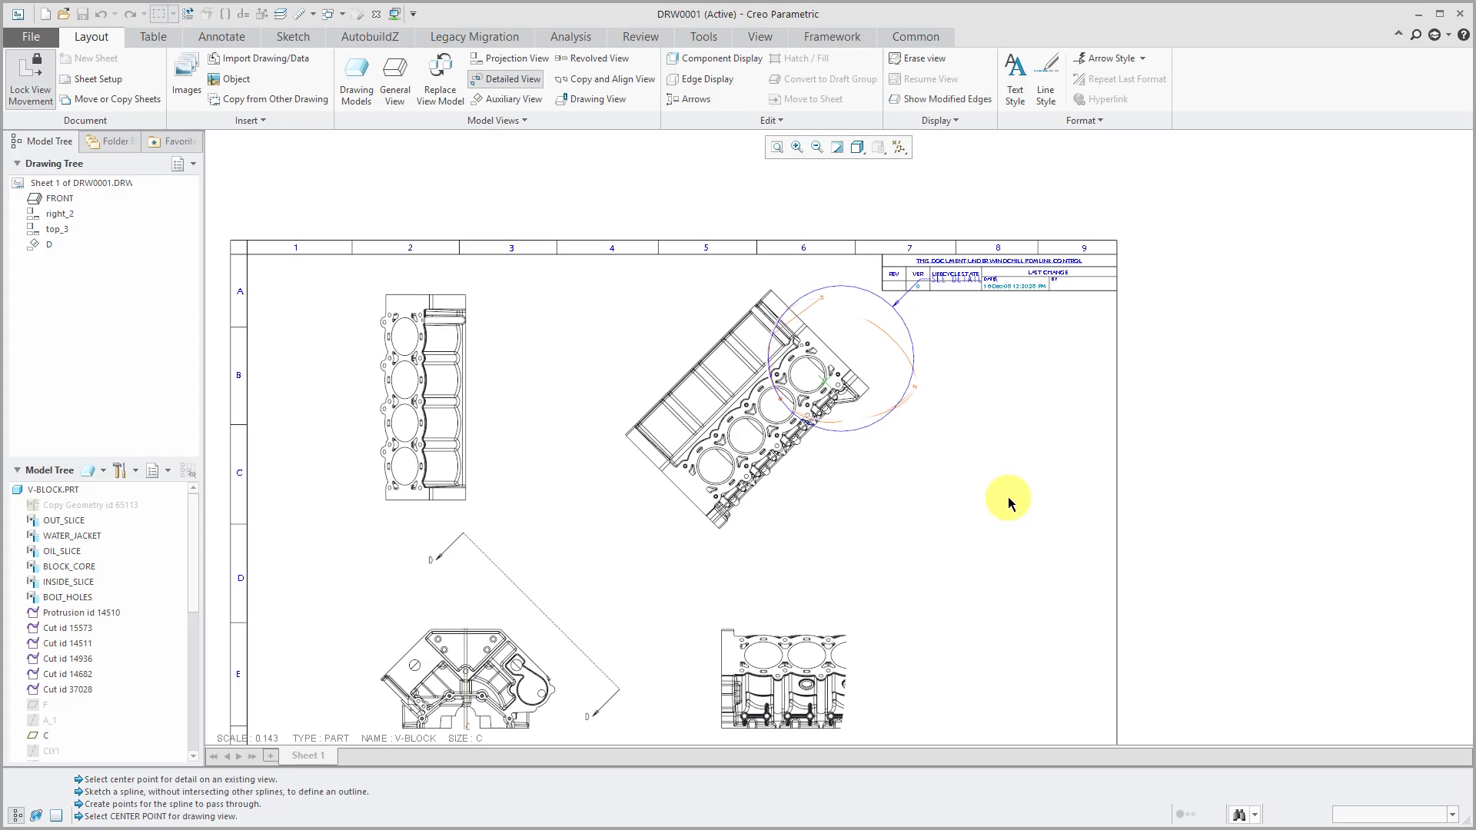
left_click(978, 546)
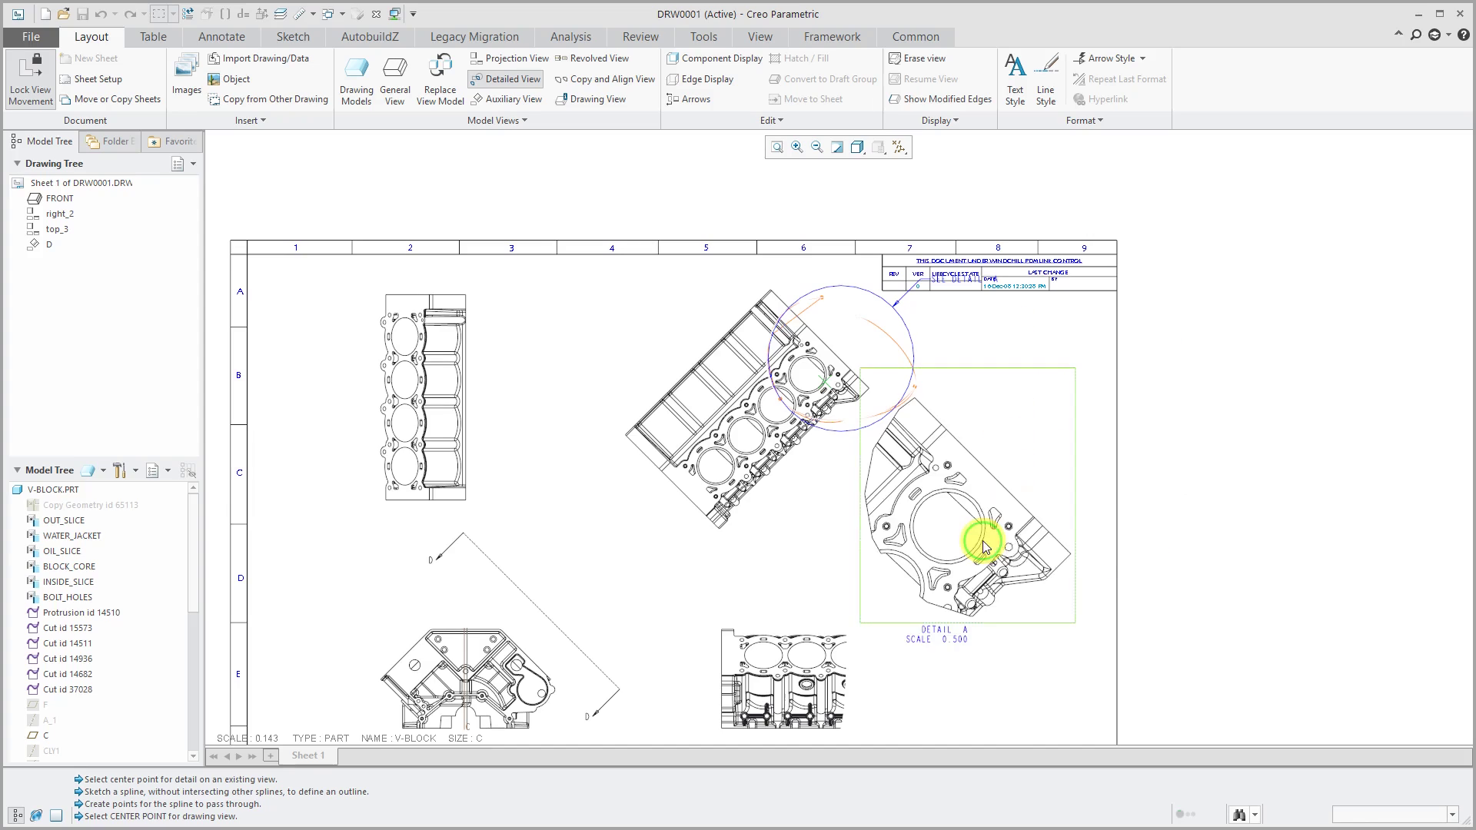
left_click(984, 547)
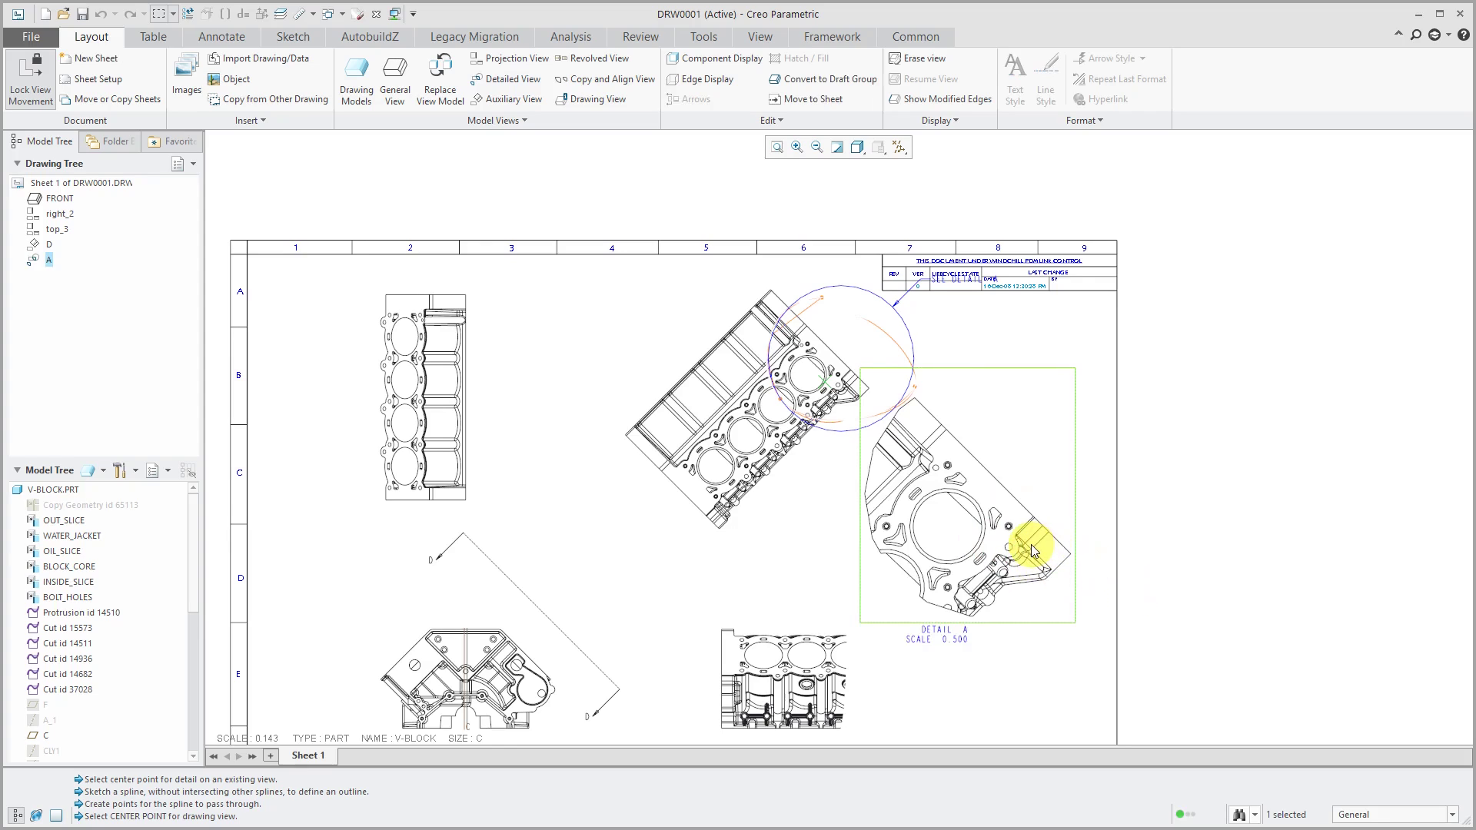
mouse_move(1033, 551)
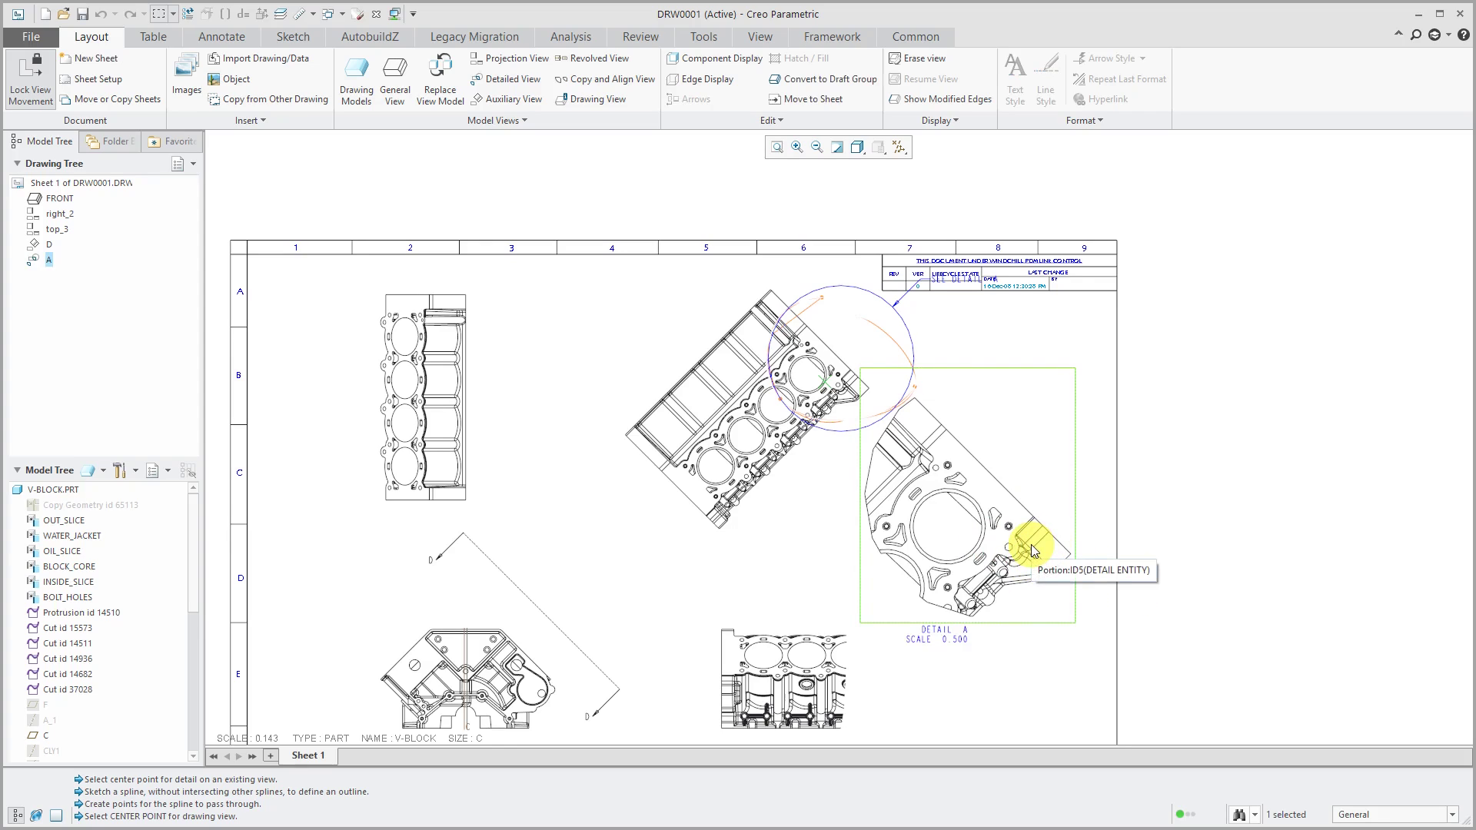
mouse_move(964, 470)
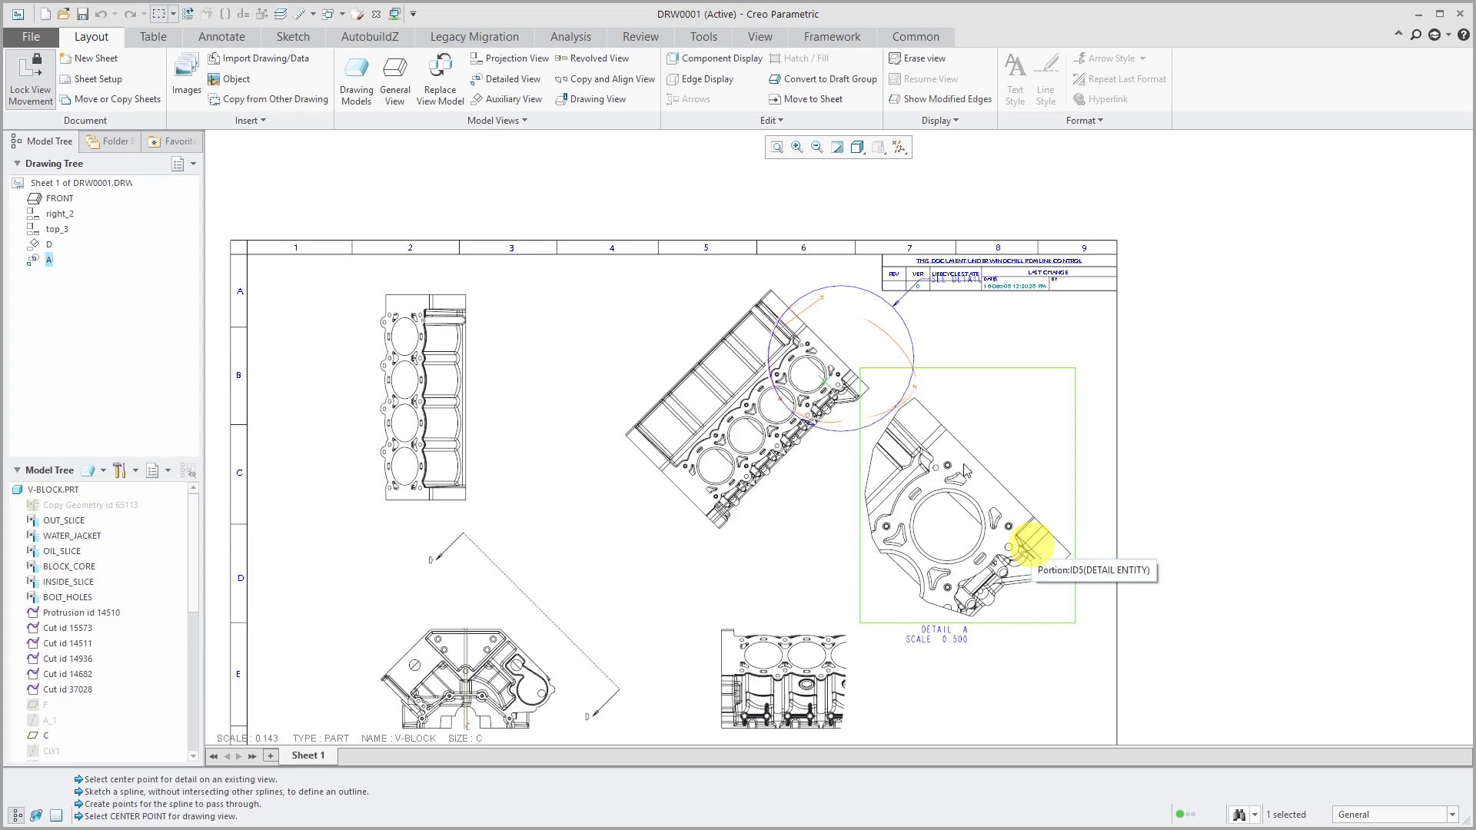
mouse_move(1052, 375)
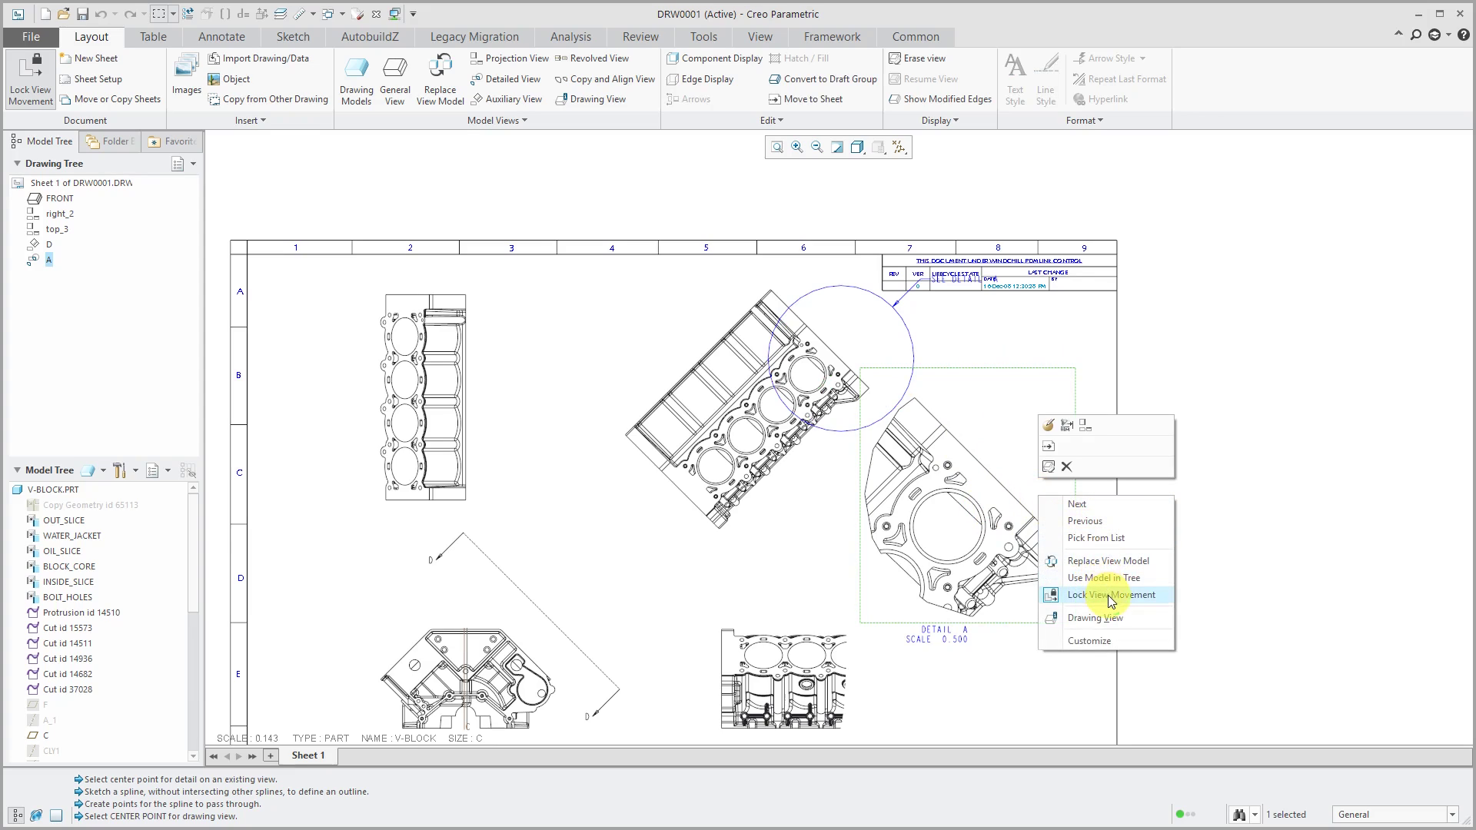
- Unlock view movement and drag detail view A to a new spot on the right
left_click(1110, 595)
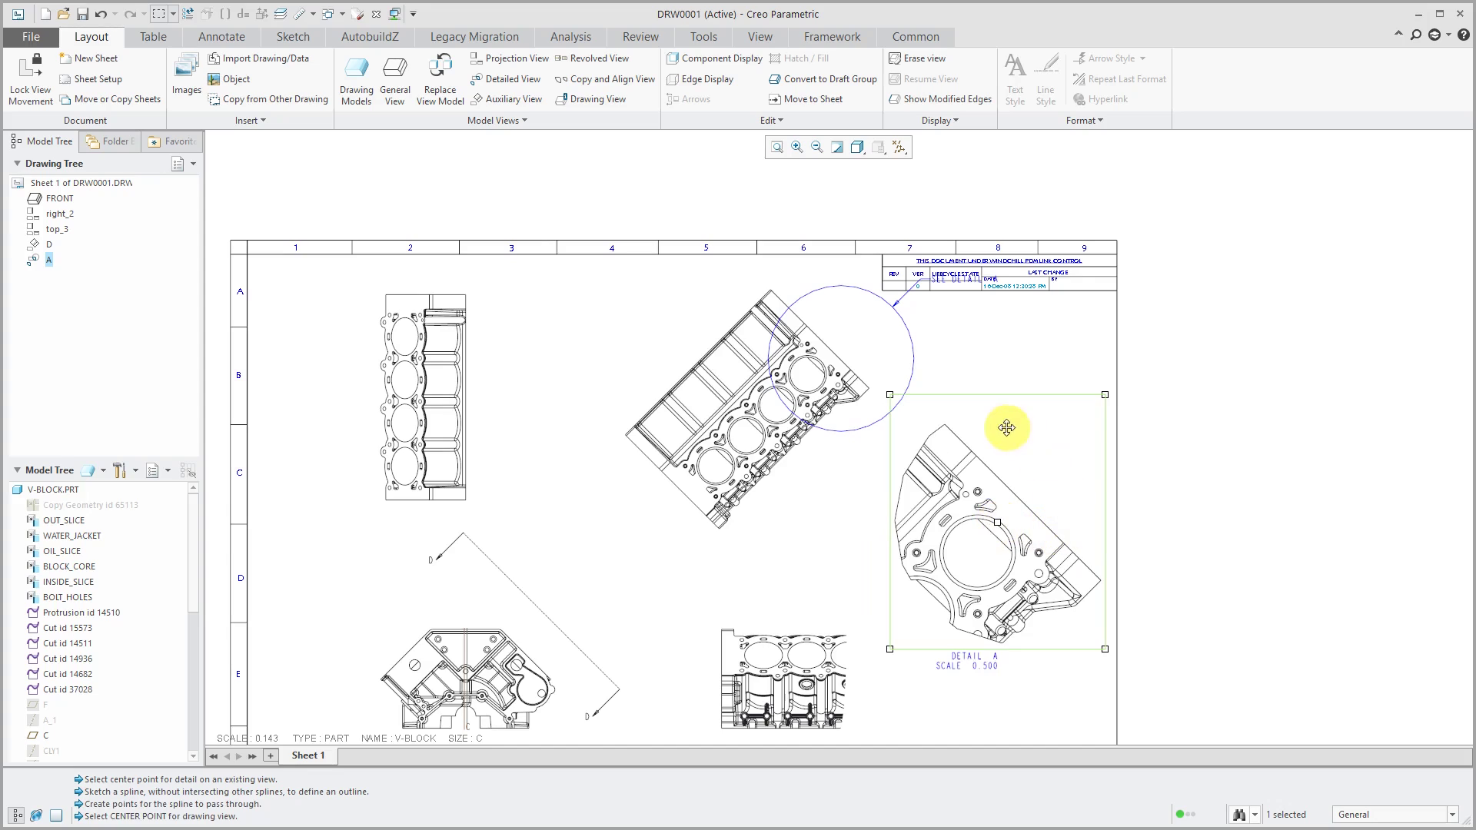
left_click(962, 278)
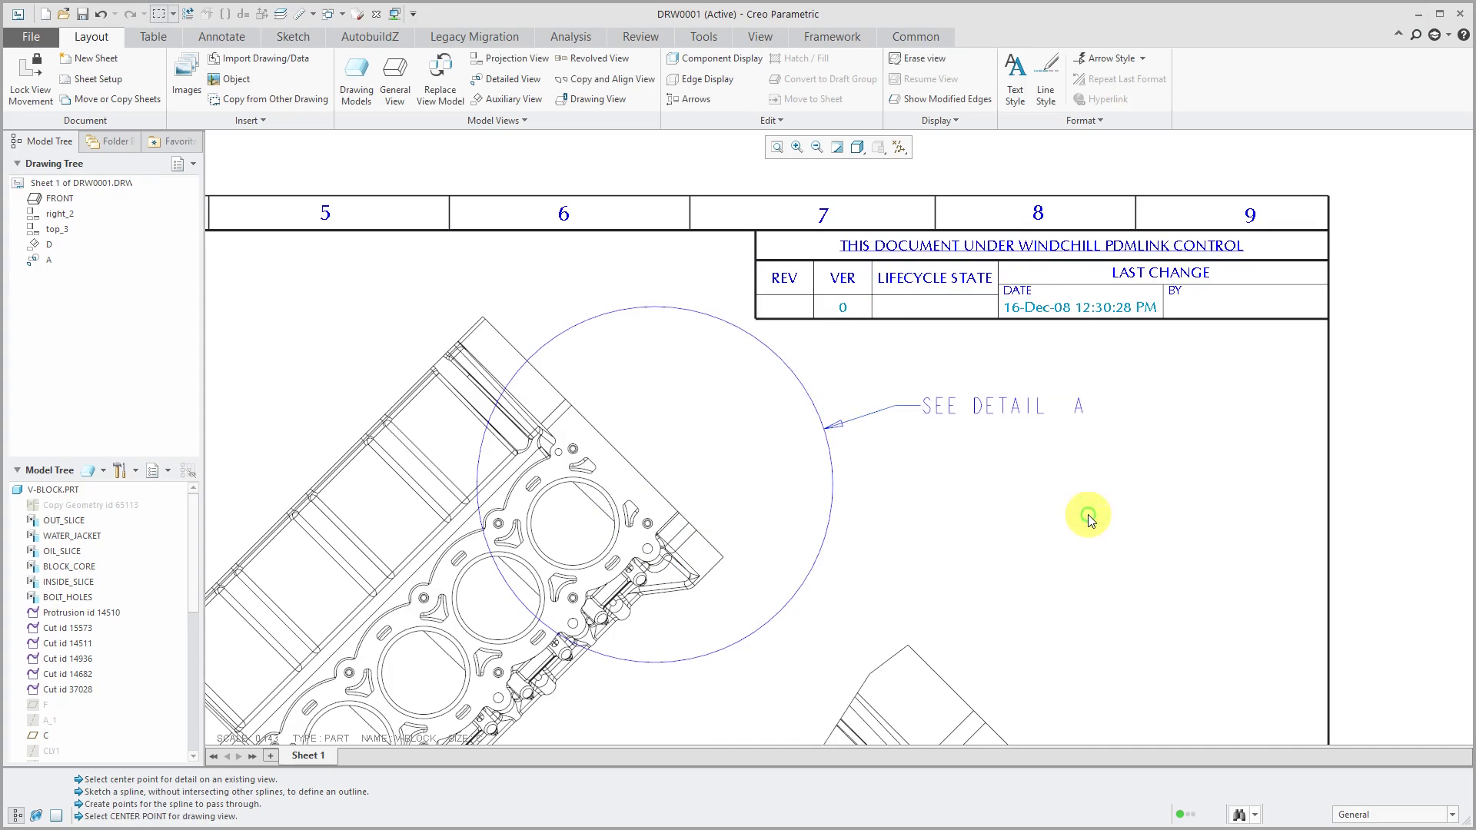
mouse_move(1051, 420)
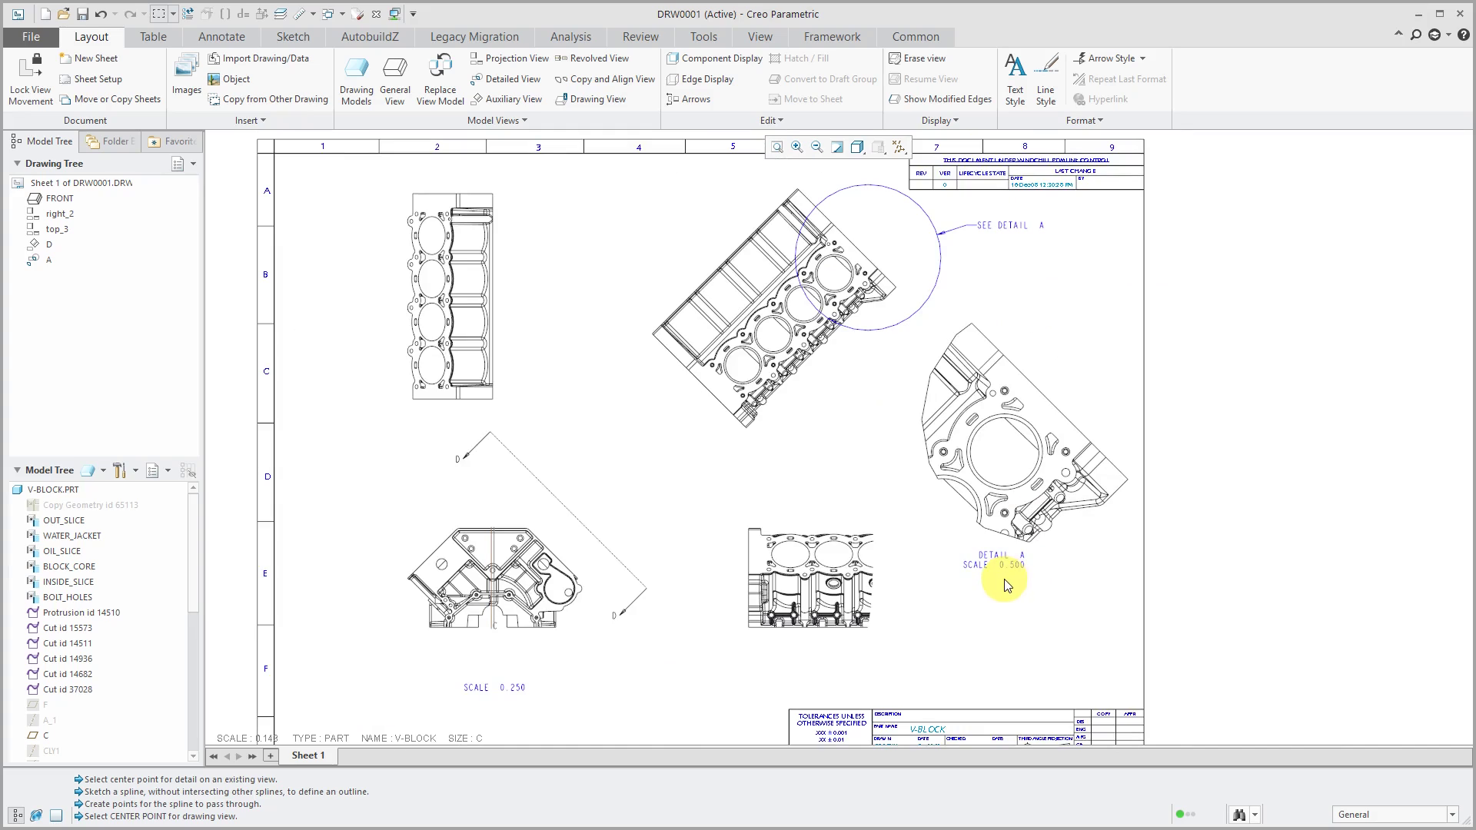
mouse_move(1026, 601)
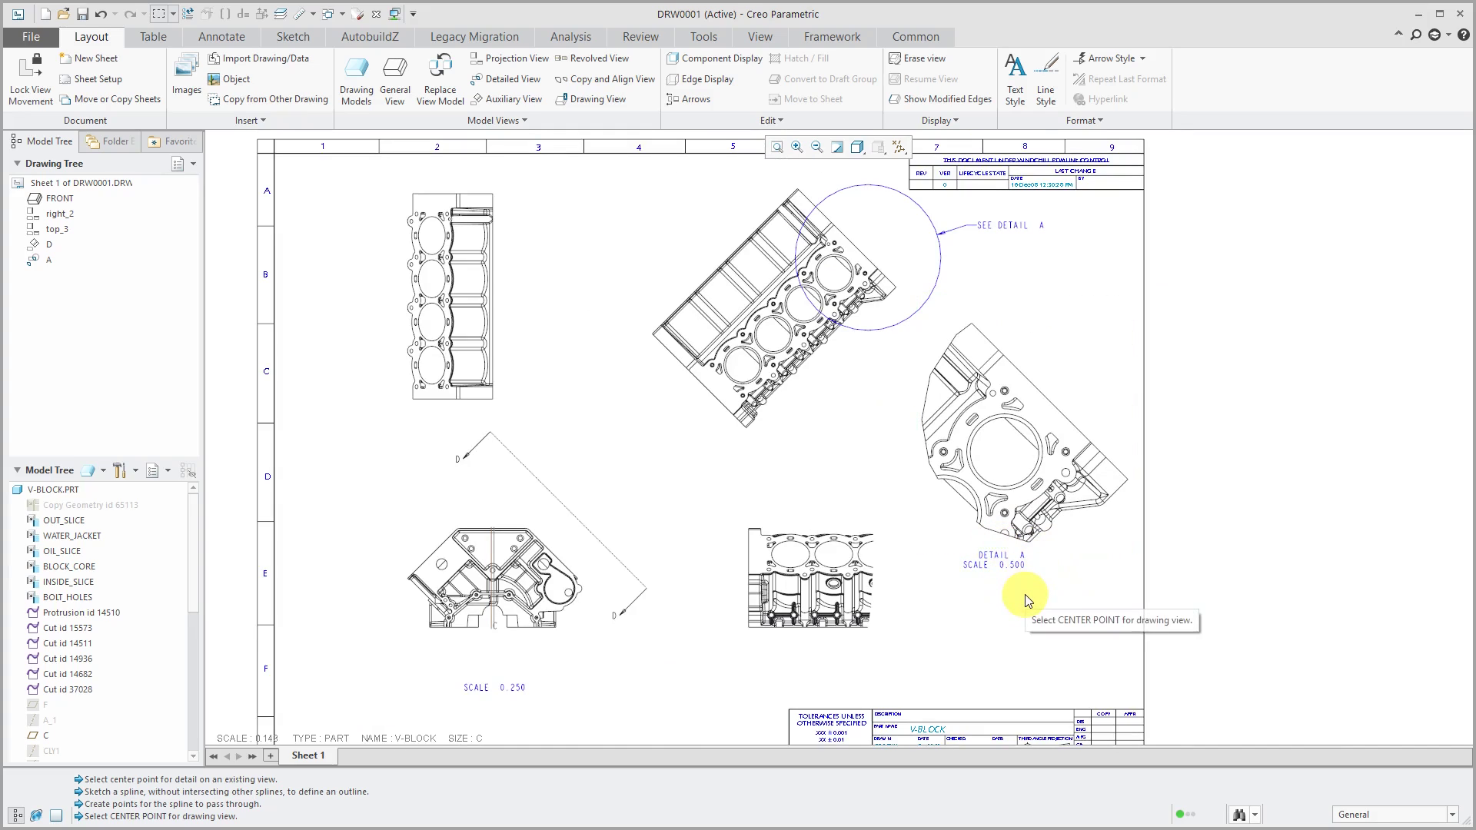
- Change the detail view's name to E in the Drawing View dialog
left_click(1064, 475)
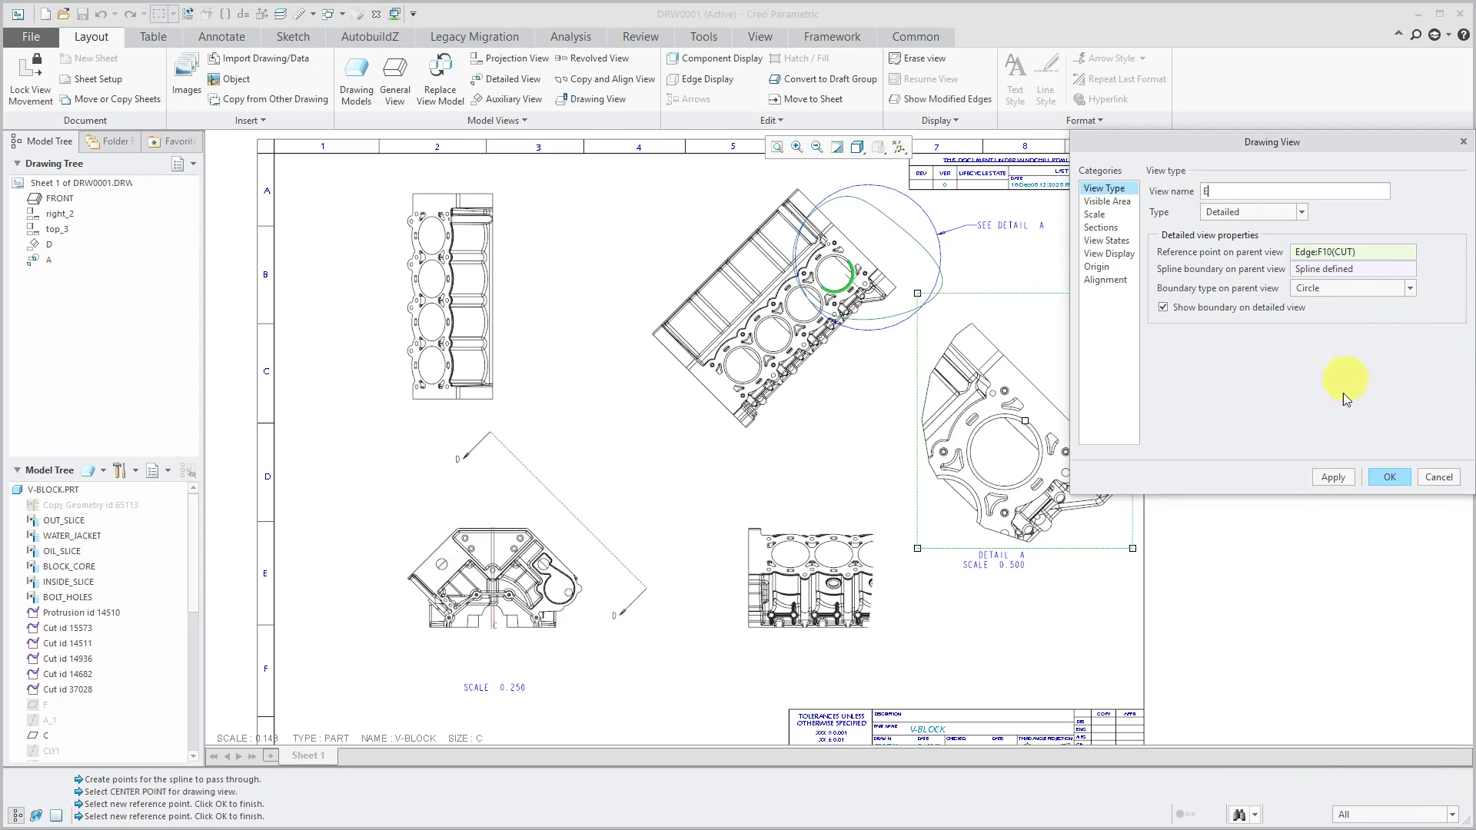
left_click(1387, 477)
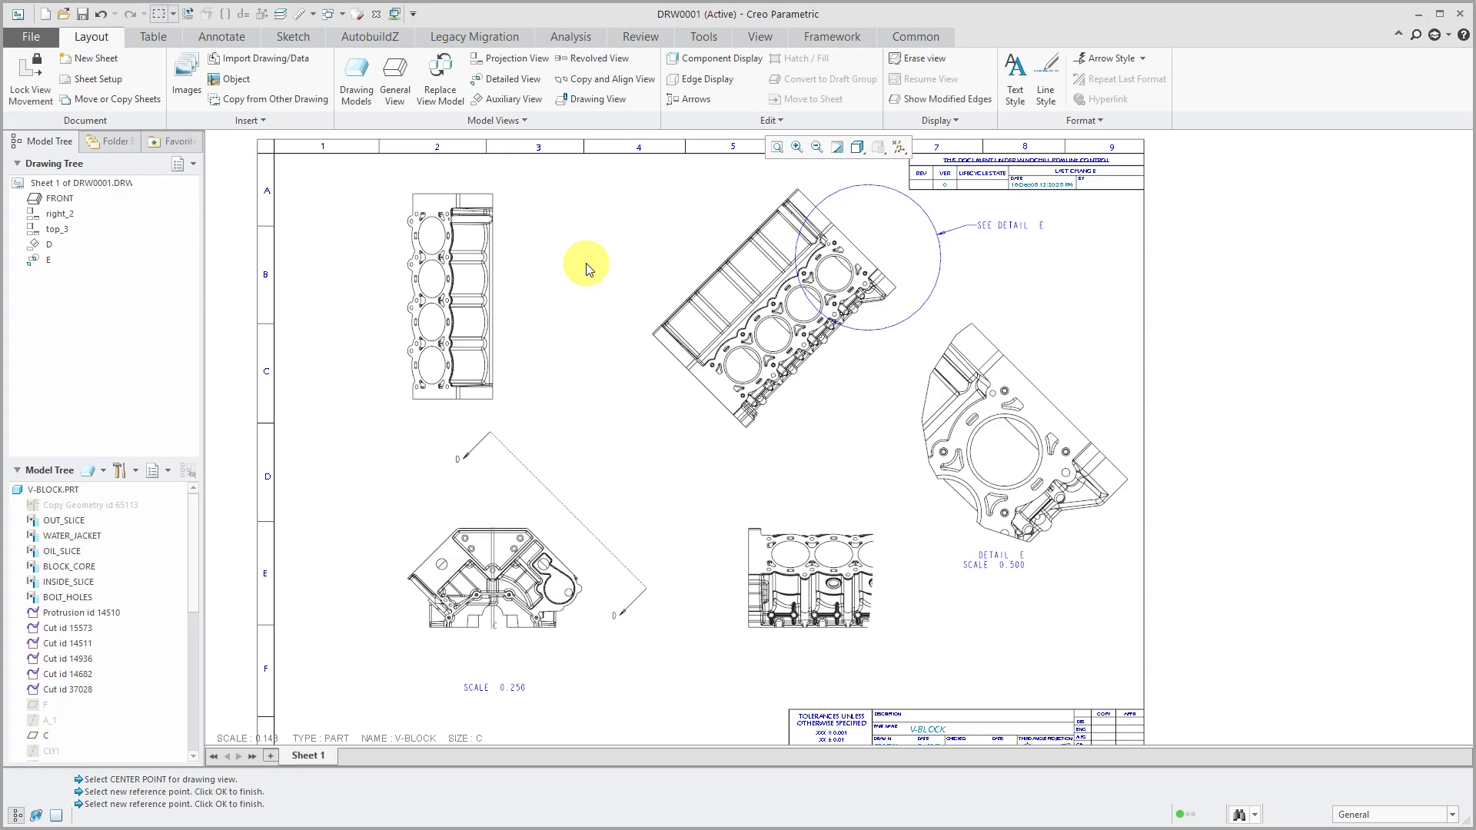
mouse_move(489, 261)
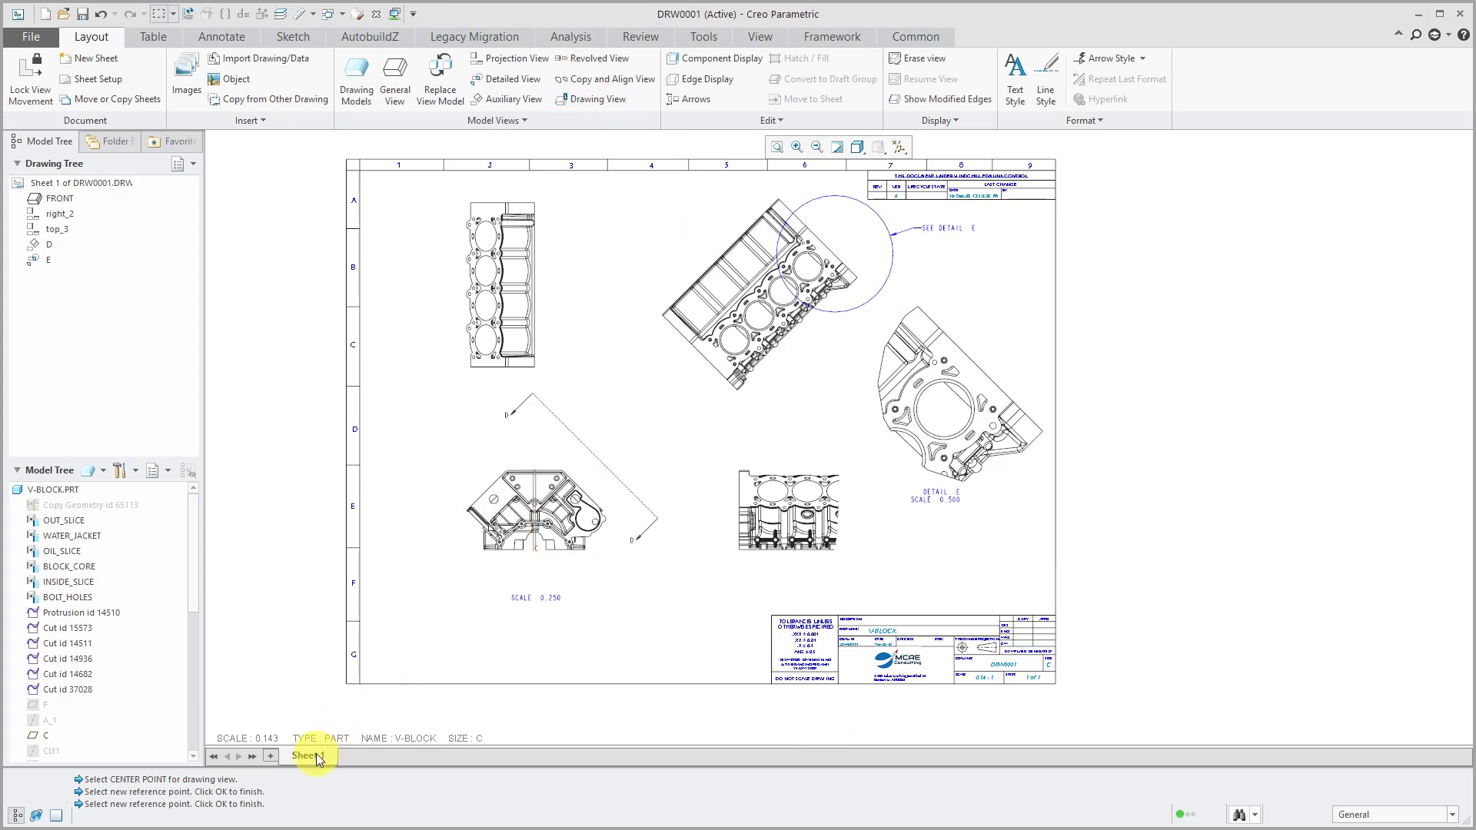
- Insert a new empty Sheet 2 from the sheet tab's context menu
right_click(309, 755)
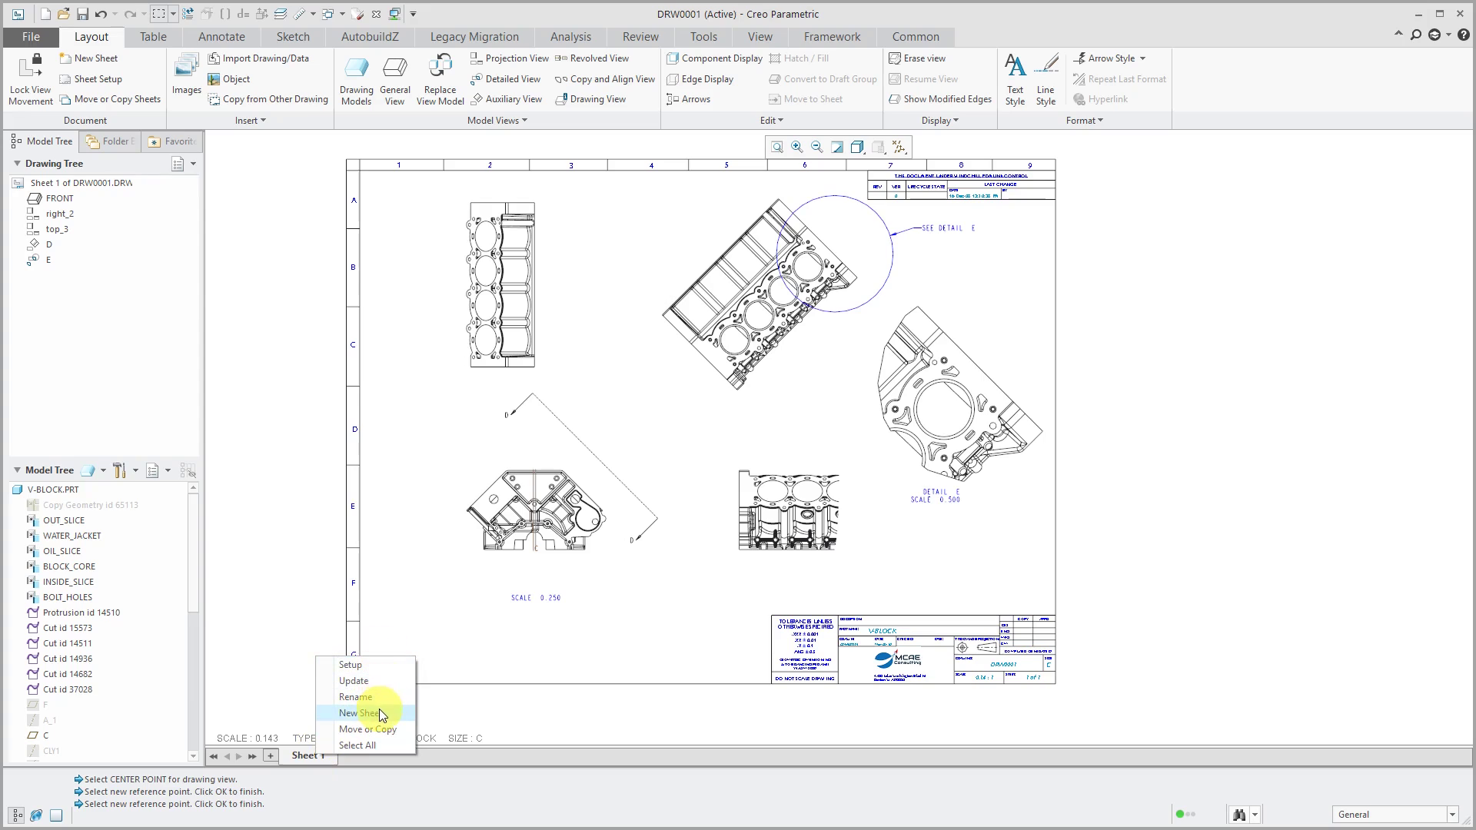
left_click(360, 713)
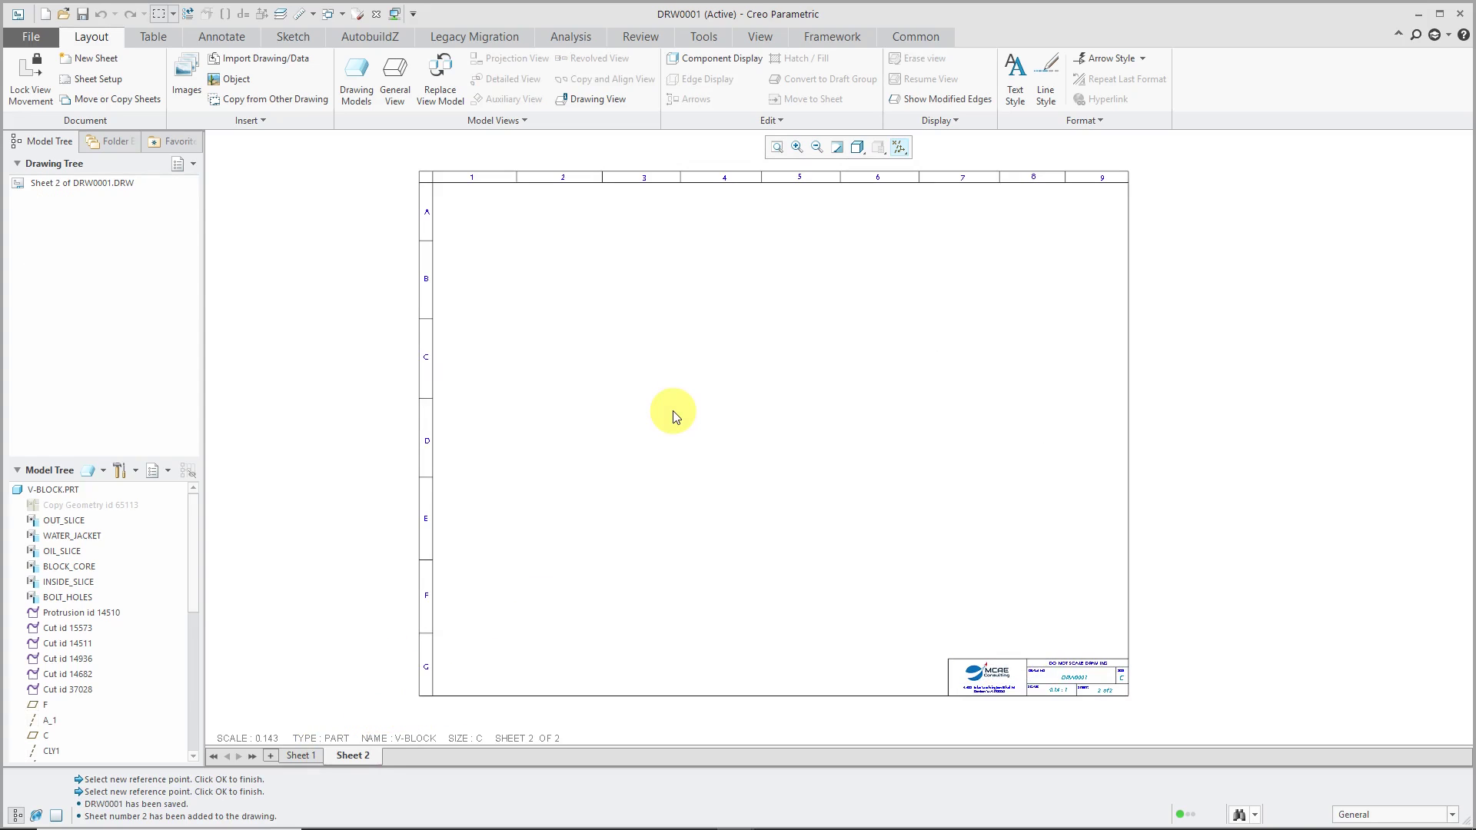
mouse_move(695, 405)
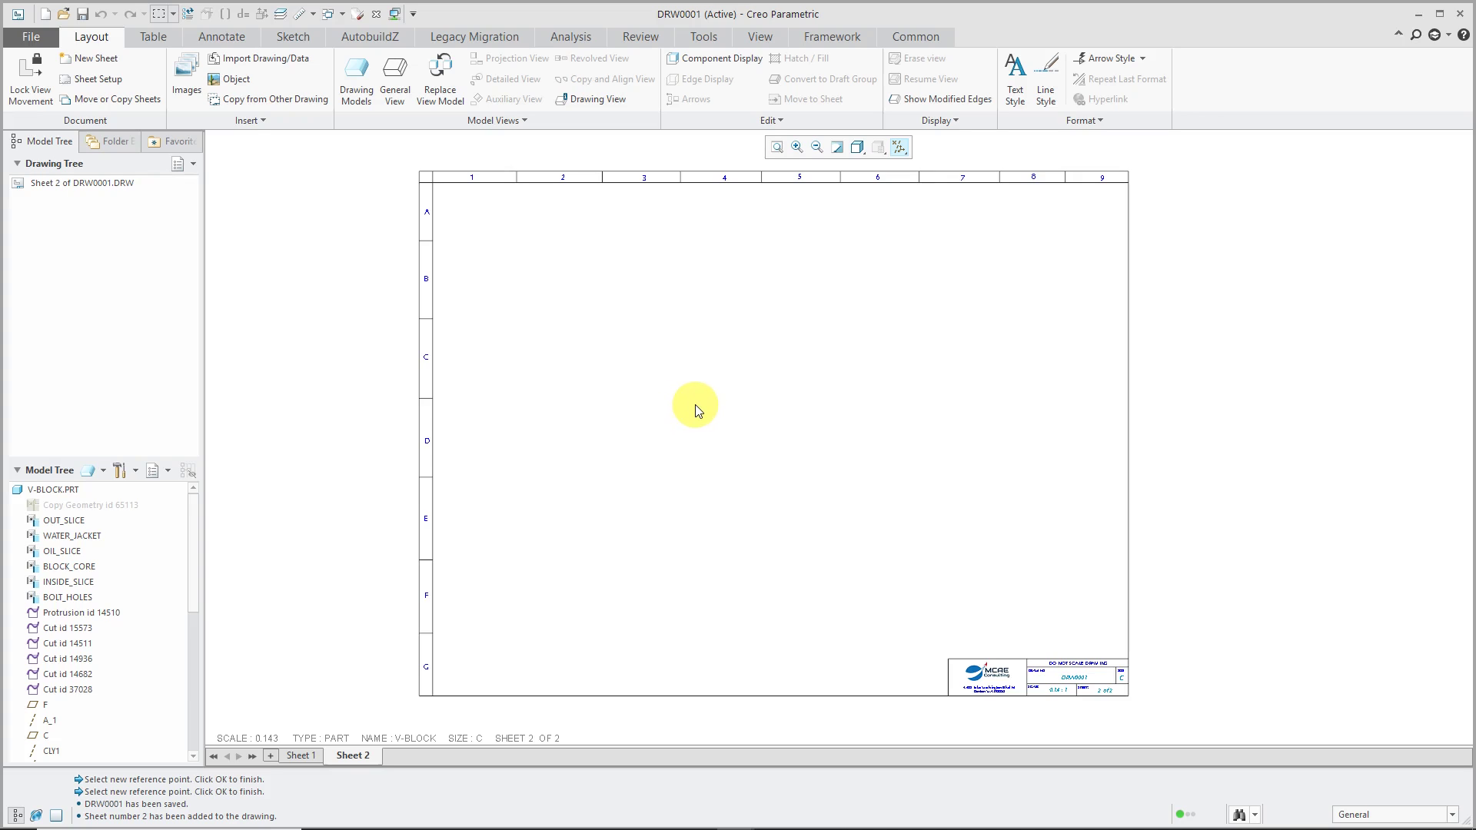
- Place general view new_view_7 of the V-block on Sheet 2, oriented FRONT, at custom scale 0.250
right_click(695, 406)
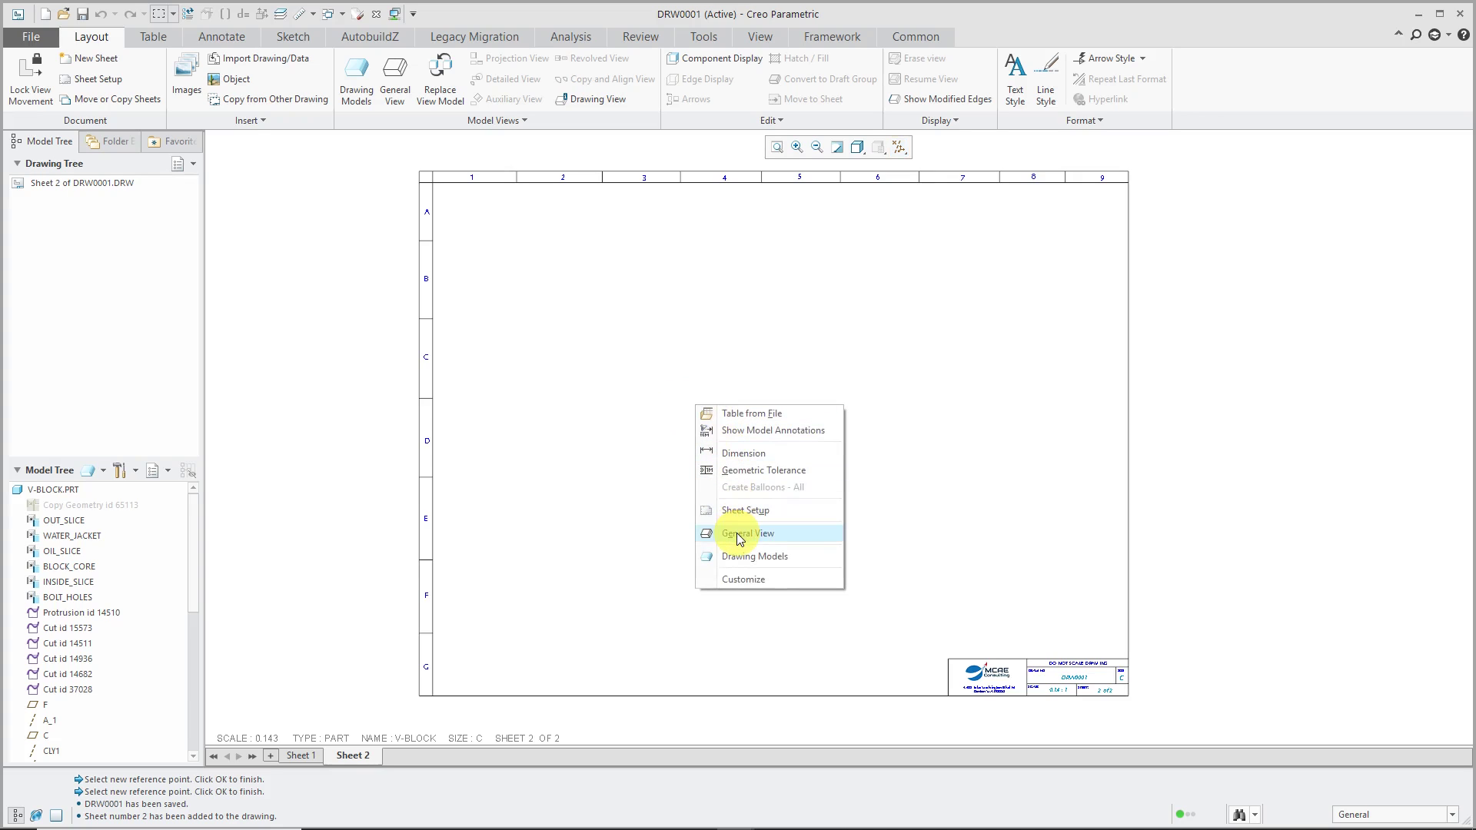
left_click(746, 534)
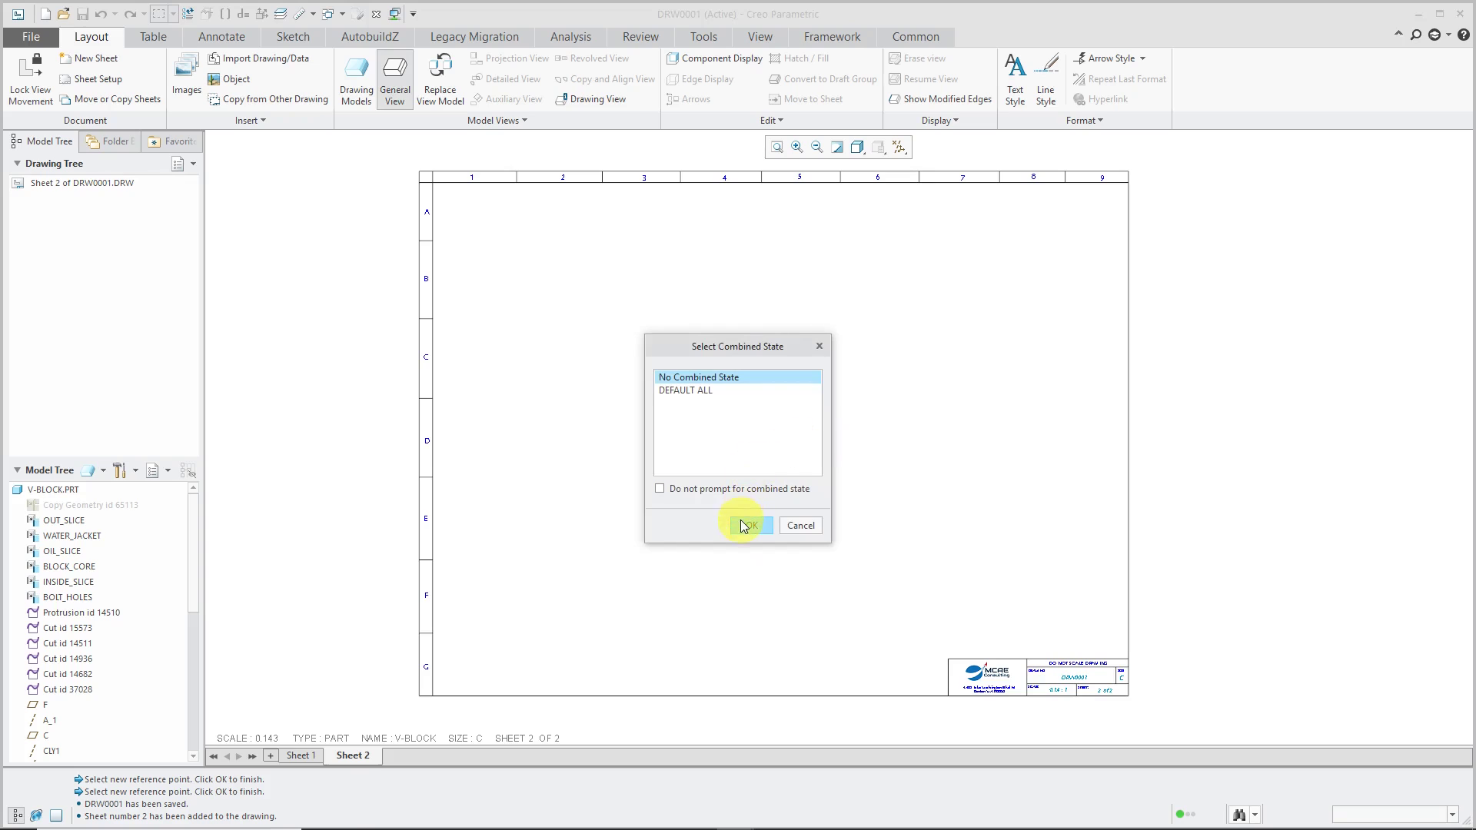
left_click(746, 525)
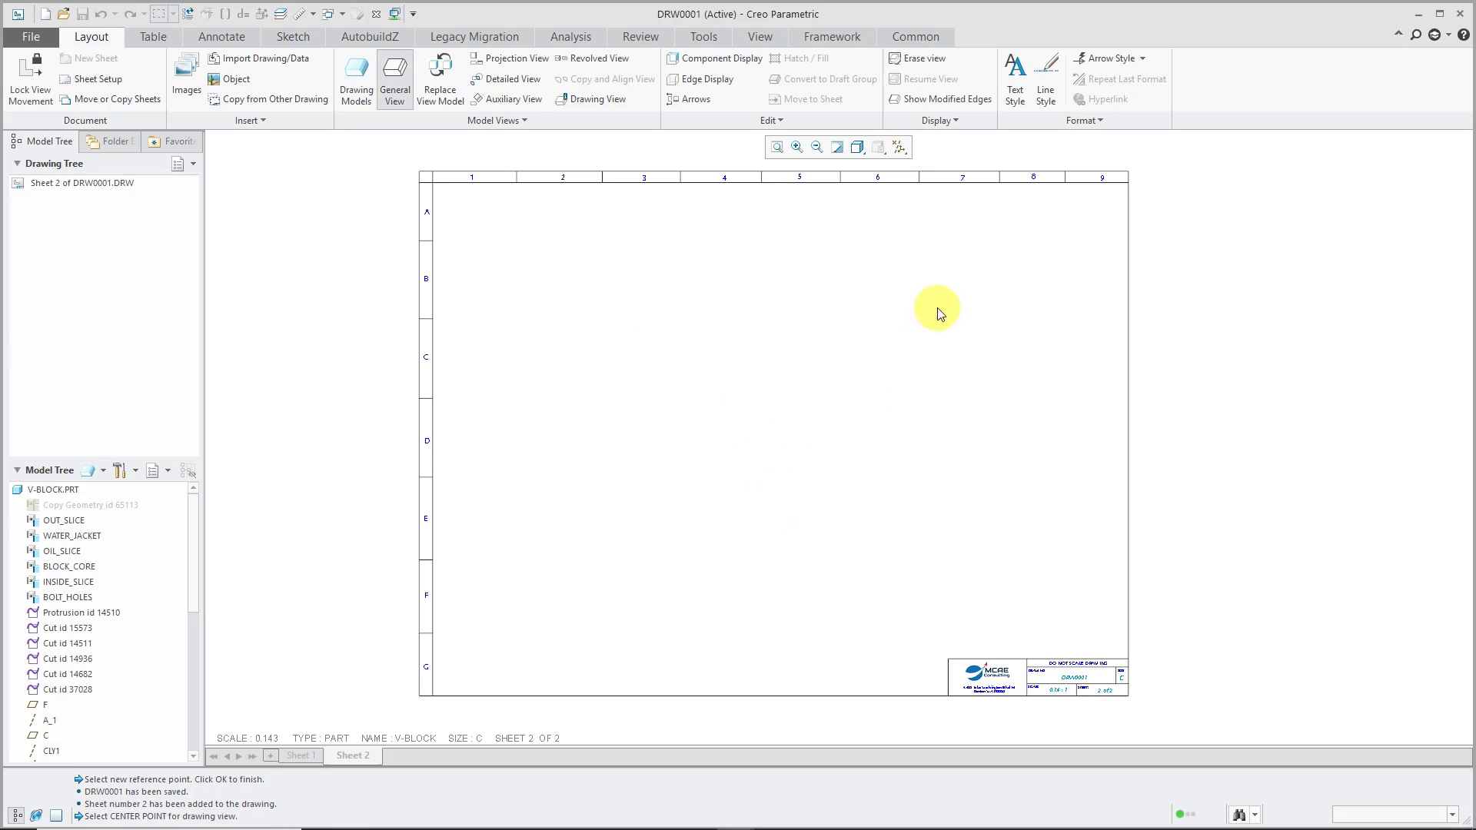
left_click(935, 309)
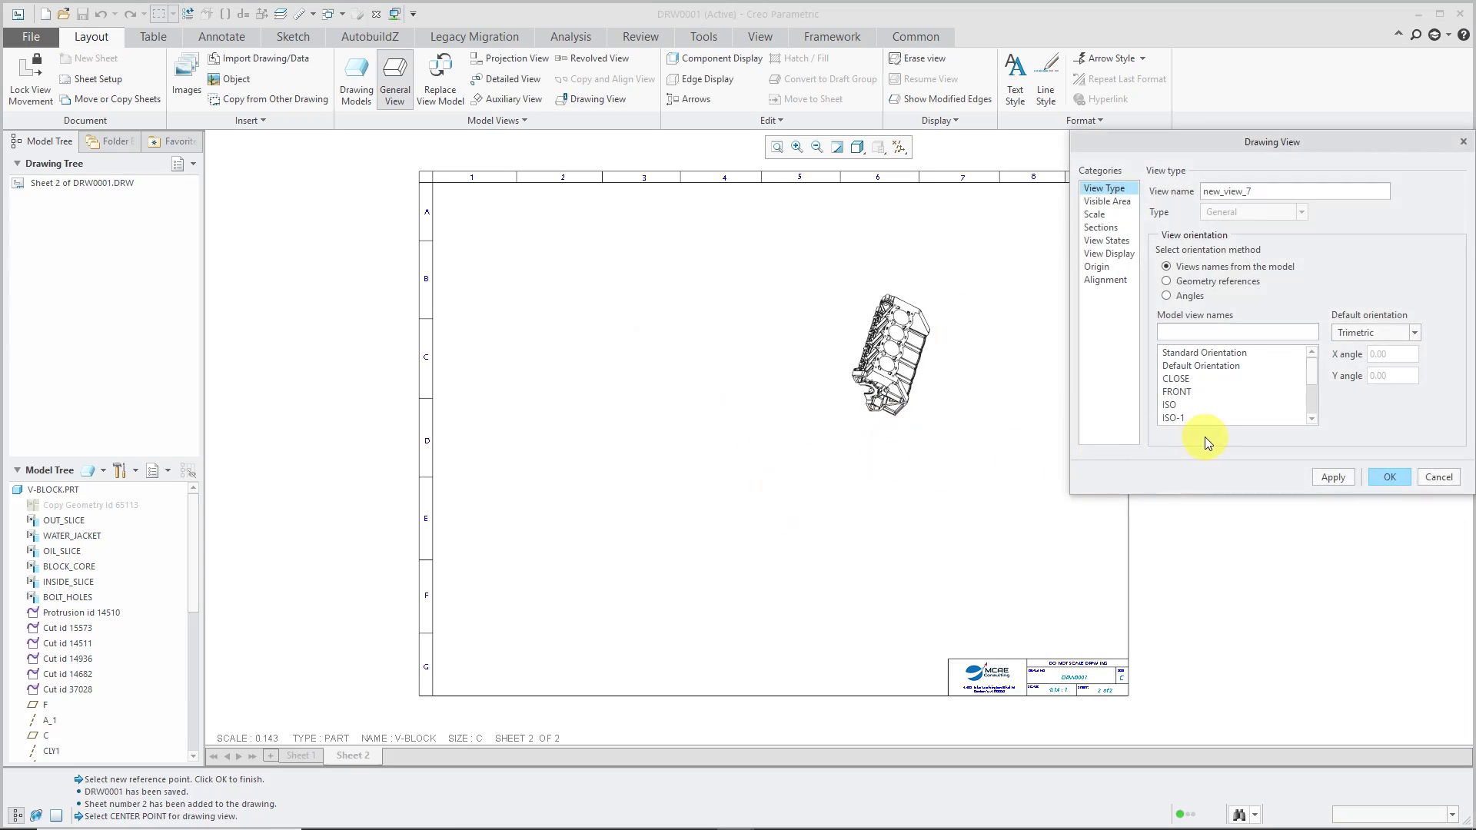
left_click(1177, 392)
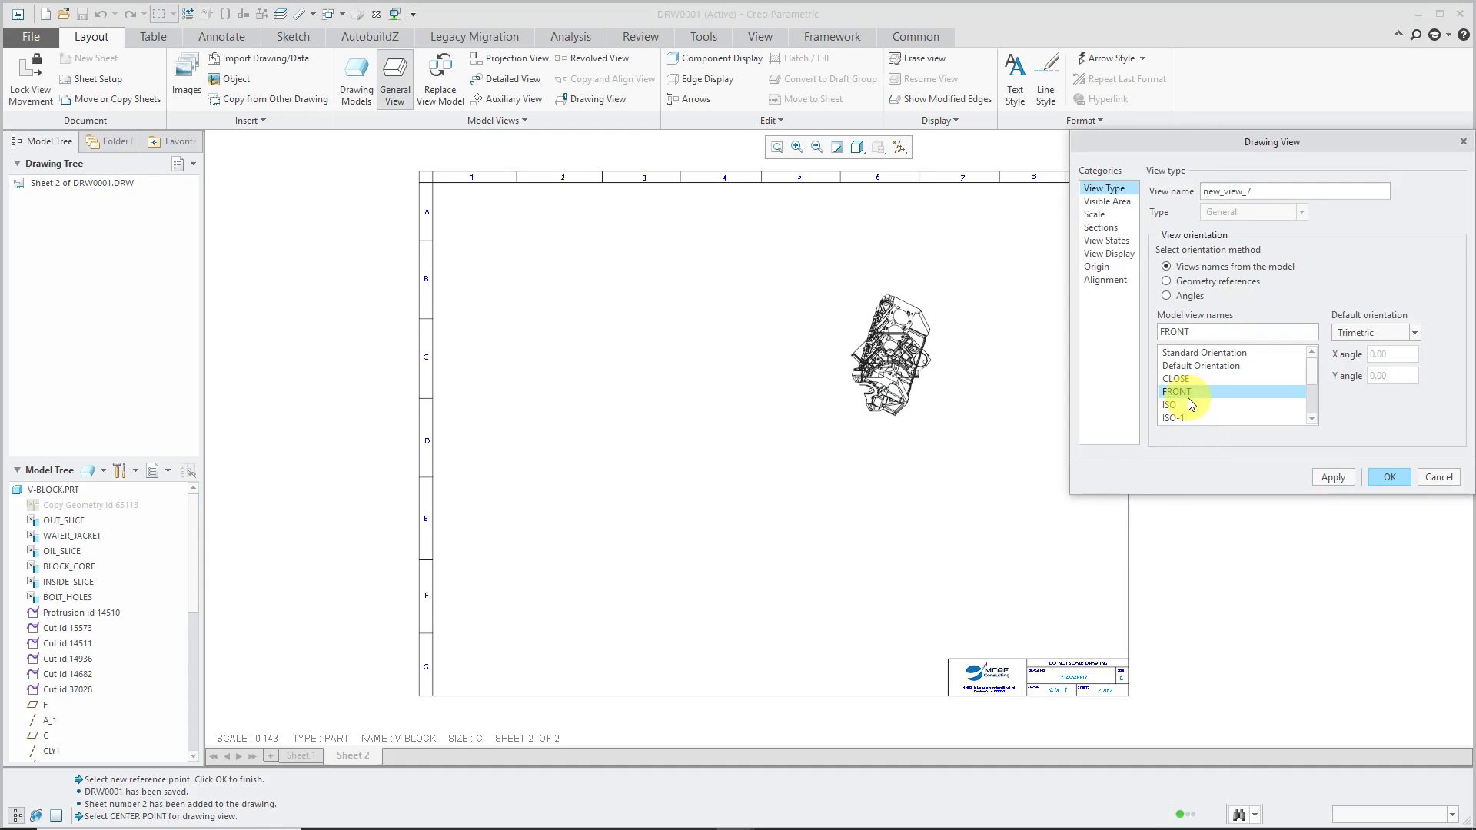
left_click(1094, 214)
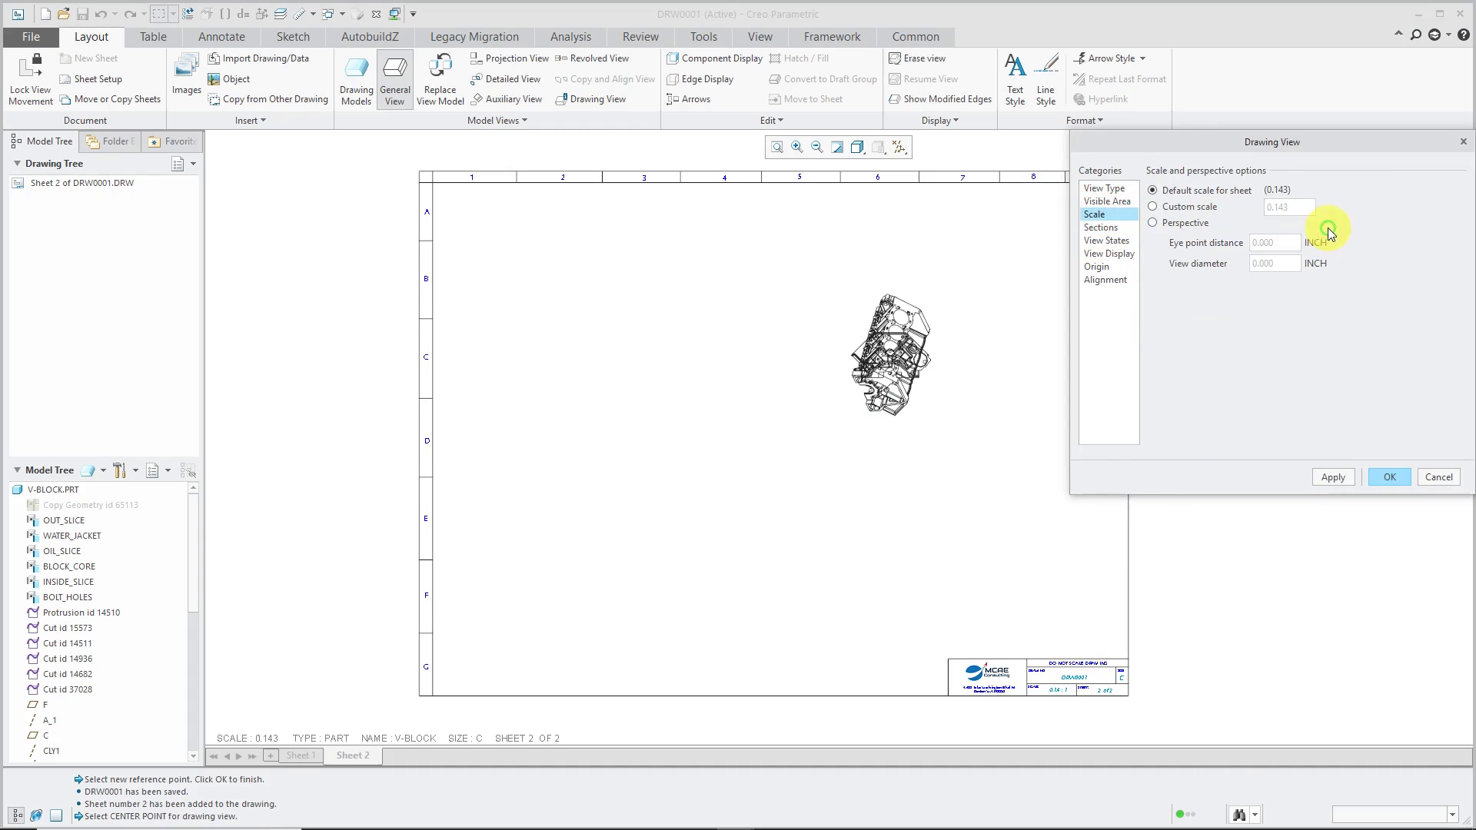
left_click(1152, 206)
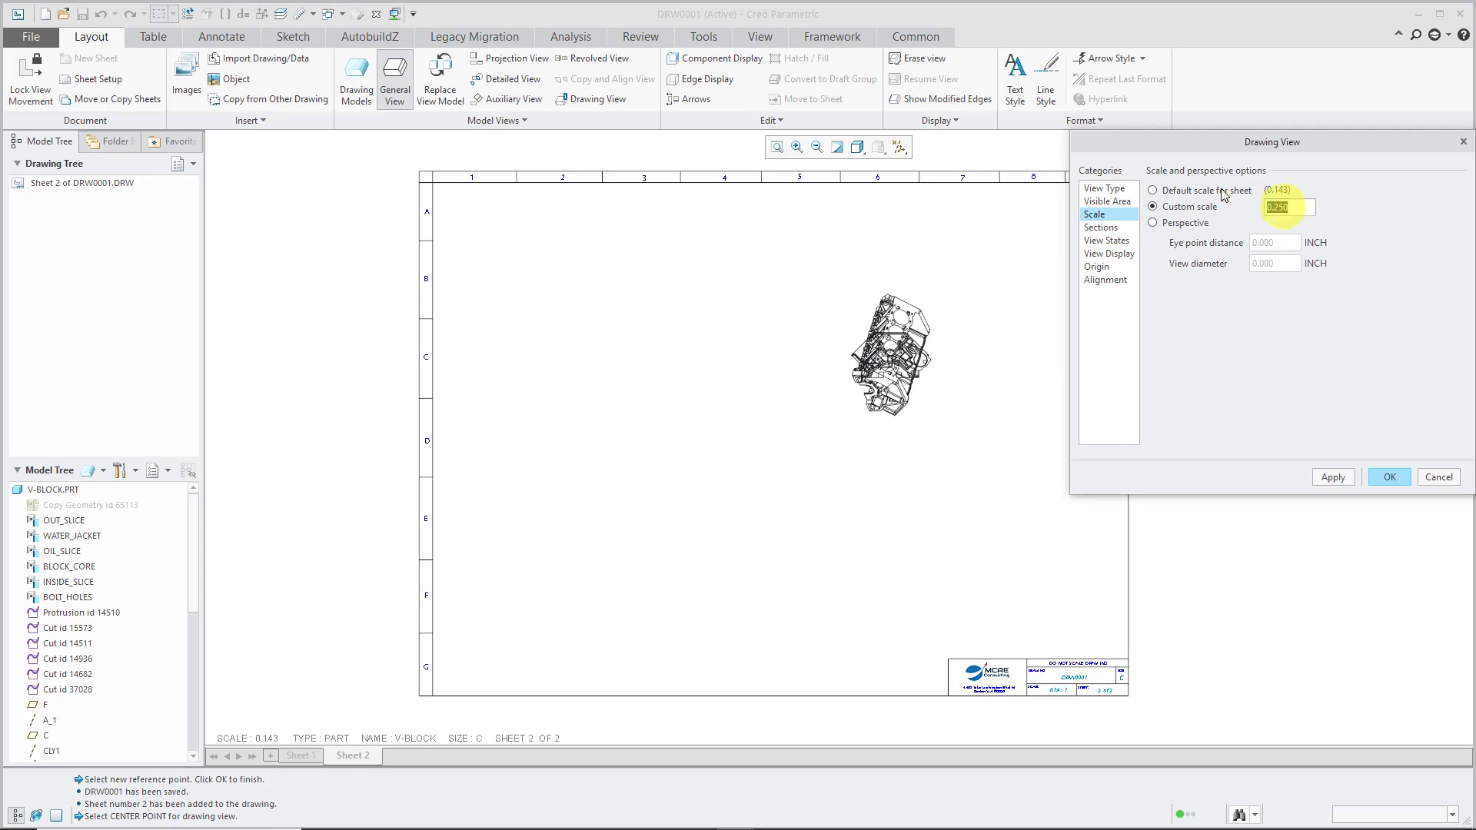
left_click(1387, 476)
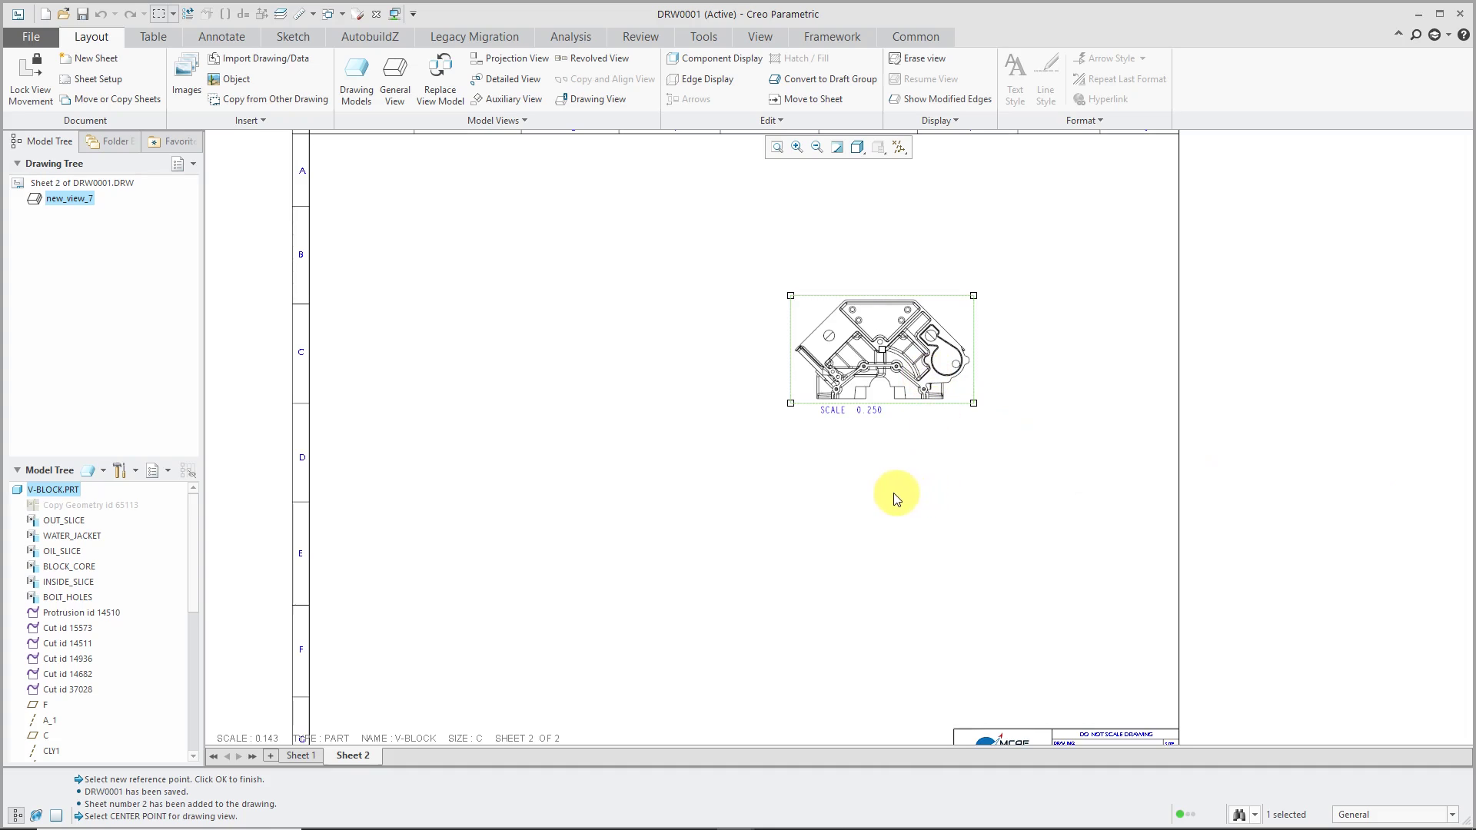
- Create revolved view revolved_8 below new_view_7 using cross-section A
left_click(596, 99)
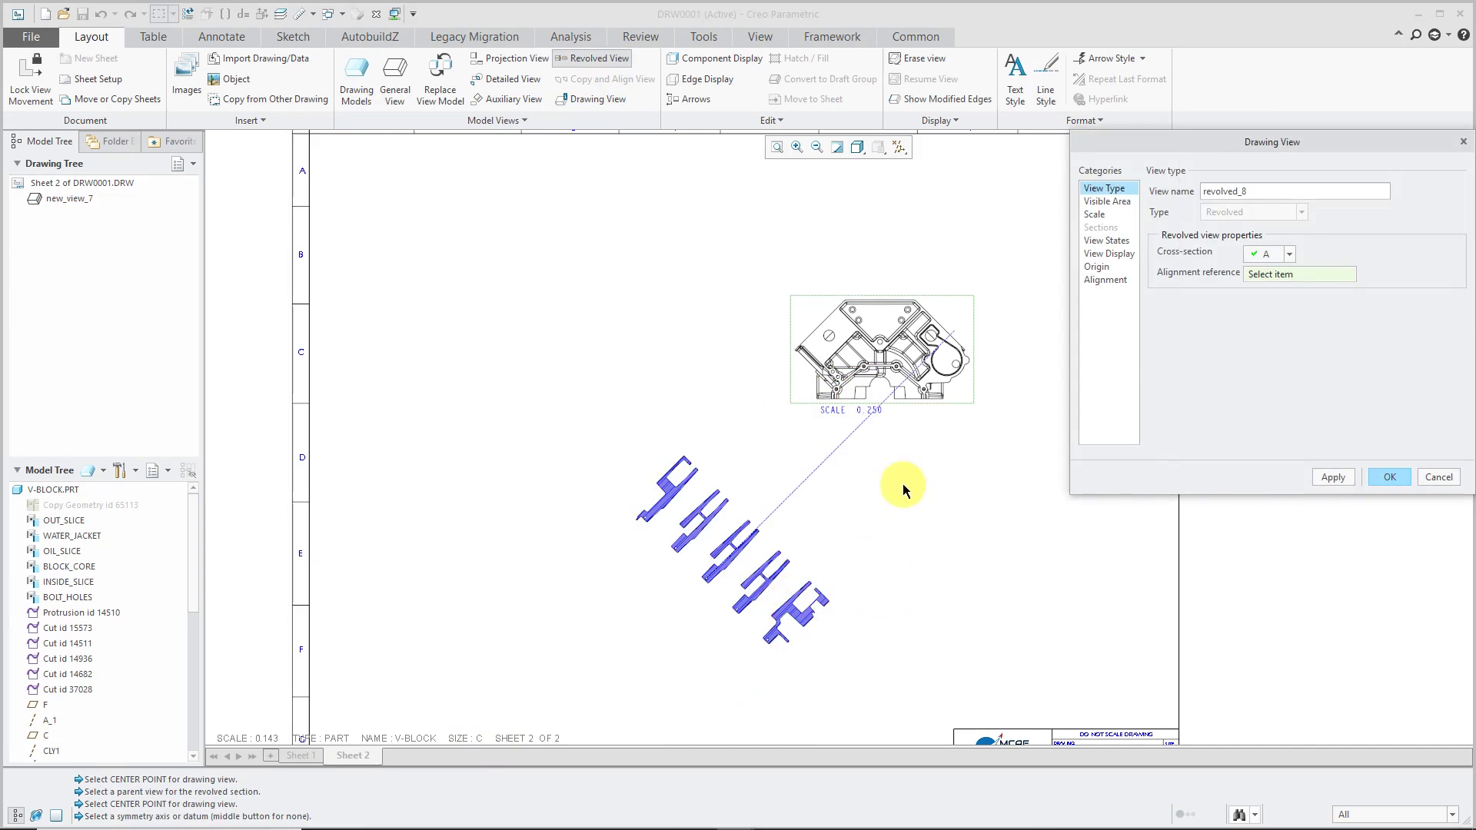
mouse_move(1322, 243)
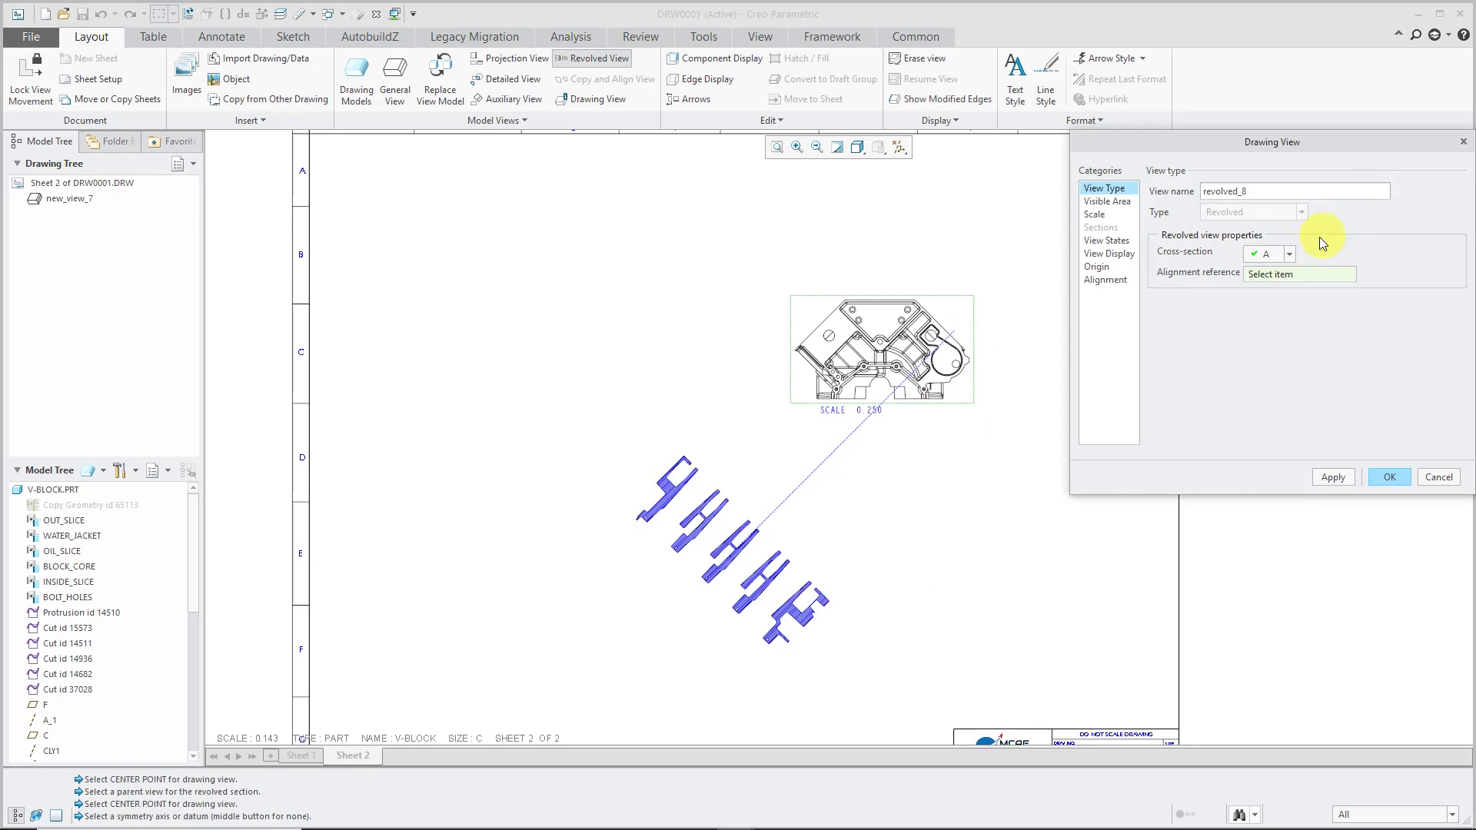
left_click(864, 495)
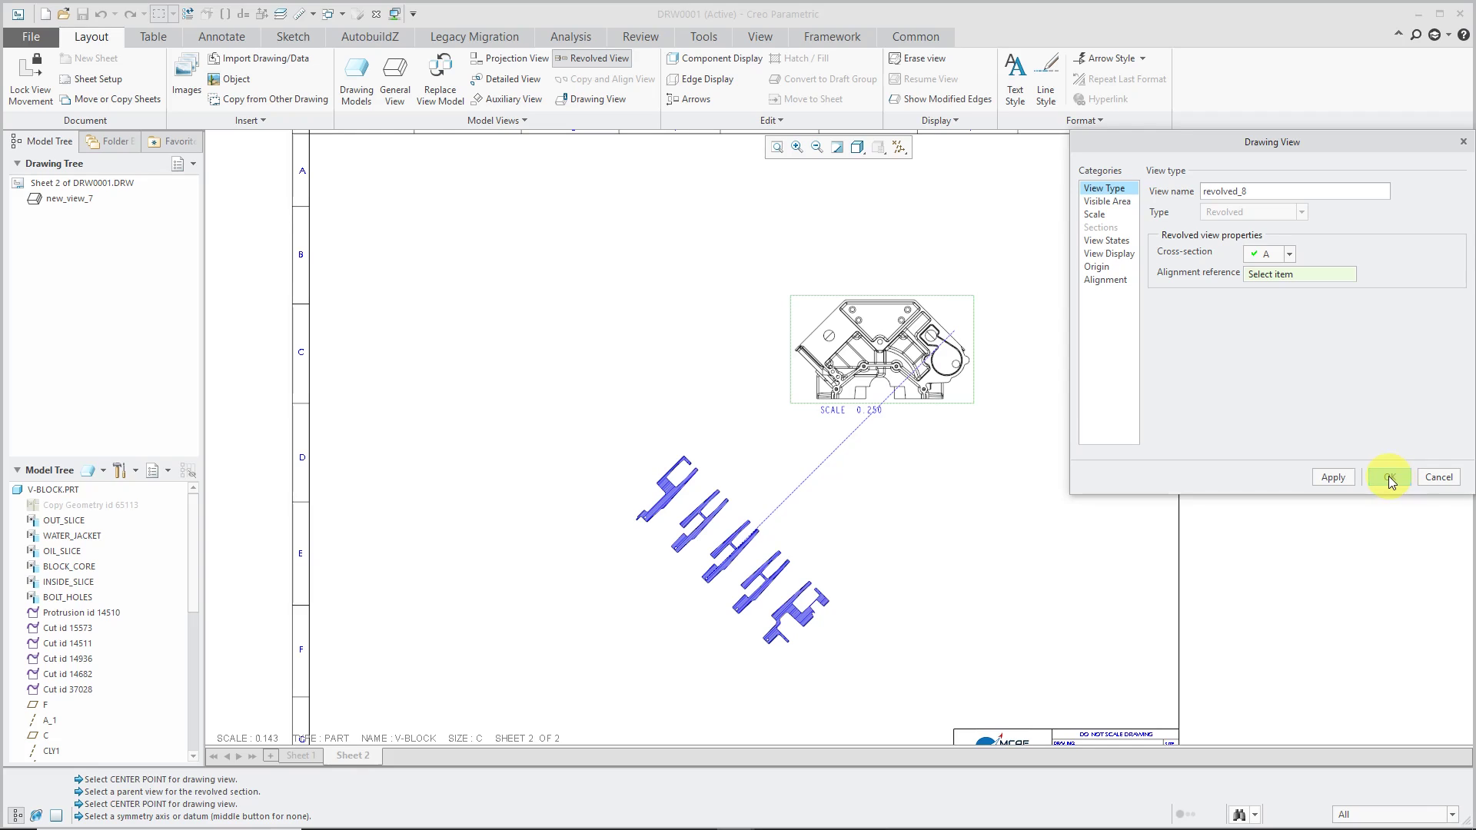
left_click(1388, 477)
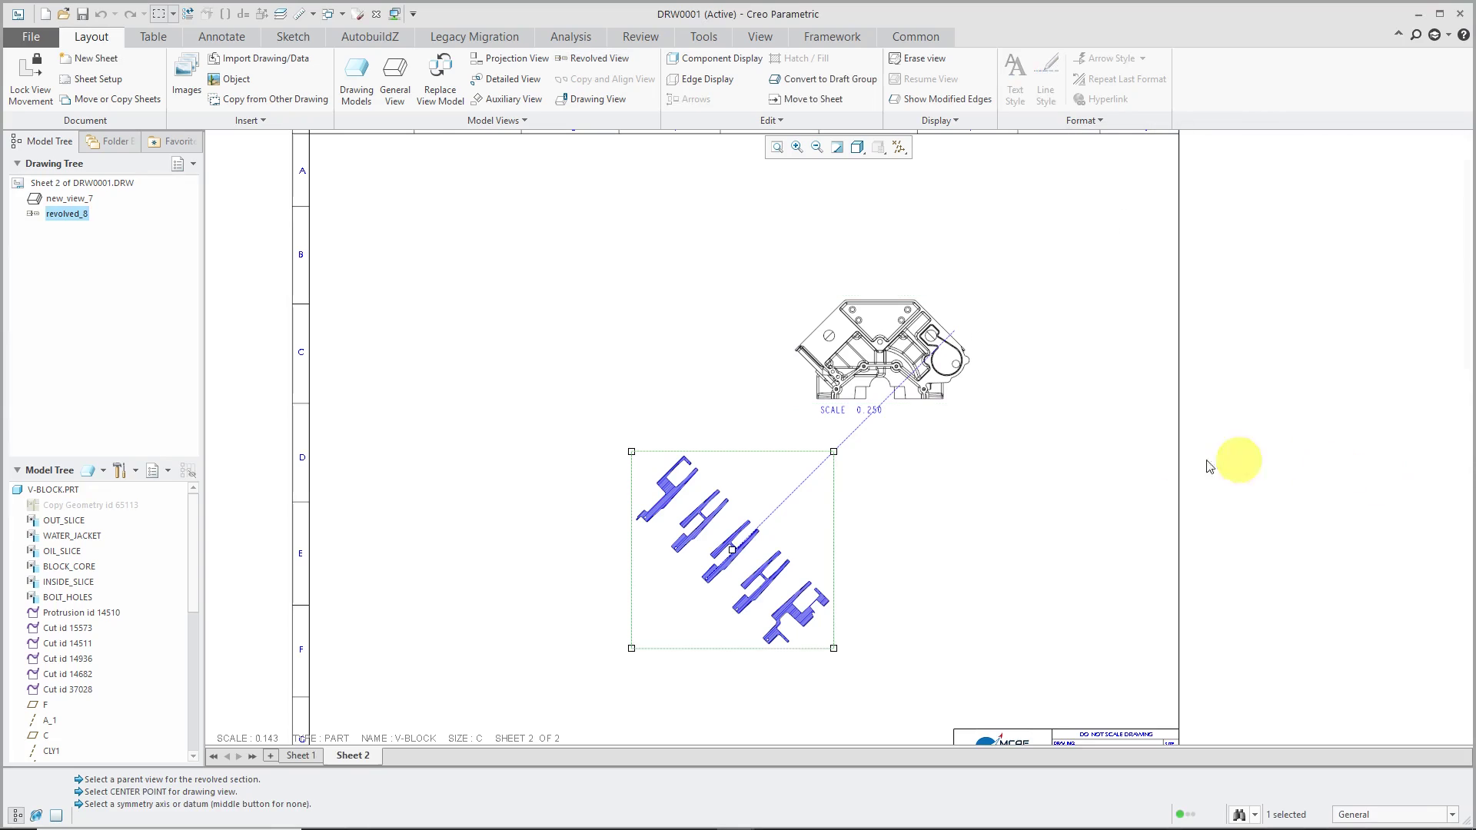
left_click(919, 525)
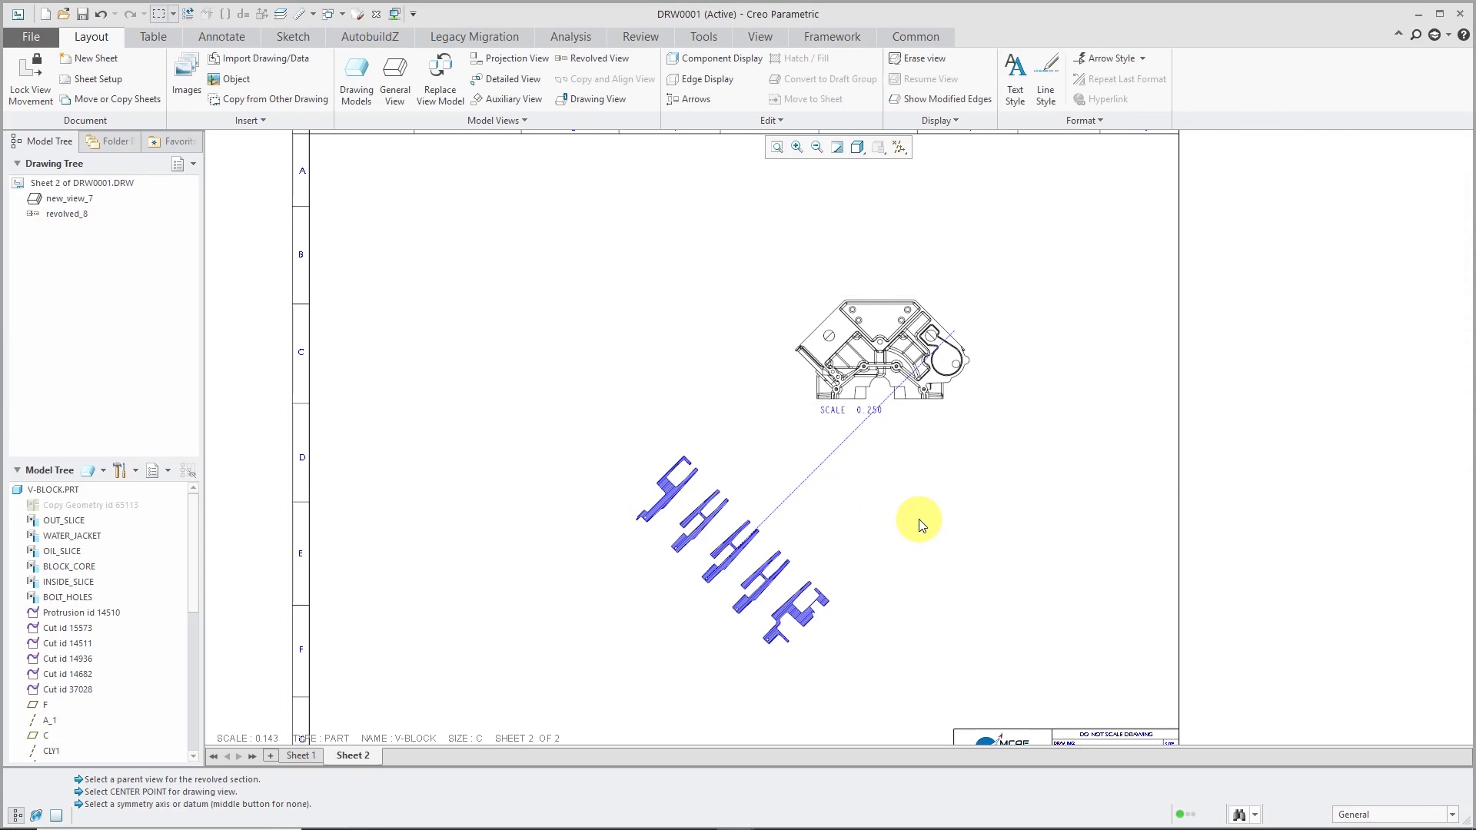
mouse_move(900, 511)
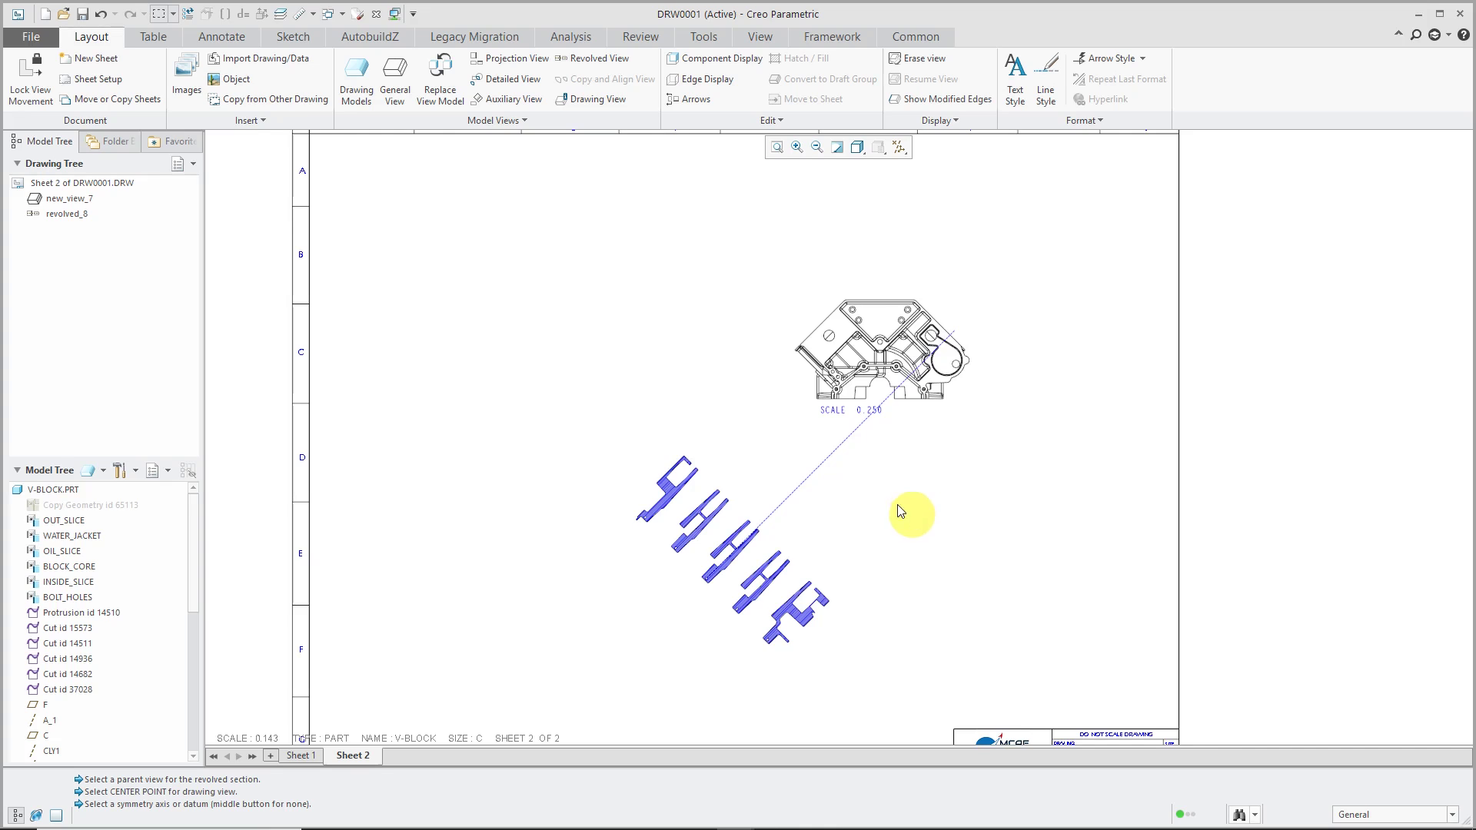
- Open Drawing Properties and review the model_display_for_new_views detail option, set to no_hidden
left_click(30, 36)
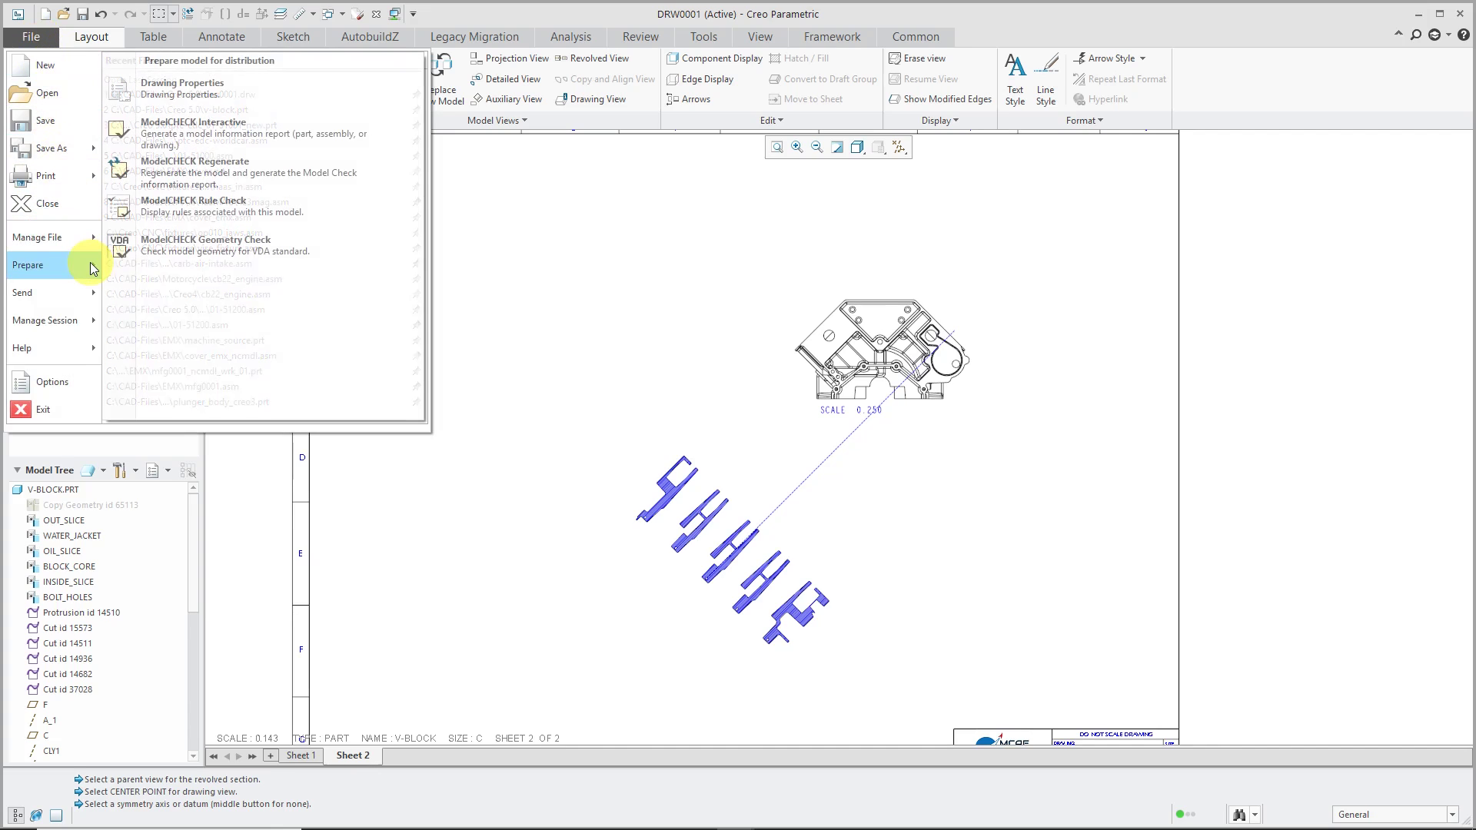
left_click(182, 87)
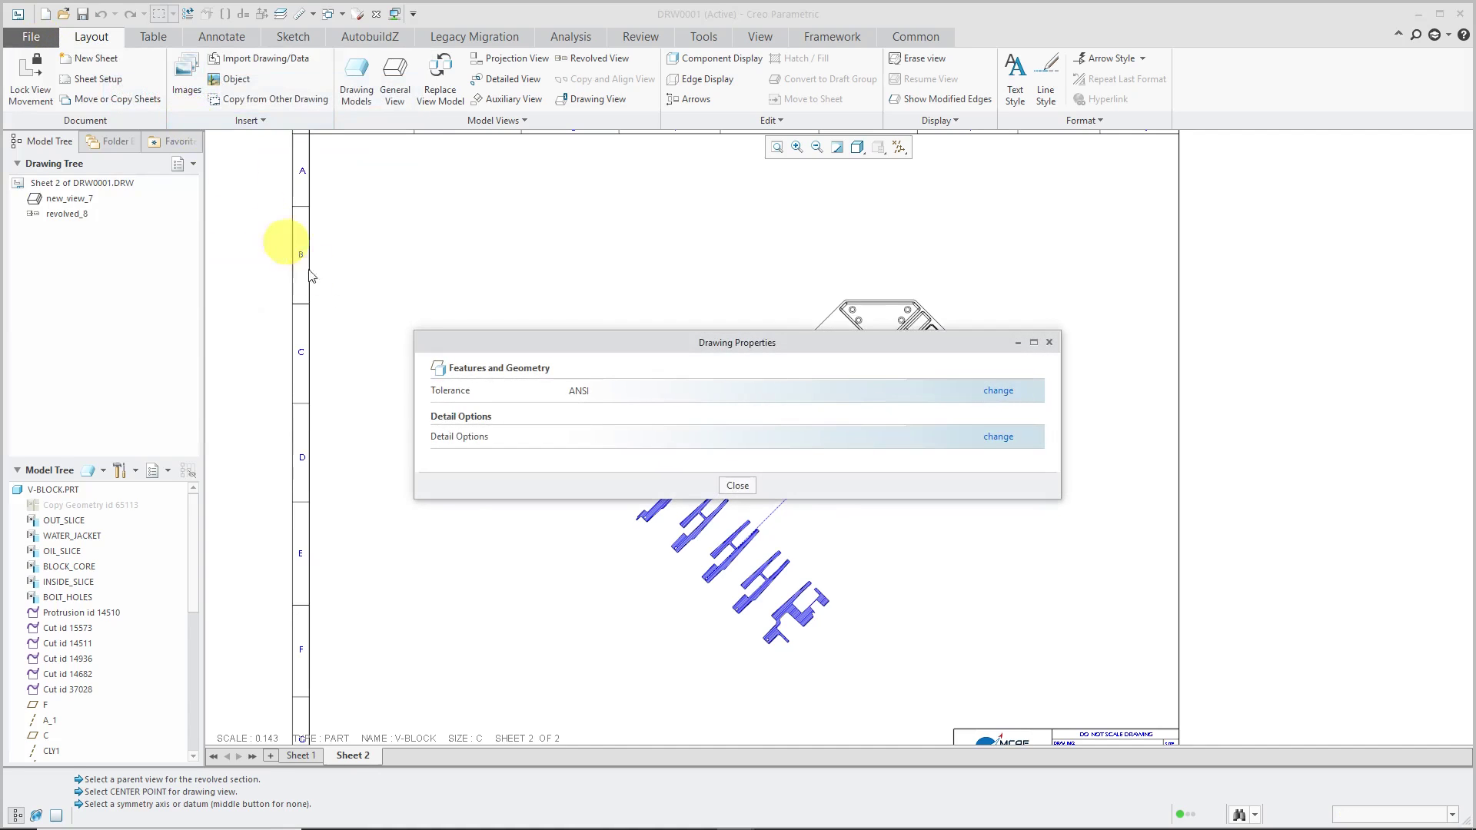
mouse_move(998, 436)
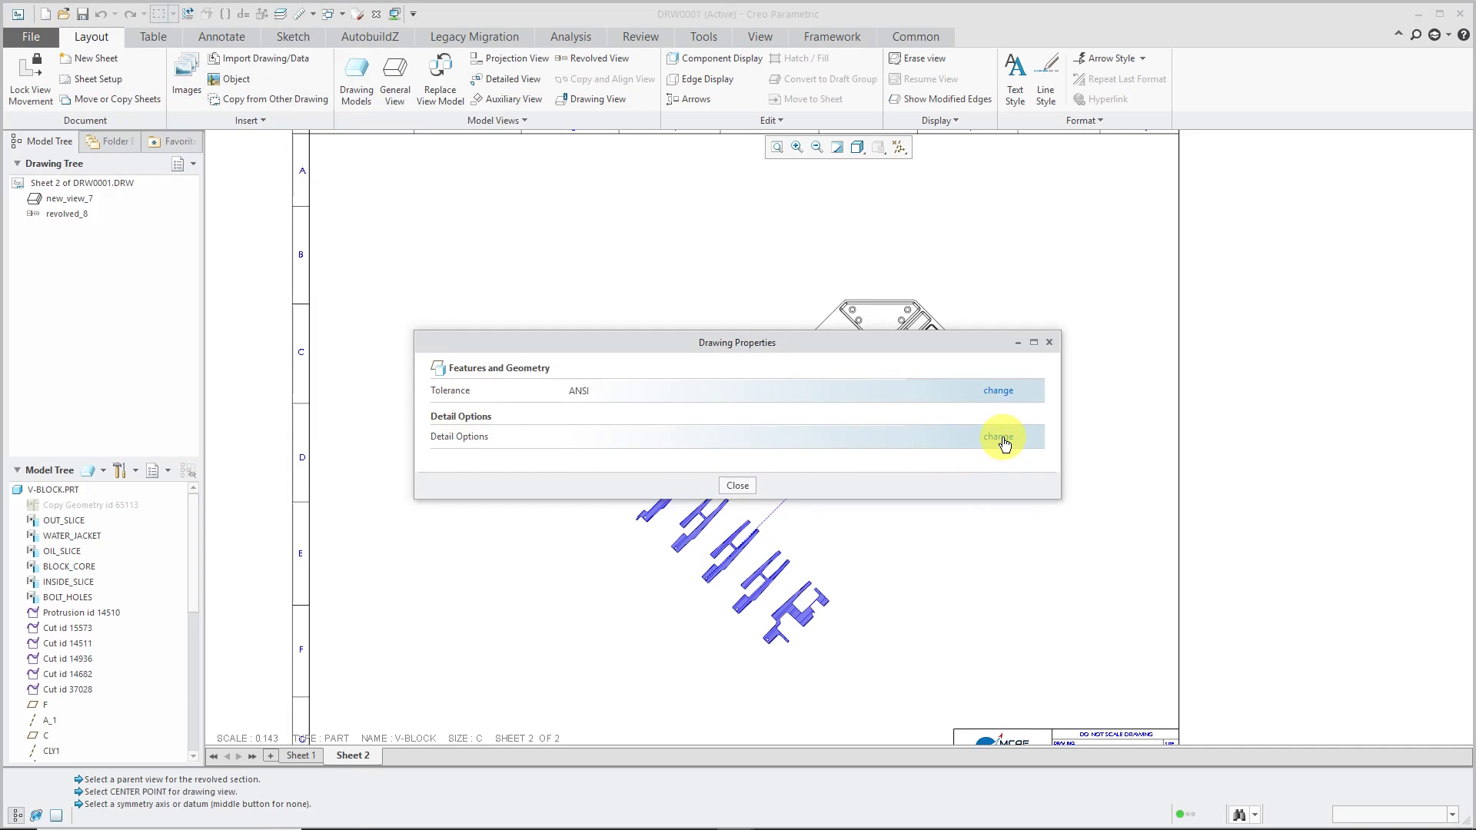
left_click(994, 436)
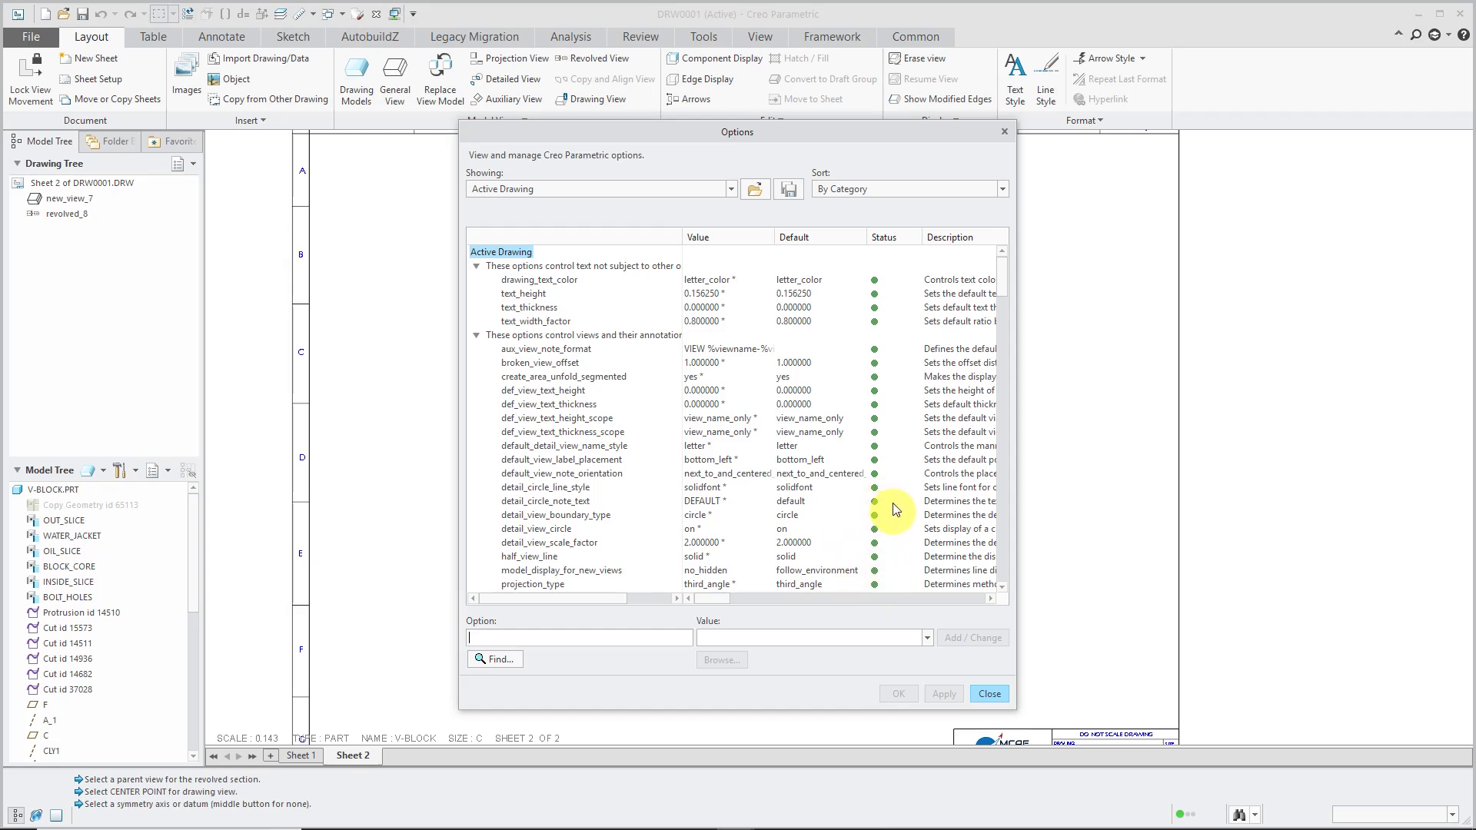
mouse_move(805, 369)
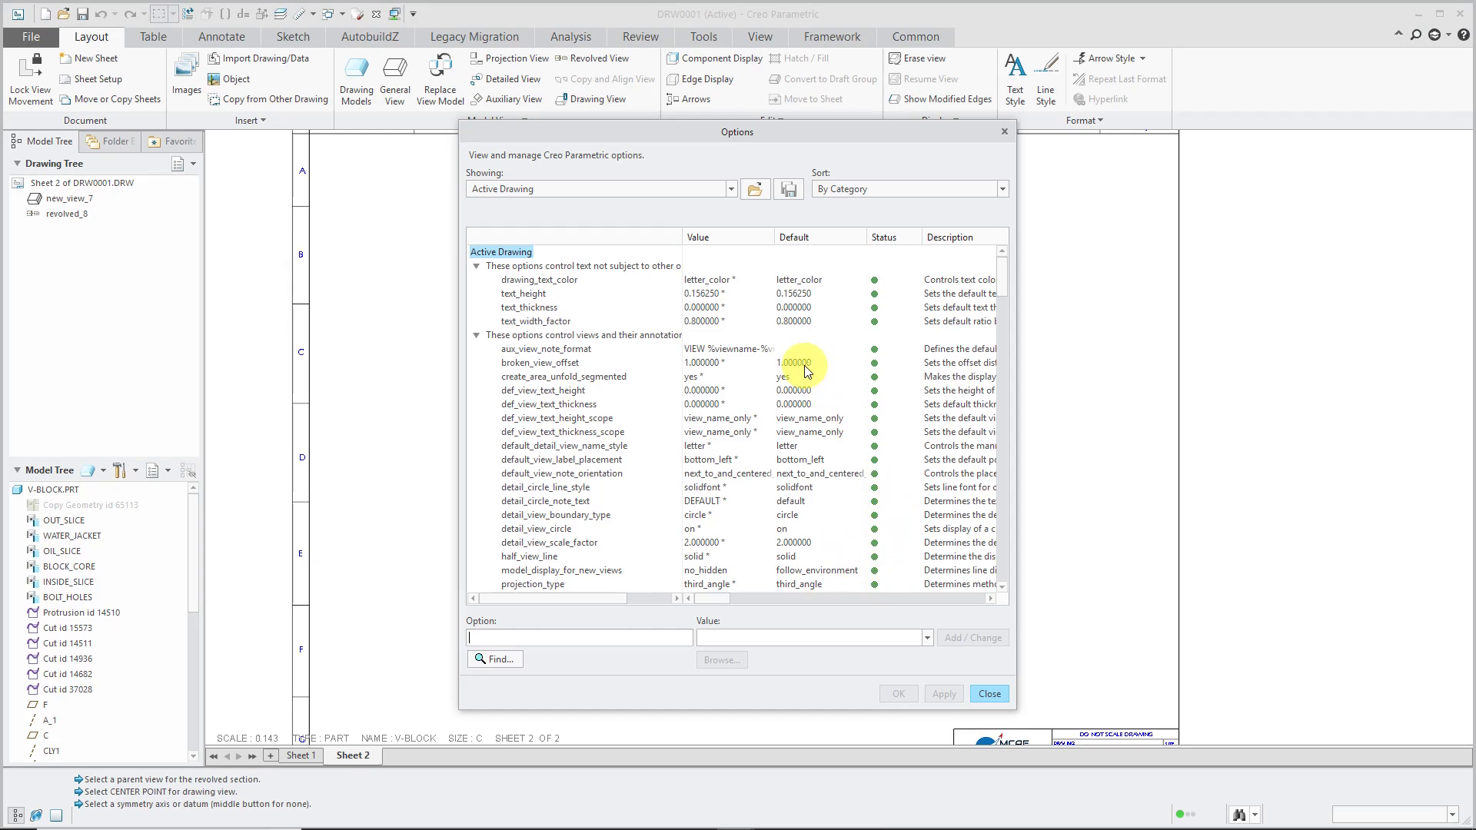
mouse_move(565, 574)
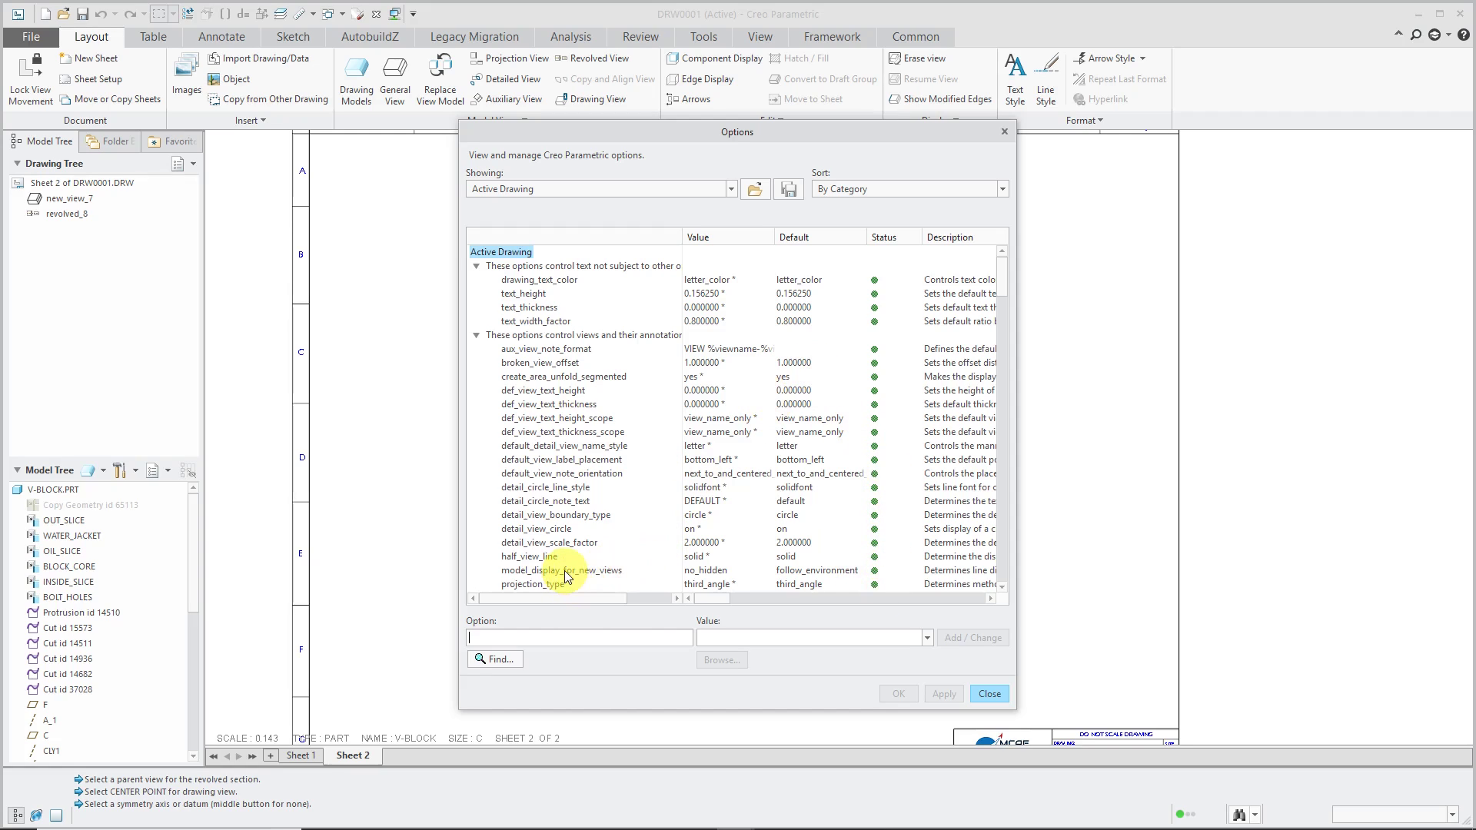
left_click(561, 569)
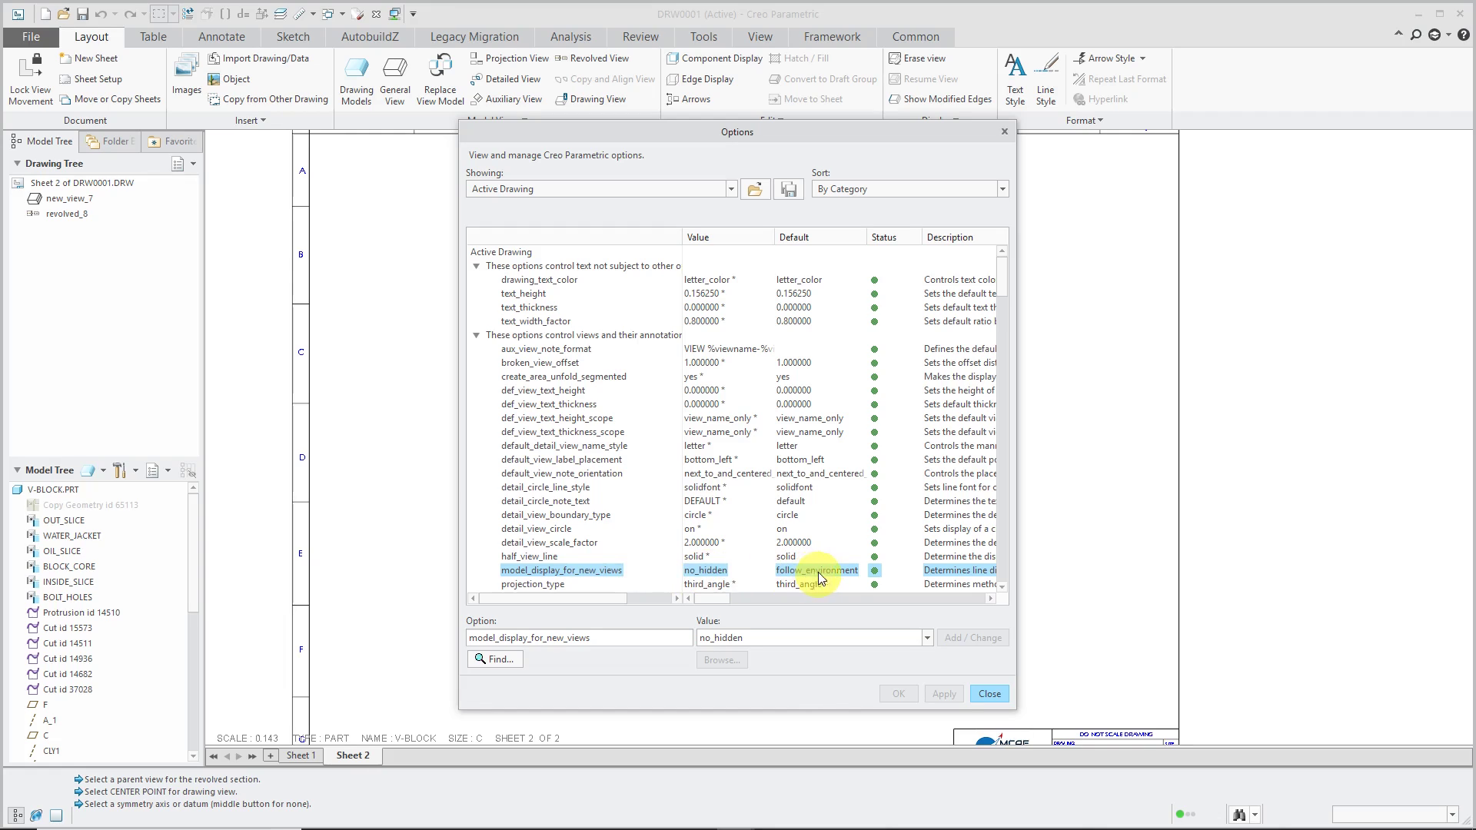
mouse_move(562, 532)
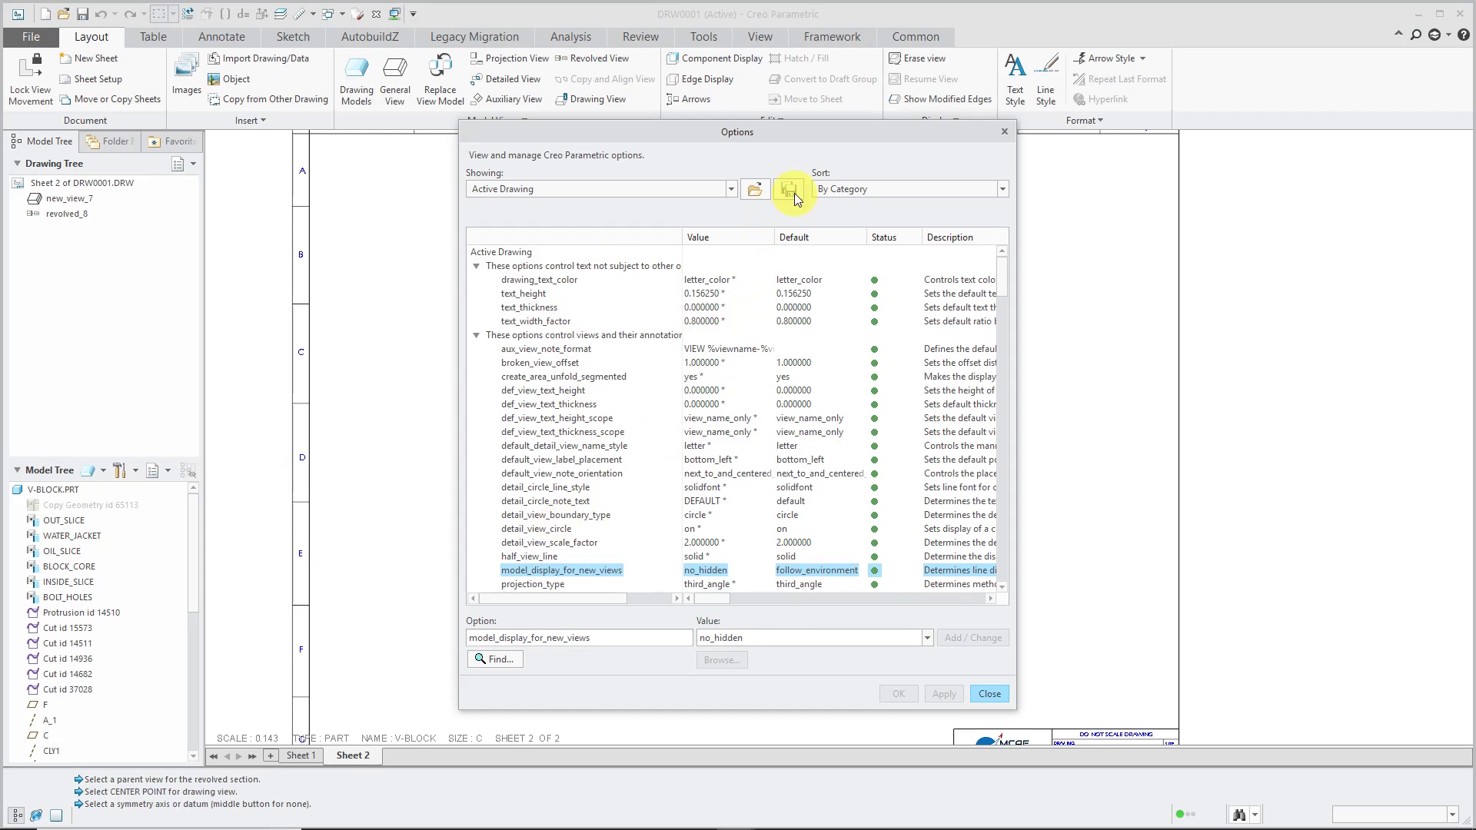
mouse_move(791, 189)
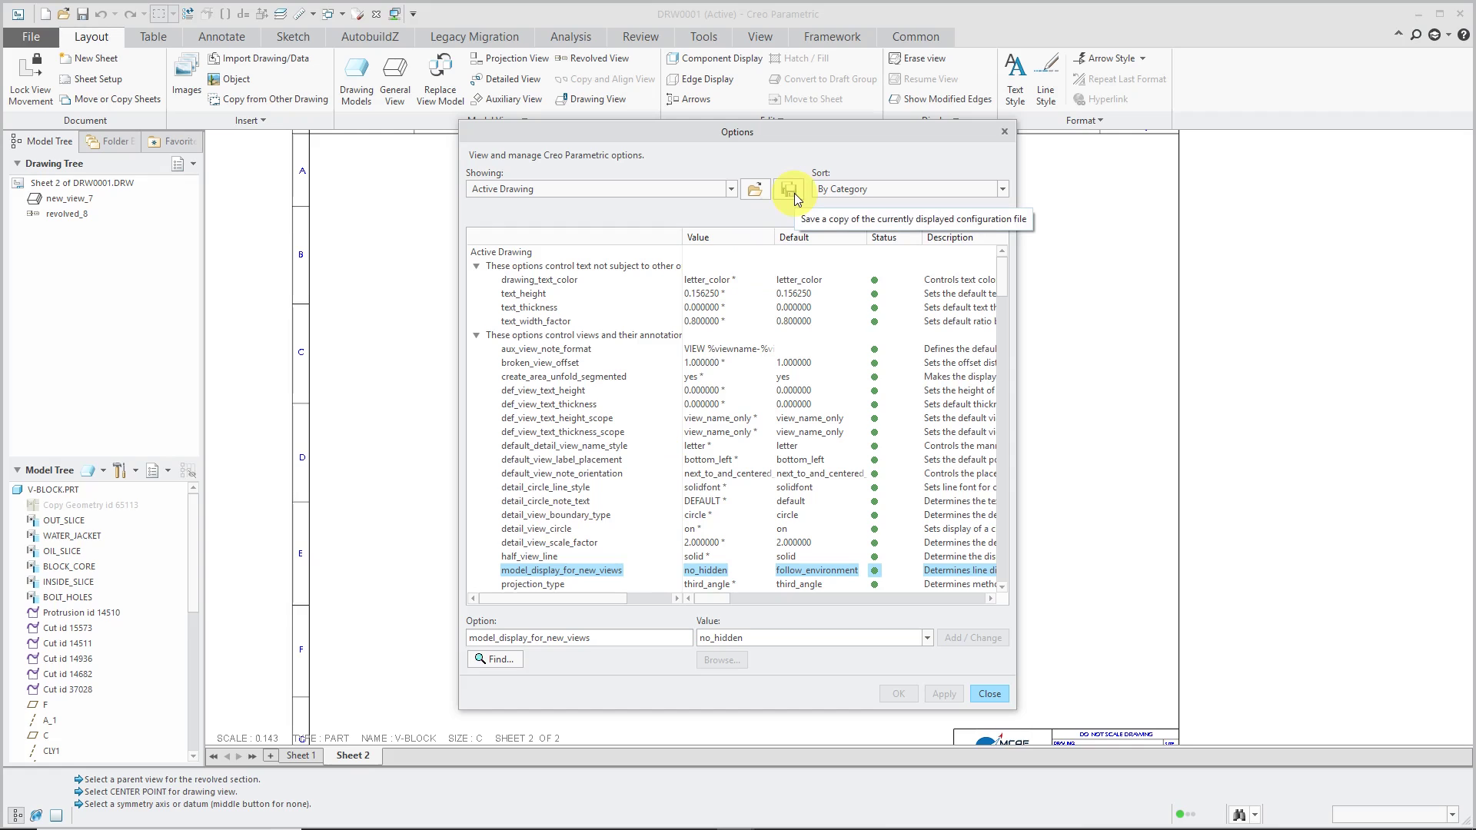
mouse_move(951, 546)
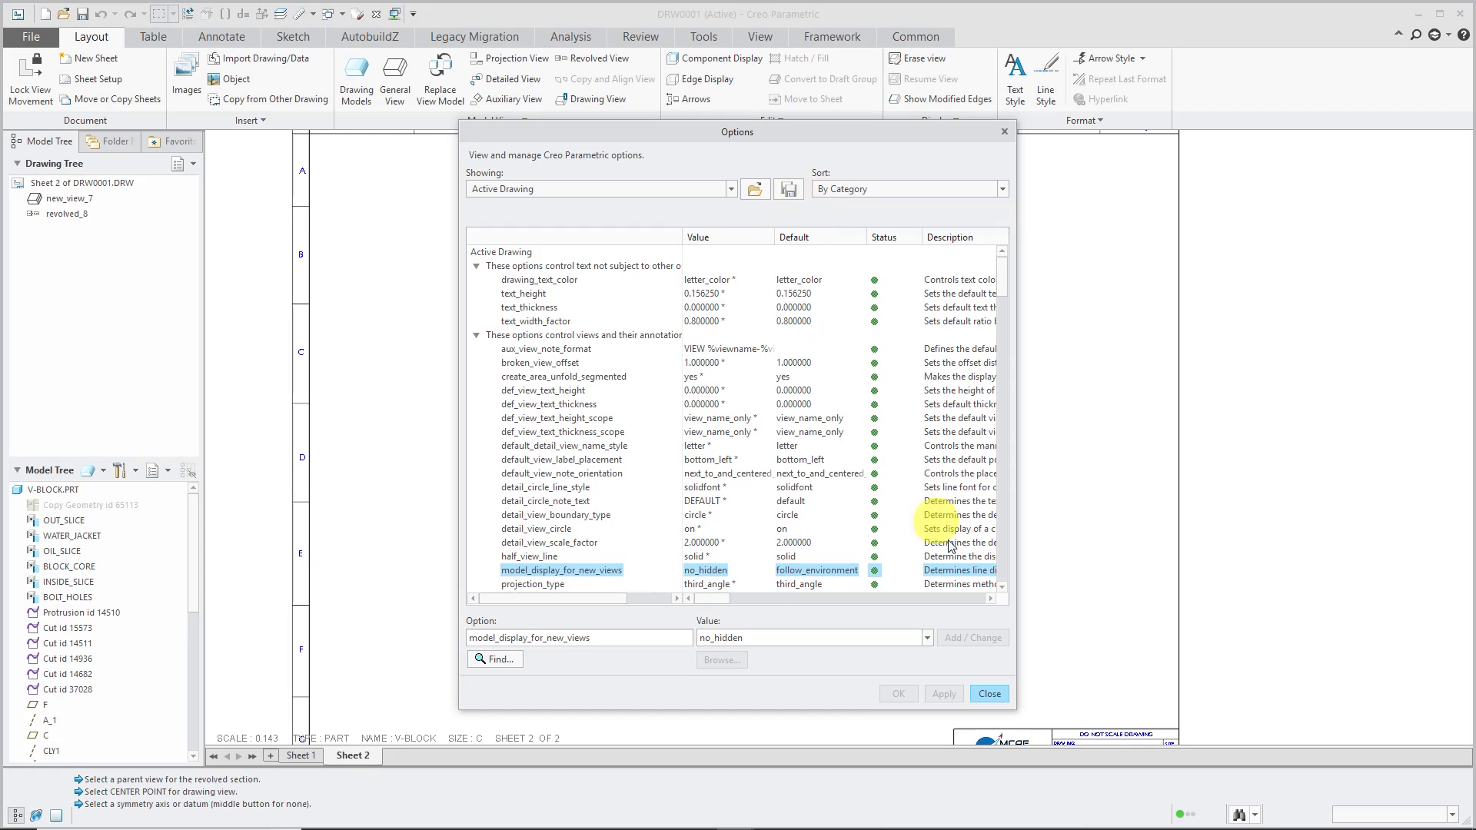
left_click(987, 693)
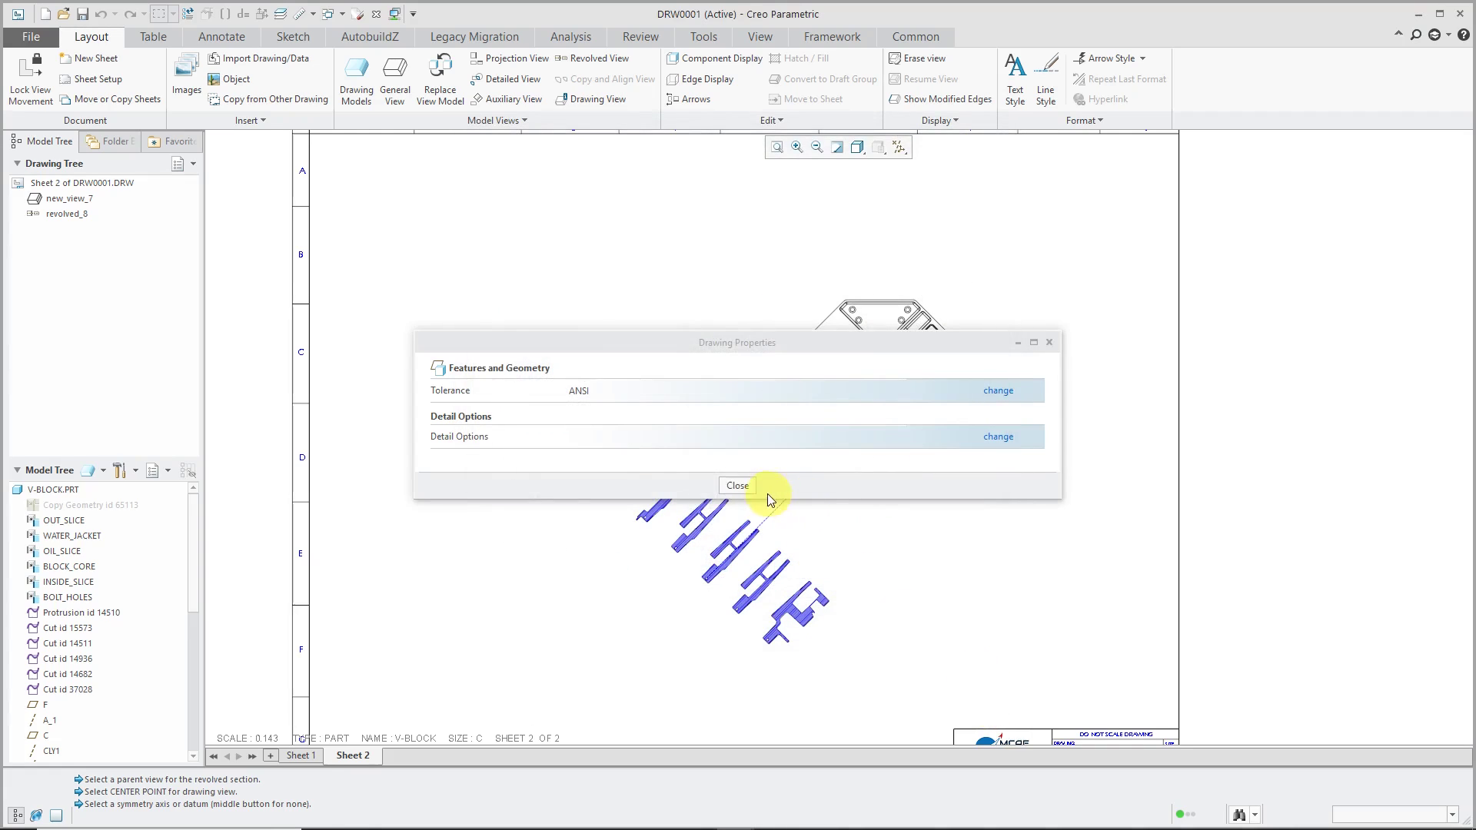
- Close Drawing Properties, check drawing_setup_file (mcae_drawing.dtl) in the Configuration Editor, and cancel
left_click(30, 36)
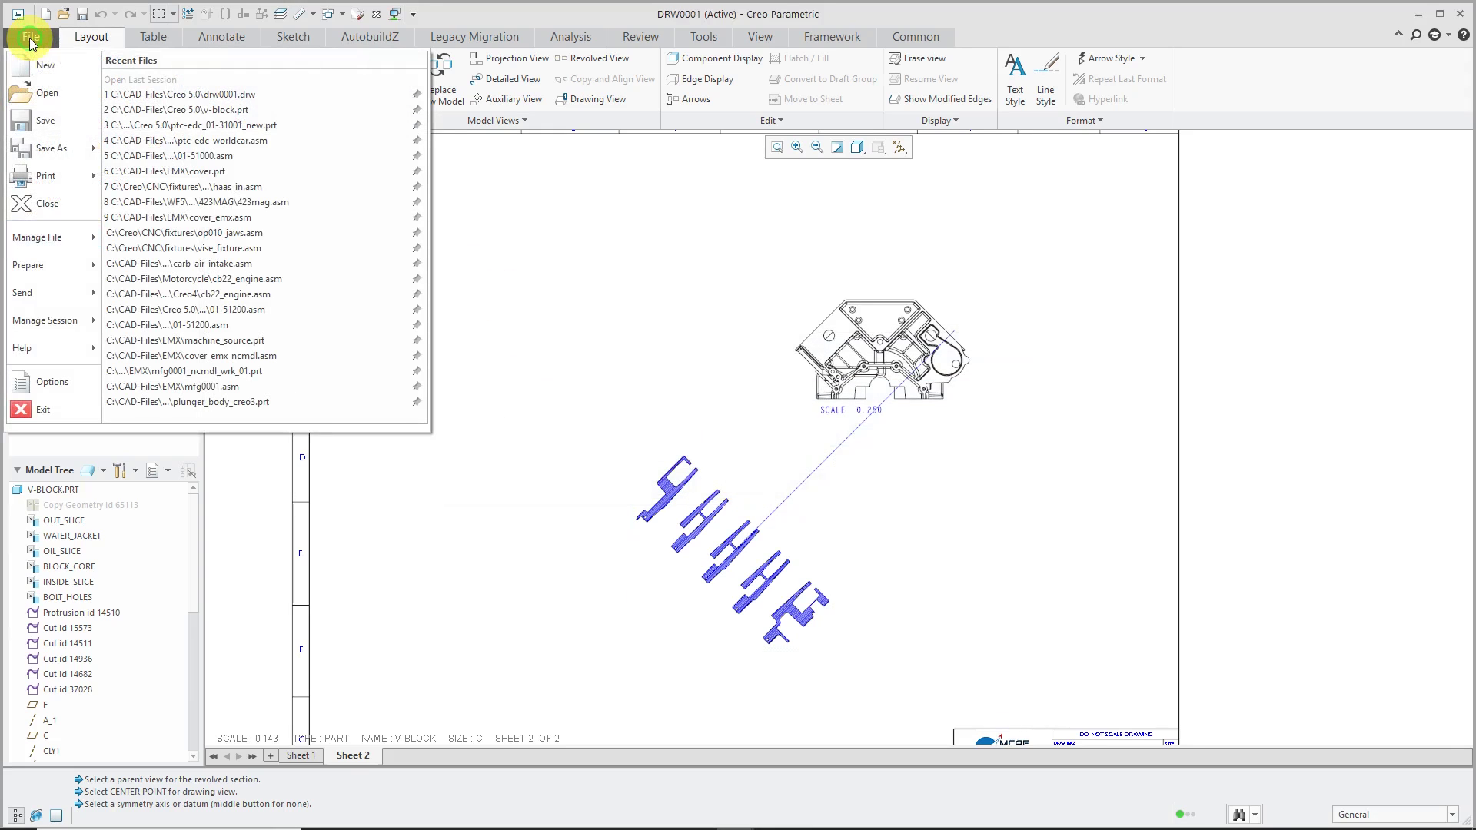
left_click(52, 381)
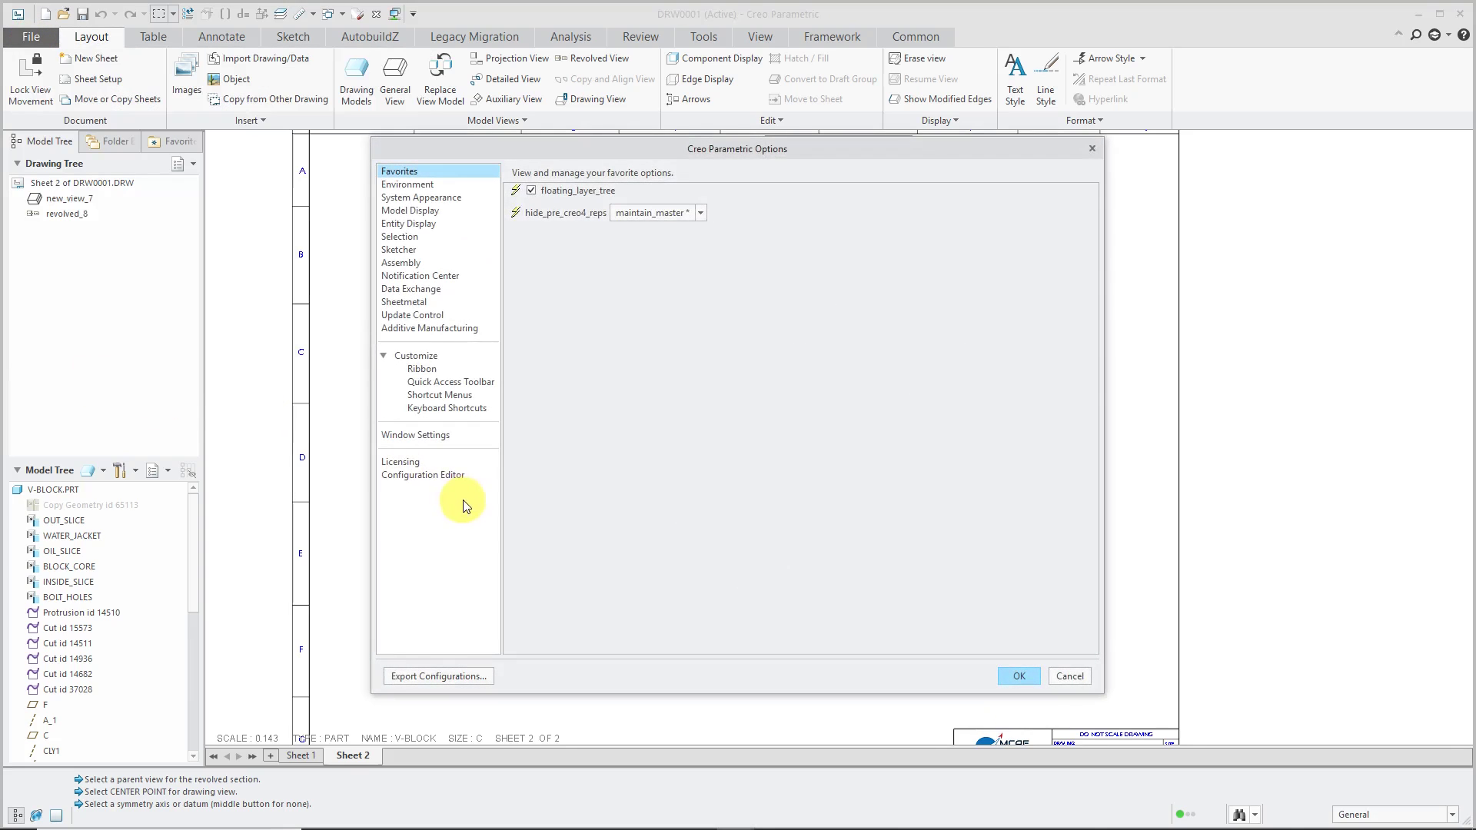
left_click(423, 474)
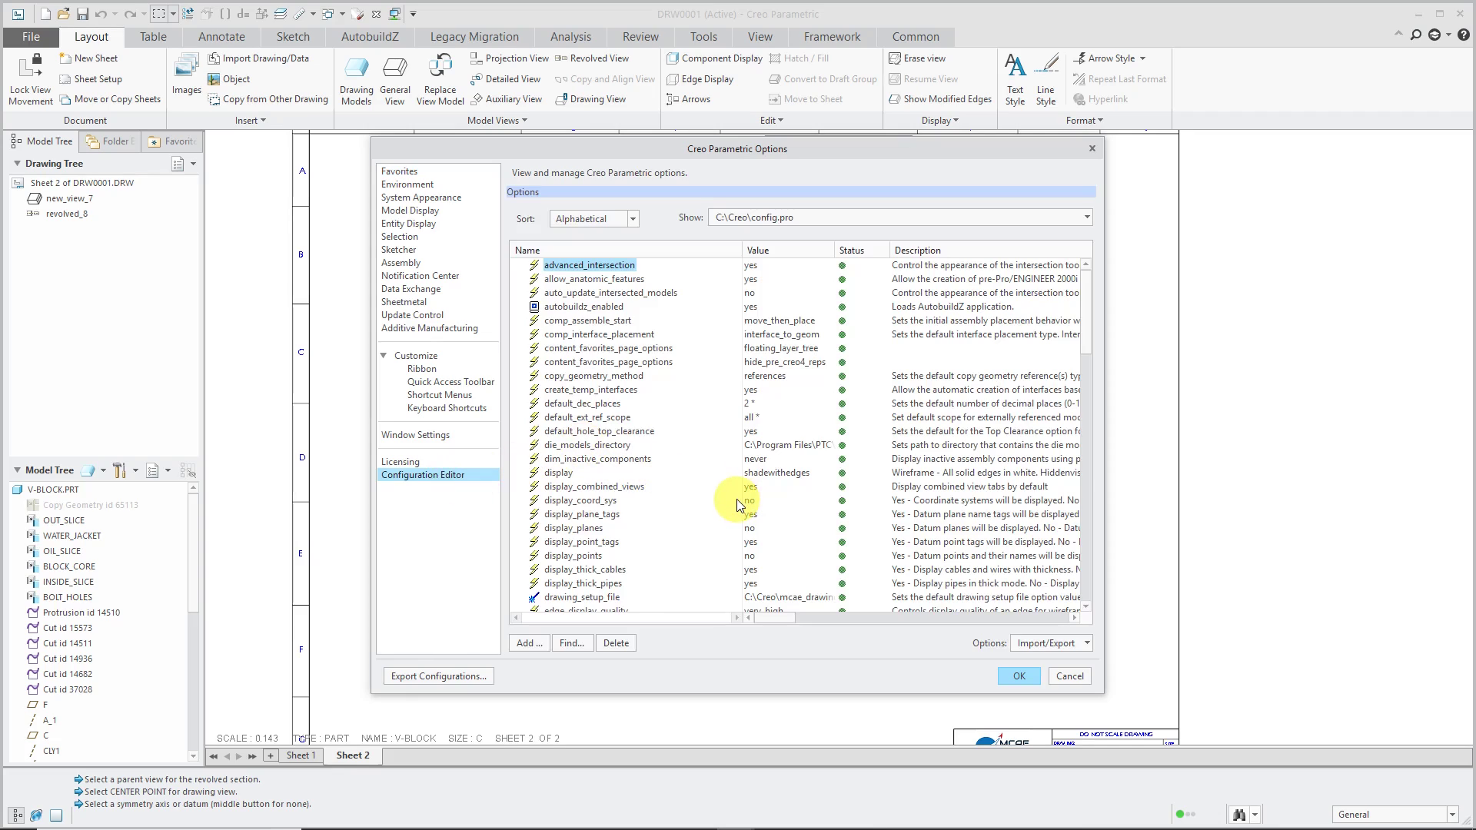
left_click(582, 596)
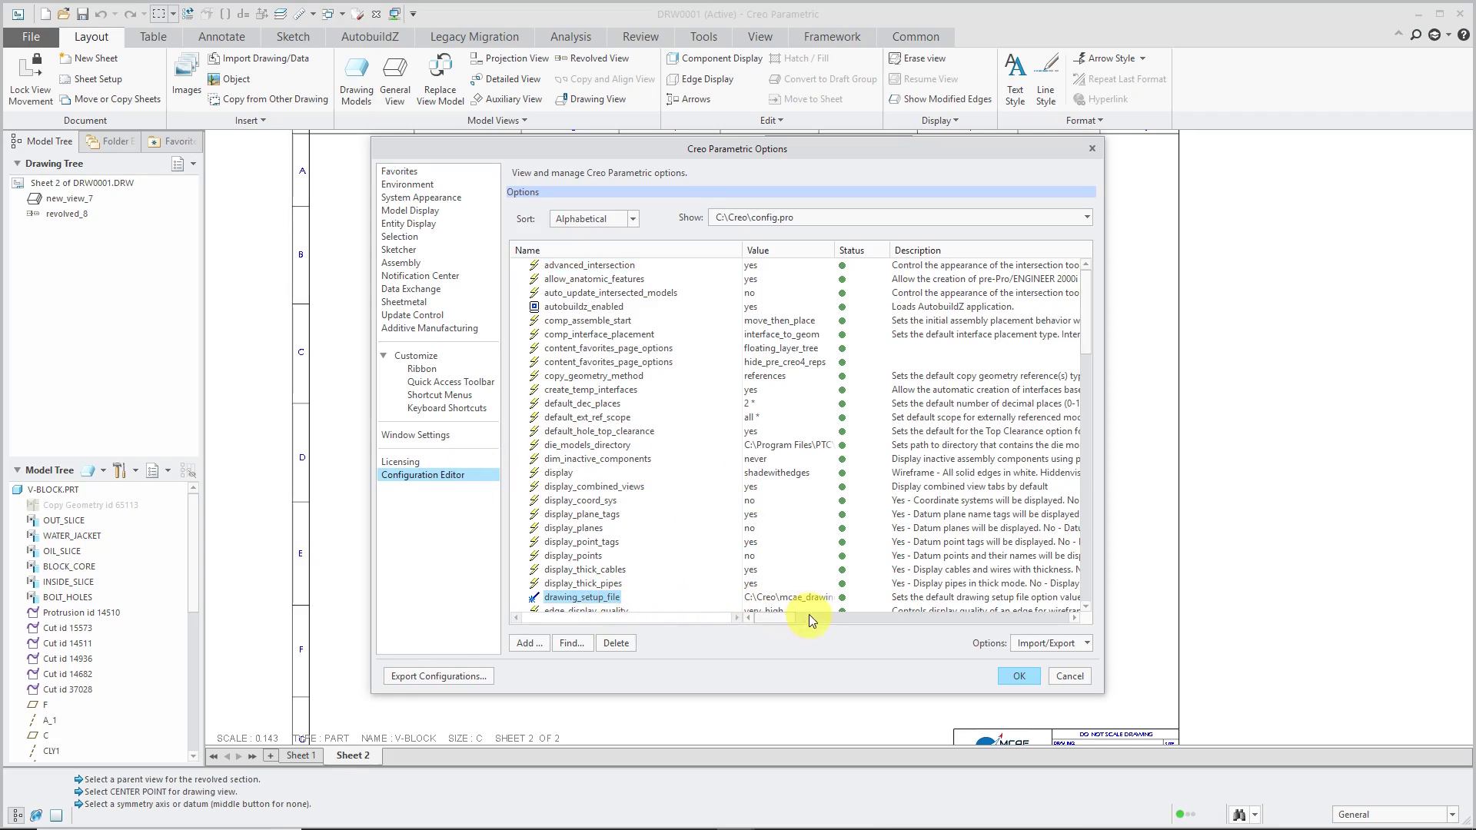
mouse_move(832, 246)
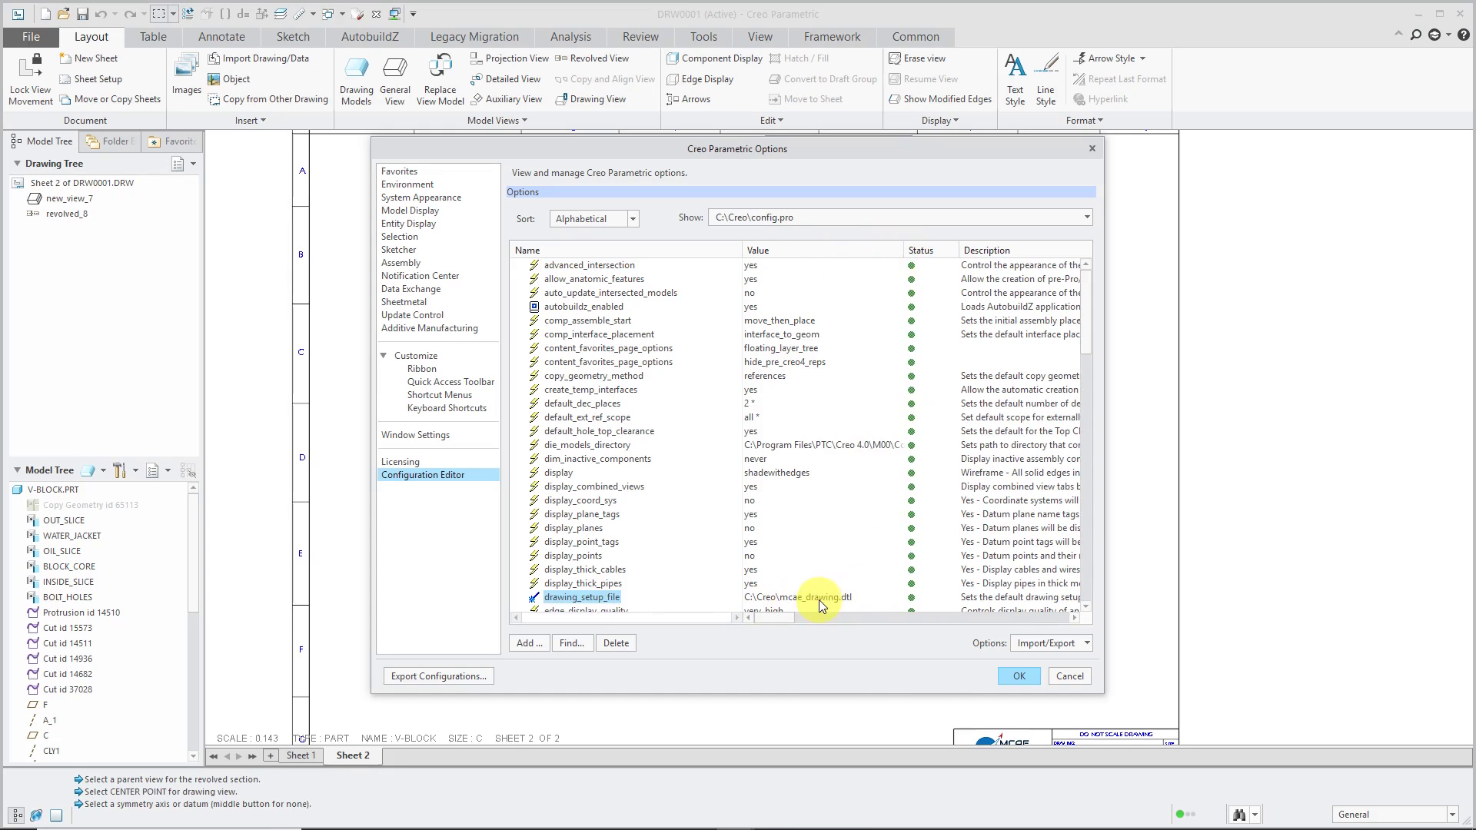
mouse_move(818, 598)
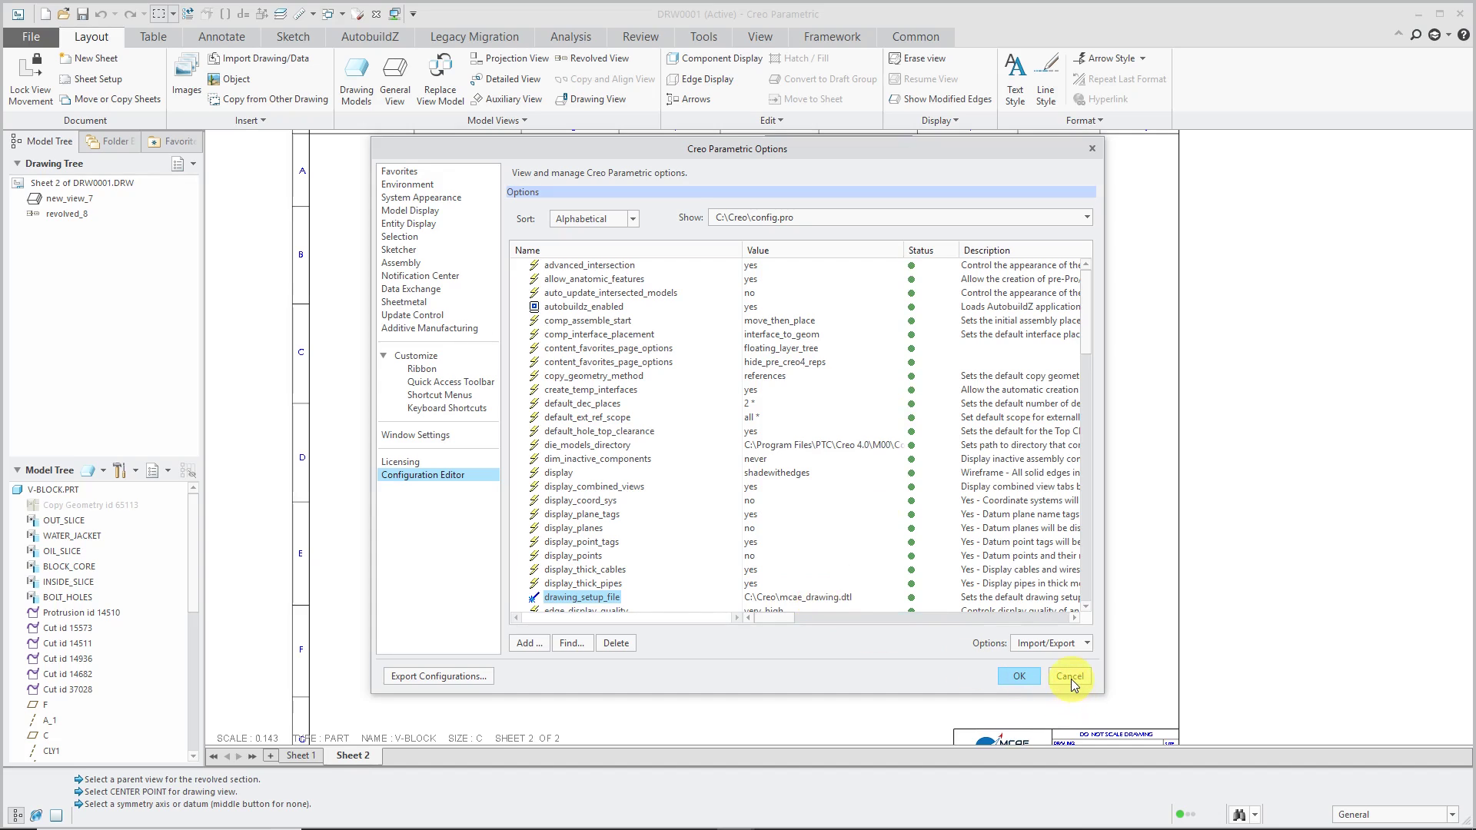
left_click(1069, 675)
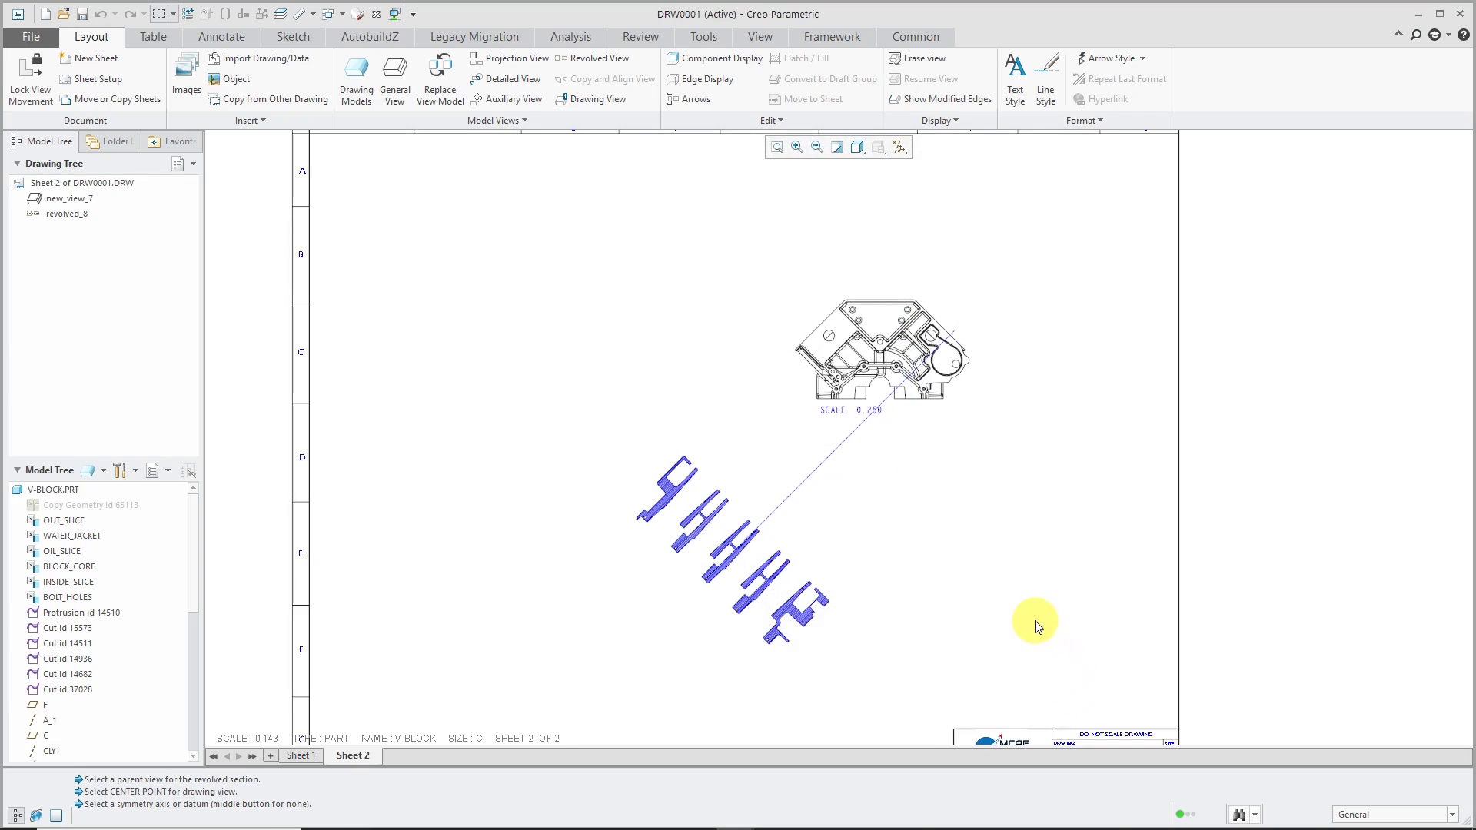